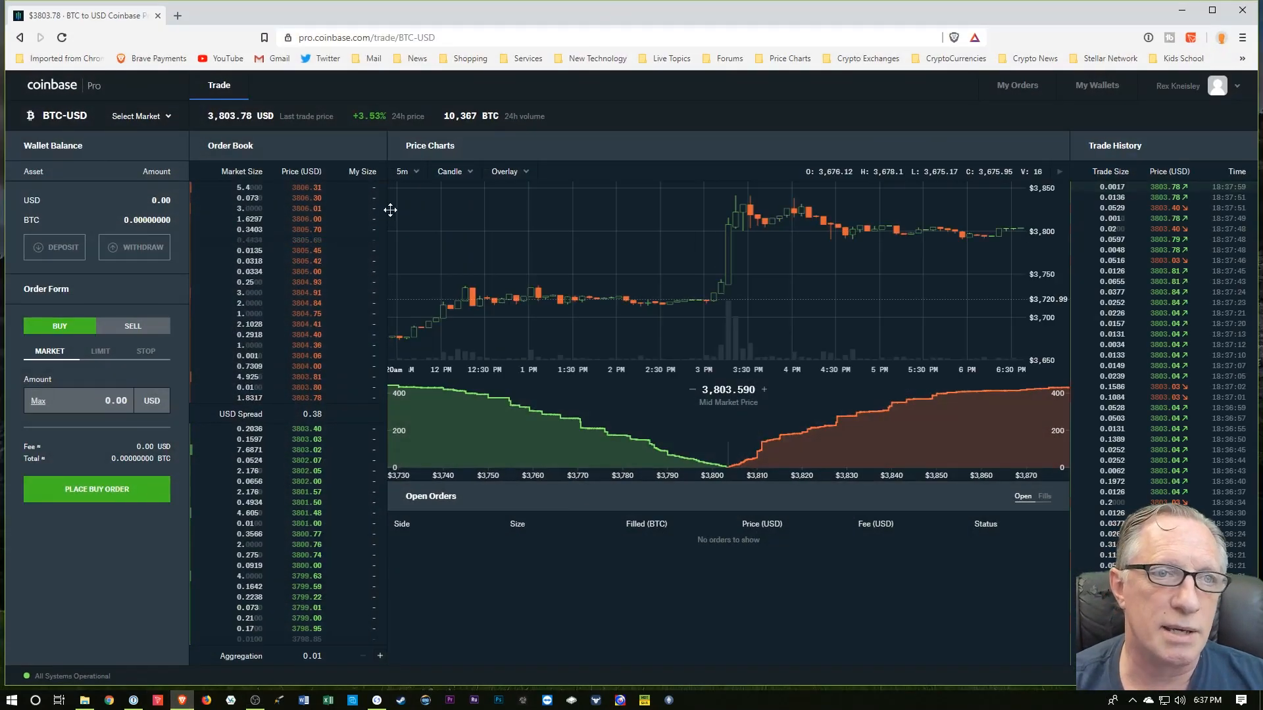
Step: From a new tab, reach ethereum.org's wallet download and the GitHub page listing all Mist 0.11.1 versions
{"action": "left_click", "coordinate": [308, 15]}
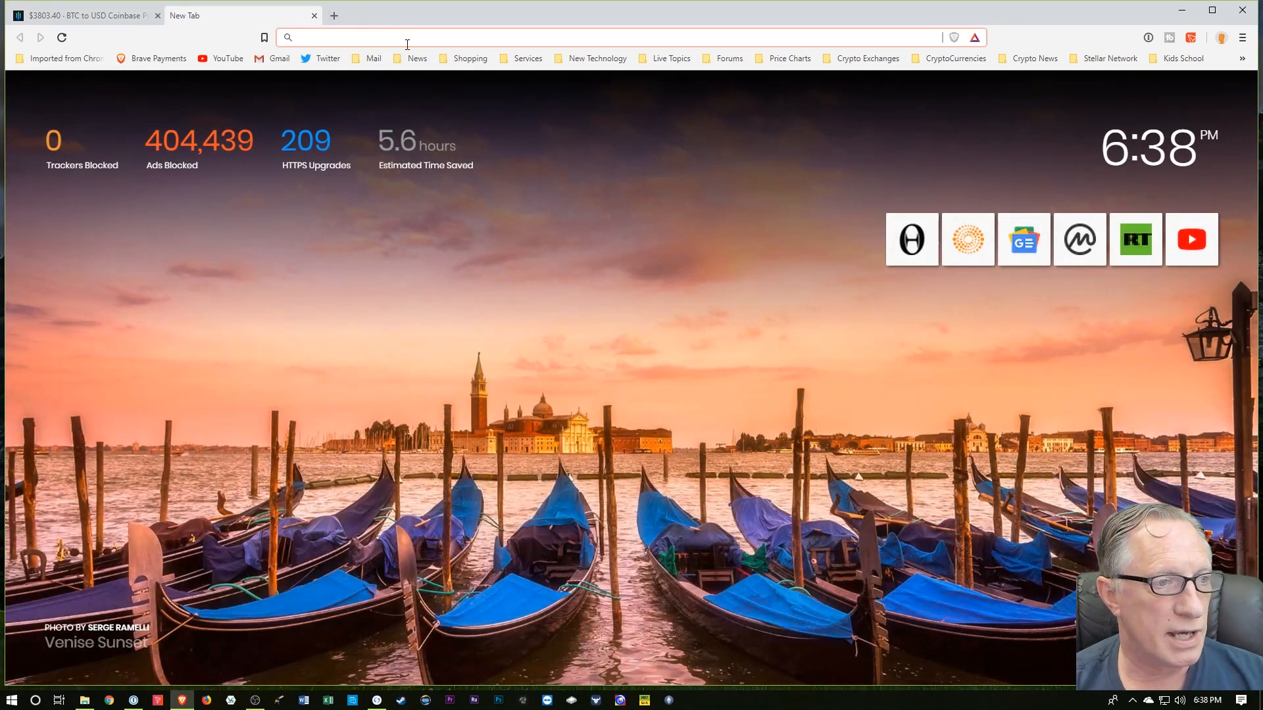
{"action": "type", "text": "ethereum.org"}
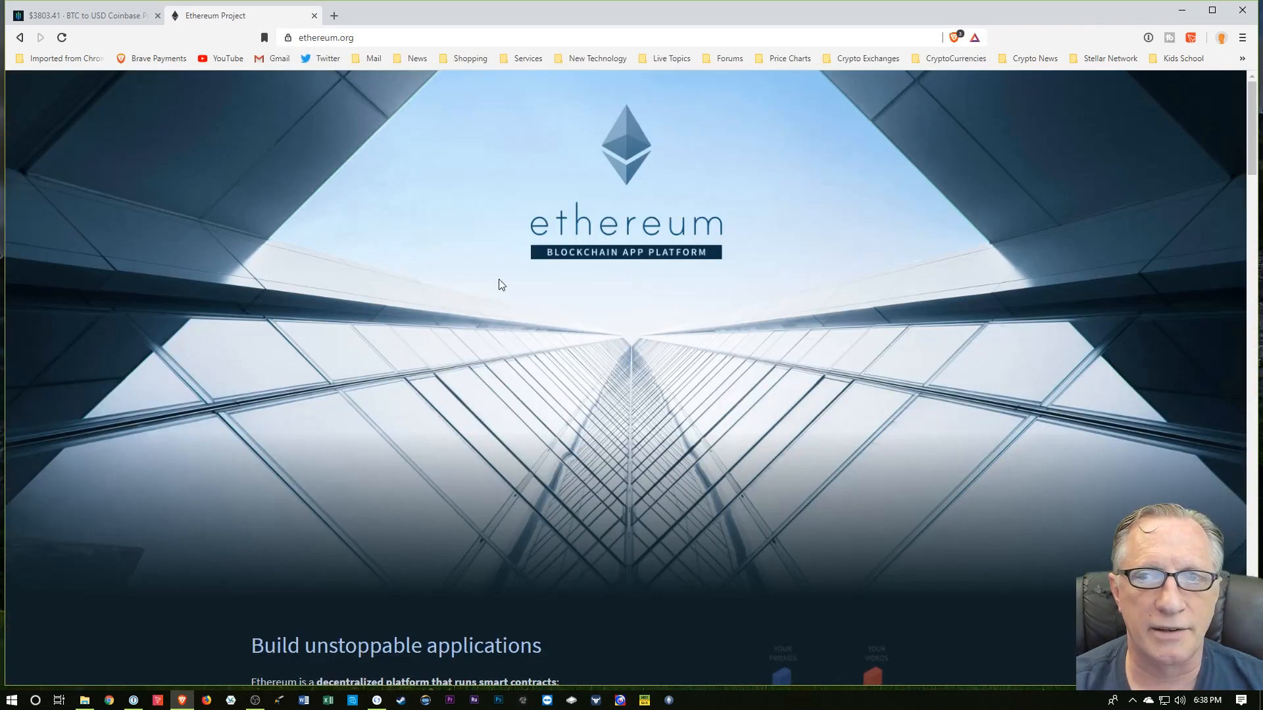
{"action": "scroll", "scroll_direction": "down", "scroll_amount": 3}
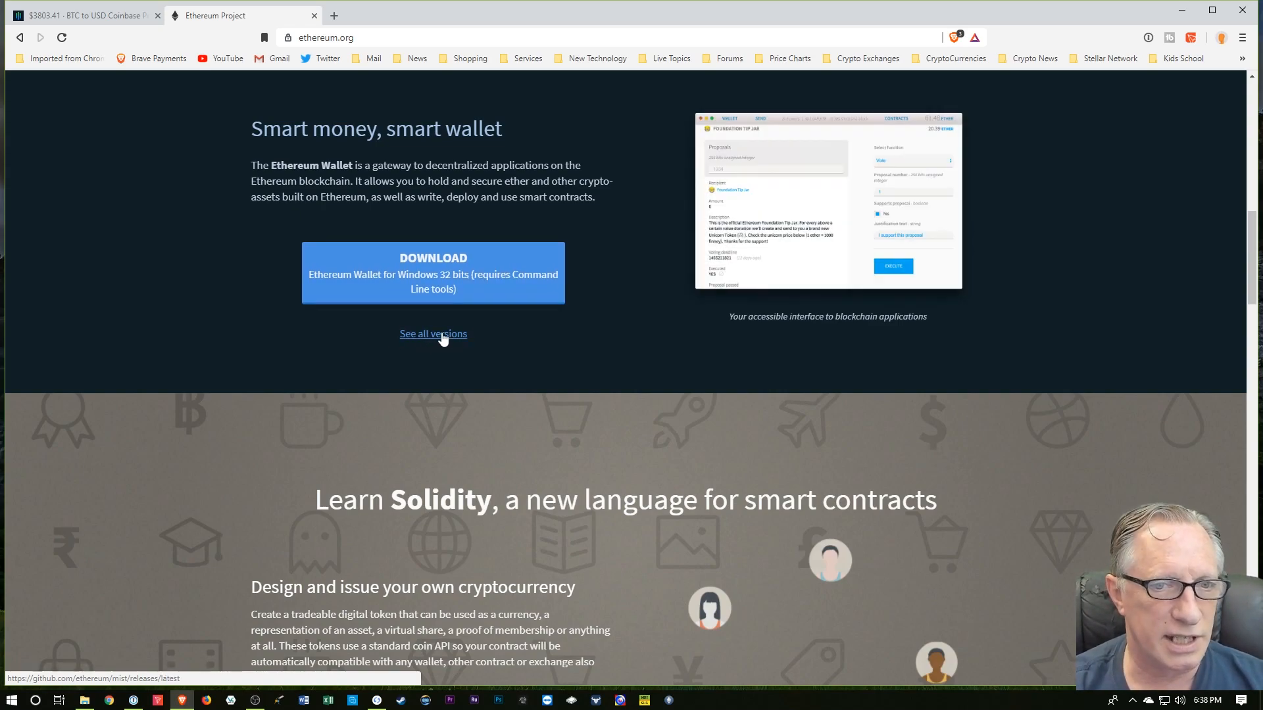
{"action": "left_click", "coordinate": [433, 332]}
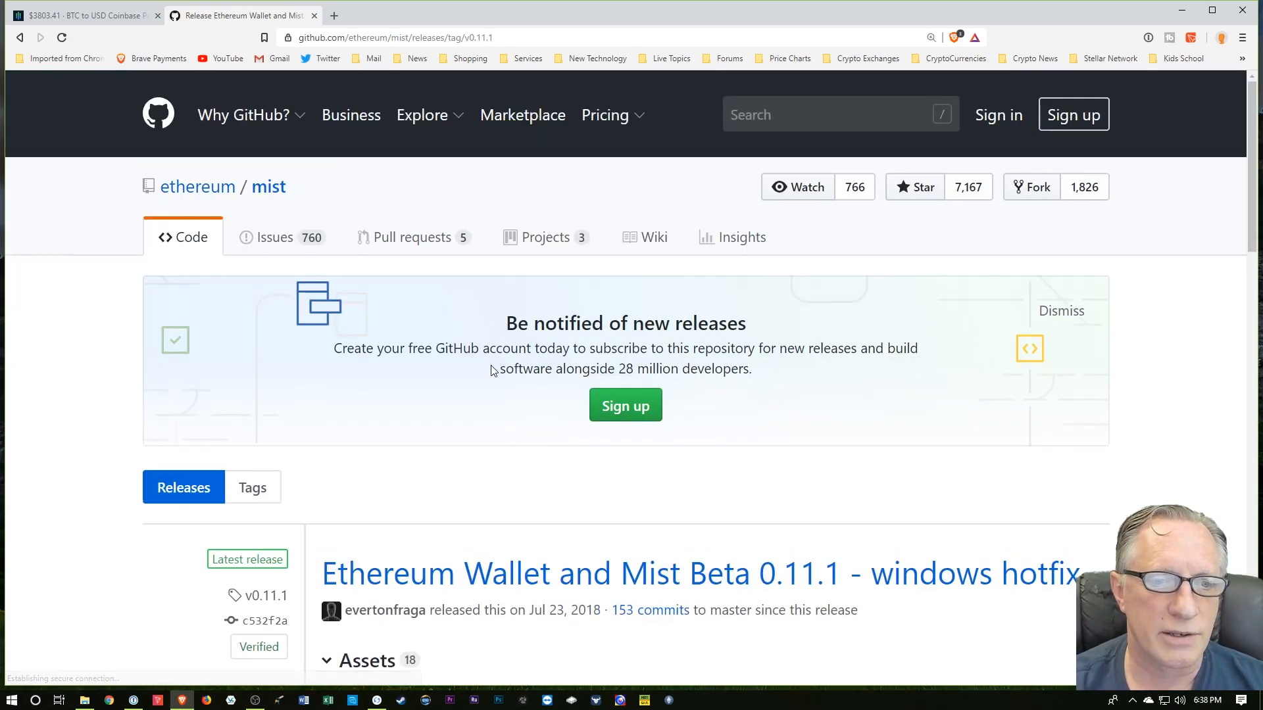
{"action": "scroll", "scroll_direction": "down", "scroll_amount": 3}
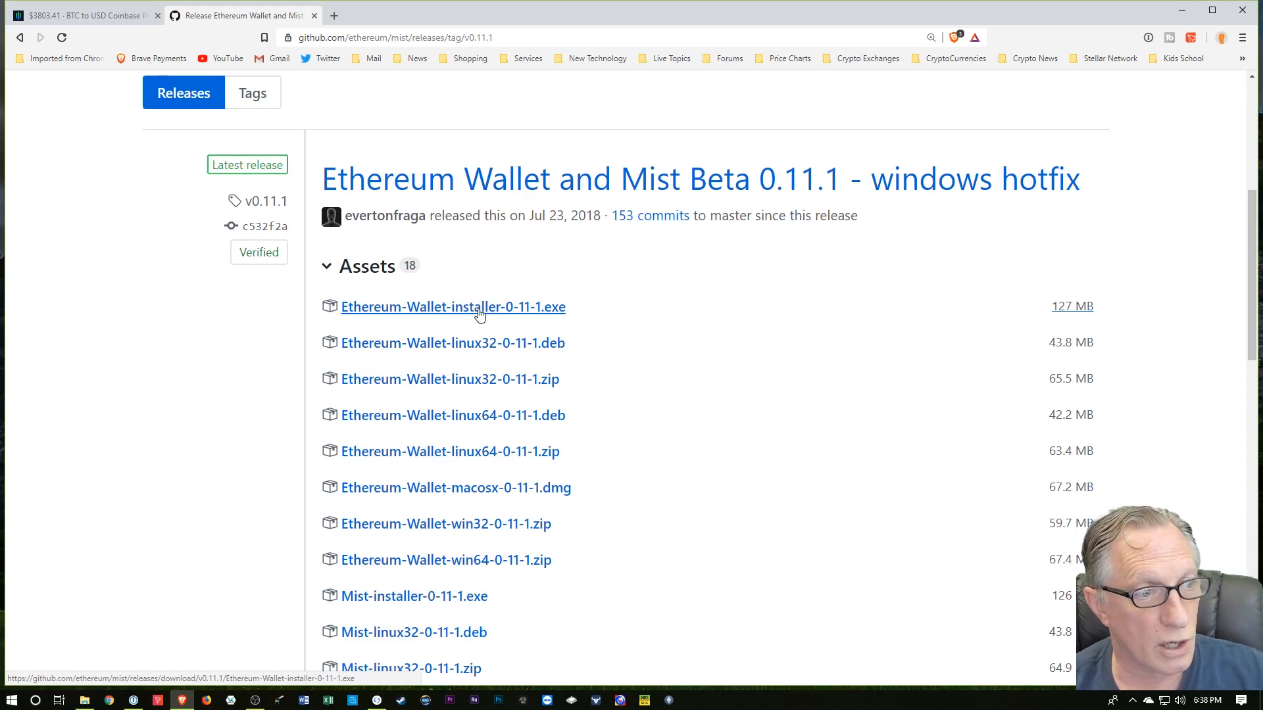
{"action": "mouse_move", "coordinate": [481, 313]}
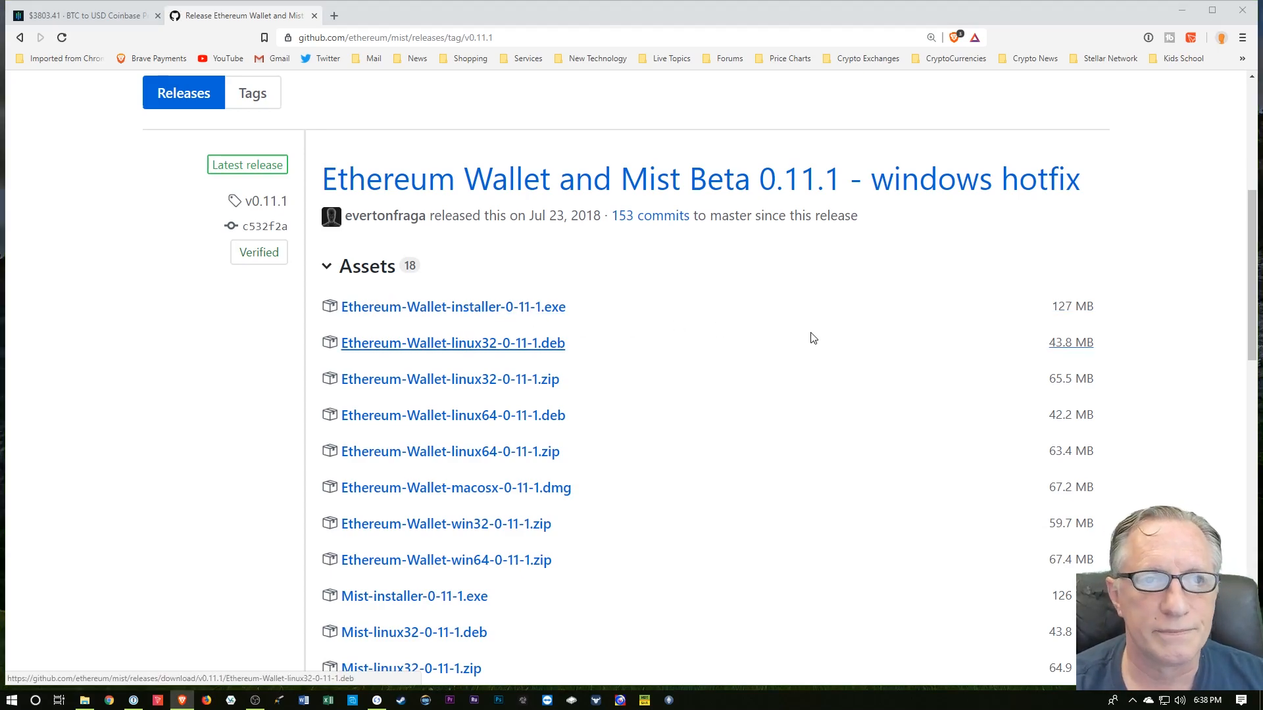
Step: Download Ethereum-Wallet-installer-0-11-1.exe to the Downloads folder
{"action": "left_click", "coordinate": [452, 307]}
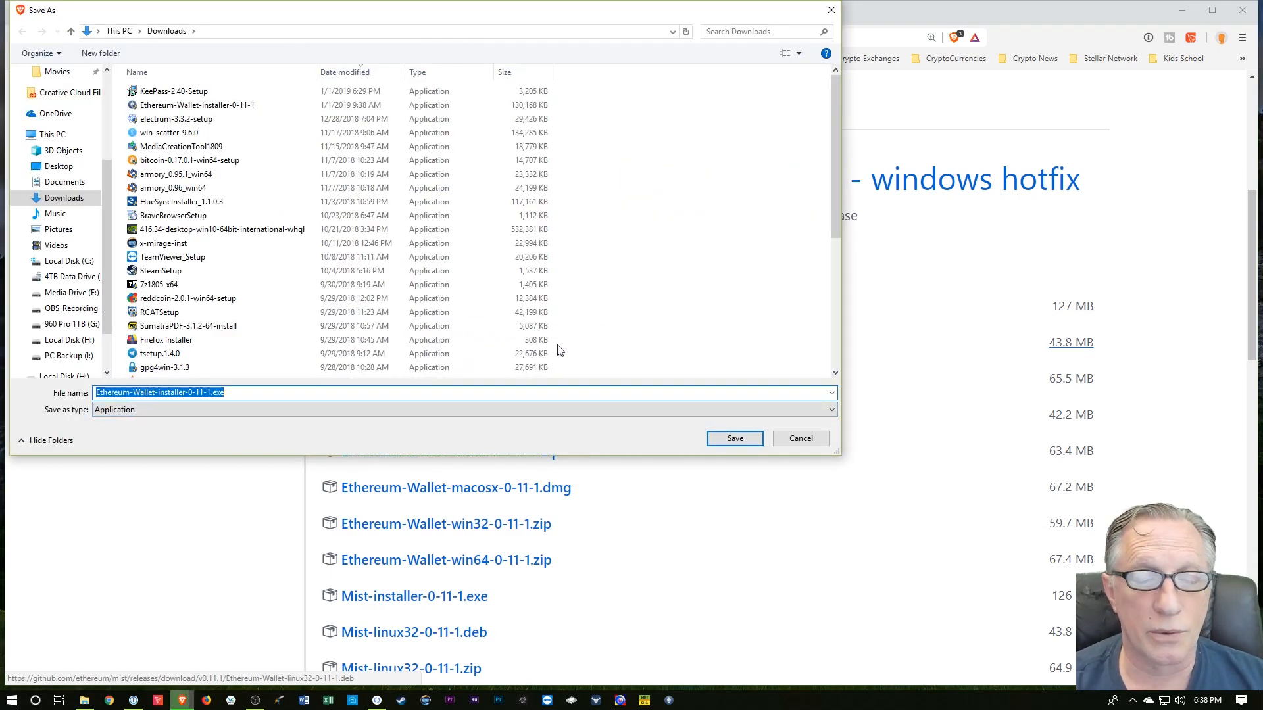
{"action": "mouse_move", "coordinate": [755, 308]}
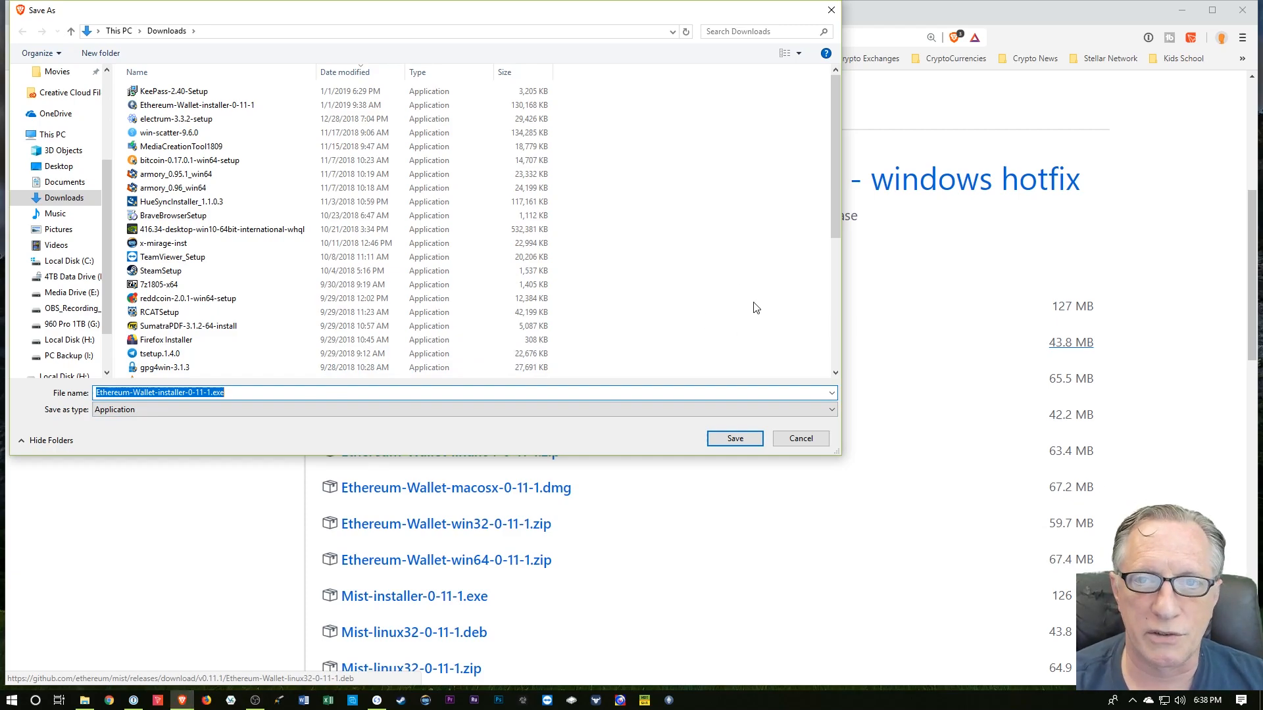
{"action": "mouse_move", "coordinate": [718, 268]}
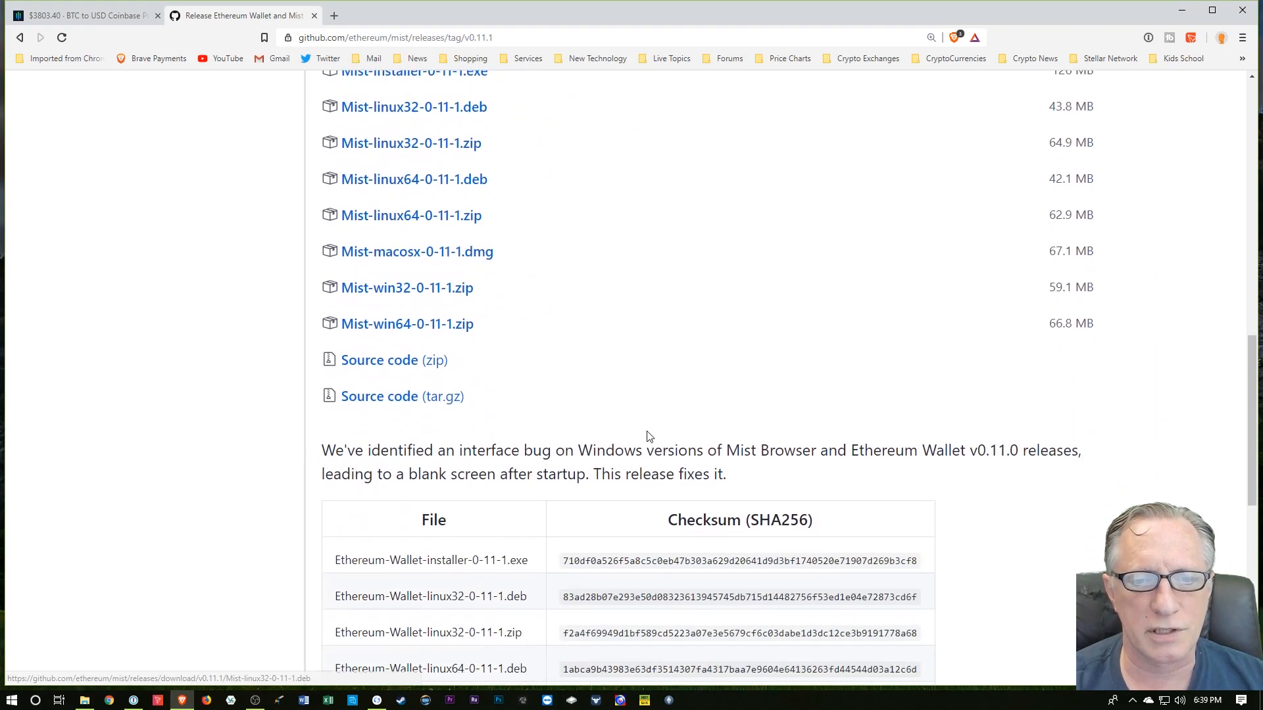
Step: Copy the SHA256 checksum listed for Ethereum-Wallet-installer-0-11-1.exe
{"action": "scroll", "scroll_direction": "down", "scroll_amount": 3}
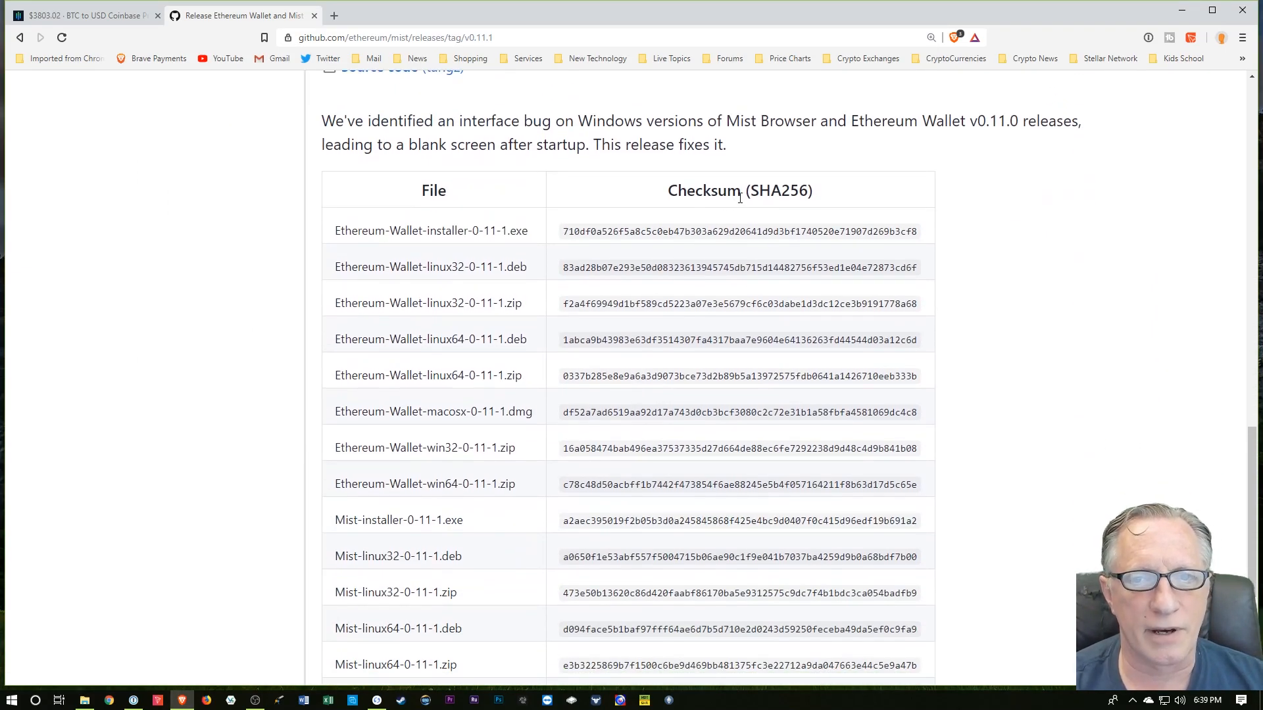
{"action": "mouse_move", "coordinate": [840, 220]}
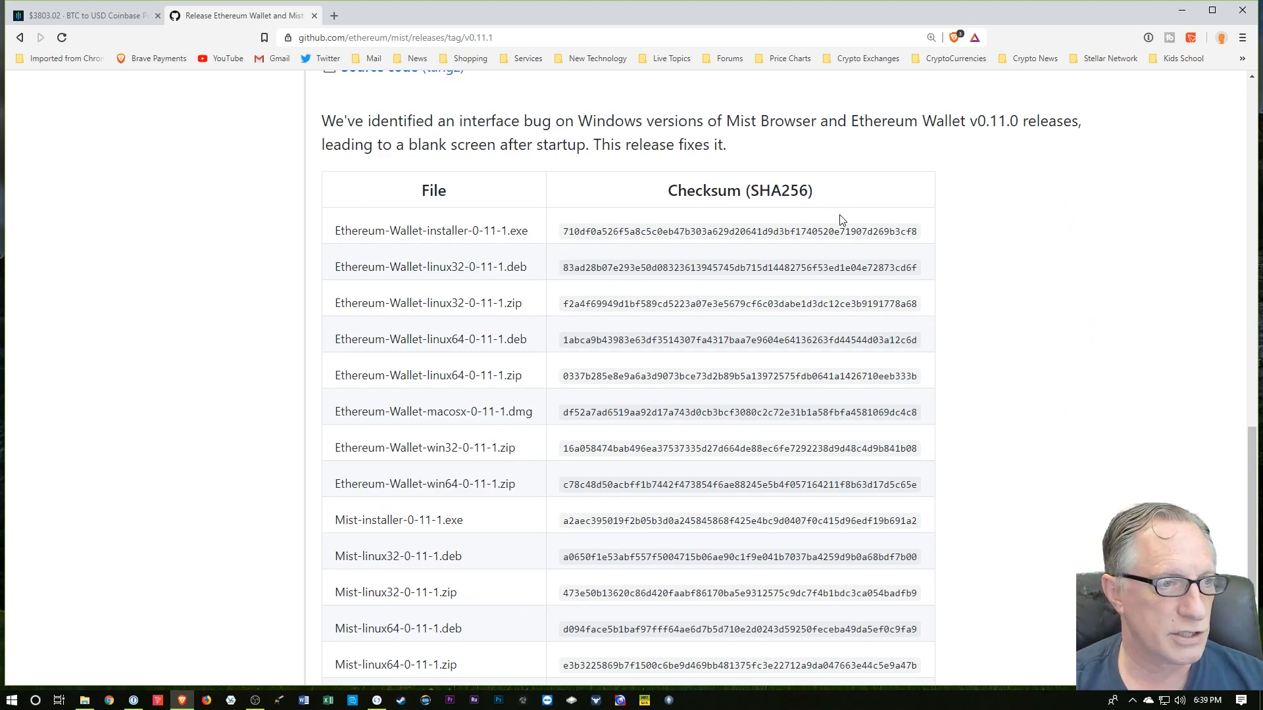
{"action": "mouse_move", "coordinate": [728, 272]}
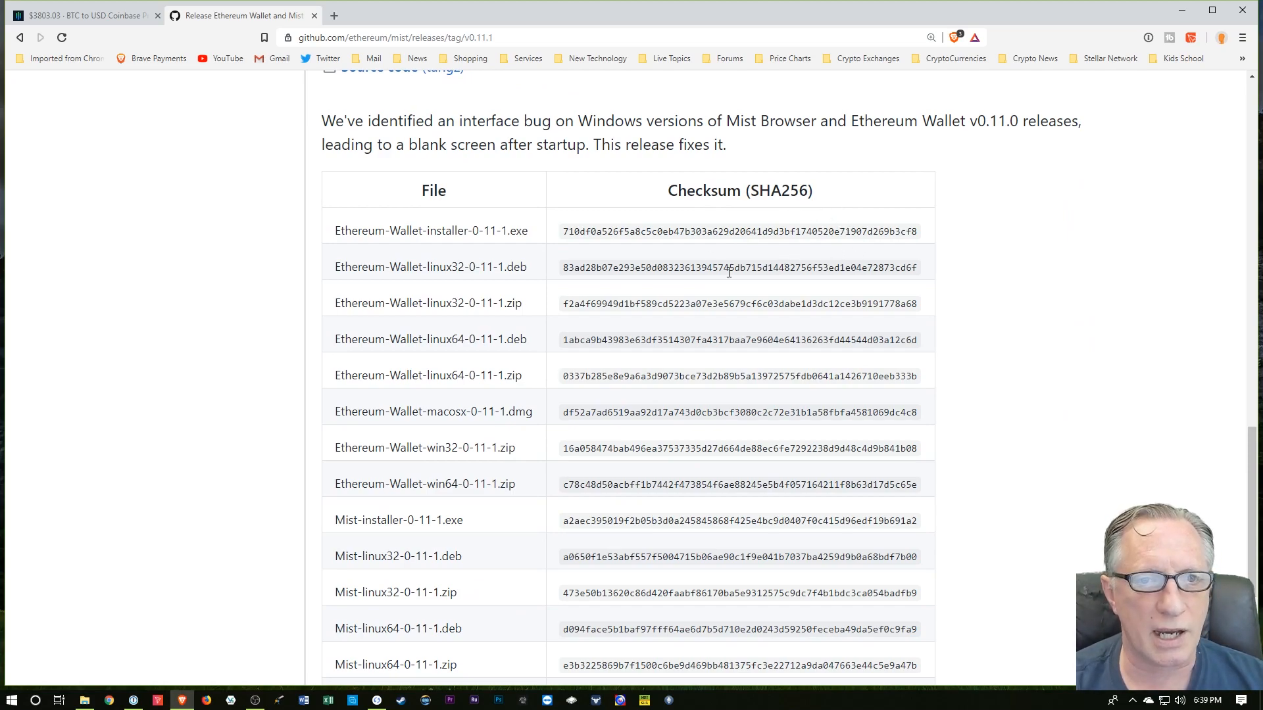
{"action": "mouse_move", "coordinate": [554, 238]}
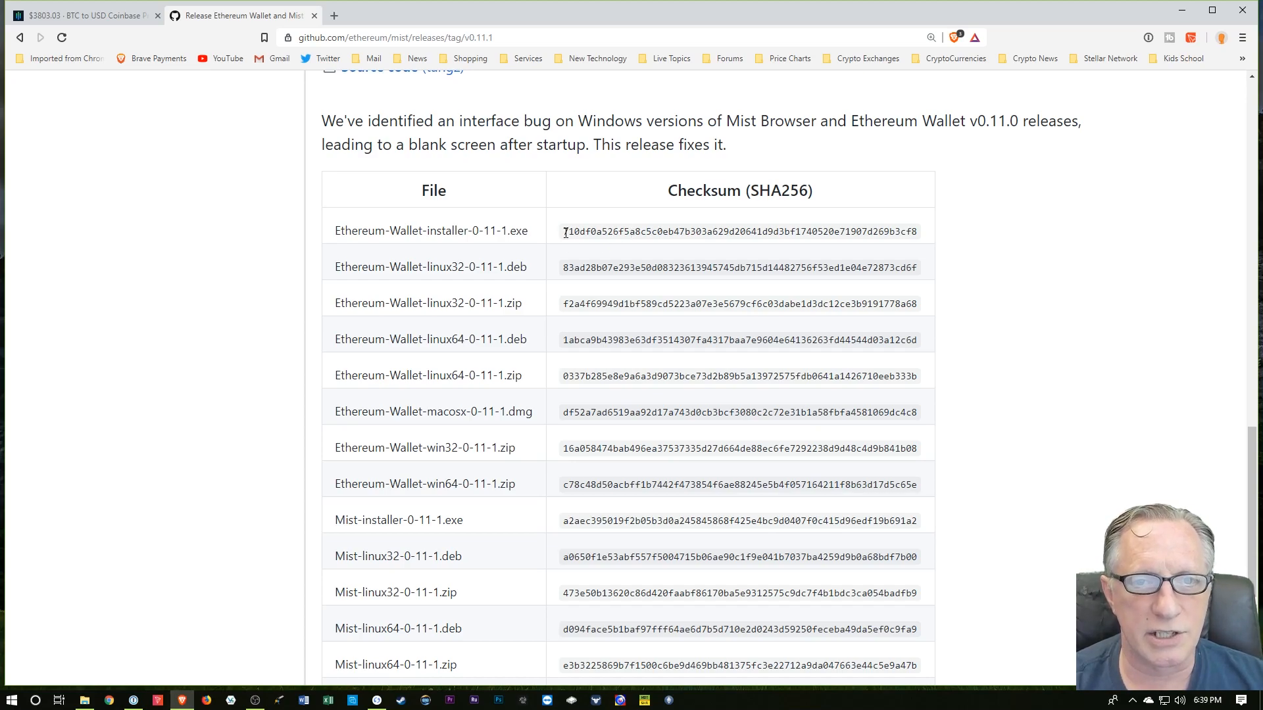
{"action": "left_click_drag", "start_coordinate": [565, 230], "coordinate": [917, 230]}
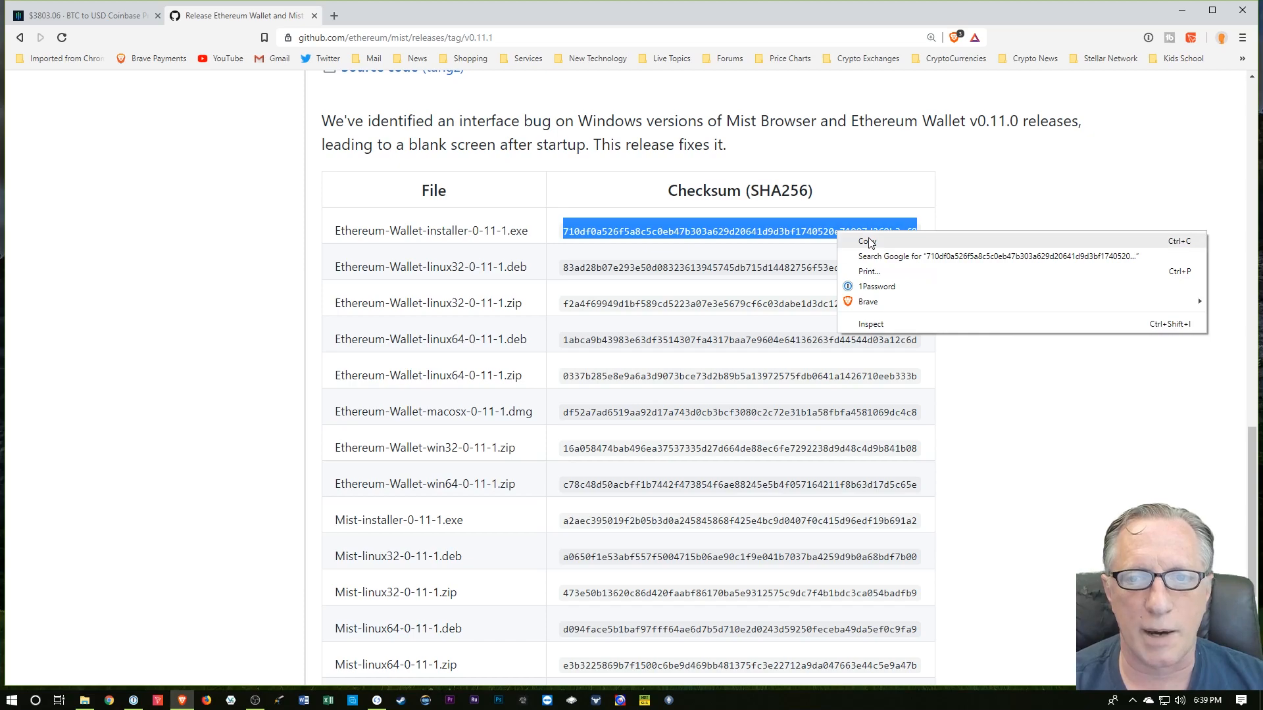
{"action": "left_click", "coordinate": [868, 241]}
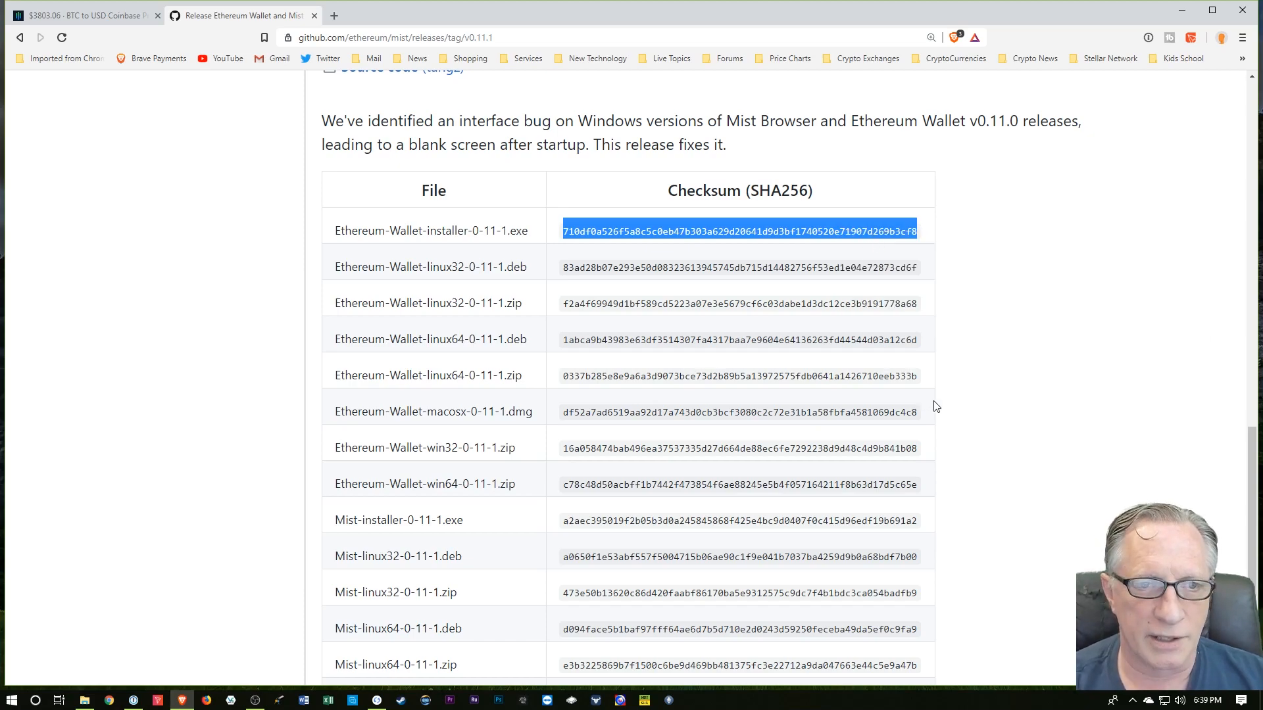
{"action": "mouse_move", "coordinate": [857, 423]}
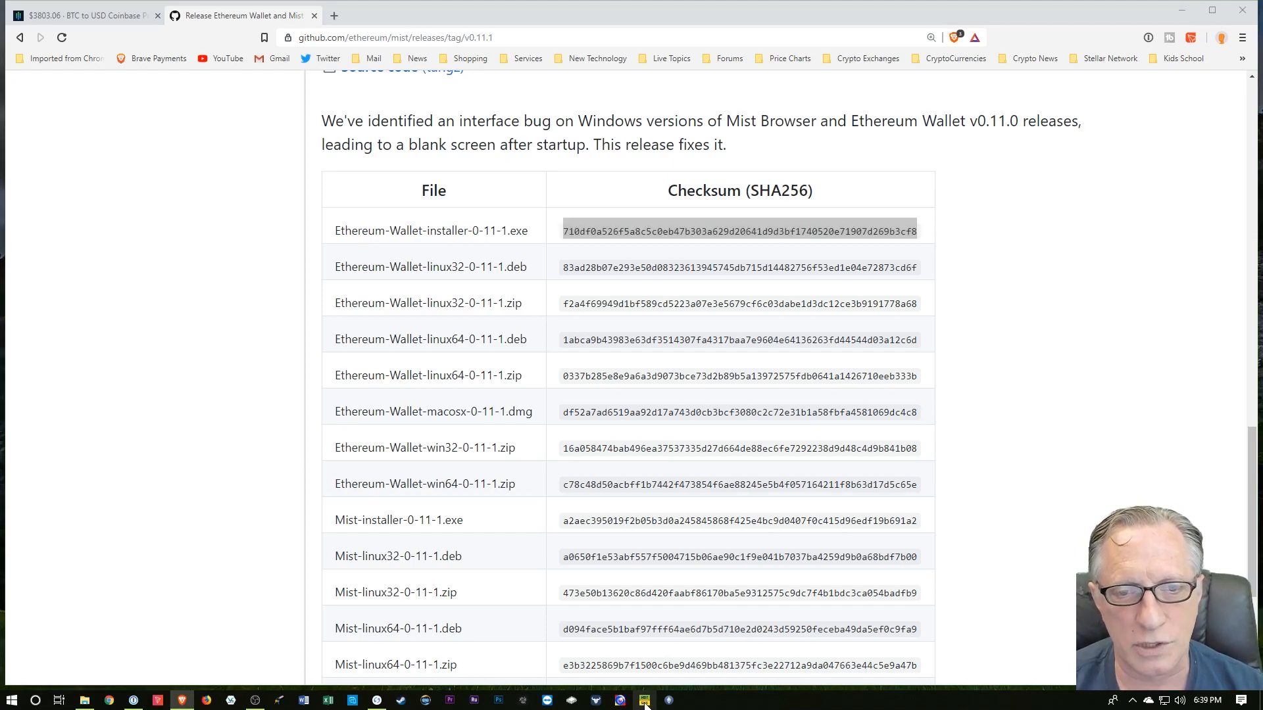
Step: Load the downloaded wallet installer from Downloads into the checksum utility to generate its hashes
{"action": "left_click", "coordinate": [643, 698]}
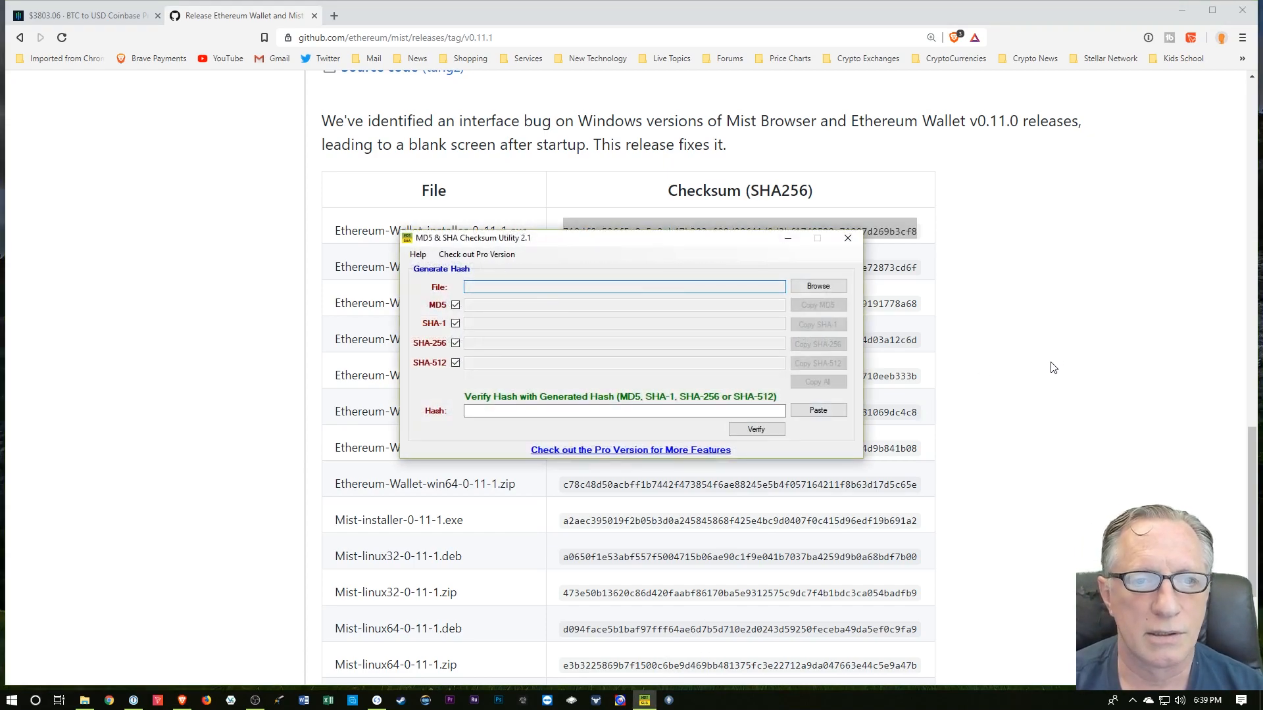
{"action": "mouse_move", "coordinate": [631, 340]}
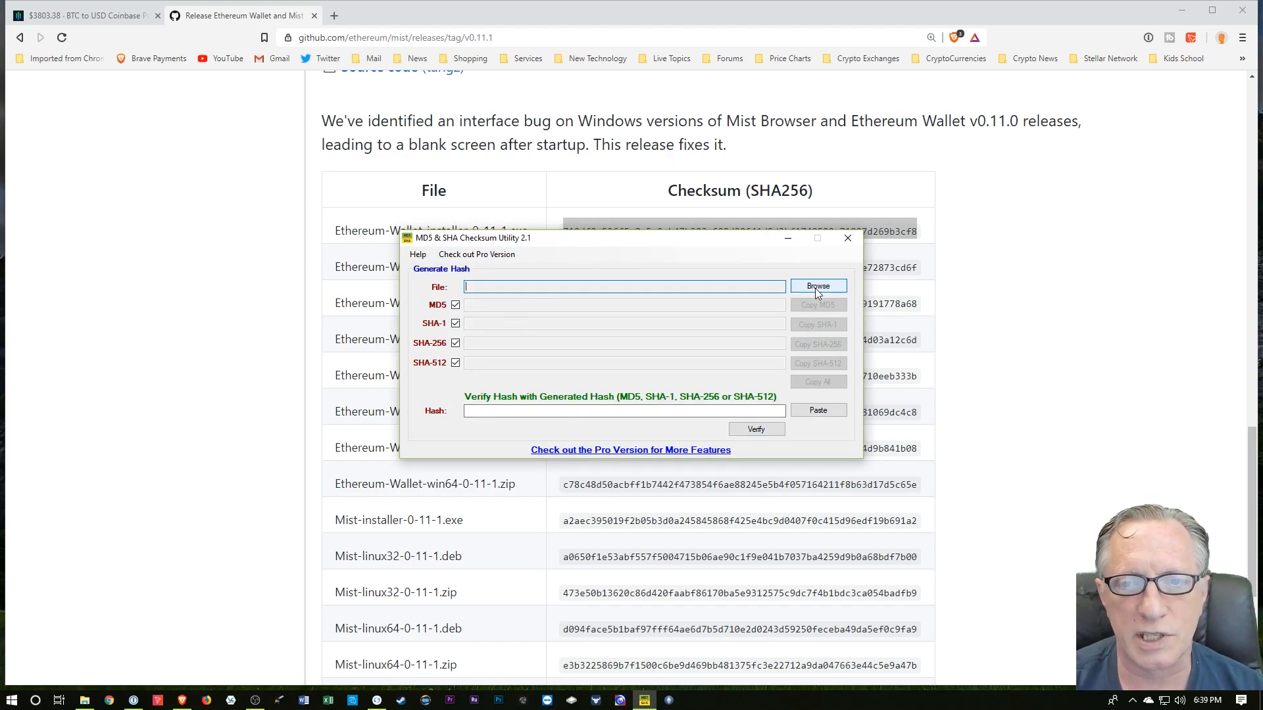
{"action": "left_click", "coordinate": [816, 285]}
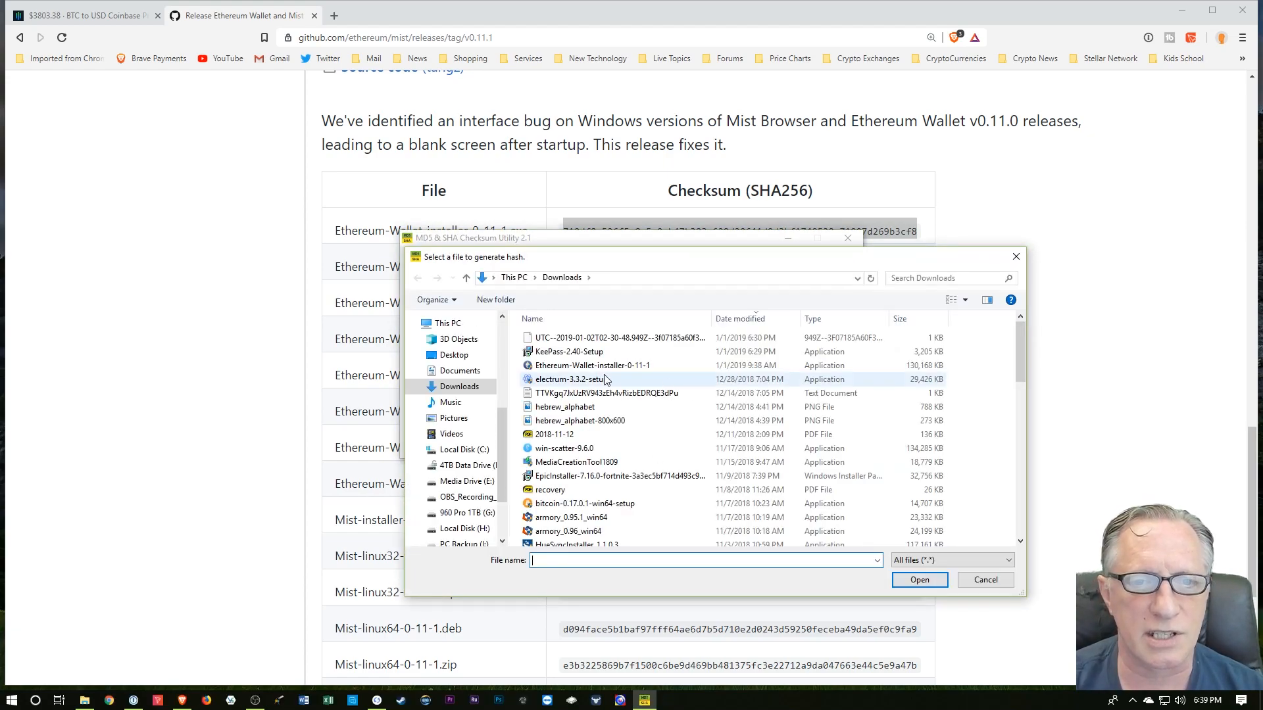
{"action": "left_click", "coordinate": [592, 364]}
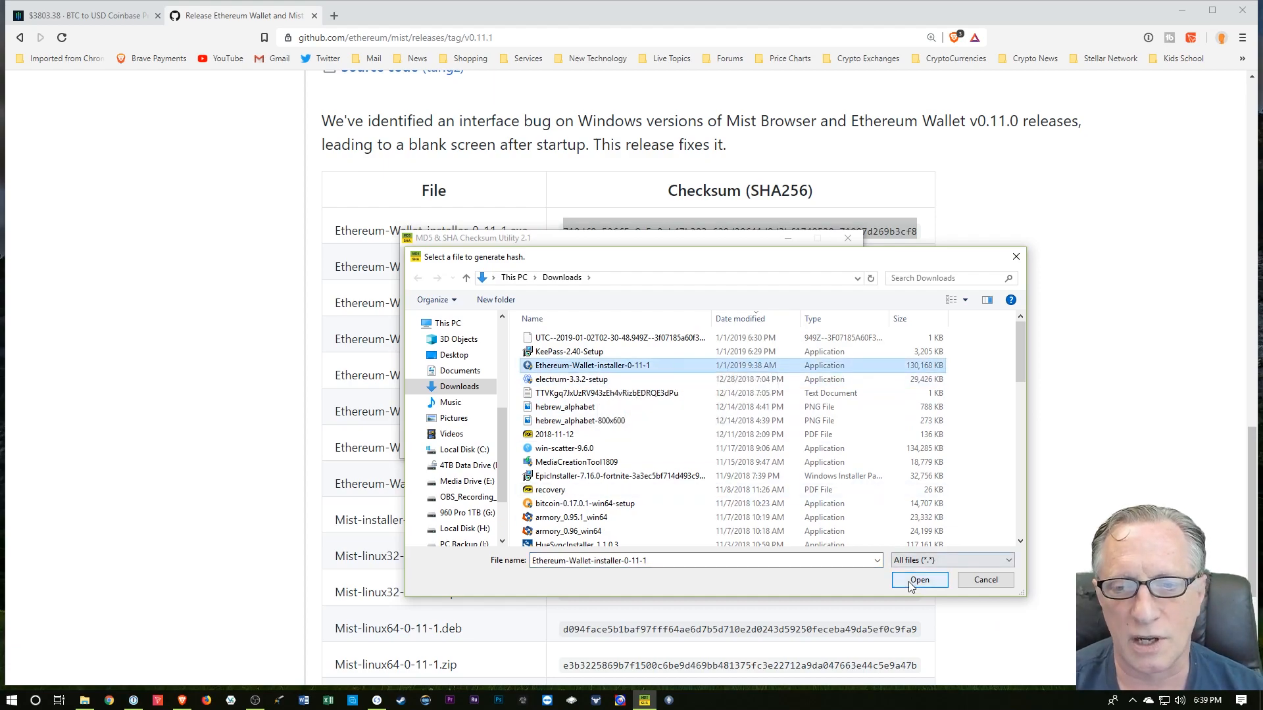
{"action": "left_click", "coordinate": [919, 580]}
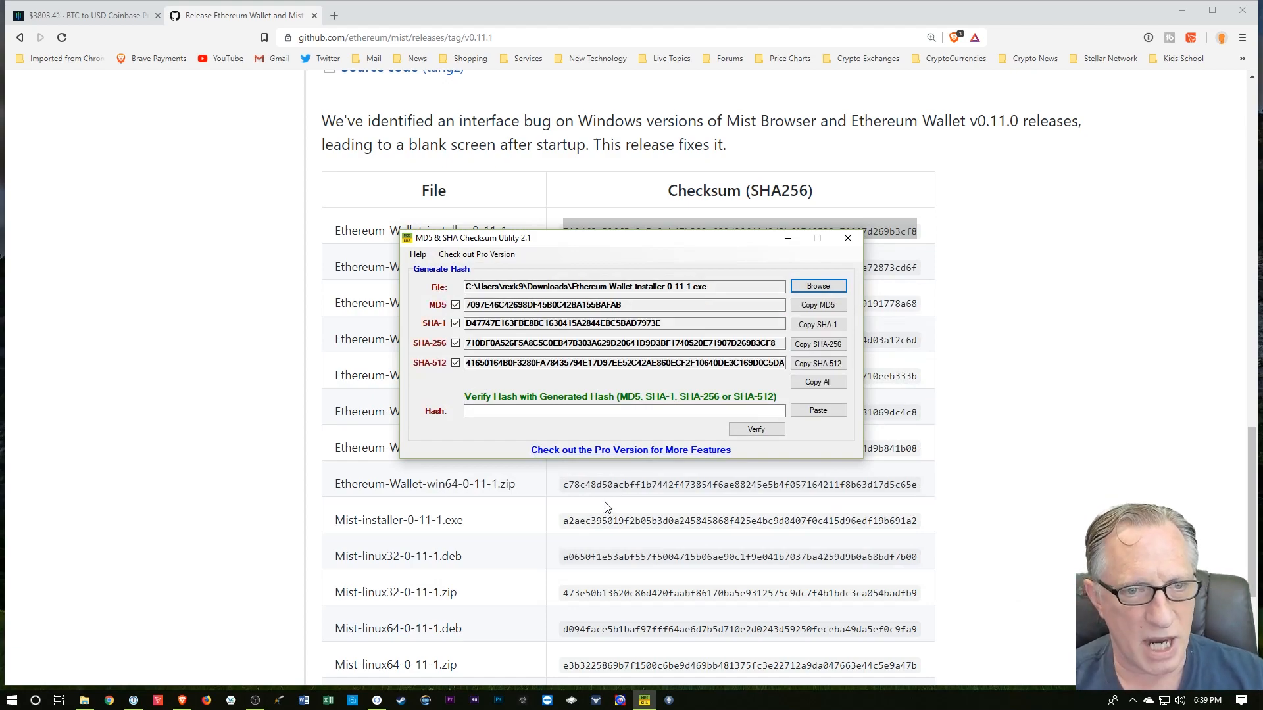
{"action": "mouse_move", "coordinate": [643, 432]}
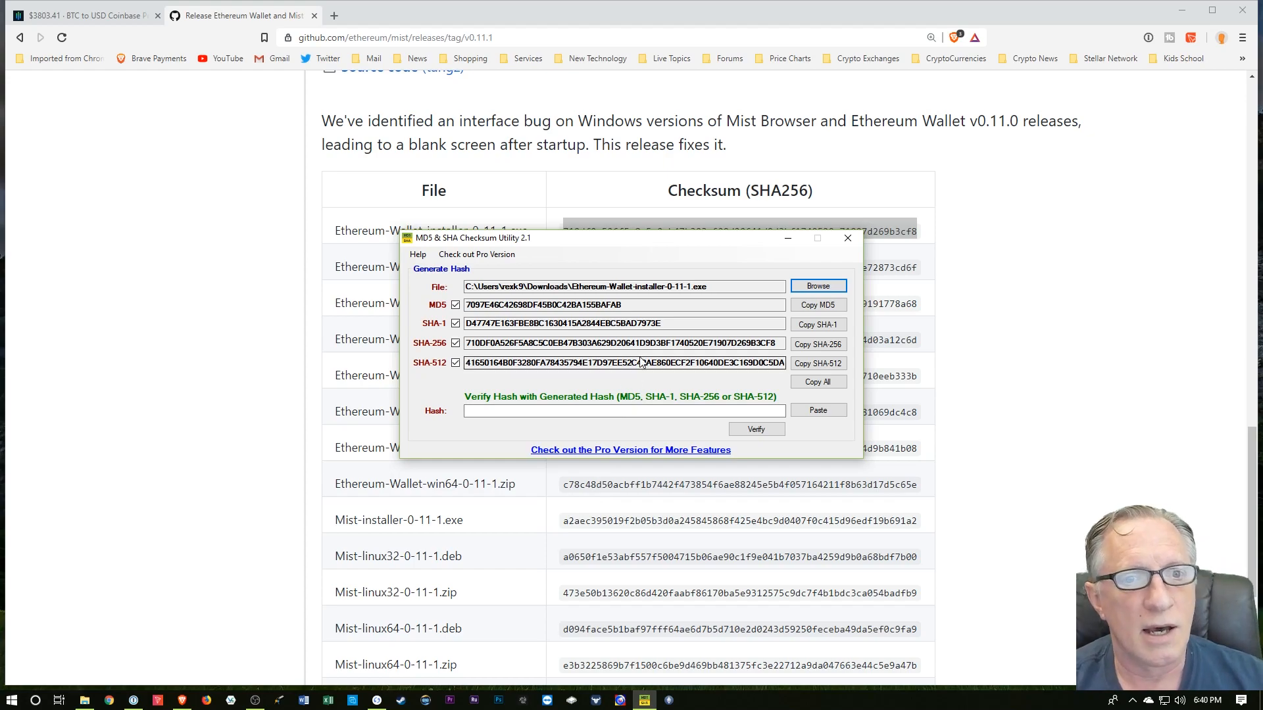
{"action": "mouse_move", "coordinate": [553, 392]}
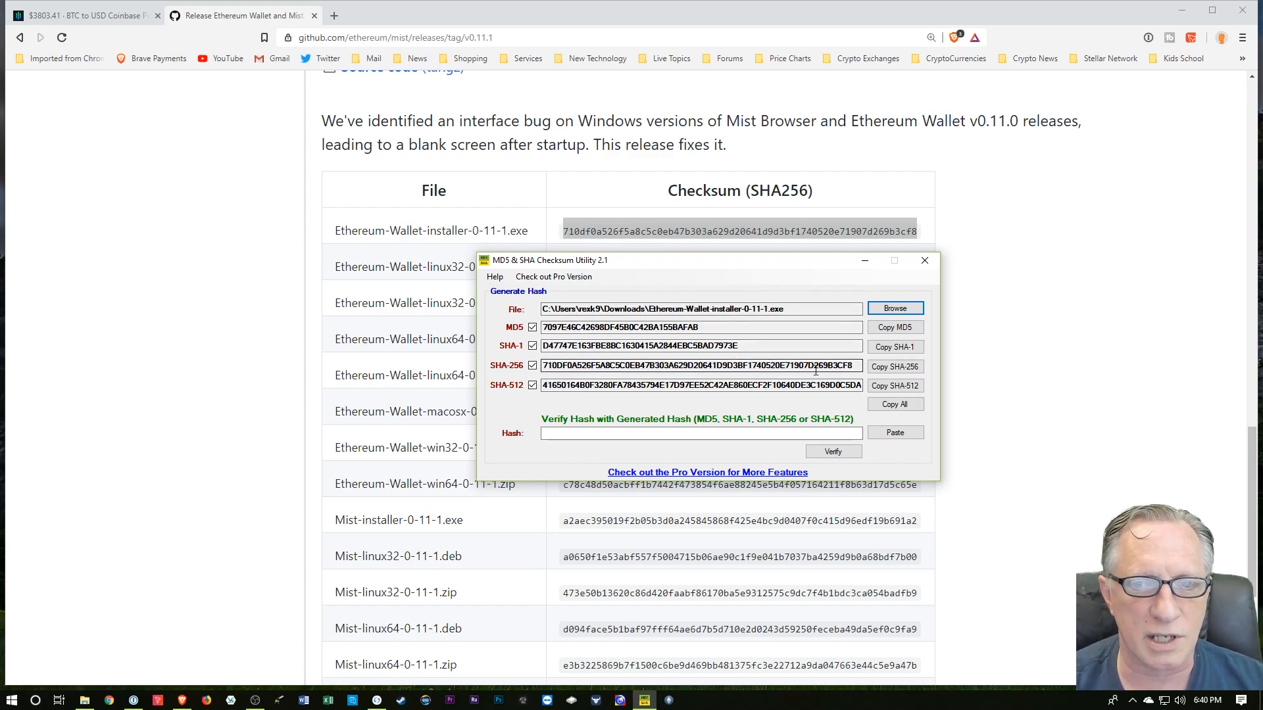
{"action": "mouse_move", "coordinate": [660, 426]}
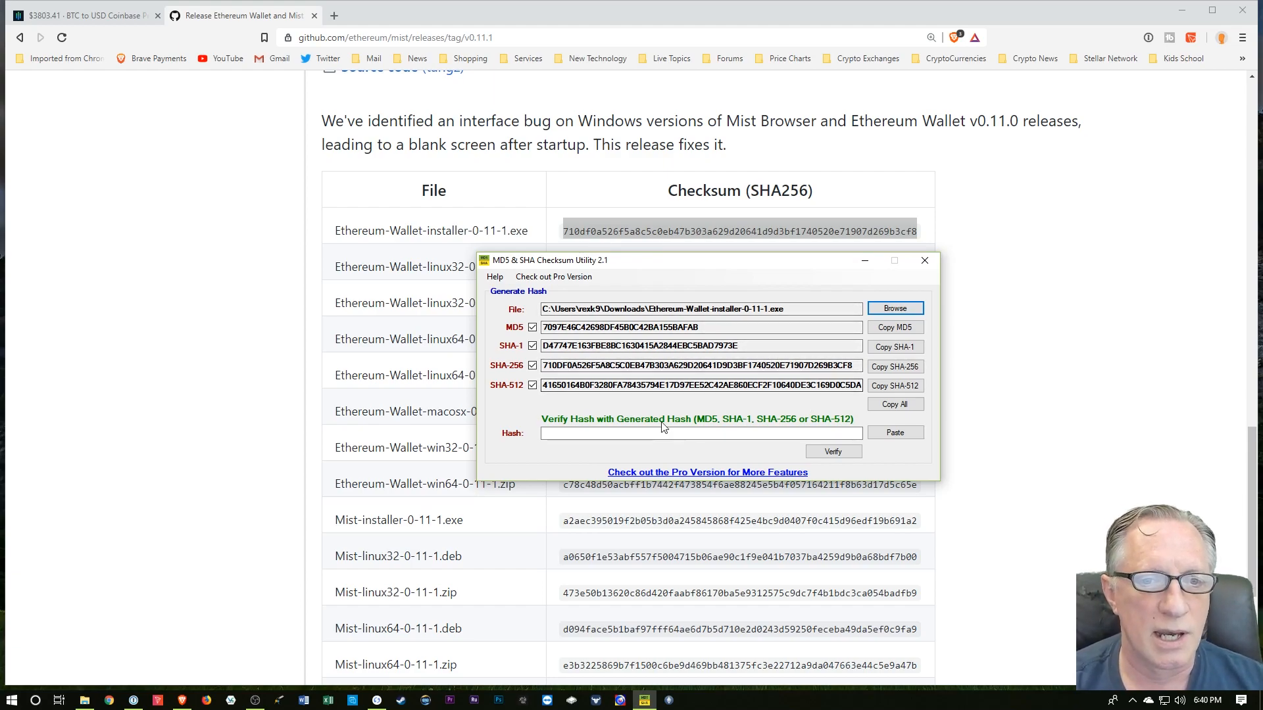
{"action": "mouse_move", "coordinate": [545, 443]}
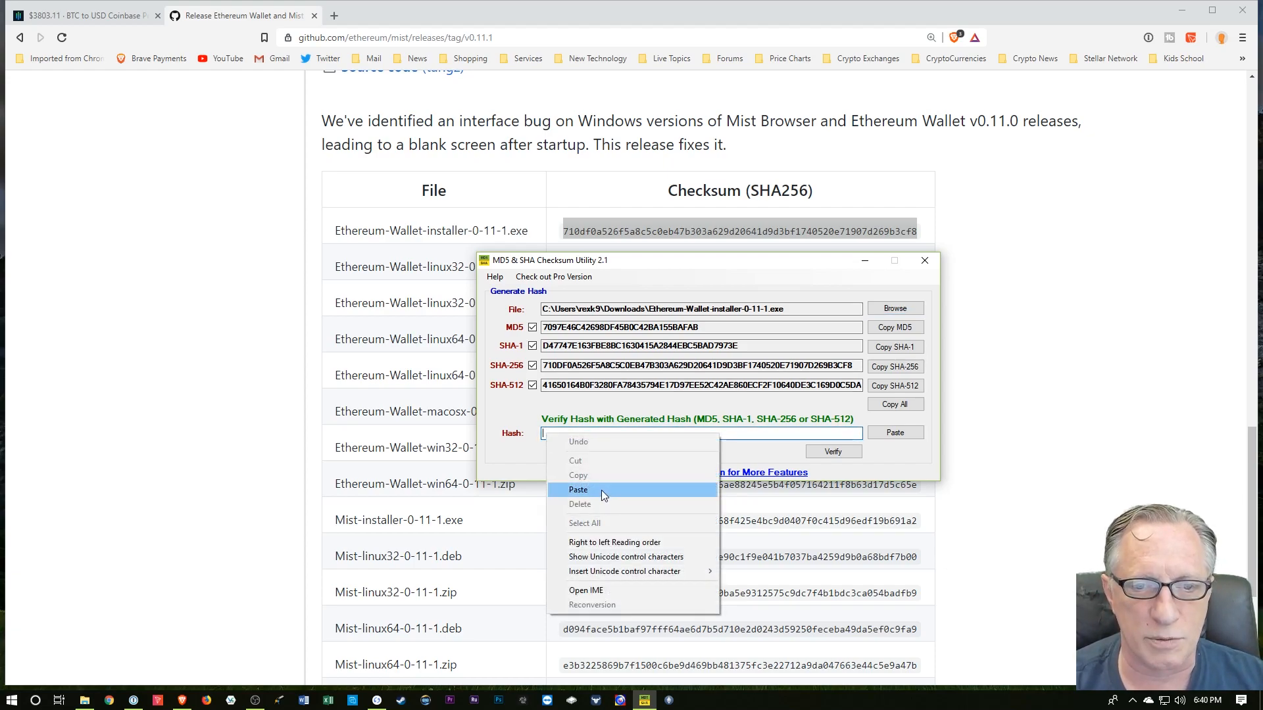
Step: Paste the published checksum, verify the SHA-256 hash matched and dismiss the utility
{"action": "left_click", "coordinate": [577, 489]}
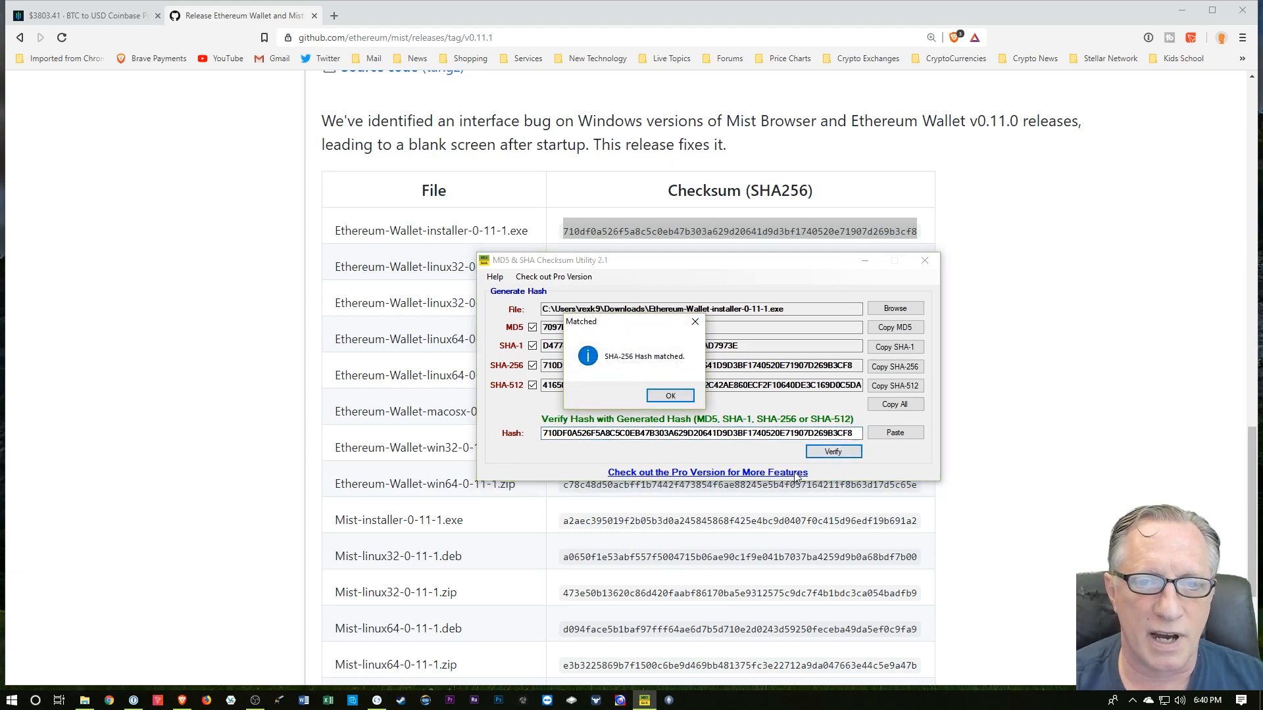
{"action": "left_click", "coordinate": [670, 396]}
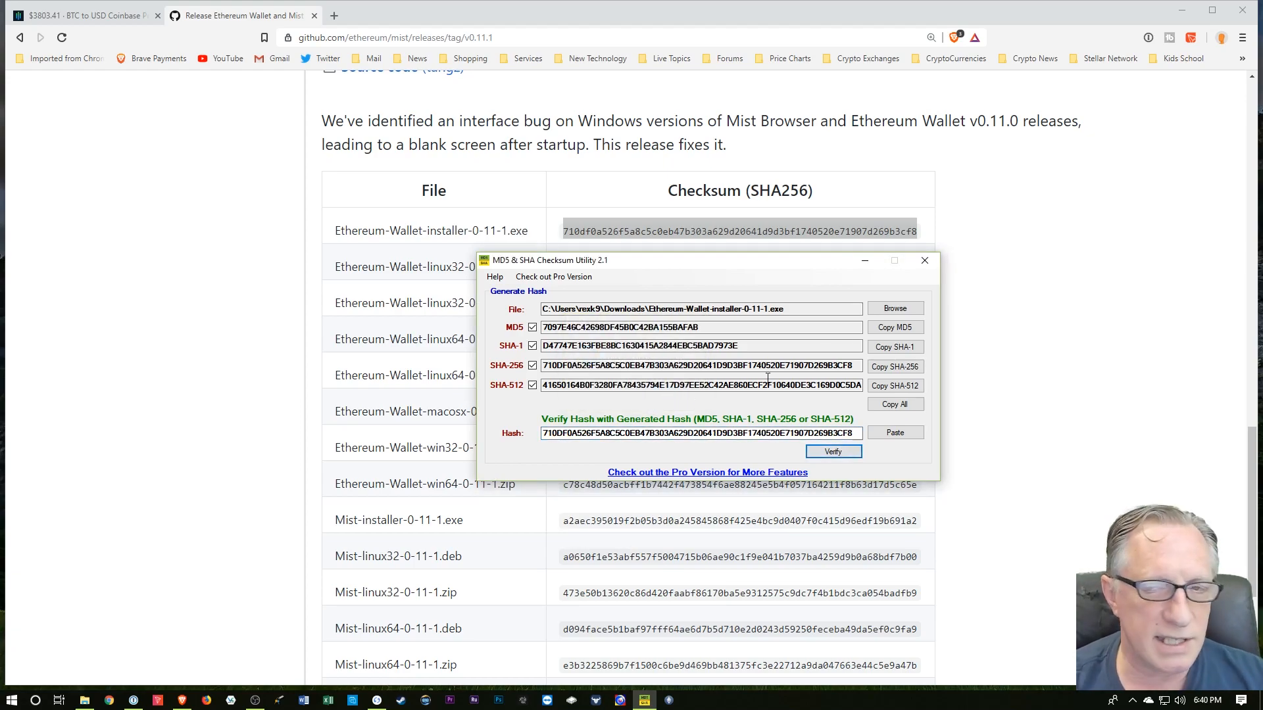
{"action": "left_click", "coordinate": [923, 260]}
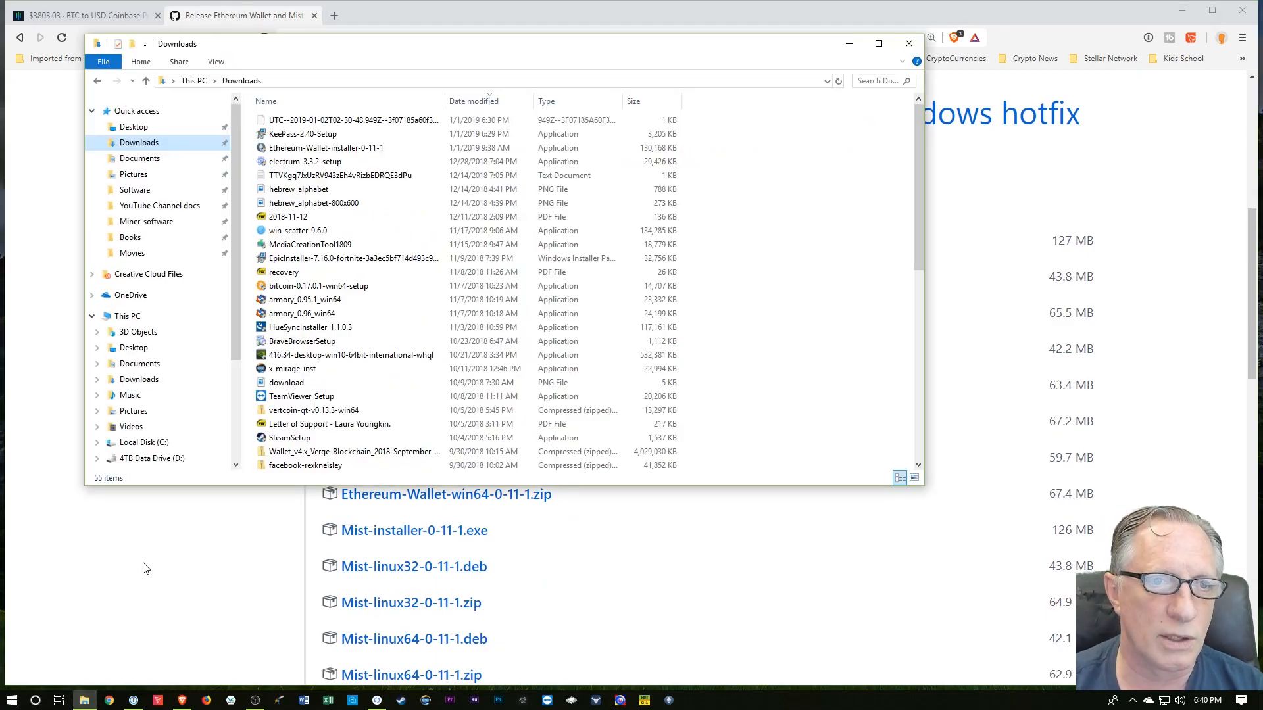
Step: Run the wallet installer, accept the license and keep the default install folder
{"action": "left_click", "coordinate": [326, 148]}
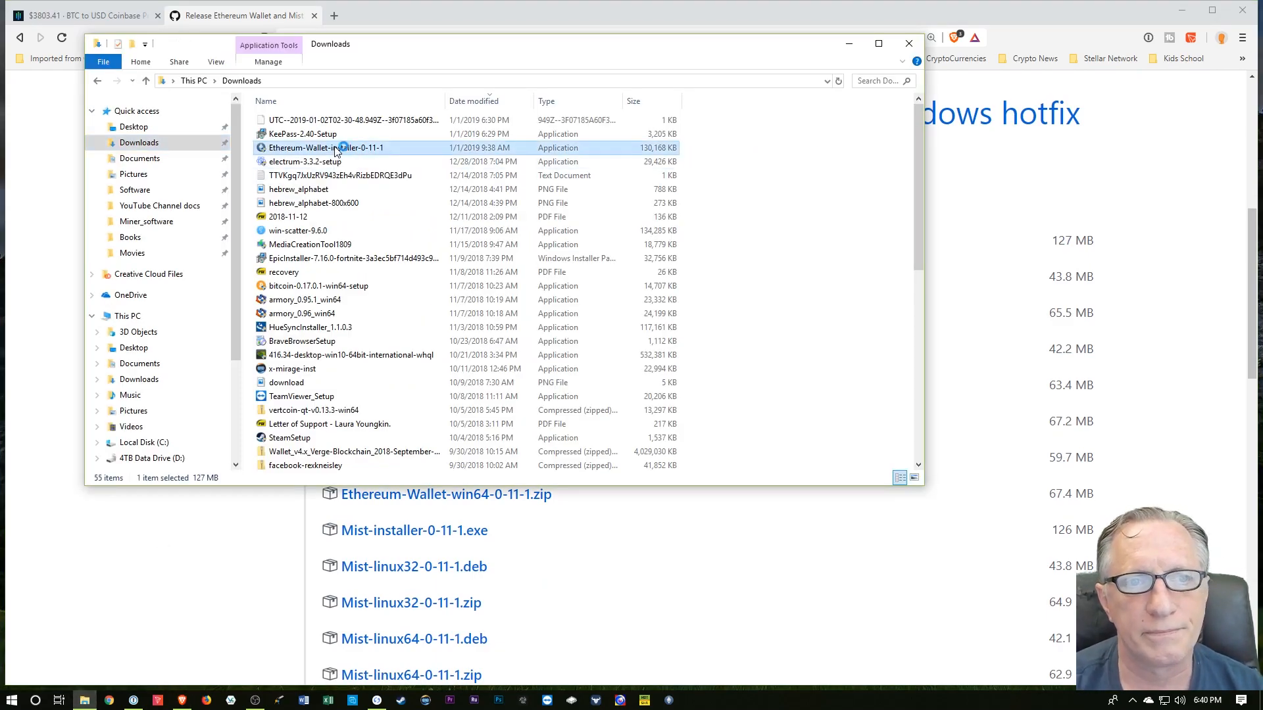
{"action": "double_click", "coordinate": [326, 148]}
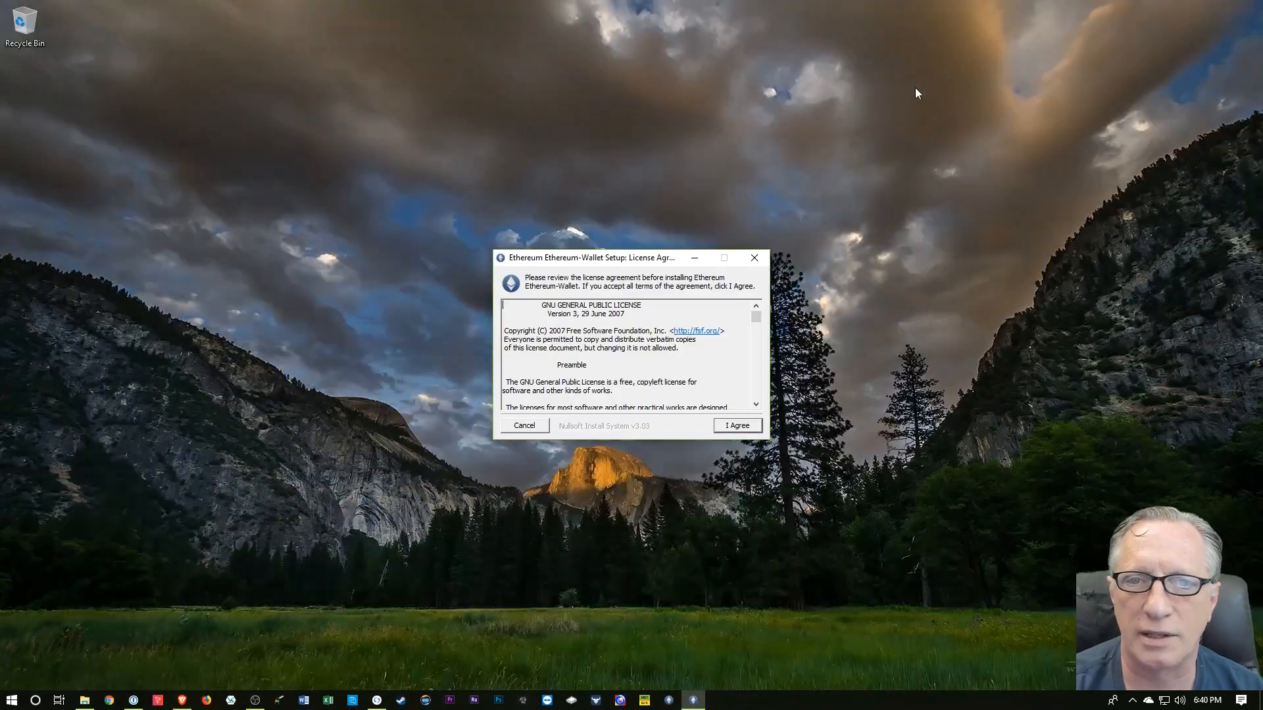
{"action": "left_click", "coordinate": [735, 425]}
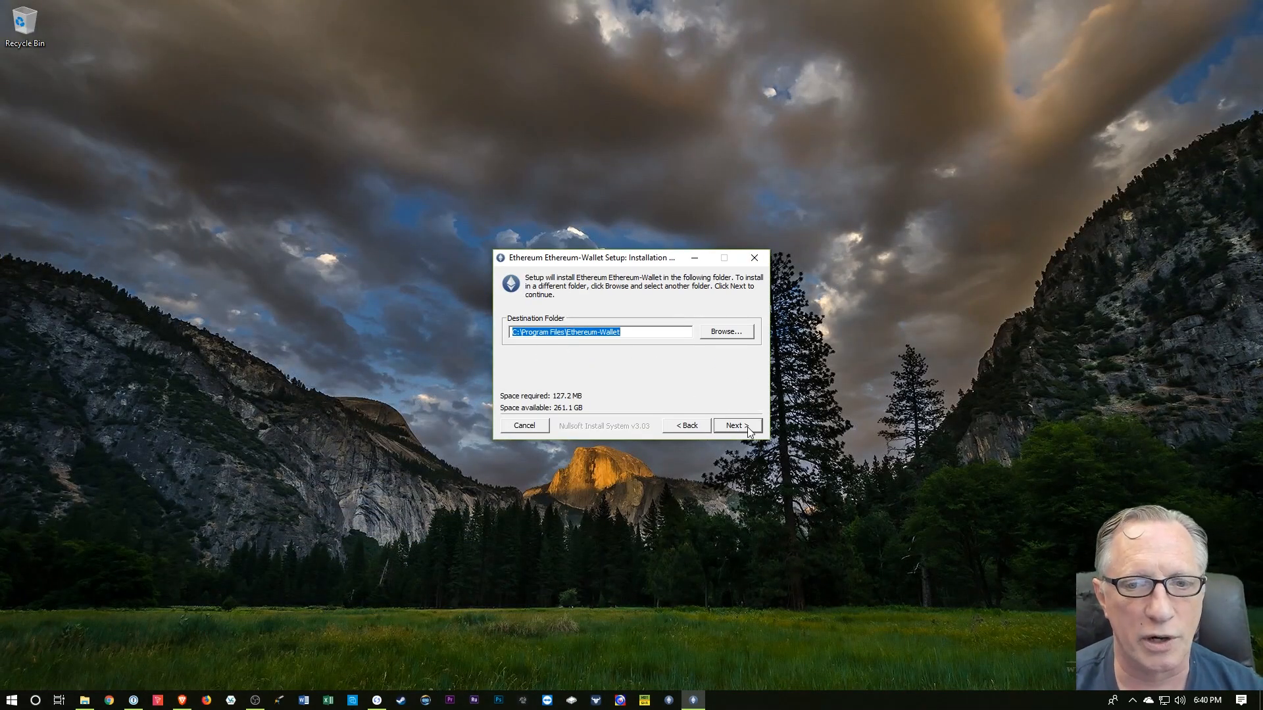
{"action": "left_click", "coordinate": [734, 425]}
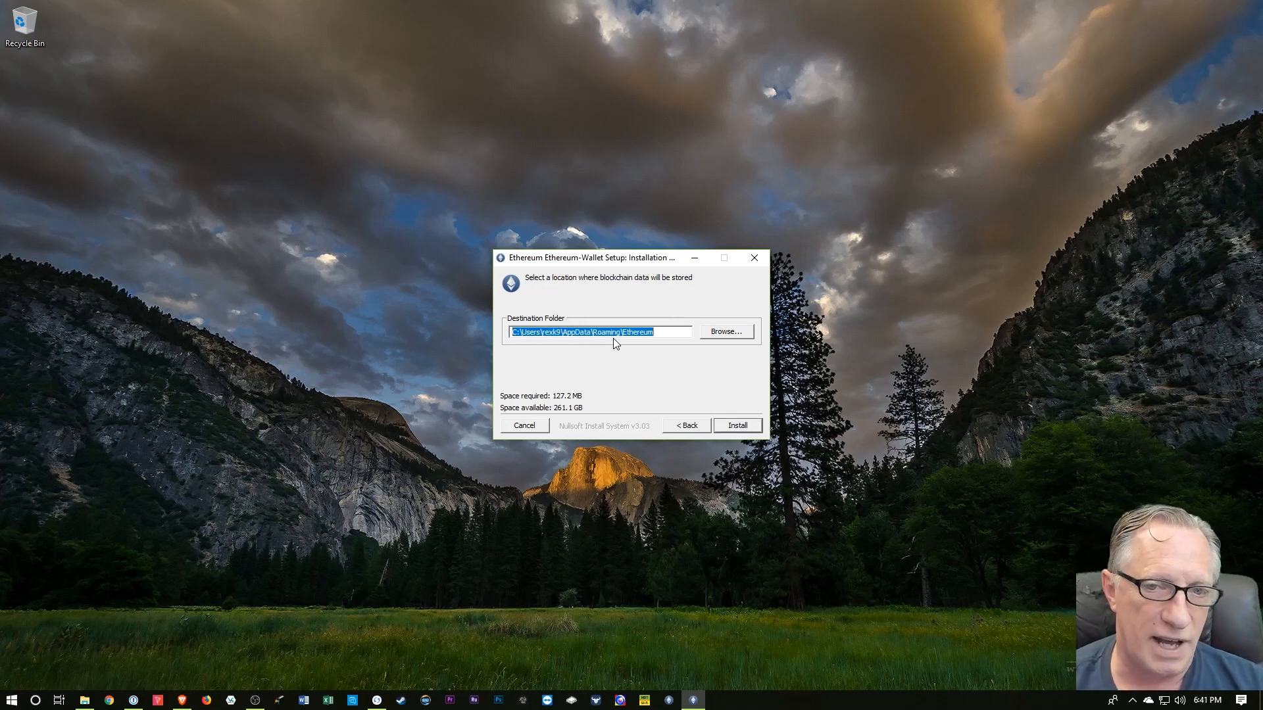
{"action": "mouse_move", "coordinate": [614, 345]}
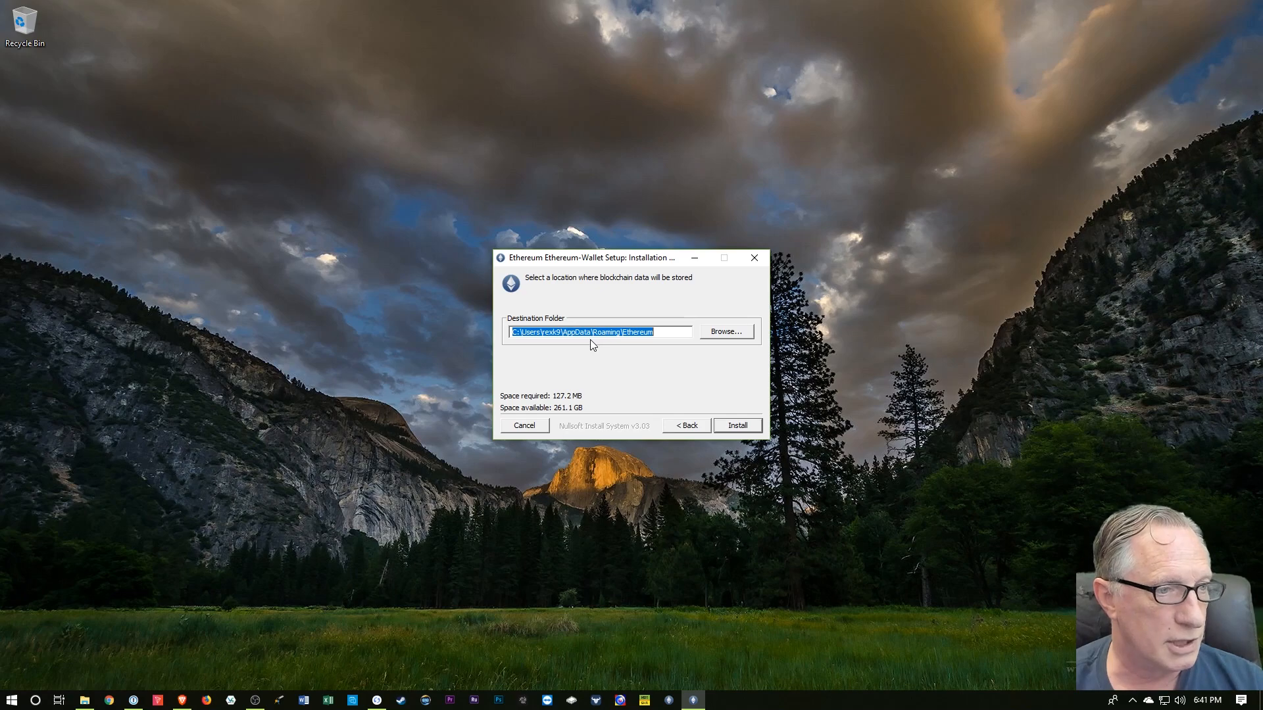
{"action": "mouse_move", "coordinate": [570, 345]}
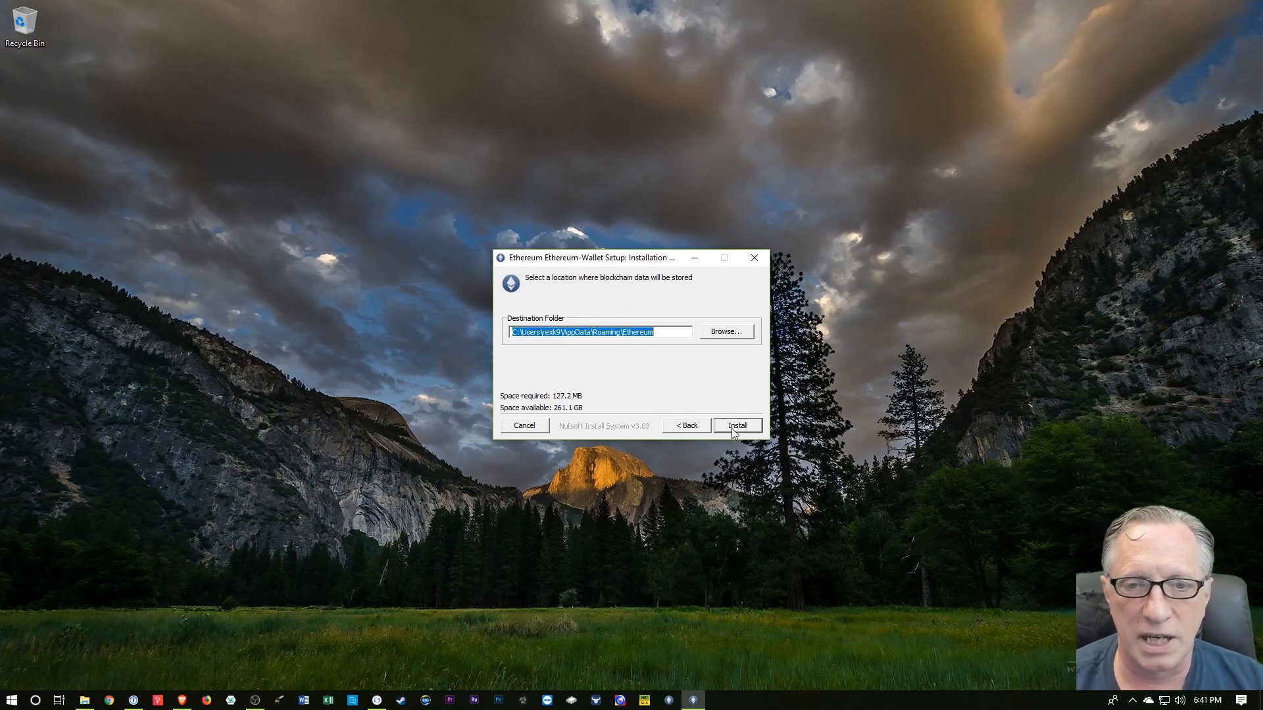
Step: Install the wallet with default blockchain data folder, then empty the Recycle Bin from the desktop
{"action": "left_click", "coordinate": [736, 425]}
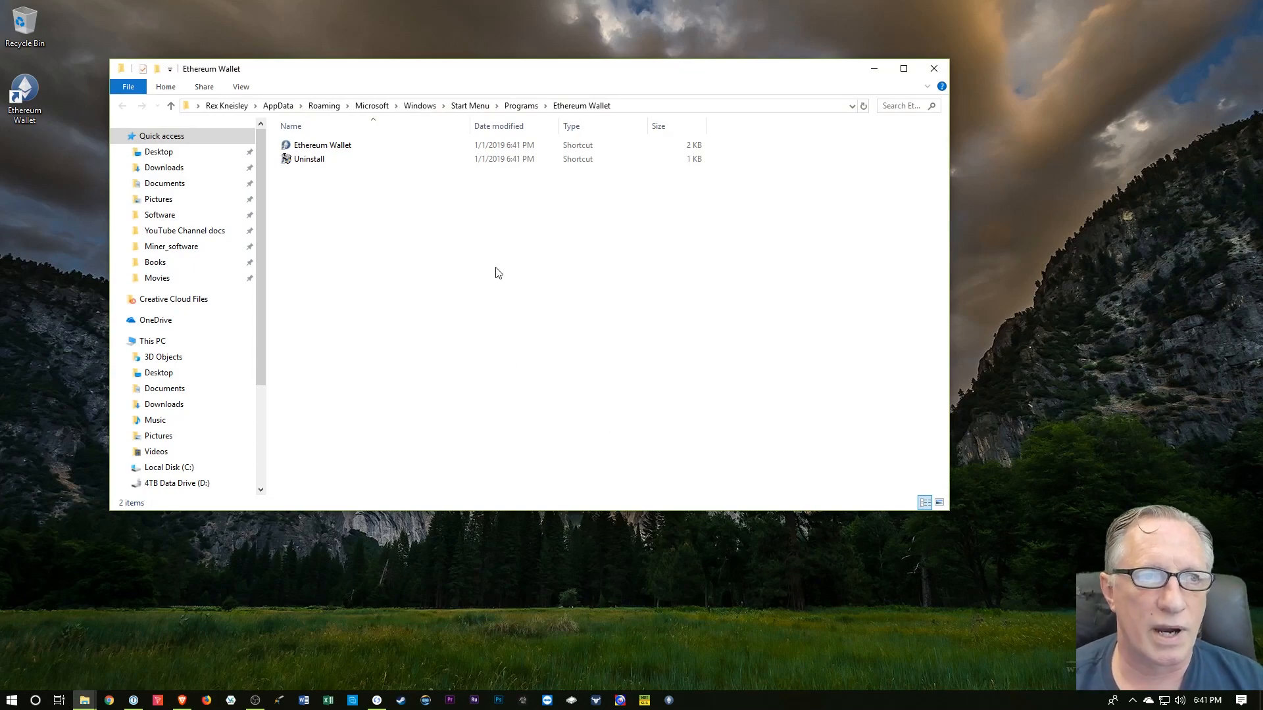
{"action": "mouse_move", "coordinate": [456, 89]}
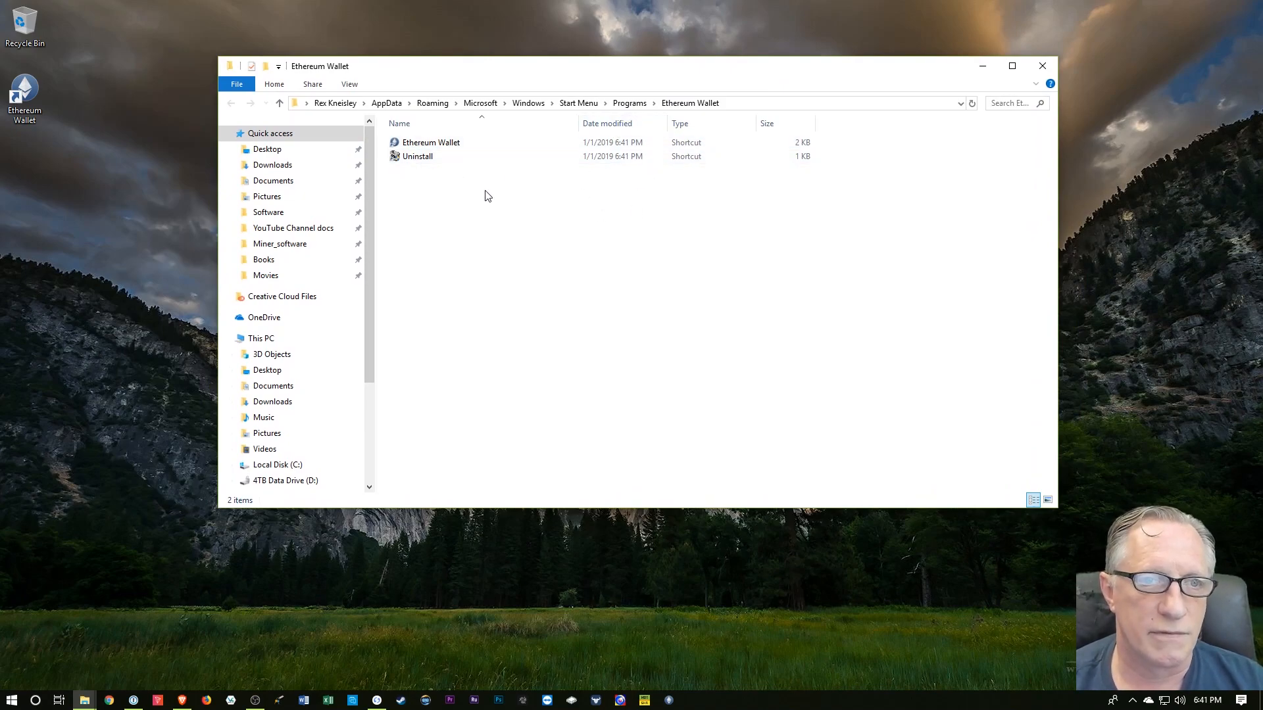
{"action": "mouse_move", "coordinate": [279, 243]}
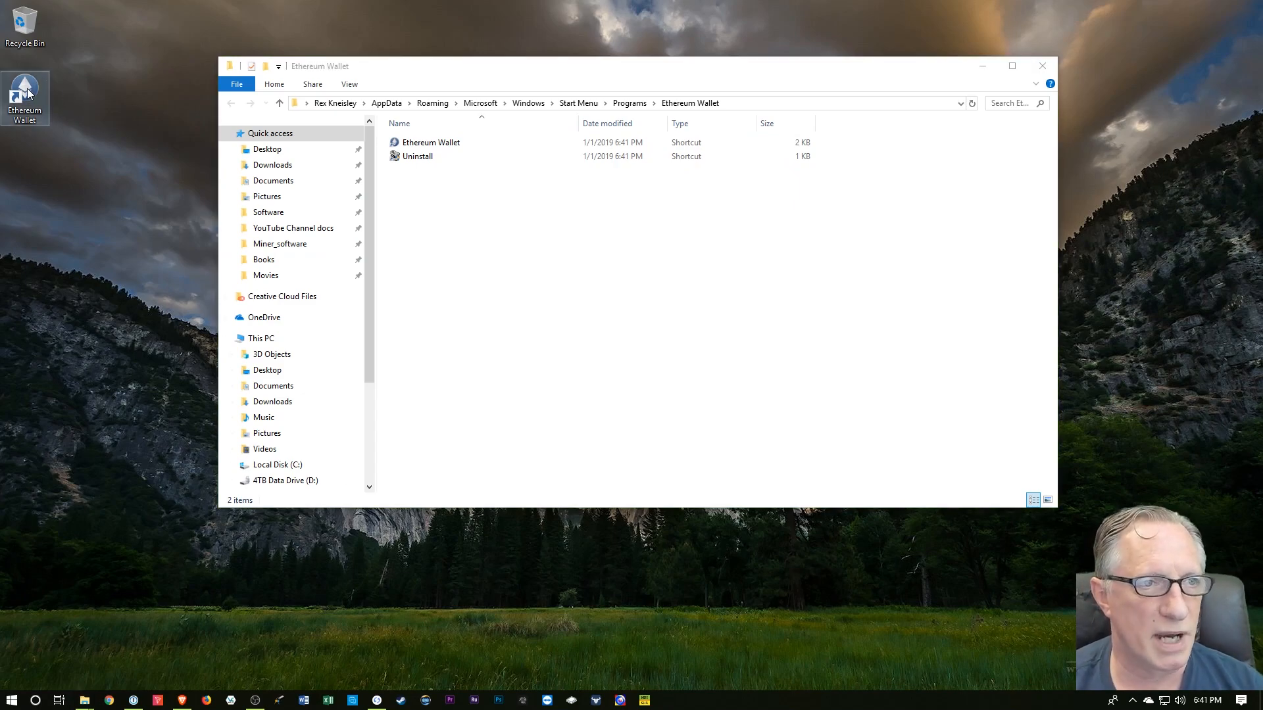
{"action": "right_click", "coordinate": [25, 91]}
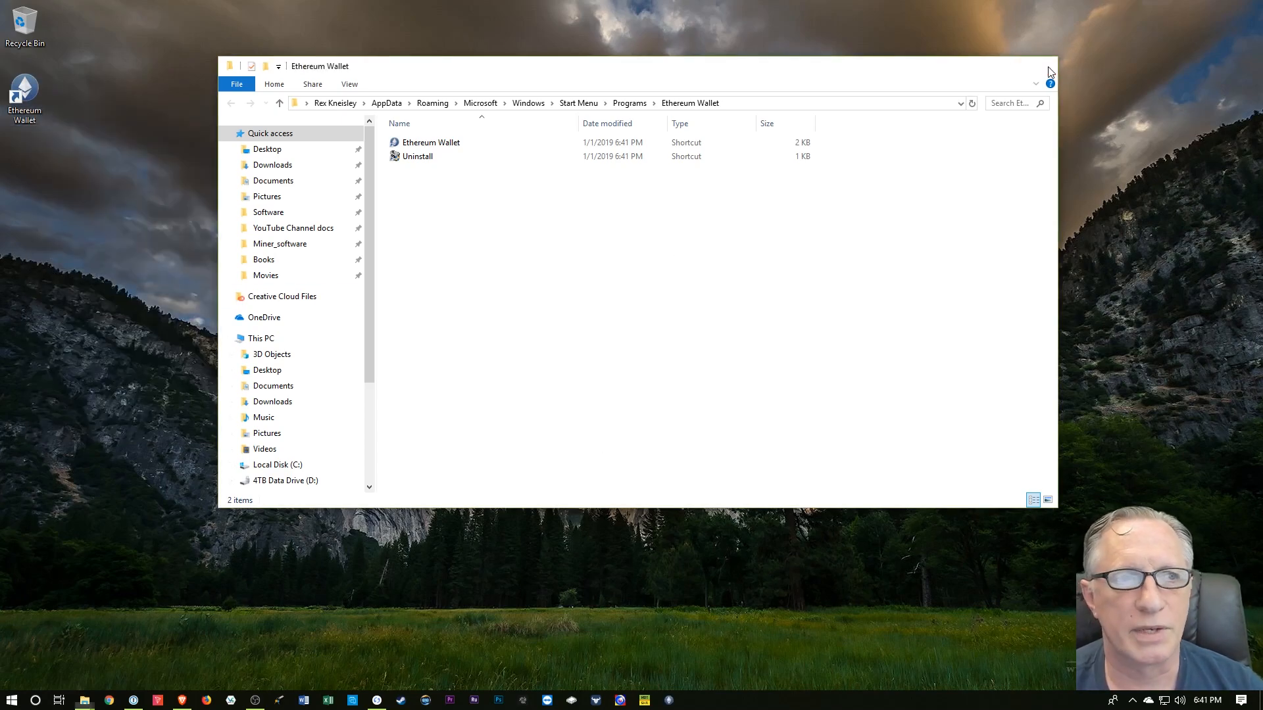
{"action": "right_click", "coordinate": [24, 88]}
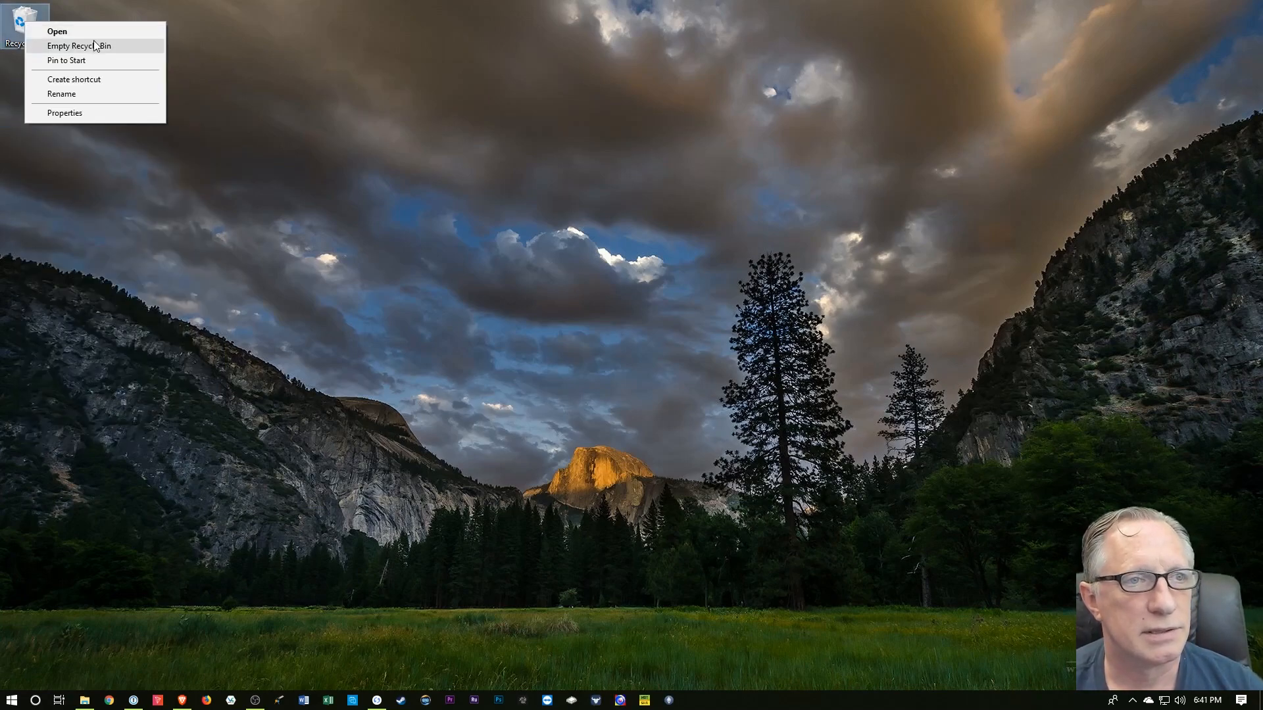
{"action": "left_click", "coordinate": [721, 616]}
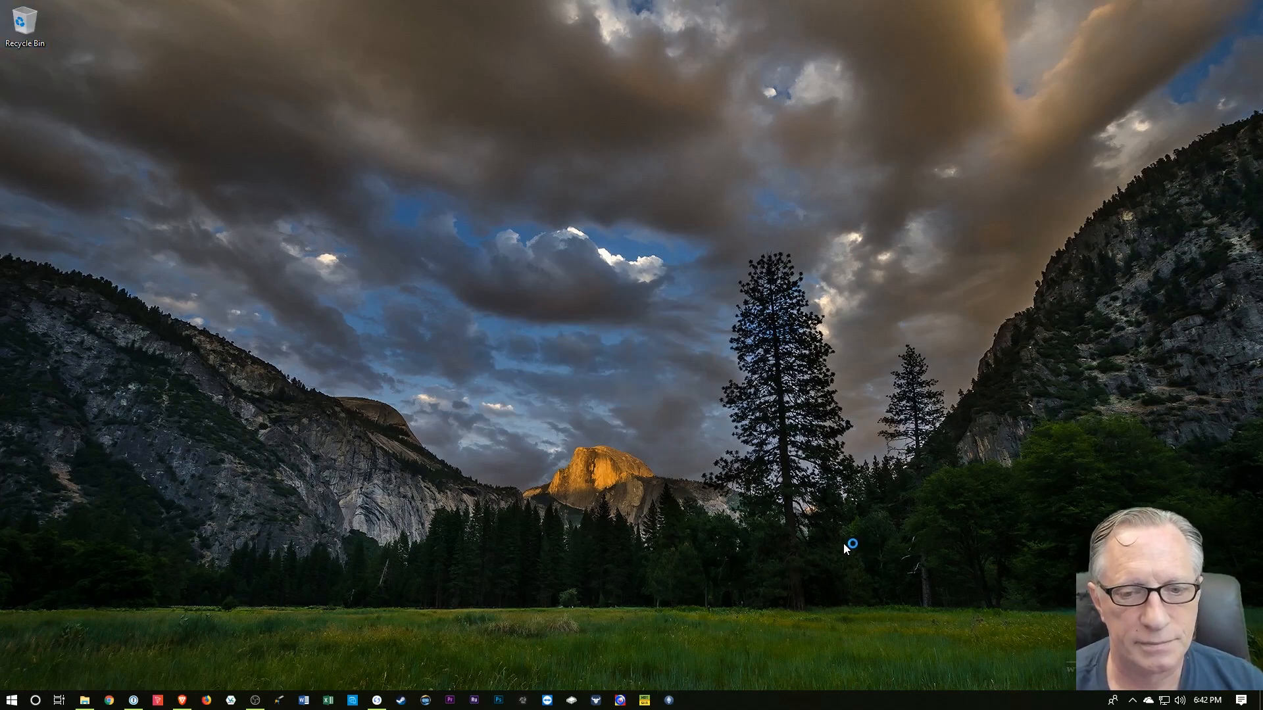
Step: Launch Ethereum Wallet to its accounts overview, start Add Account and dismiss the Create account window
{"action": "left_click", "coordinate": [668, 699]}
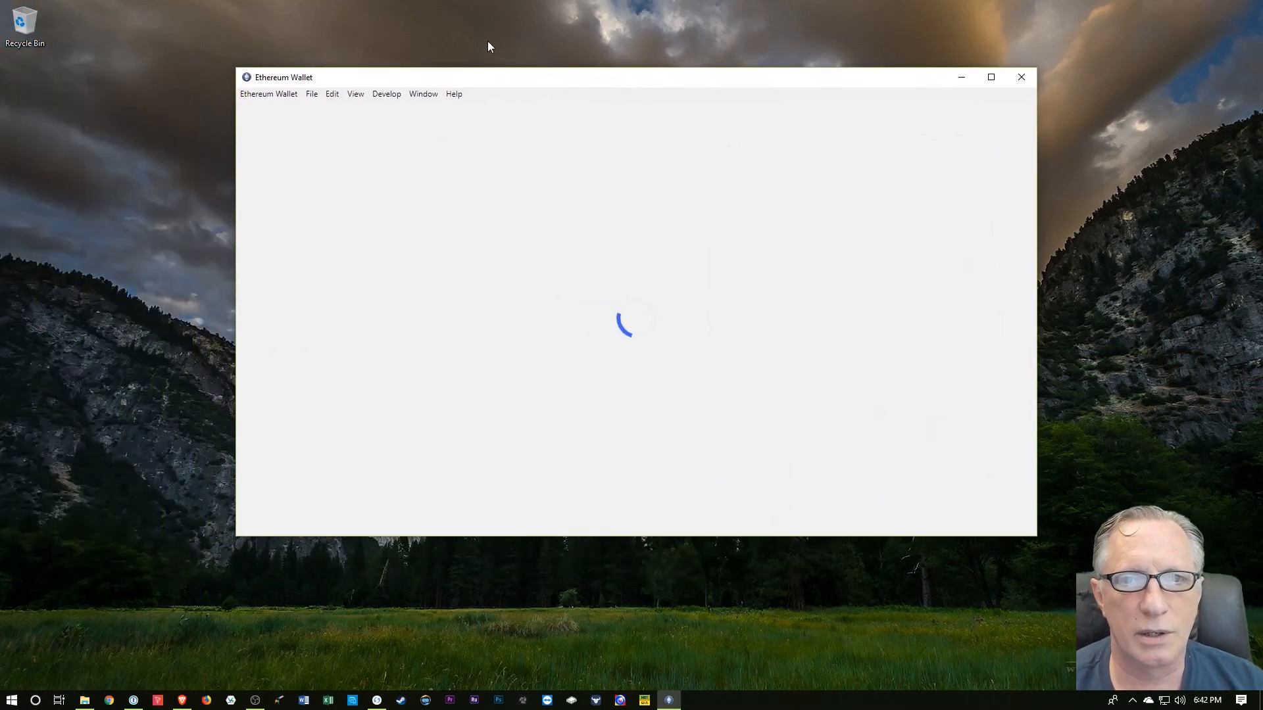
{"action": "mouse_move", "coordinate": [125, 222]}
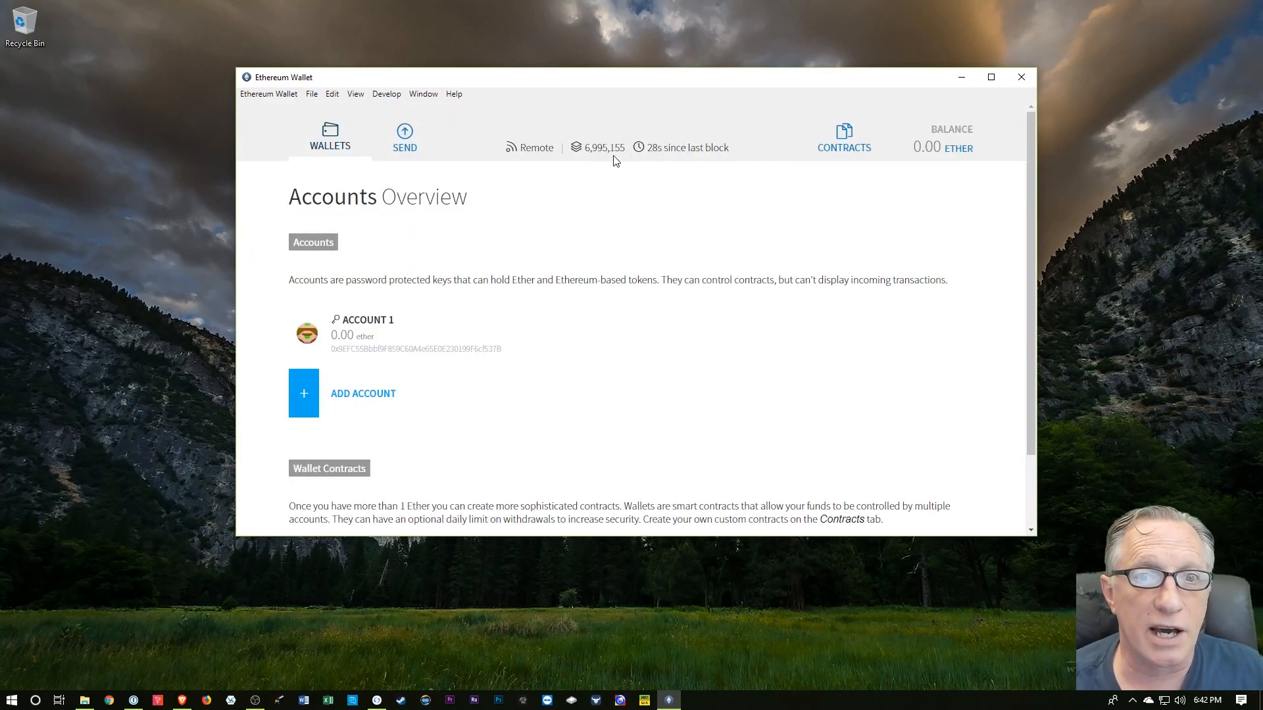
{"action": "mouse_move", "coordinate": [659, 188]}
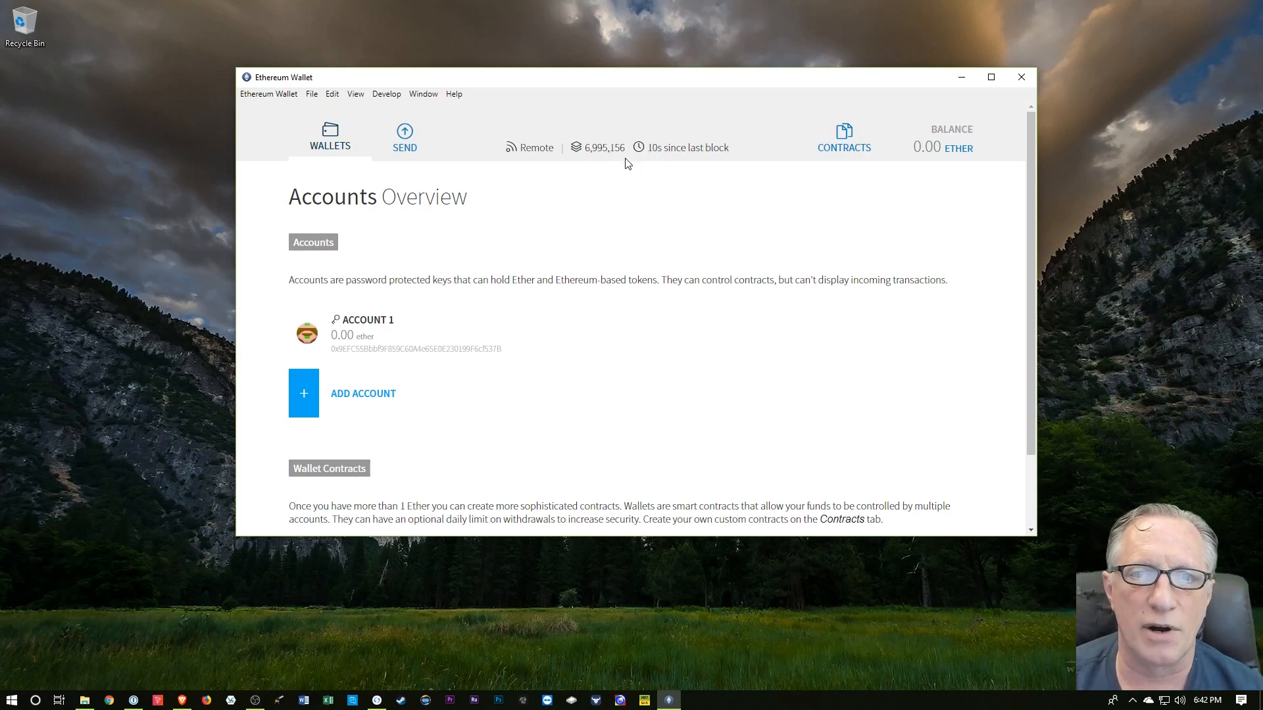
{"action": "mouse_move", "coordinate": [634, 169]}
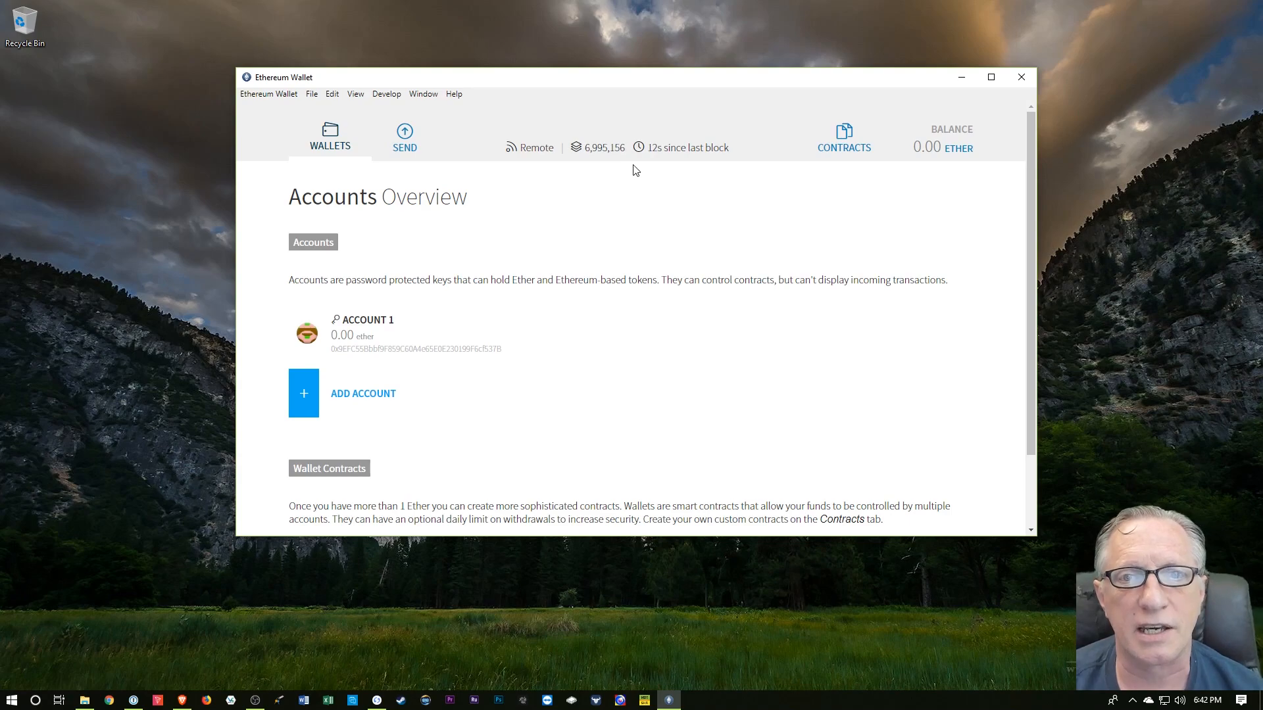
{"action": "mouse_move", "coordinate": [589, 163]}
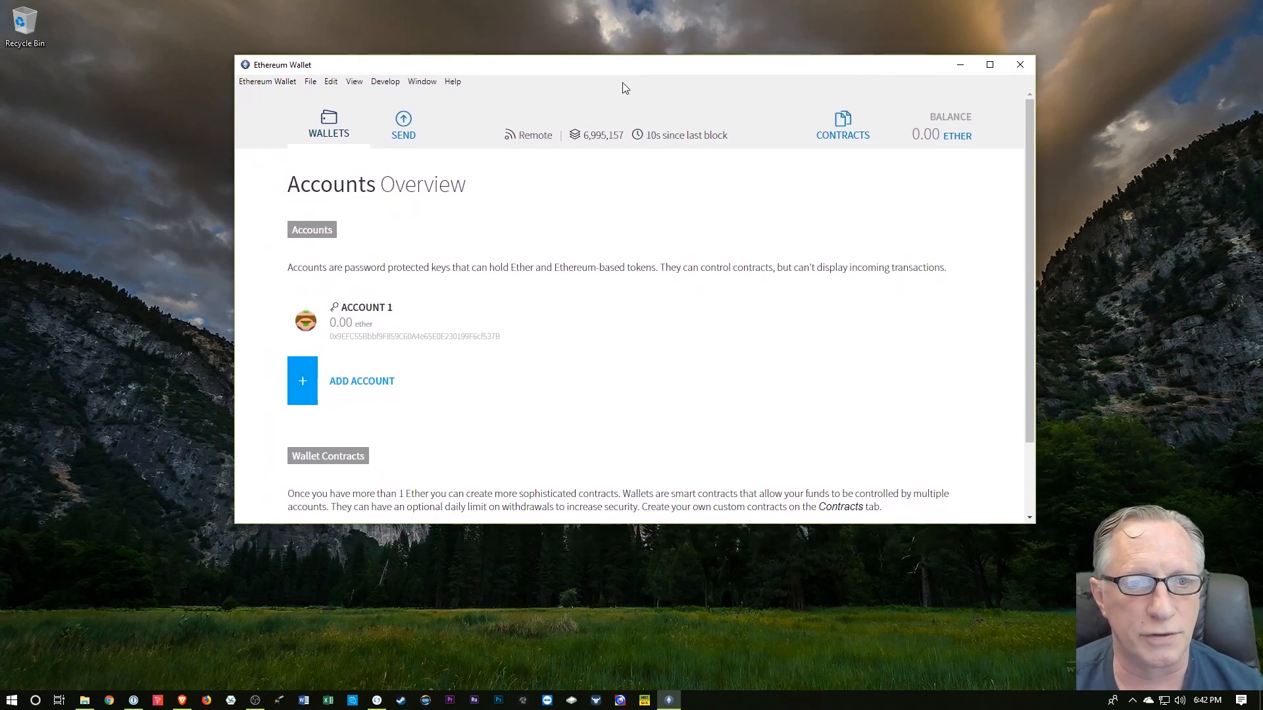
{"action": "mouse_move", "coordinate": [682, 228]}
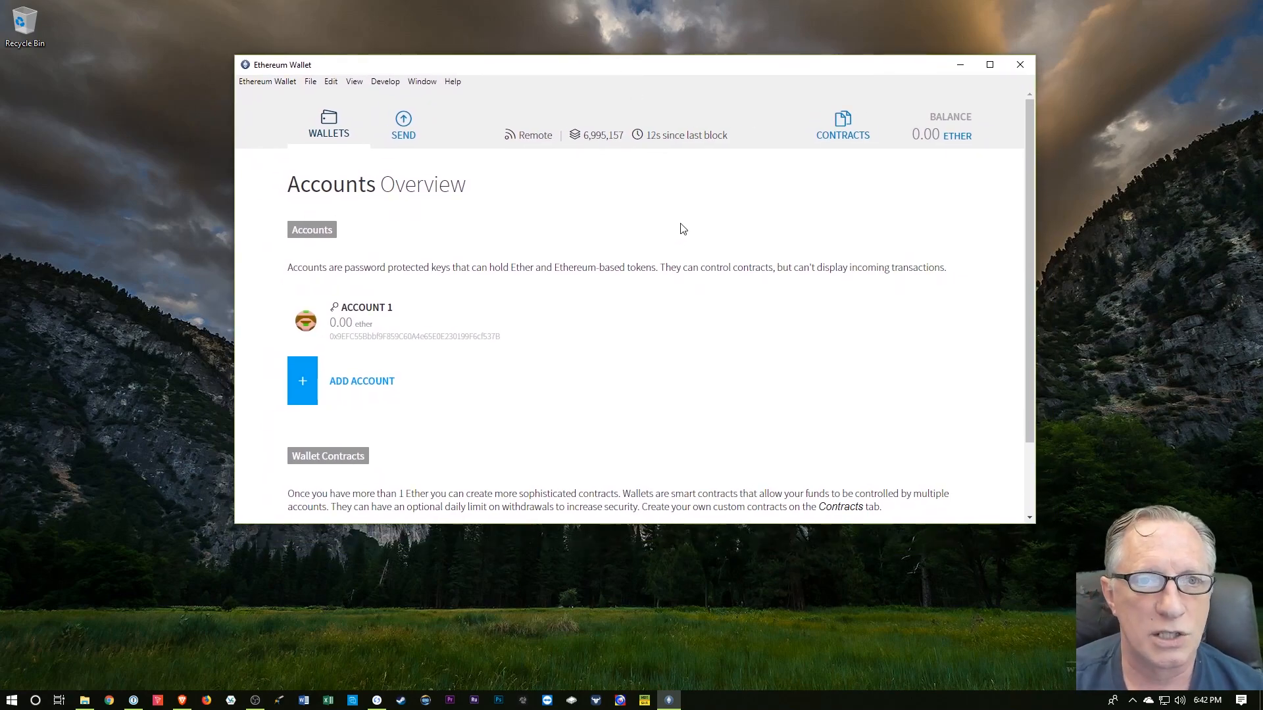
{"action": "mouse_move", "coordinate": [628, 229]}
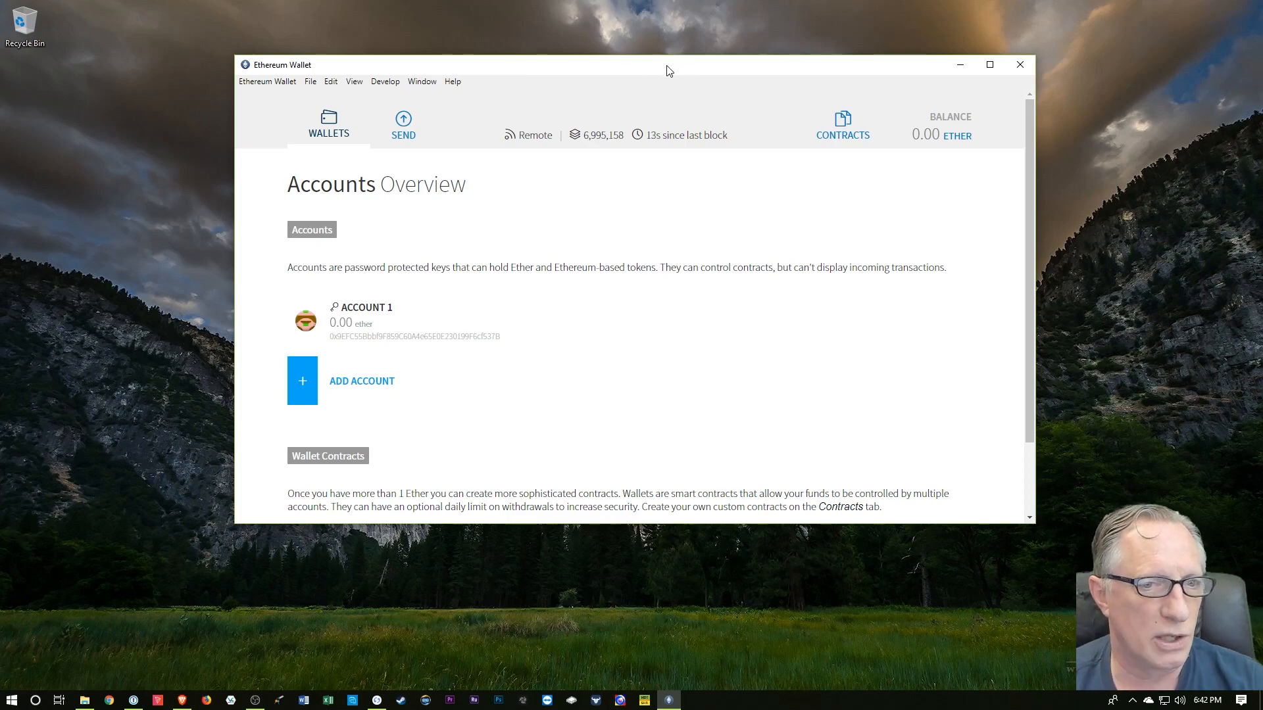
{"action": "mouse_move", "coordinate": [367, 314]}
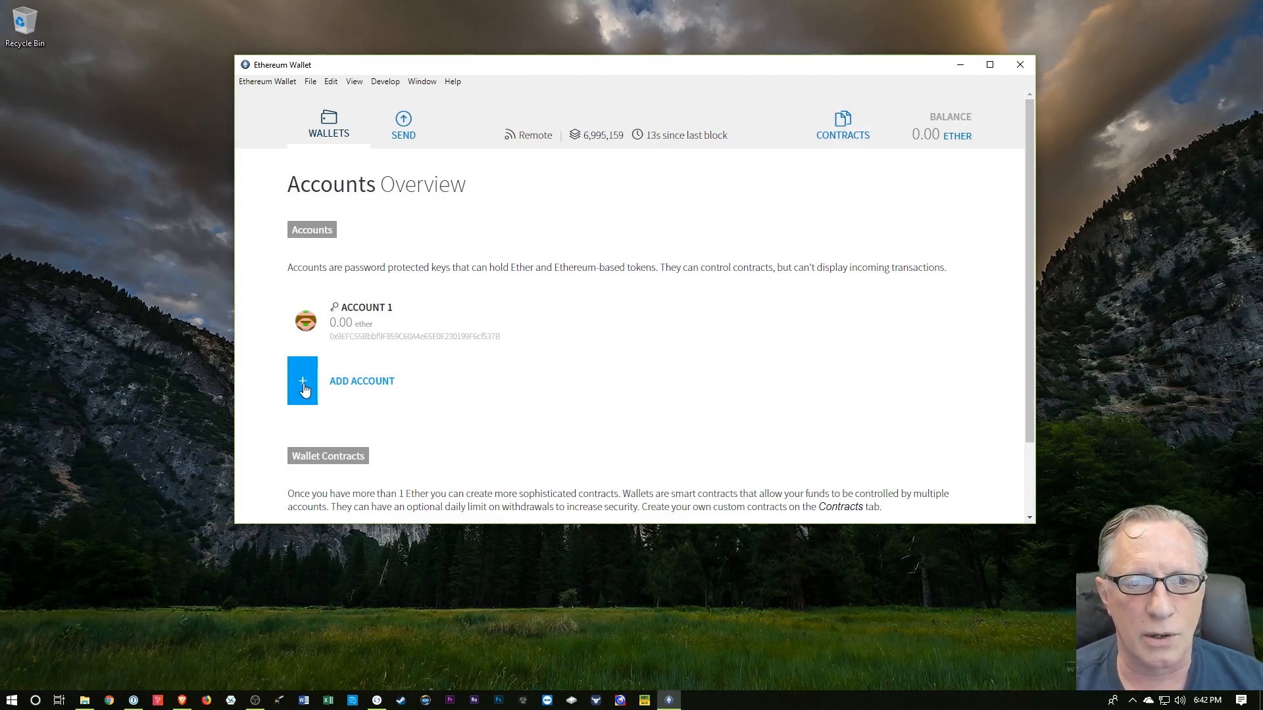
{"action": "left_click", "coordinate": [302, 380]}
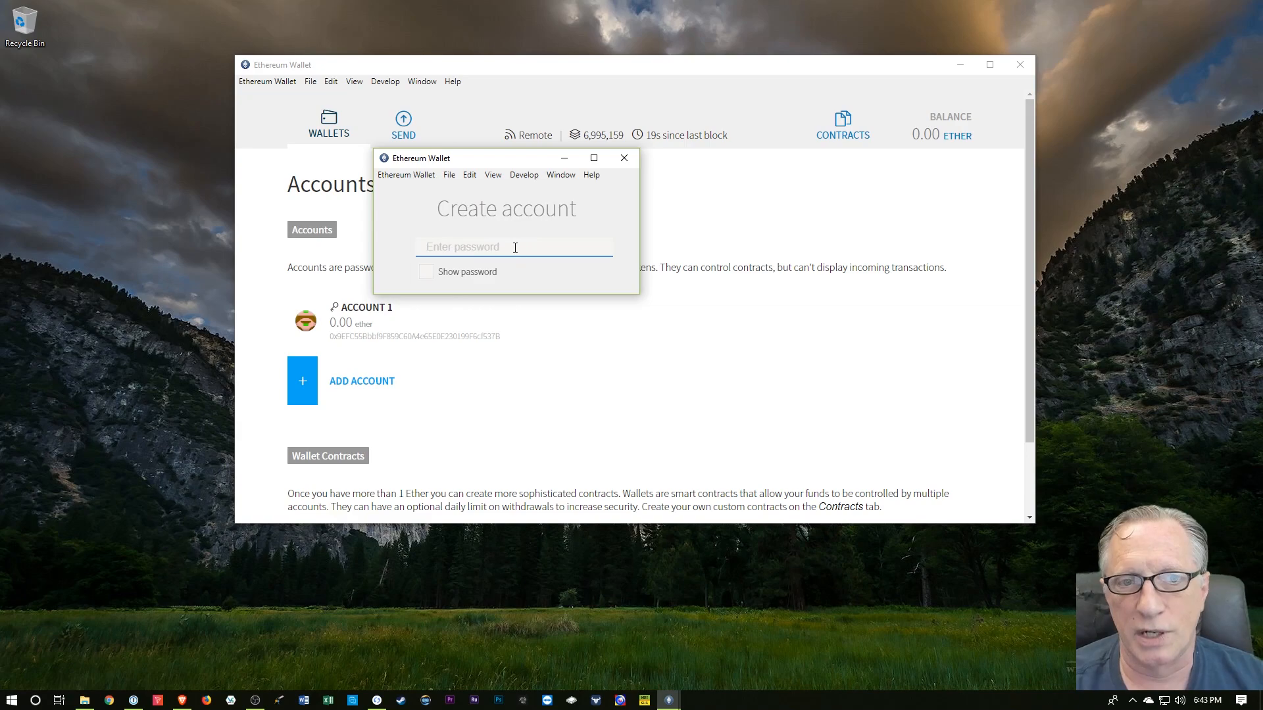
{"action": "mouse_move", "coordinate": [589, 275]}
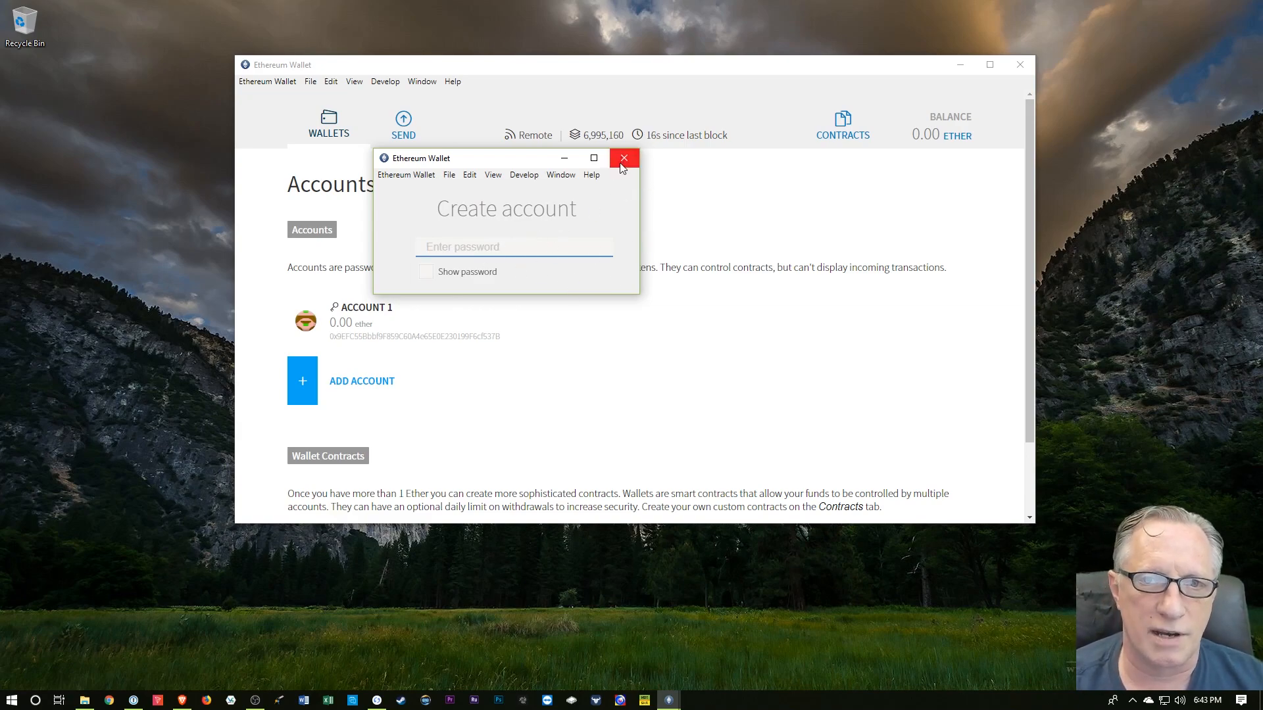
{"action": "left_click", "coordinate": [623, 158]}
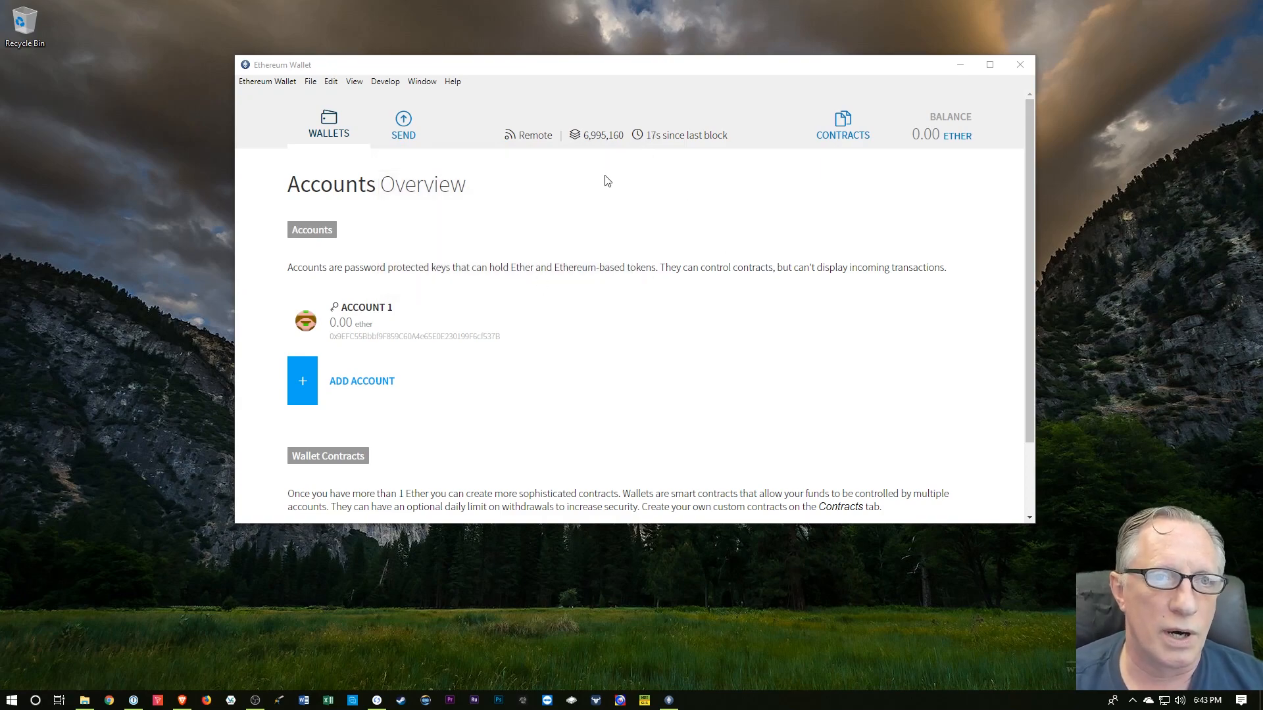
{"action": "mouse_move", "coordinate": [418, 175]}
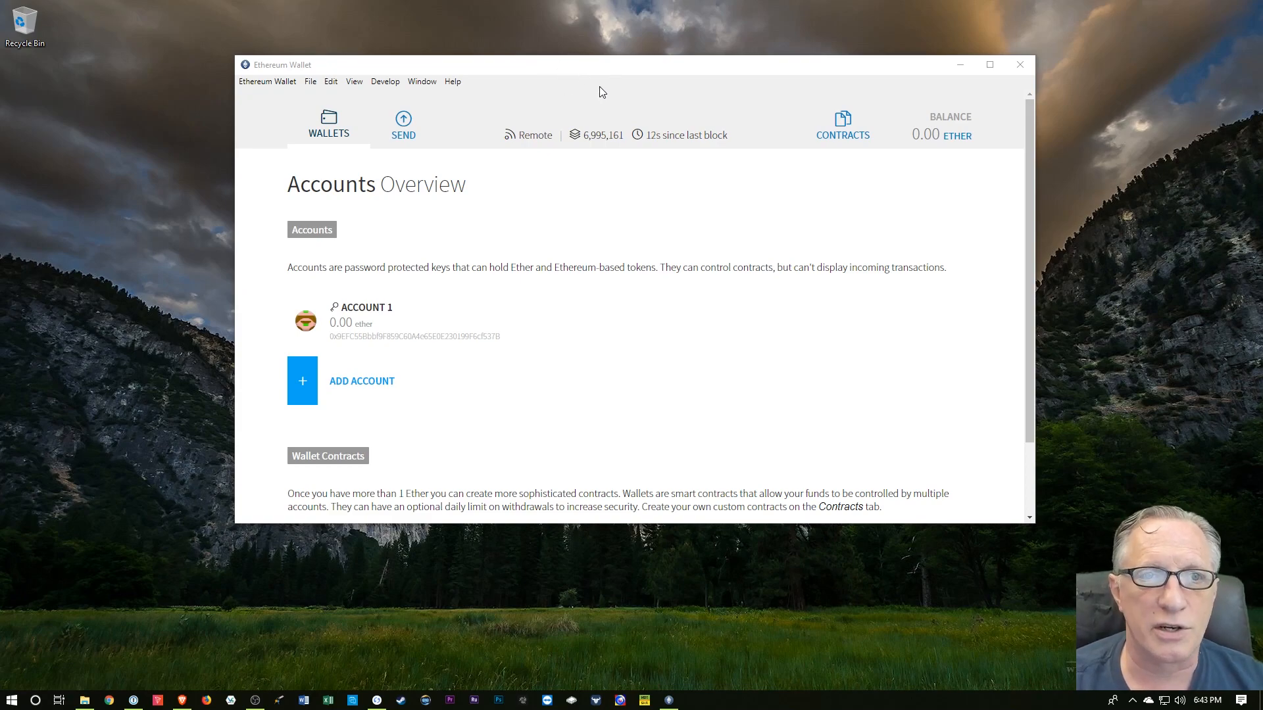
Step: Use File > Backup > Accounts to open the Roaming\Ethereum folder with geth and keystore
{"action": "left_click", "coordinate": [310, 81]}
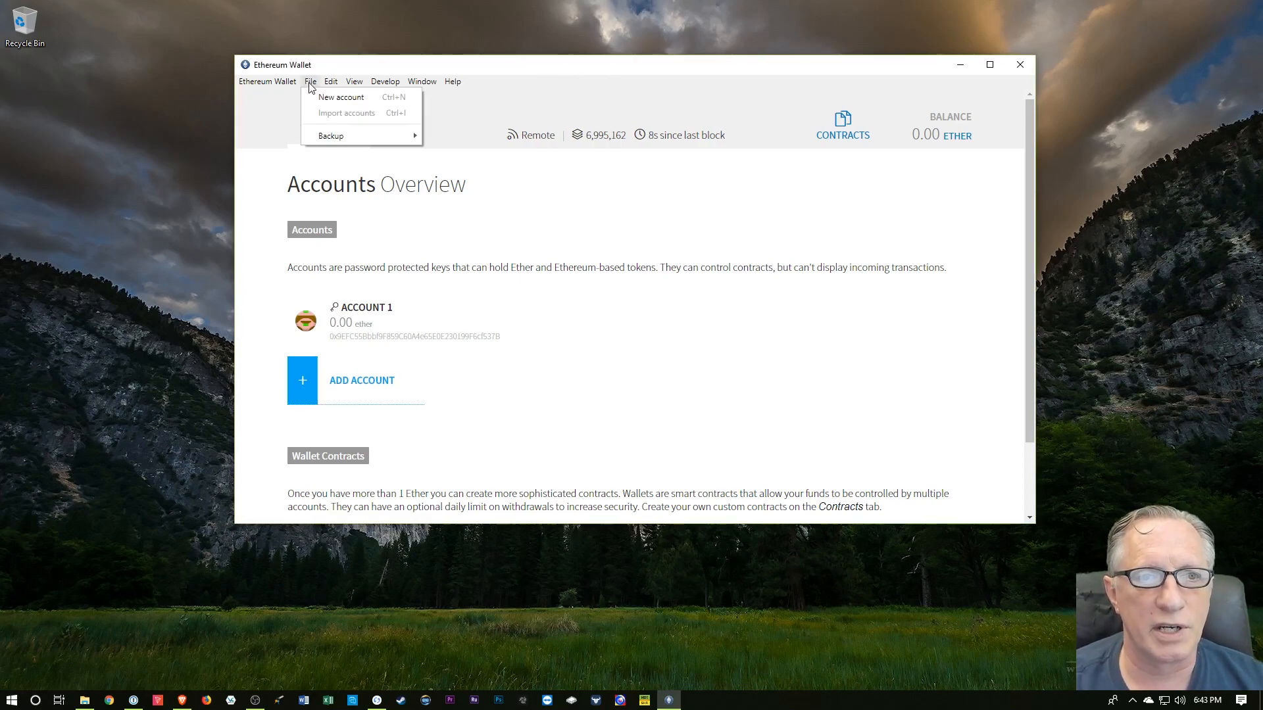
{"action": "mouse_move", "coordinate": [330, 135]}
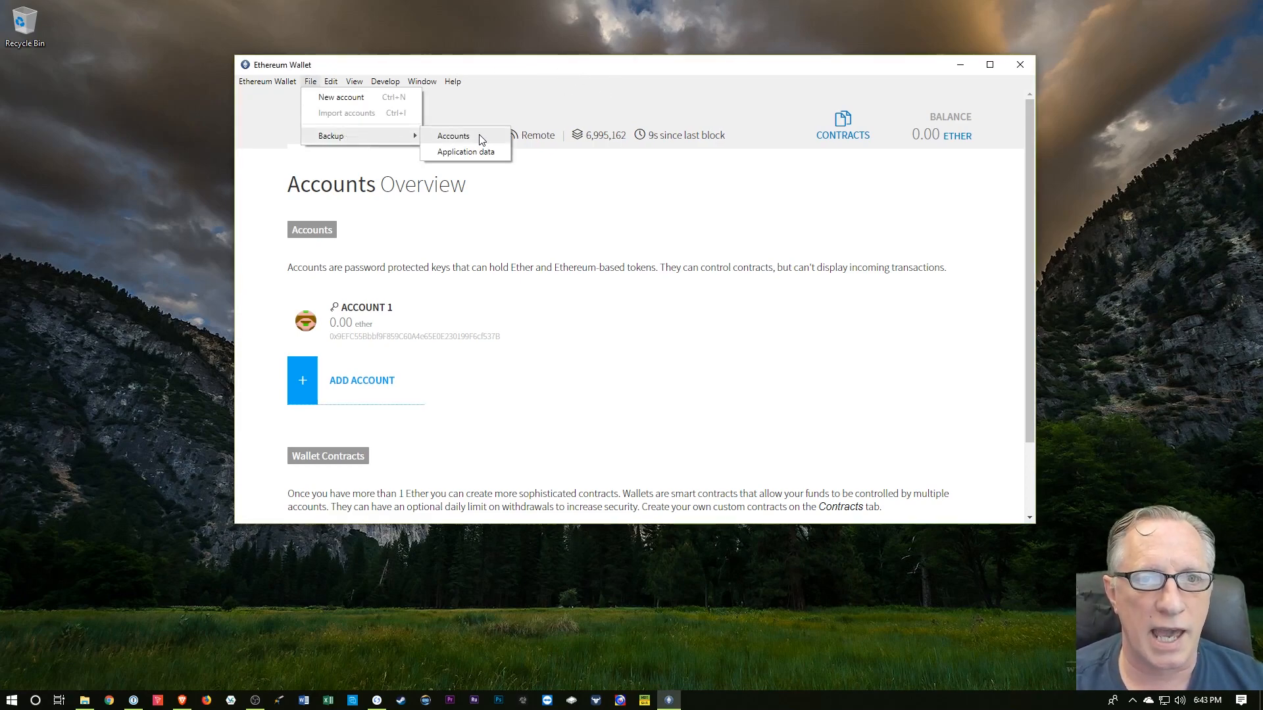
{"action": "left_click", "coordinate": [452, 135]}
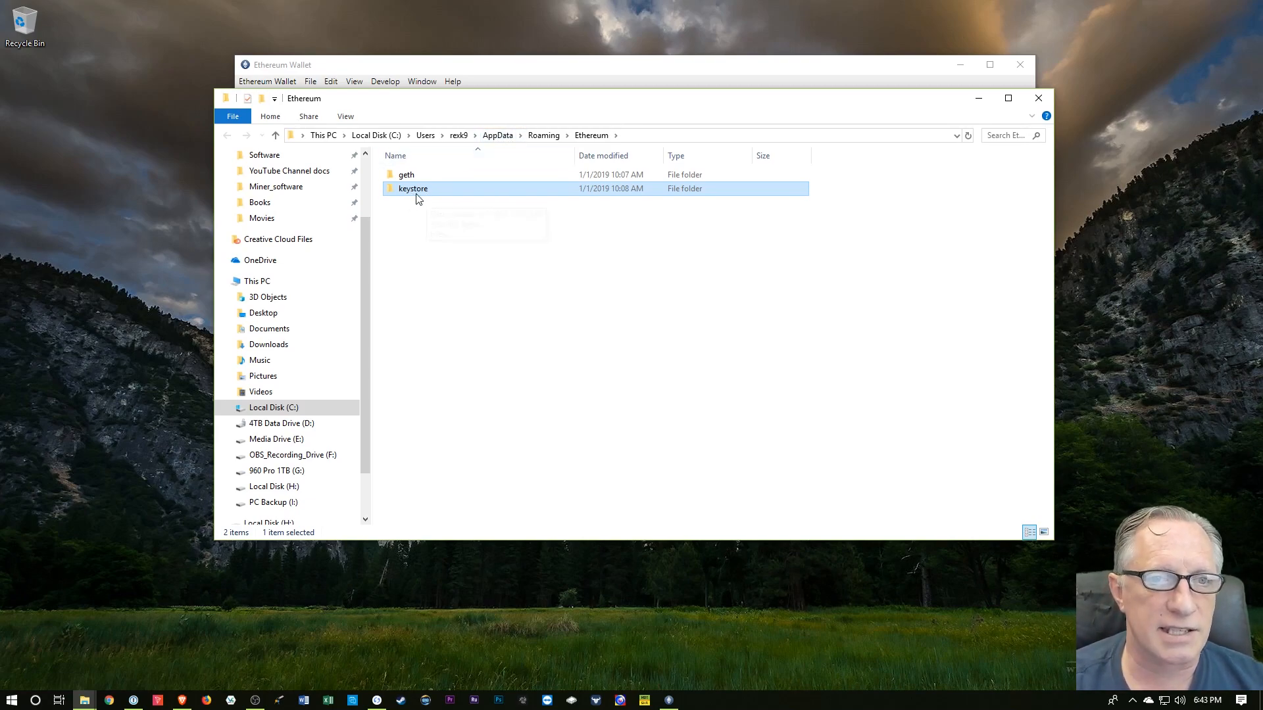
{"action": "mouse_move", "coordinate": [411, 188]}
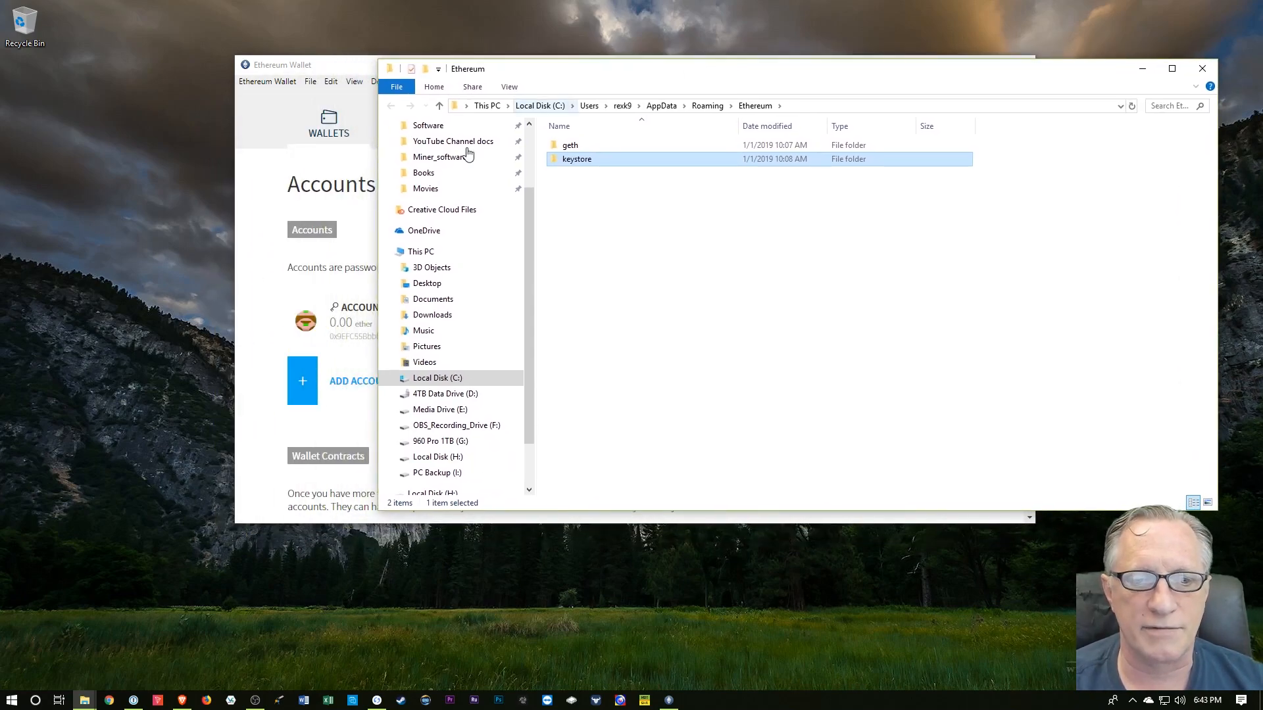
{"action": "mouse_move", "coordinate": [617, 600]}
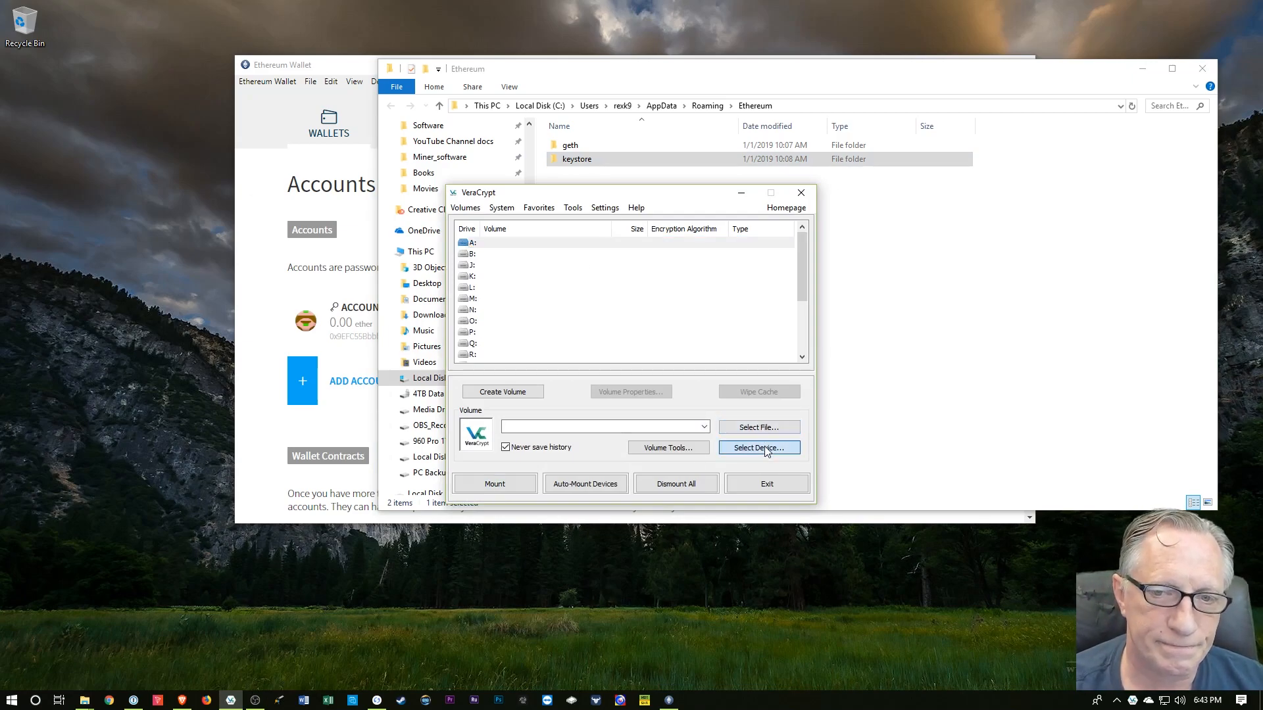
Step: Mount Harddisk6 Partition1 (7.5 GB) as an encrypted volume with its password, then close VeraCrypt
{"action": "left_click", "coordinate": [757, 447]}
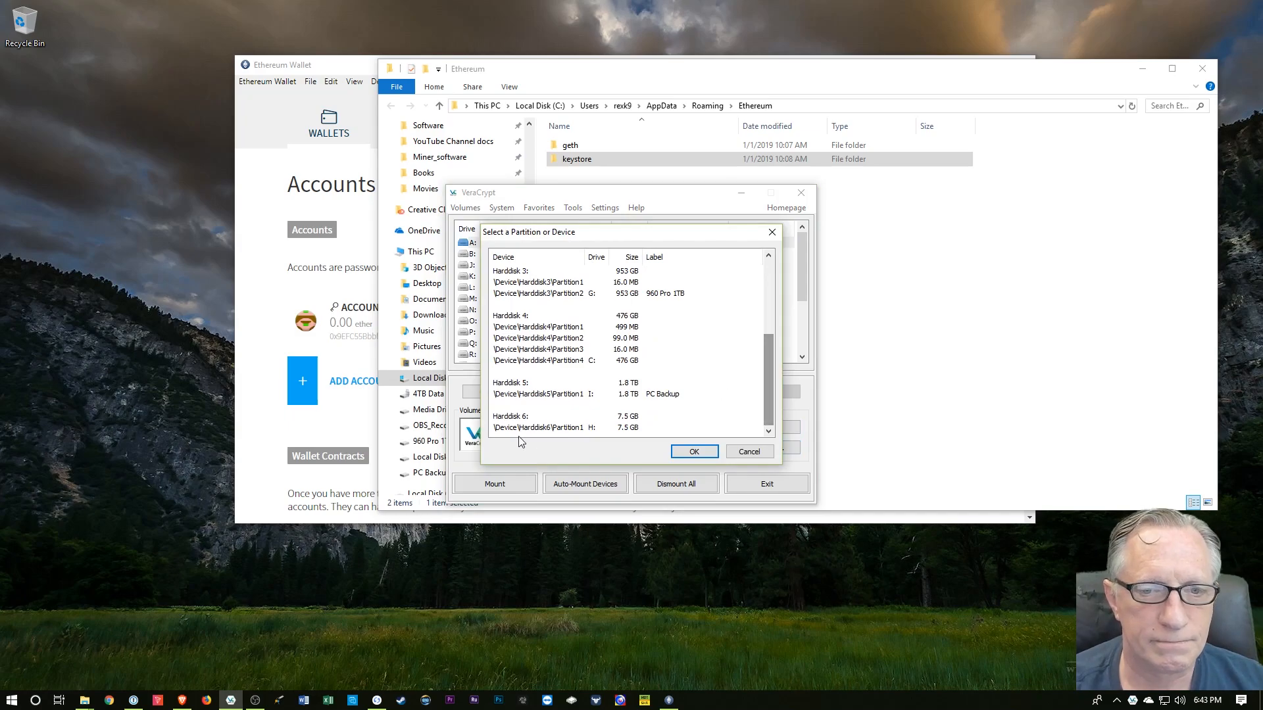
{"action": "left_click", "coordinate": [693, 452]}
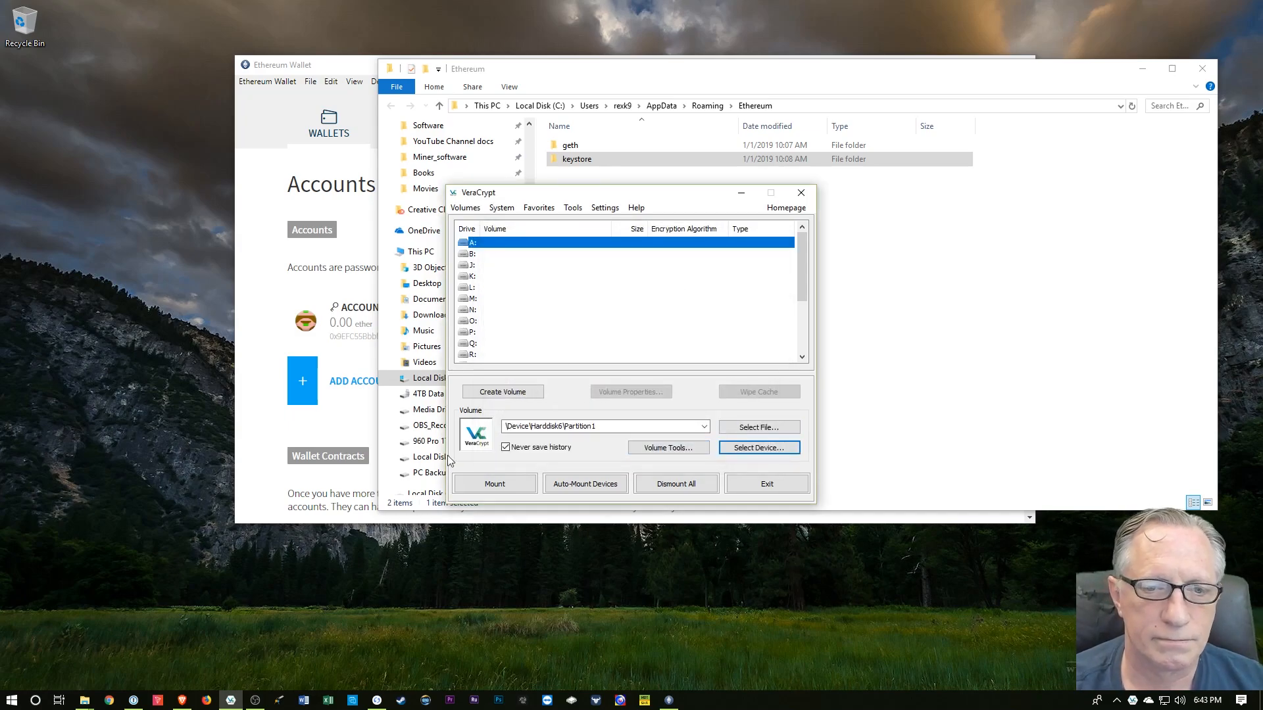
{"action": "left_click", "coordinate": [494, 483]}
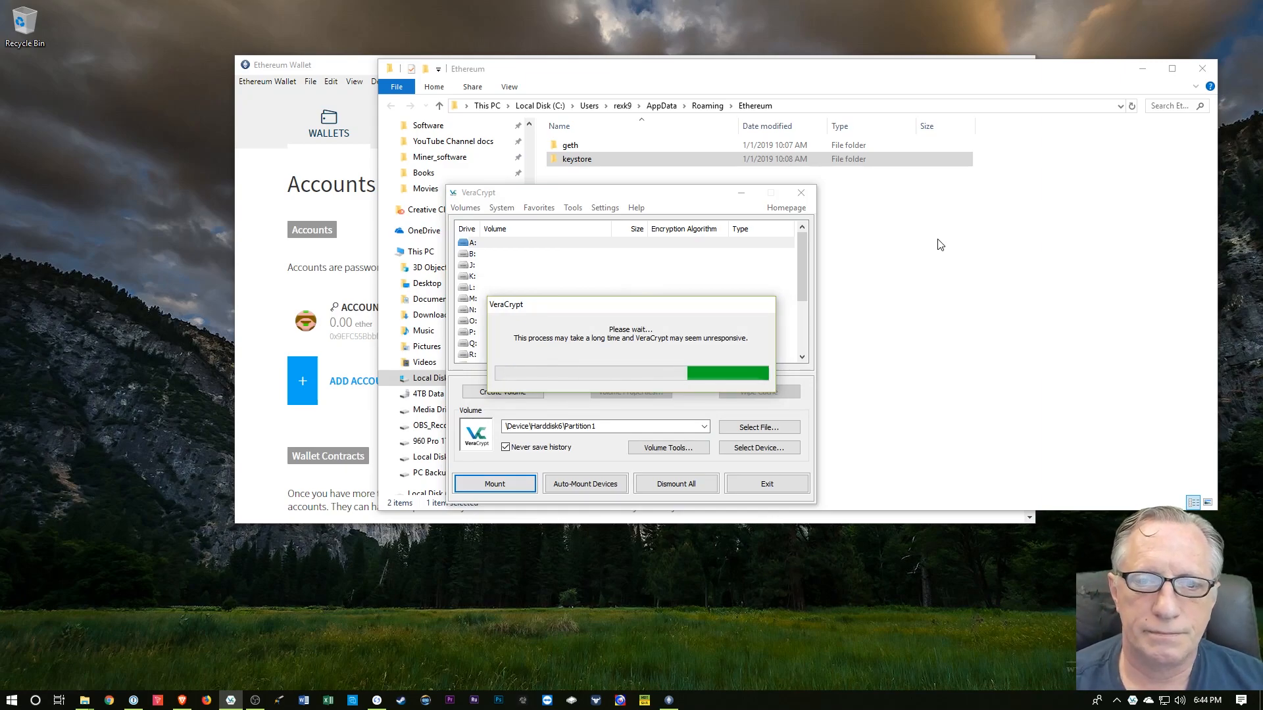
{"action": "left_click", "coordinate": [493, 482]}
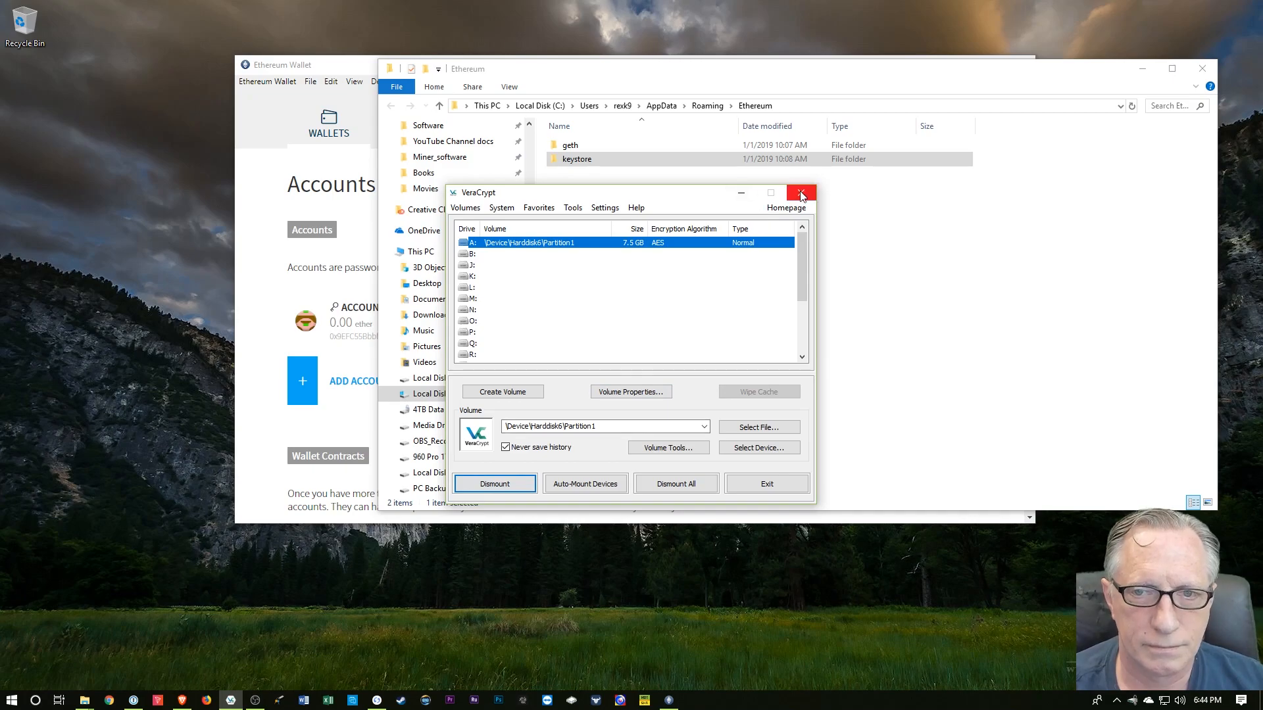
{"action": "left_click", "coordinate": [801, 192]}
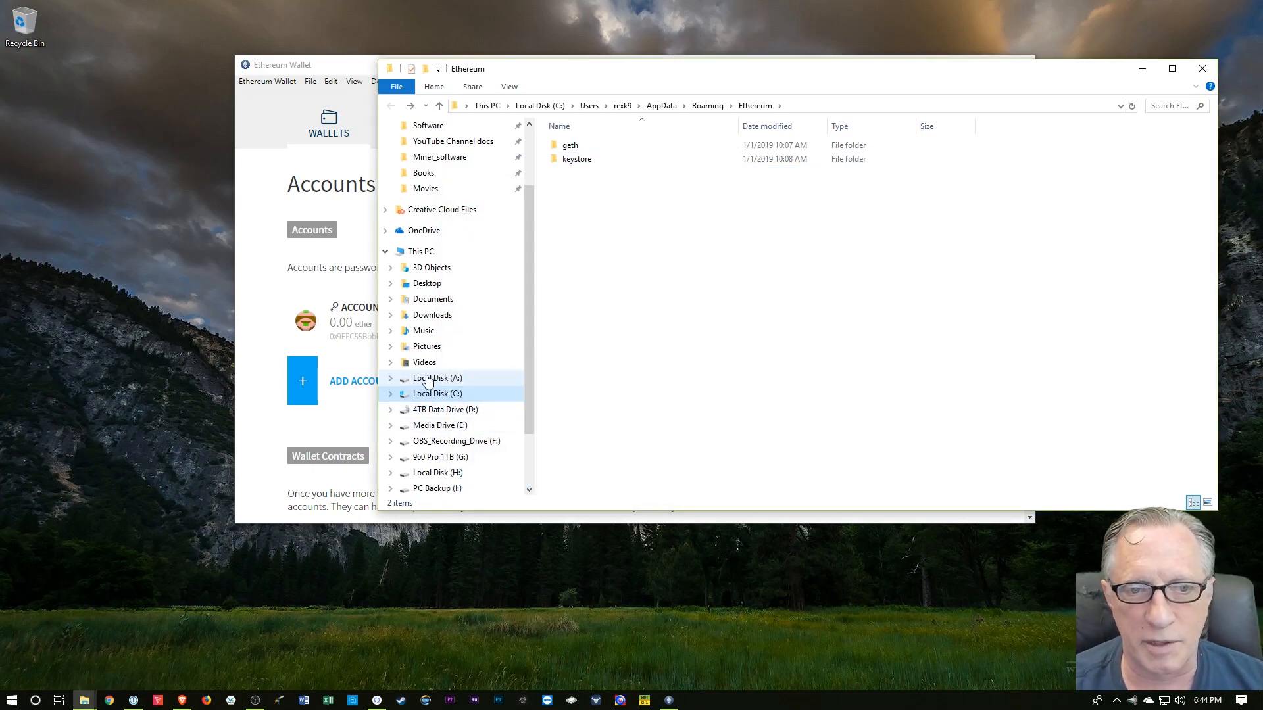
Step: Create folder Wallet 1-1-19 on Local Disk (A:) and open it to hold the keystore copy
{"action": "right_click", "coordinate": [437, 393]}
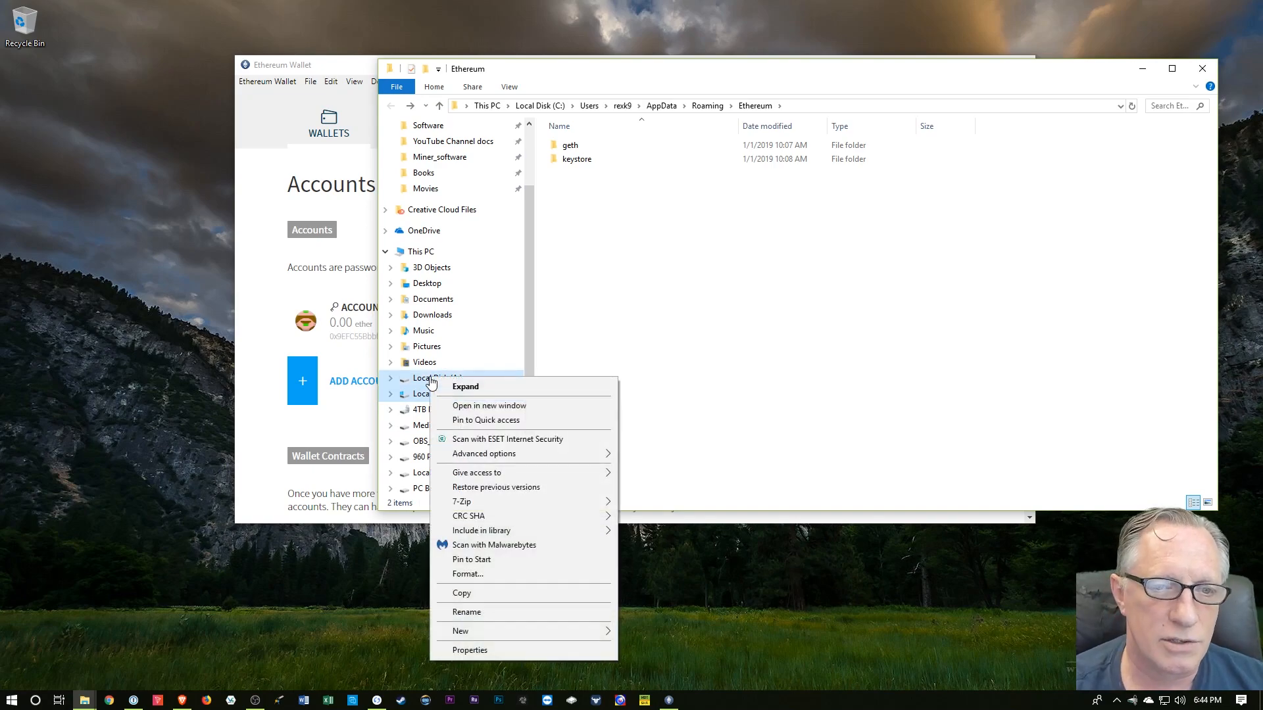
{"action": "mouse_move", "coordinate": [505, 420]}
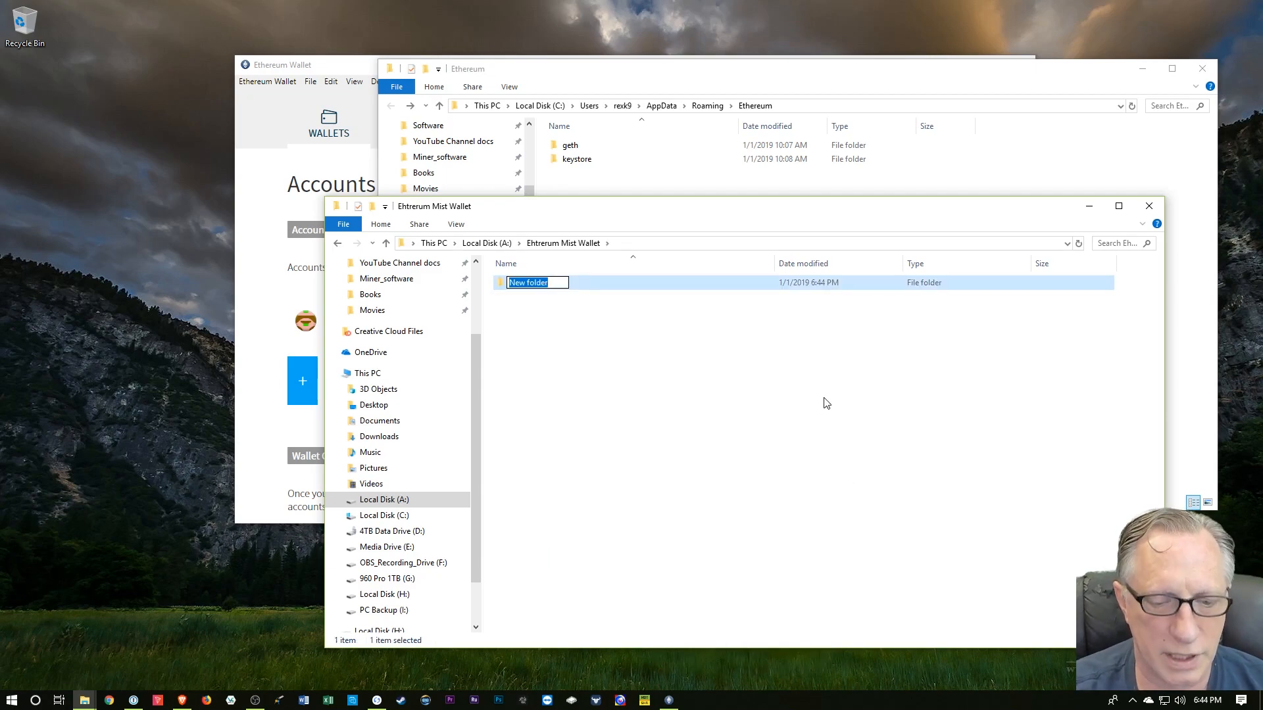
{"action": "type", "text": "Wallet 1-1-19"}
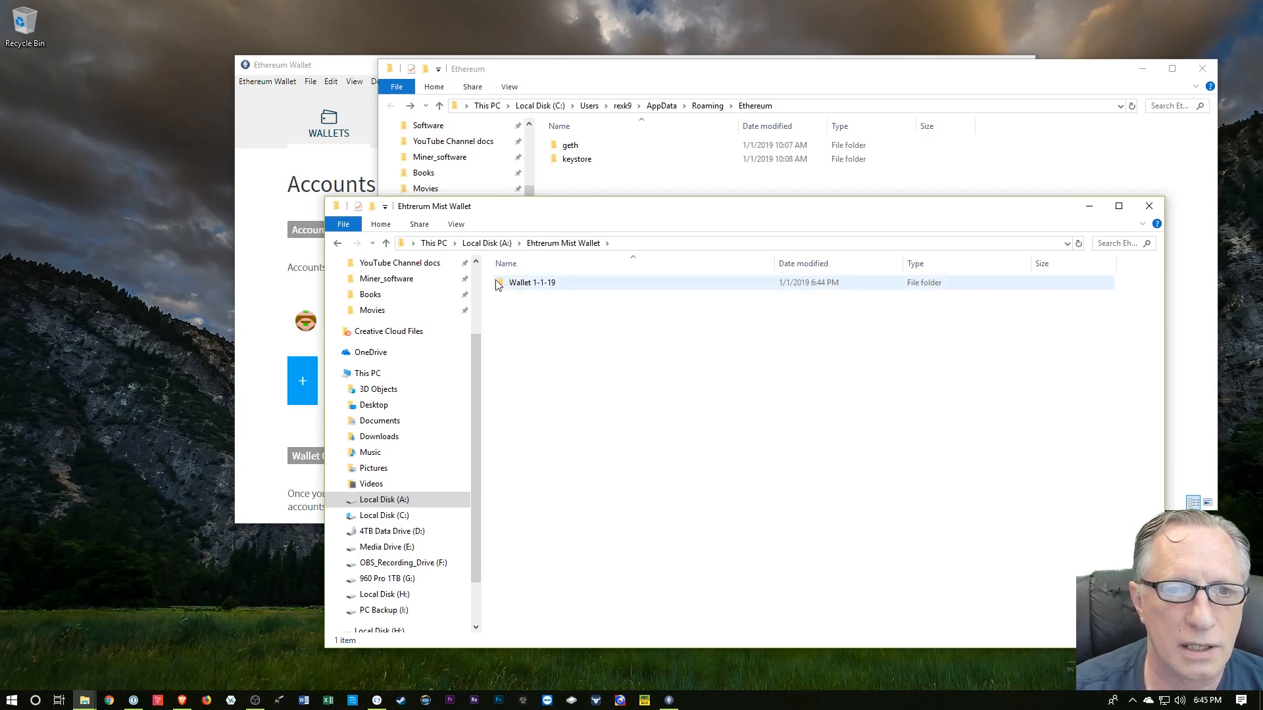
{"action": "double_click", "coordinate": [533, 283]}
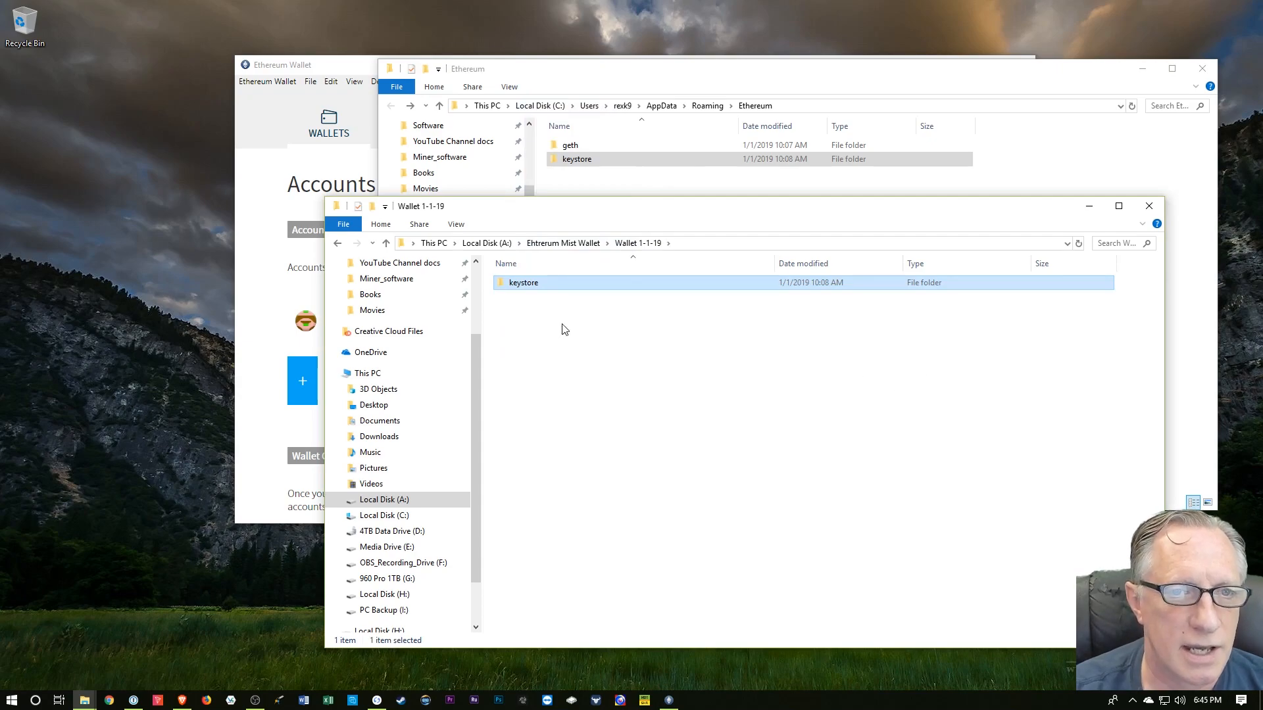
{"action": "mouse_move", "coordinate": [705, 368]}
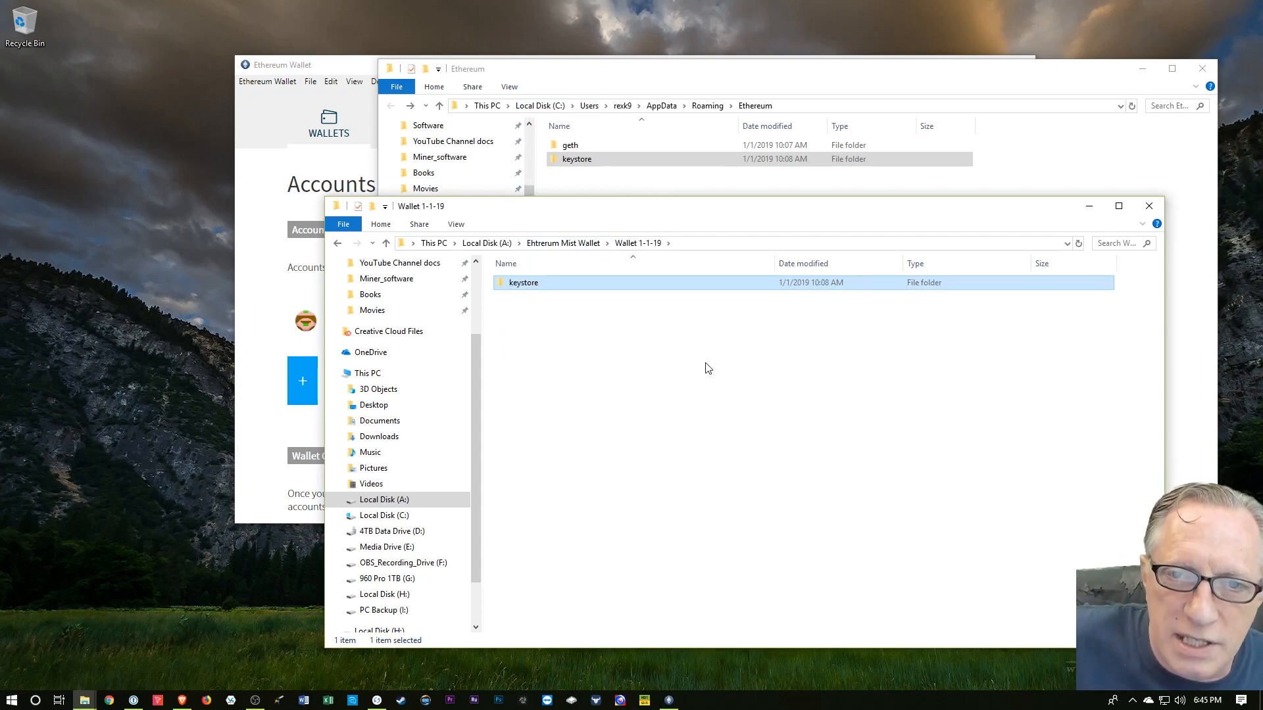
{"action": "mouse_move", "coordinate": [669, 368]}
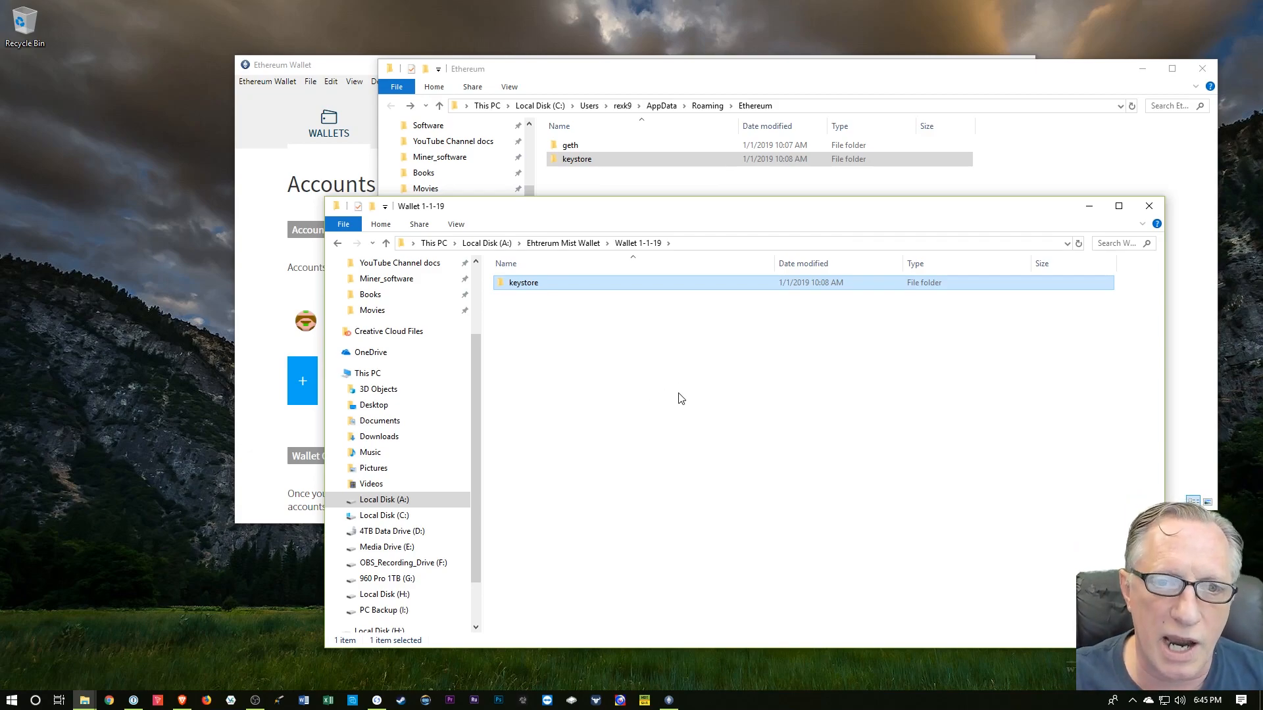
{"action": "mouse_move", "coordinate": [620, 280]}
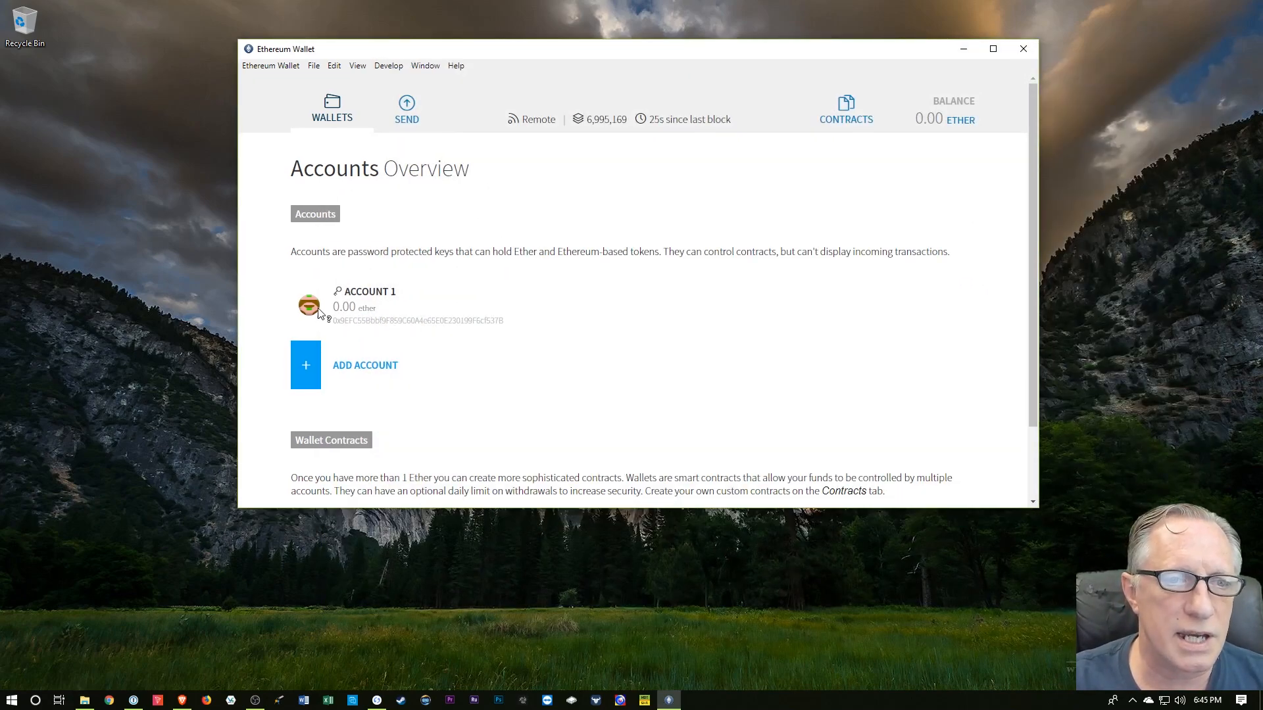
Step: Bring up Account 1's detail page showing its address and 0.00 ether balance
{"action": "left_click", "coordinate": [370, 292]}
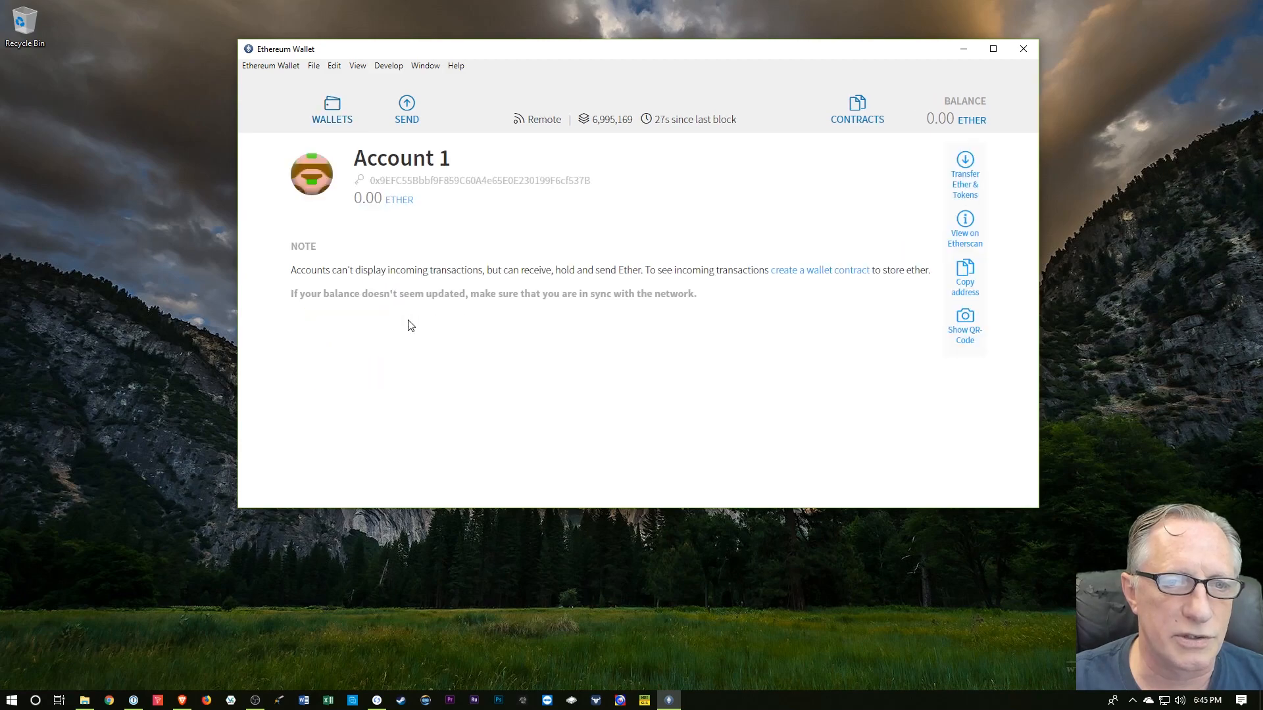
{"action": "mouse_move", "coordinate": [449, 180]}
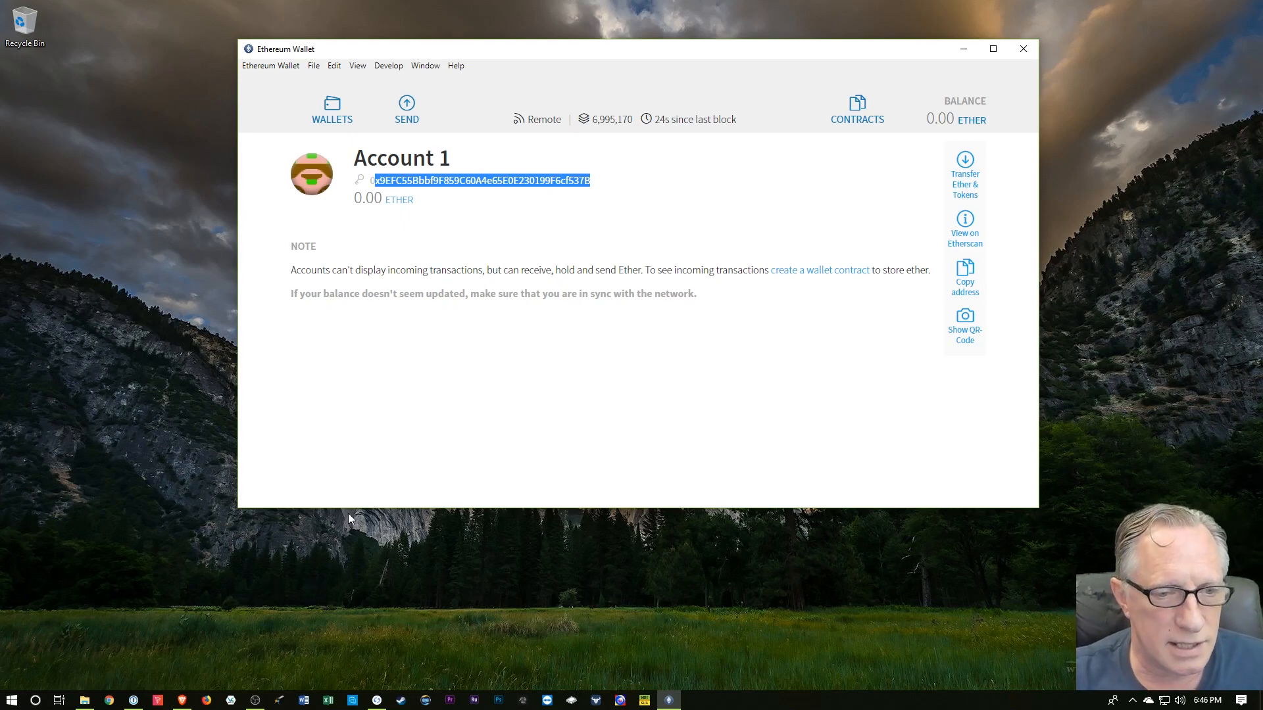
{"action": "mouse_move", "coordinate": [454, 594]}
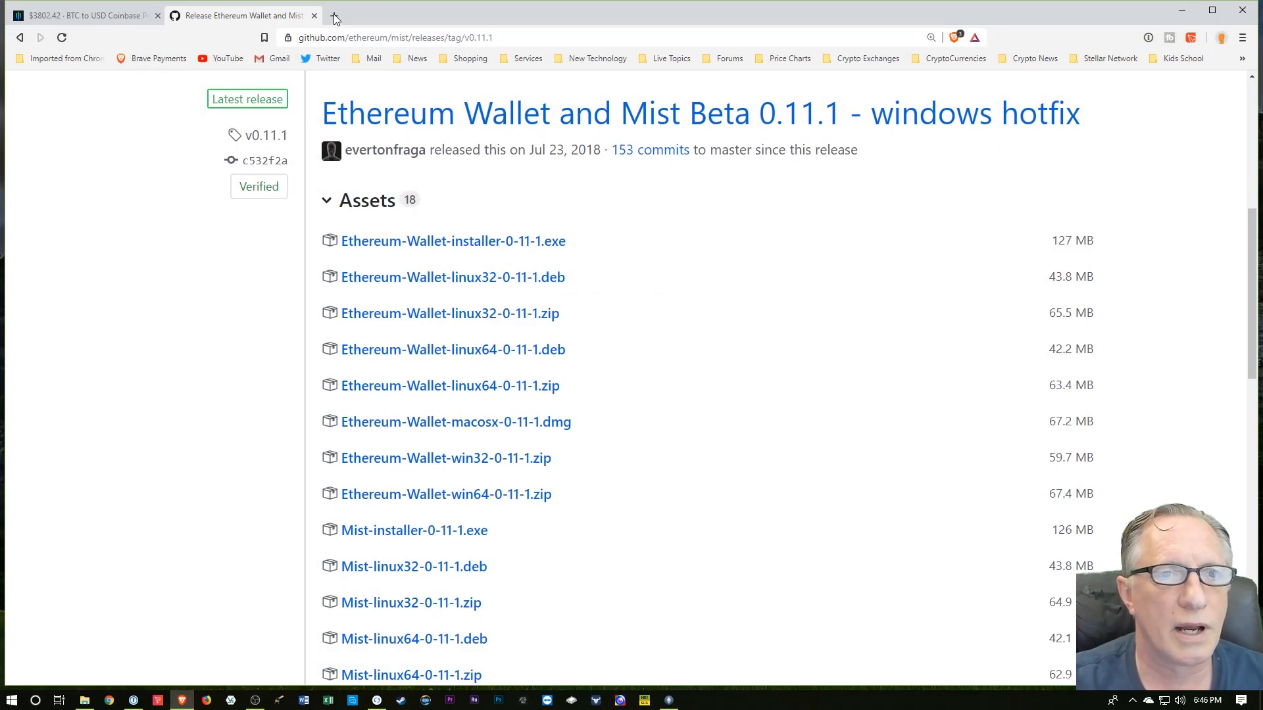
Step: View the Coinbase dashboard's $51.94 portfolio from the bookmarks, then return to the Coinbase Pro BTC-USD page
{"action": "left_click", "coordinate": [80, 15]}
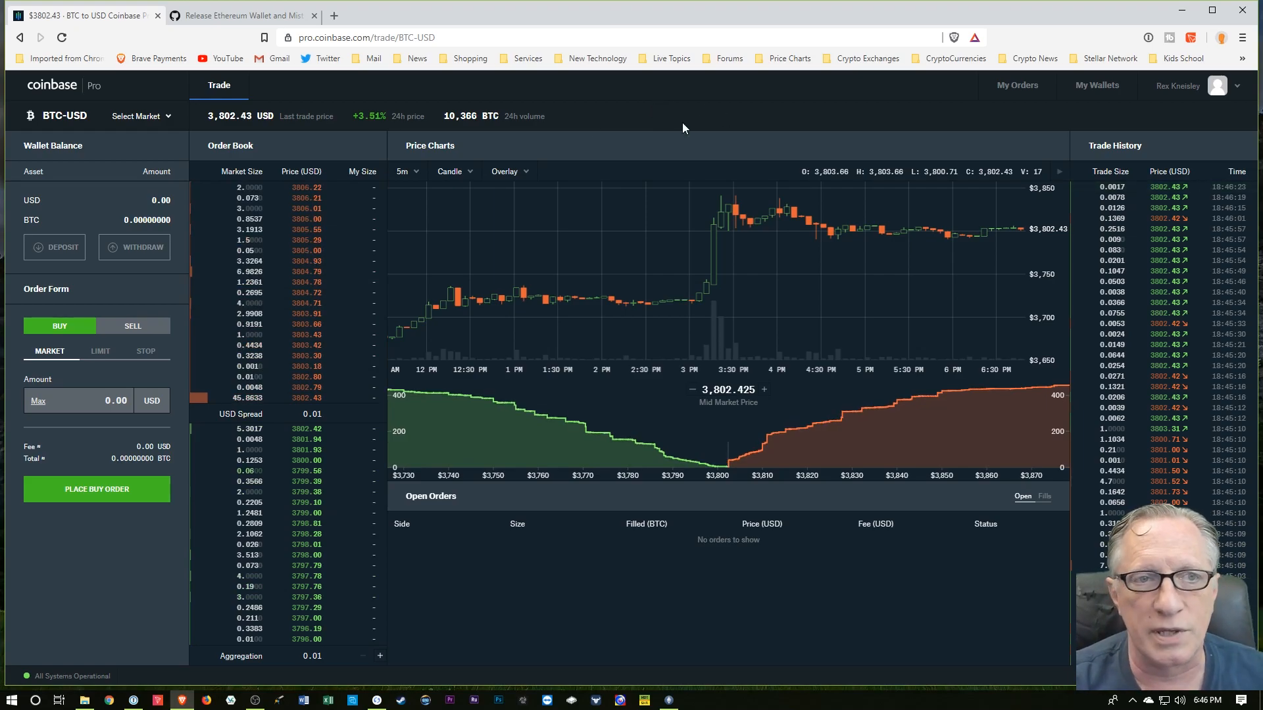
{"action": "left_click", "coordinate": [867, 58]}
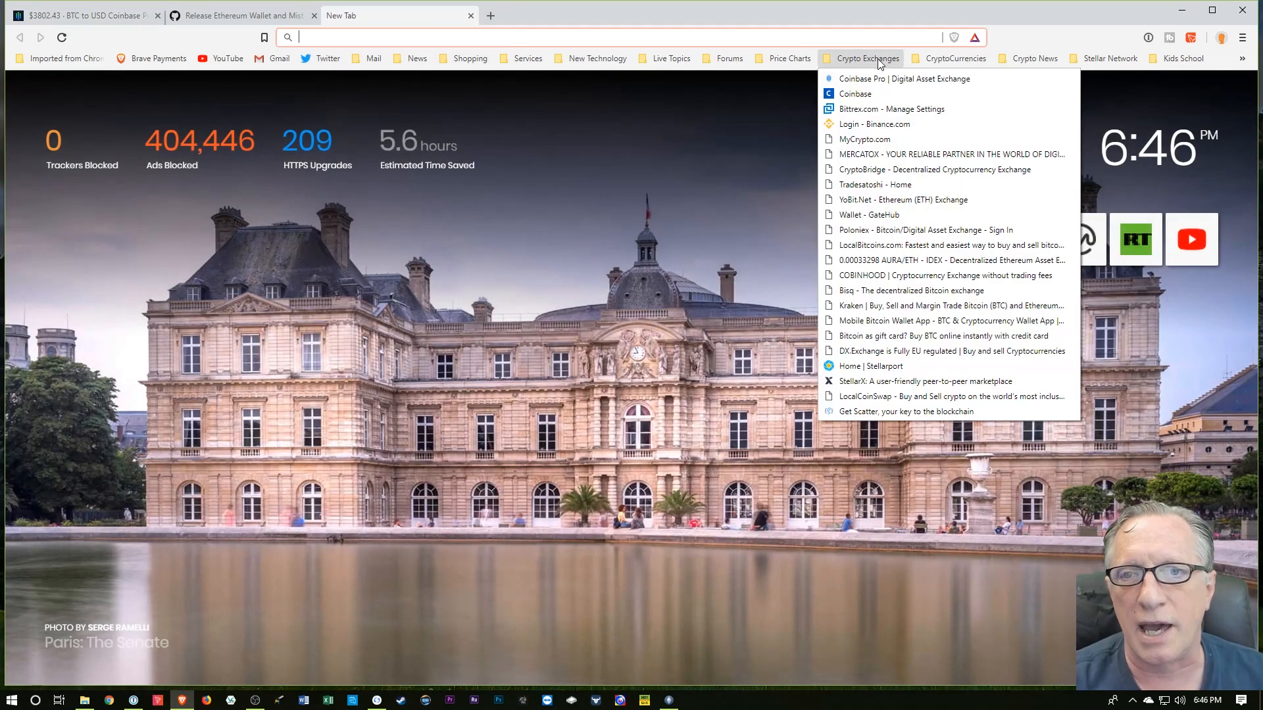
{"action": "left_click", "coordinate": [855, 94]}
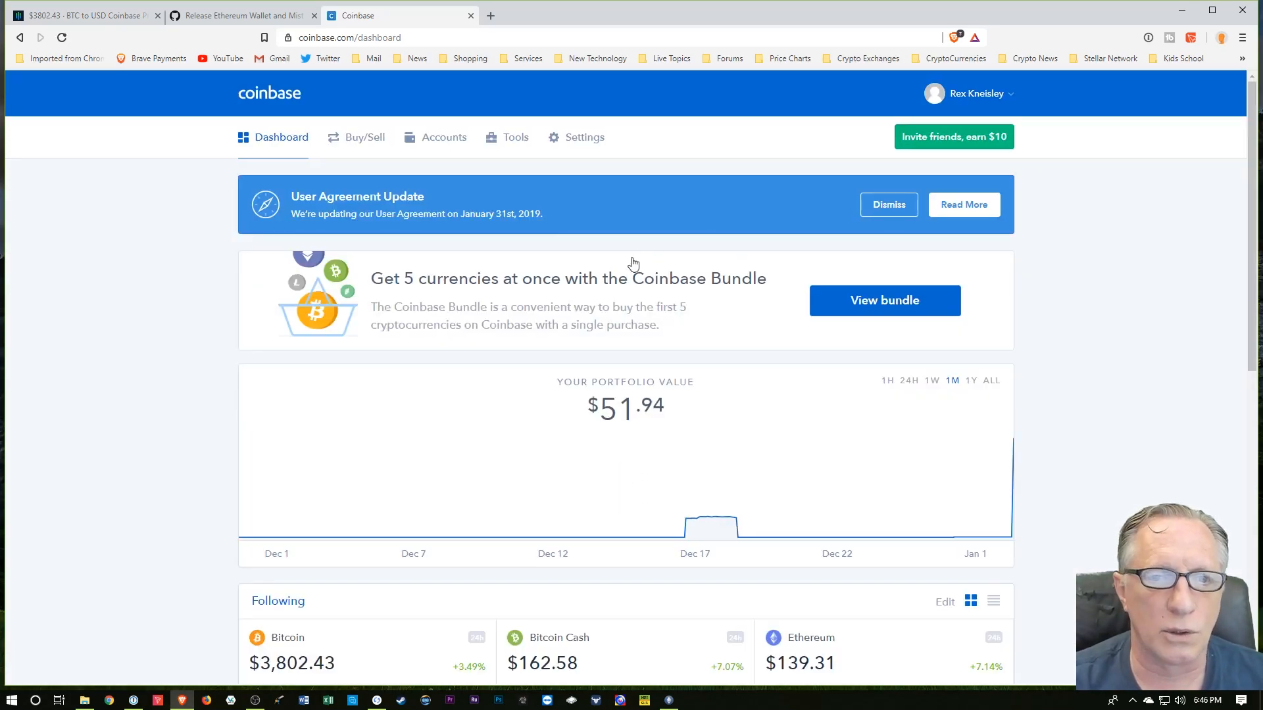
{"action": "mouse_move", "coordinate": [642, 439]}
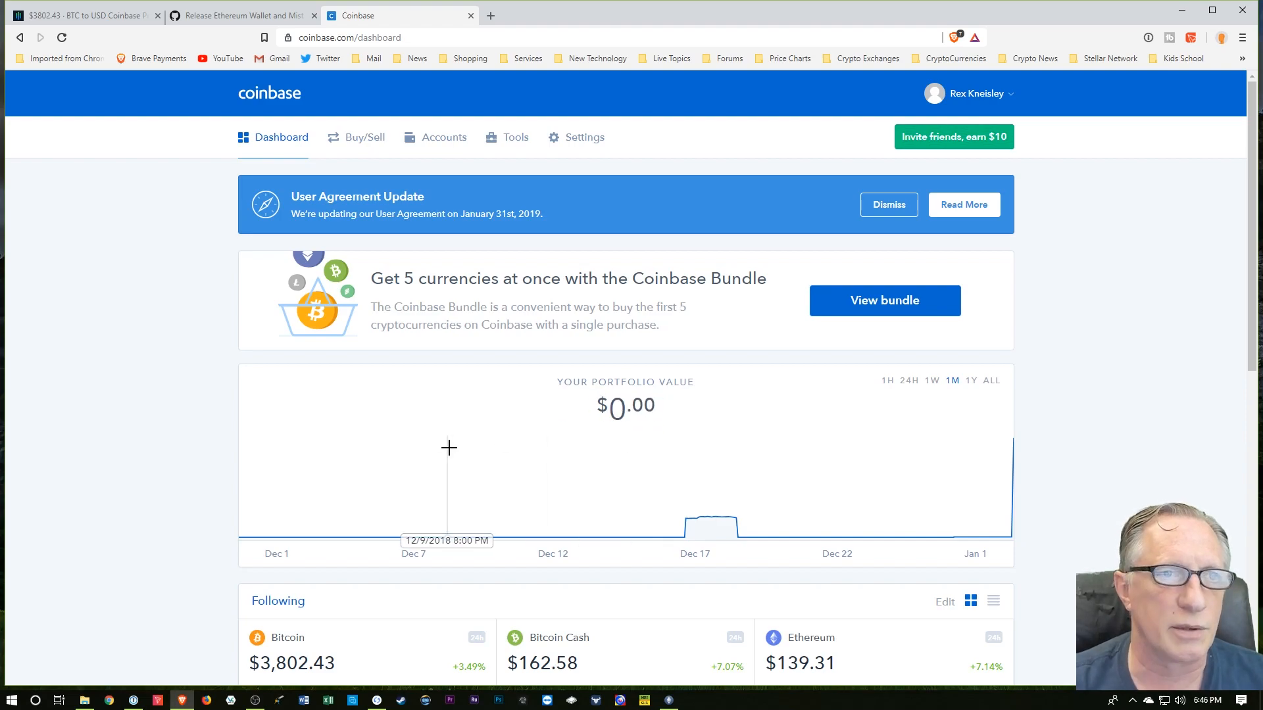
{"action": "left_click", "coordinate": [80, 16]}
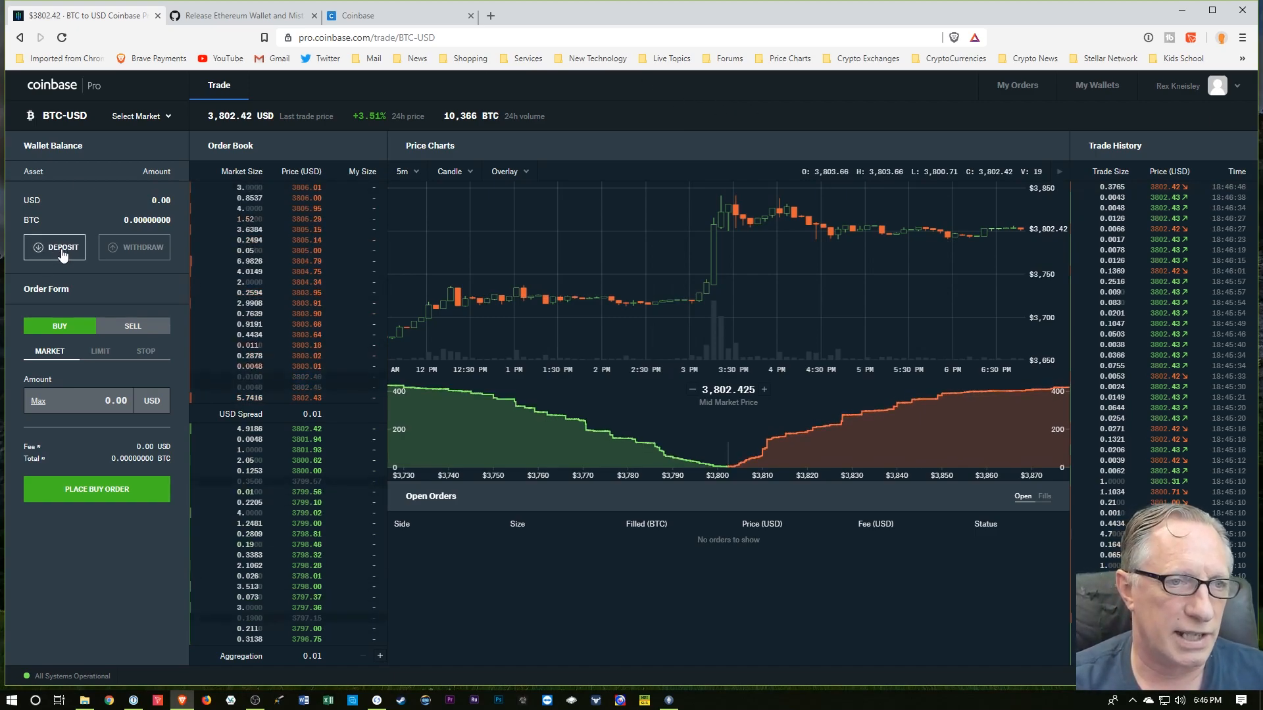
Step: Deposit the full 0.37140264 ETH from the Coinbase wallet into the Coinbase Pro account
{"action": "left_click", "coordinate": [56, 246]}
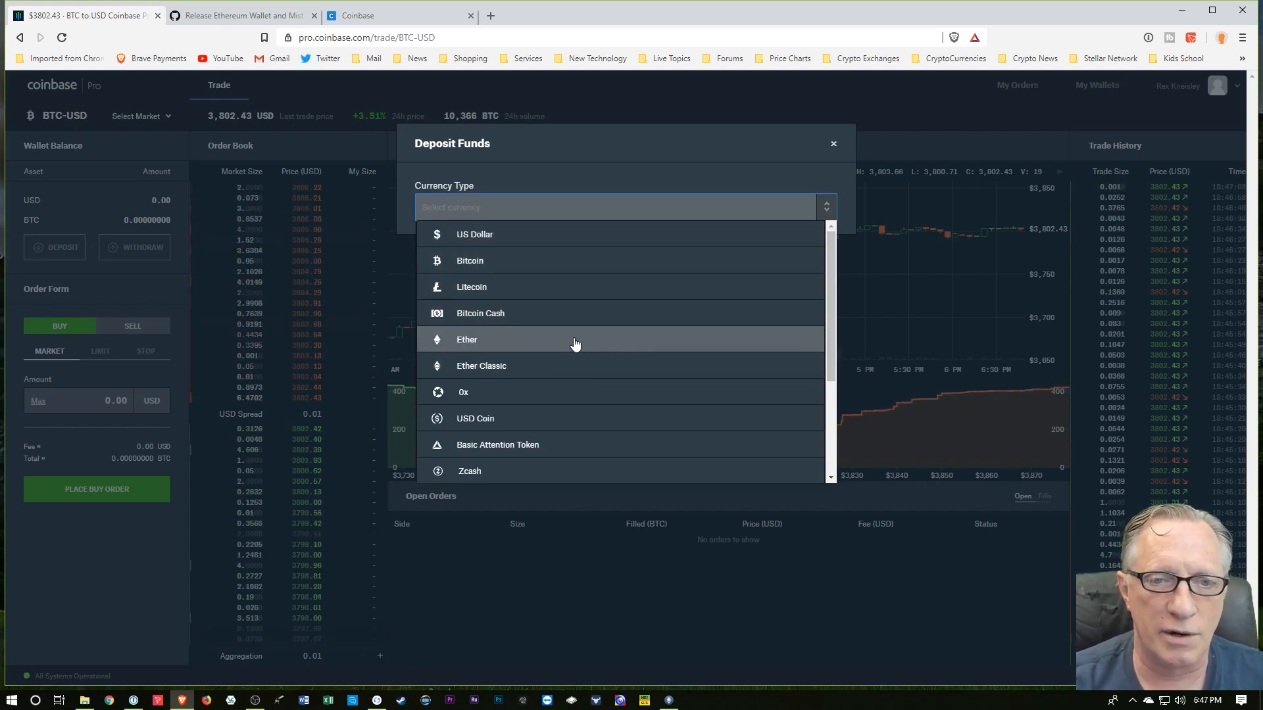
{"action": "left_click", "coordinate": [465, 339]}
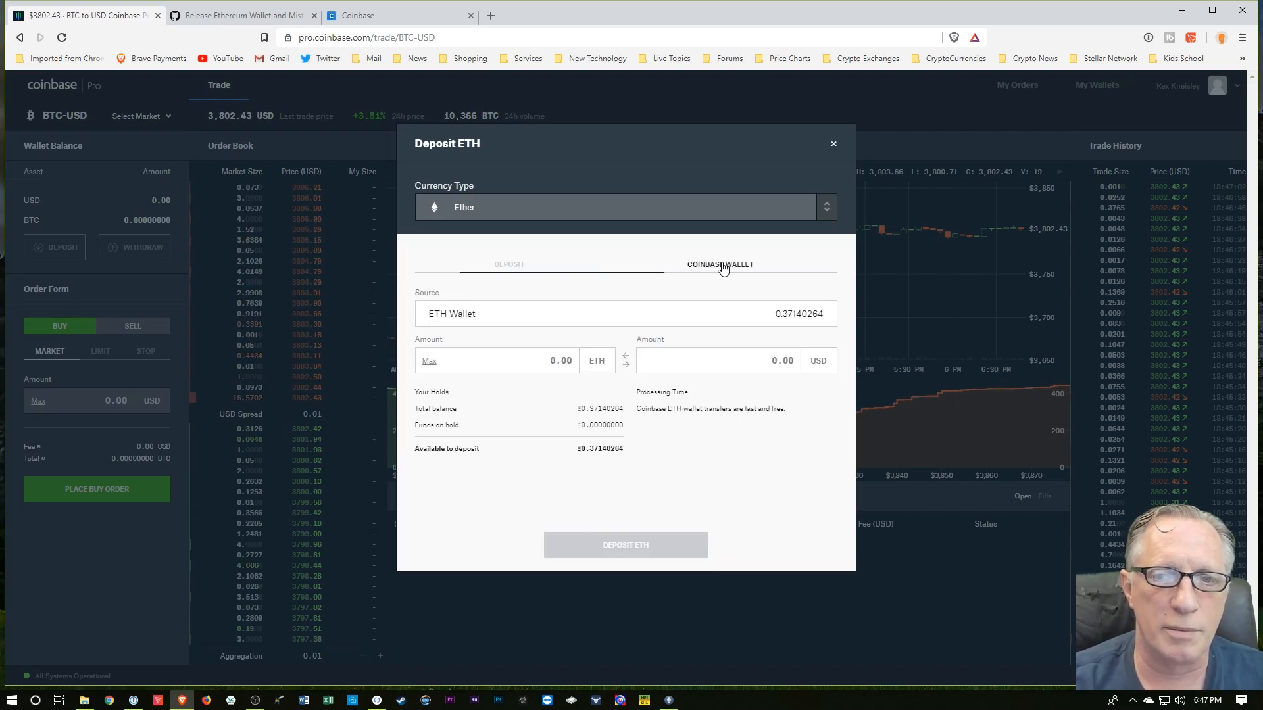
{"action": "left_click", "coordinate": [719, 264]}
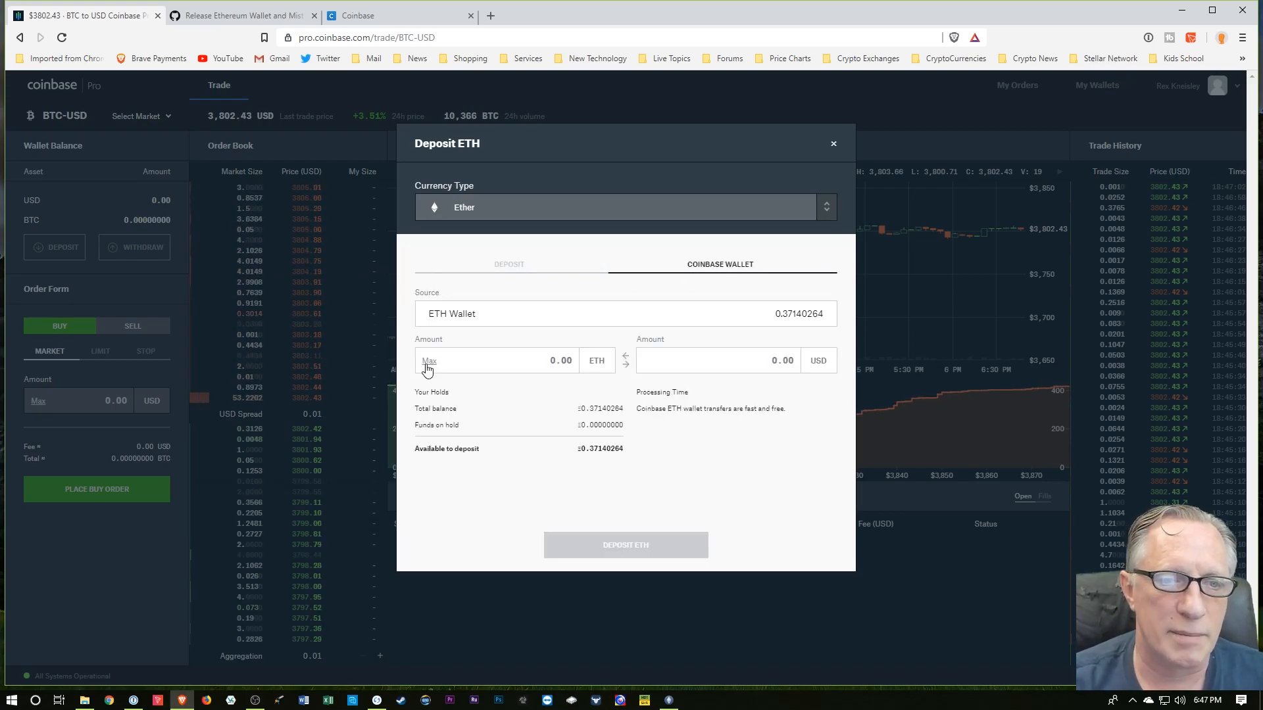
{"action": "left_click", "coordinate": [429, 360]}
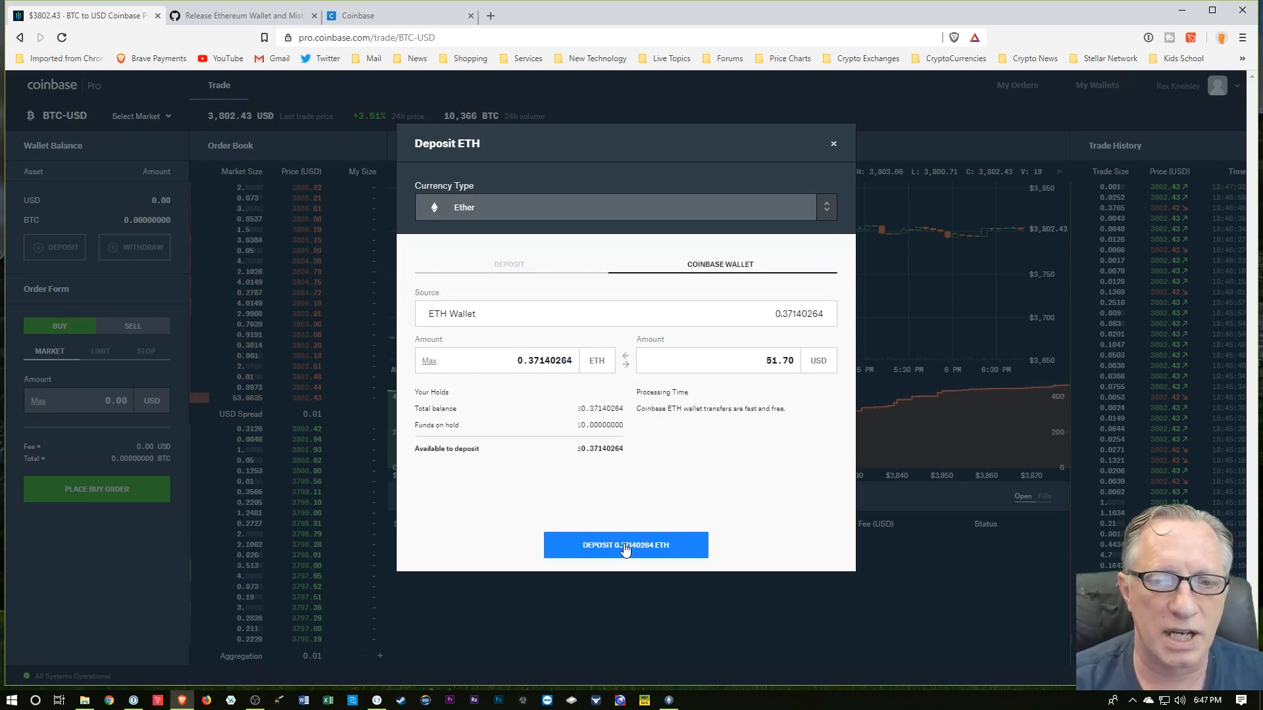
{"action": "left_click", "coordinate": [624, 545]}
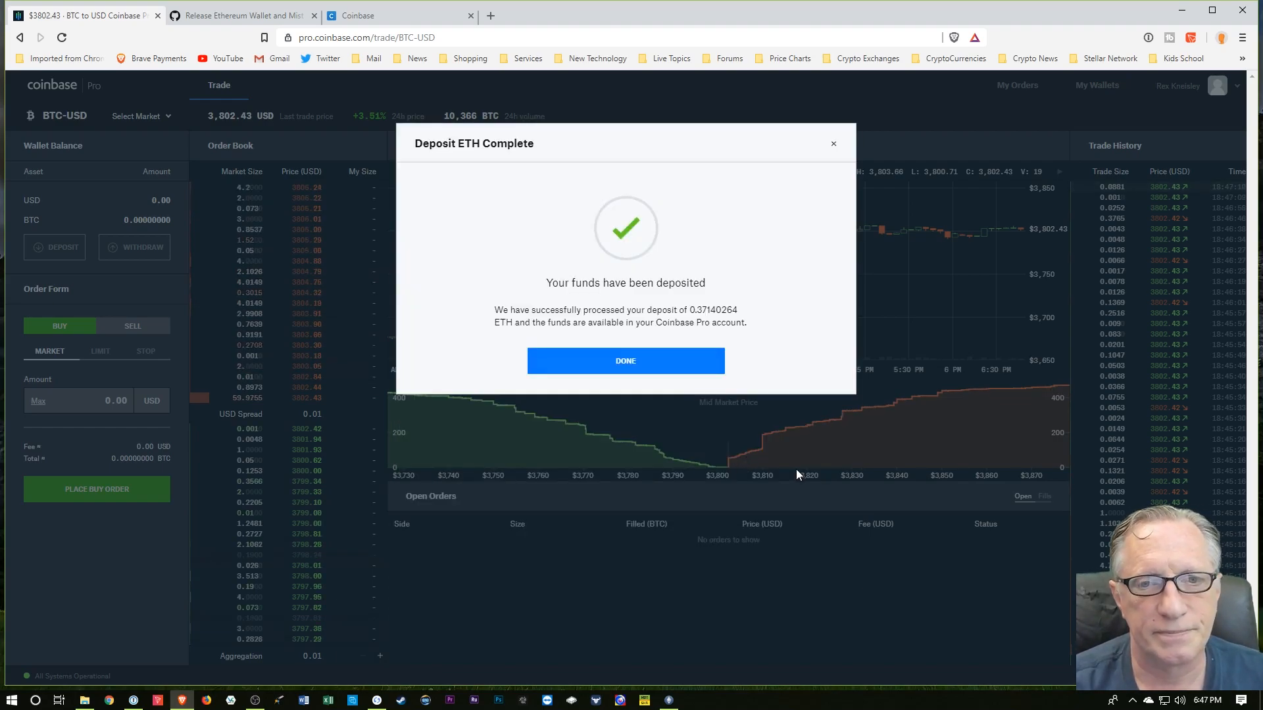
{"action": "left_click", "coordinate": [624, 360]}
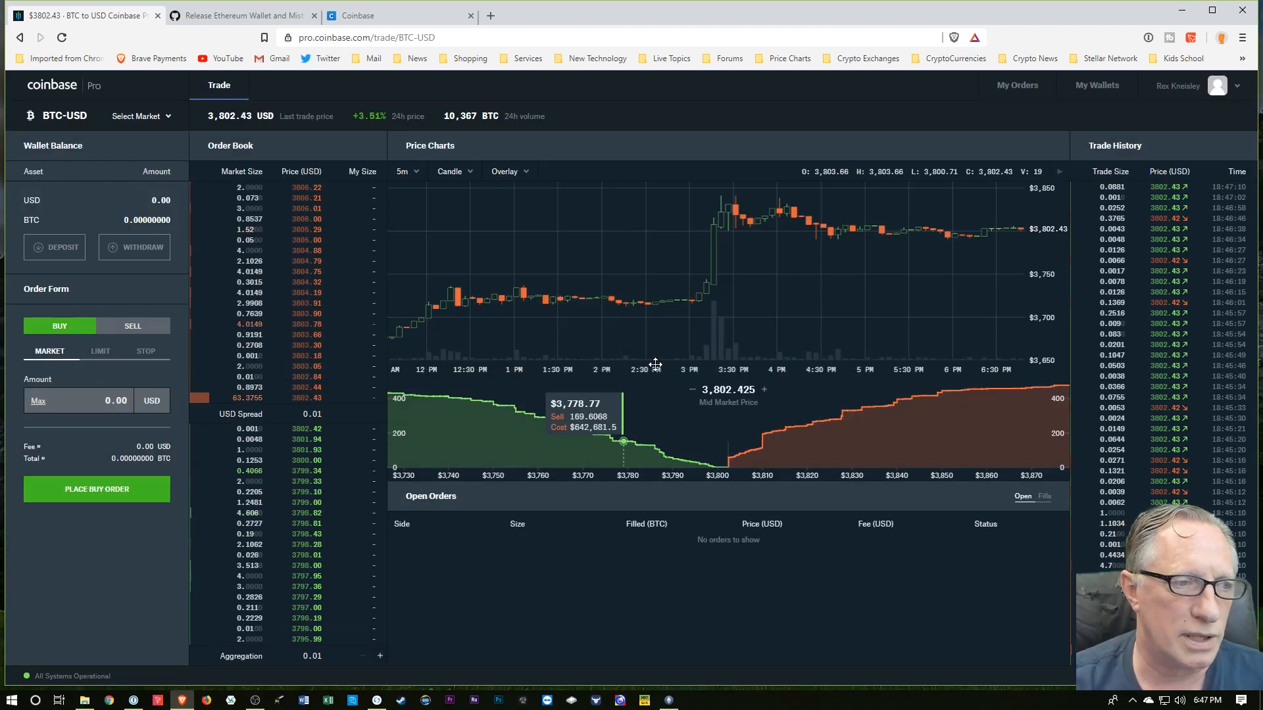
{"action": "mouse_move", "coordinate": [688, 278]}
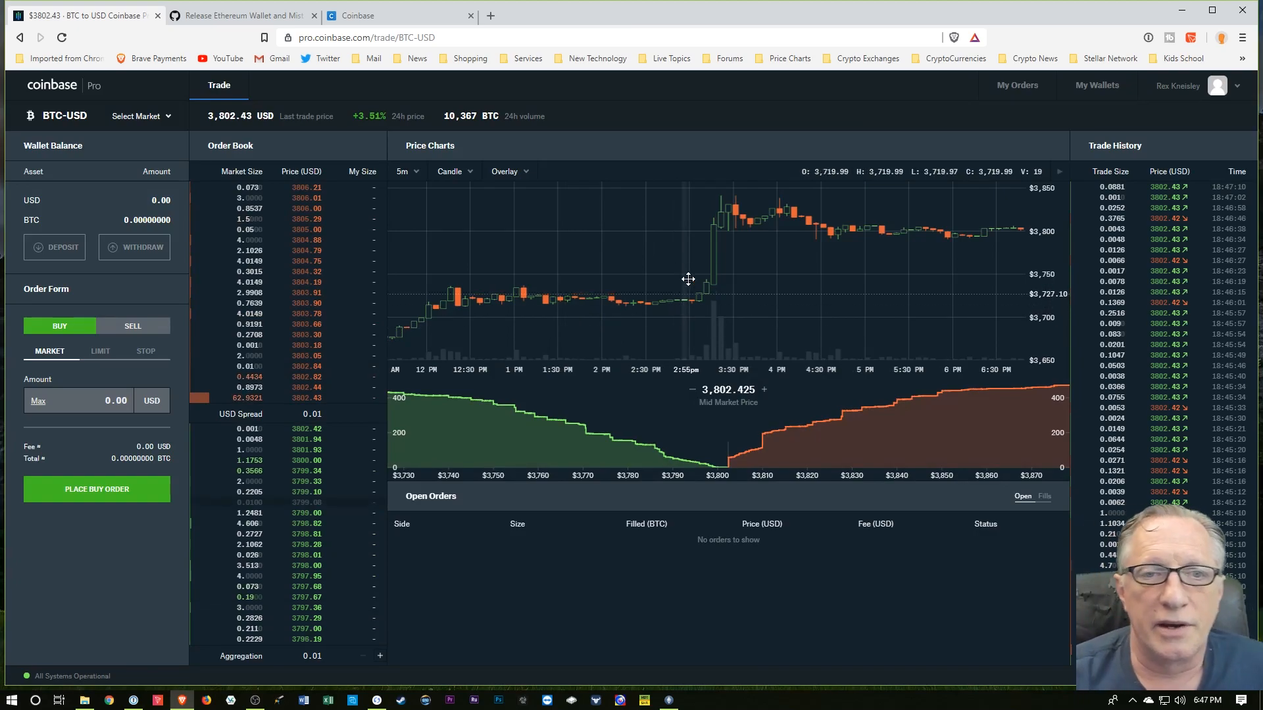
{"action": "mouse_move", "coordinate": [540, 147]}
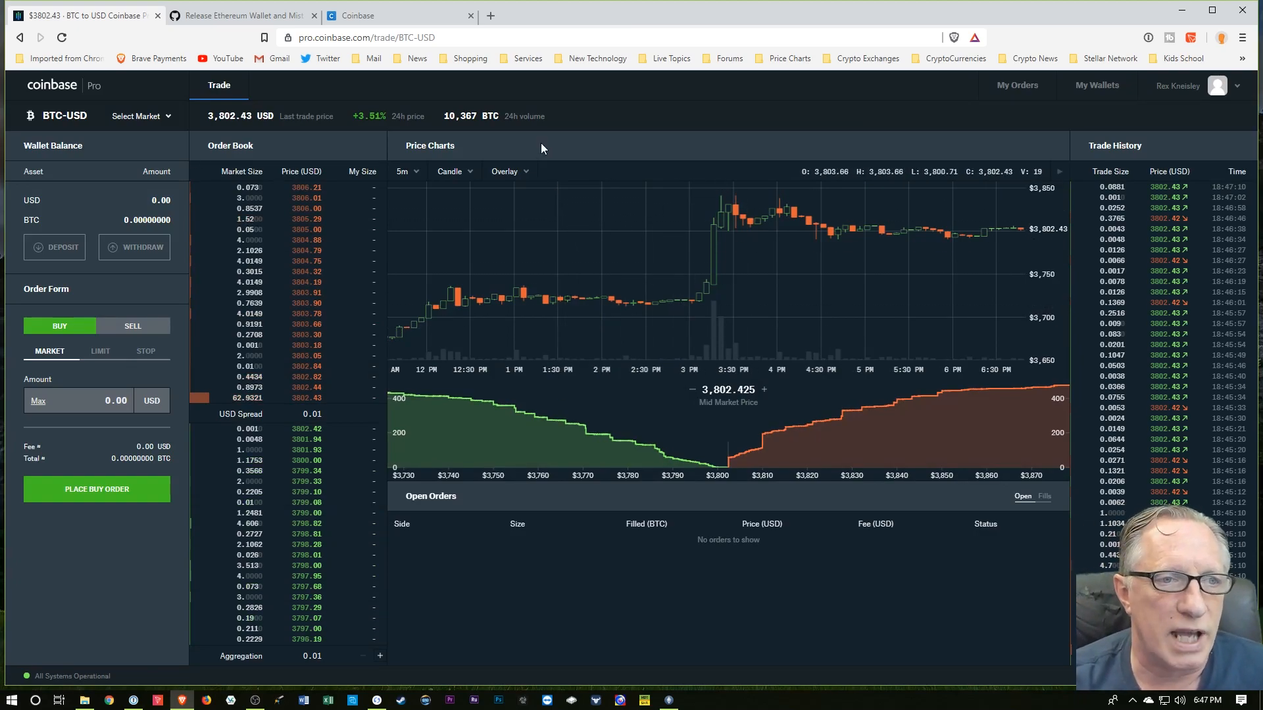
Step: Show My Wallets with 0.21 Ether available and select the Mist Account 1 address for copying
{"action": "left_click", "coordinate": [1097, 86]}
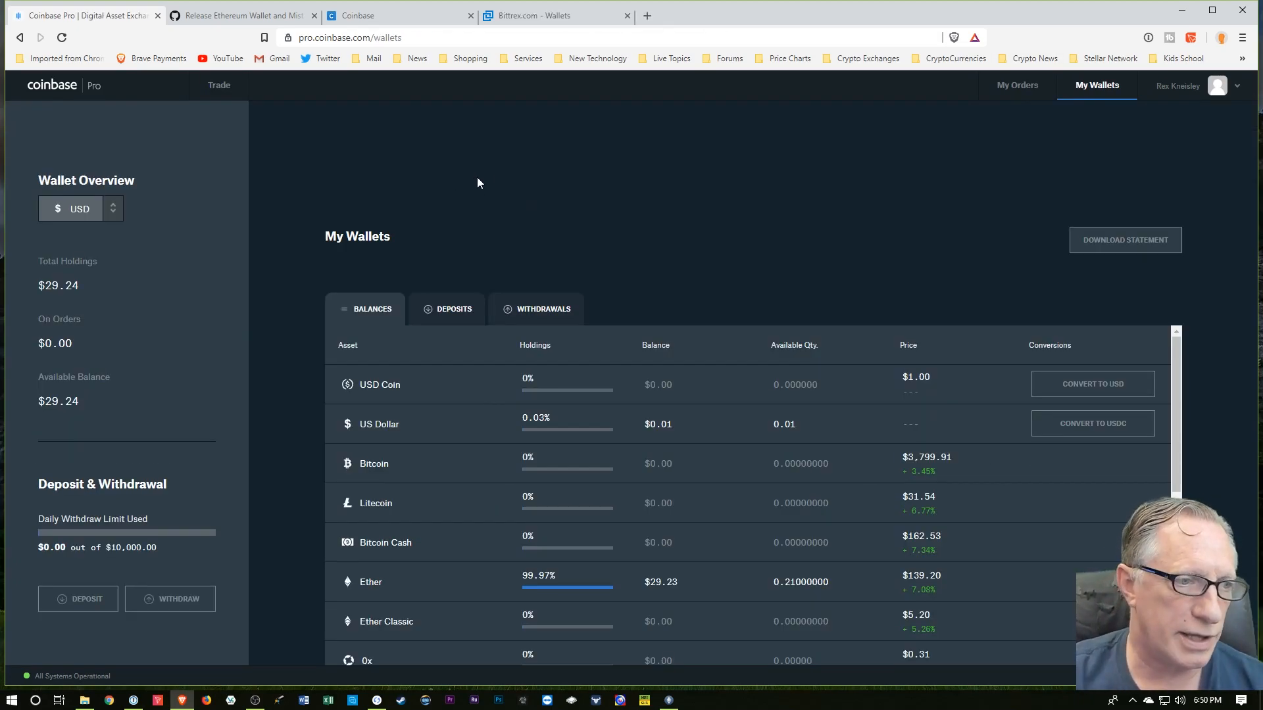
{"action": "mouse_move", "coordinate": [525, 113]}
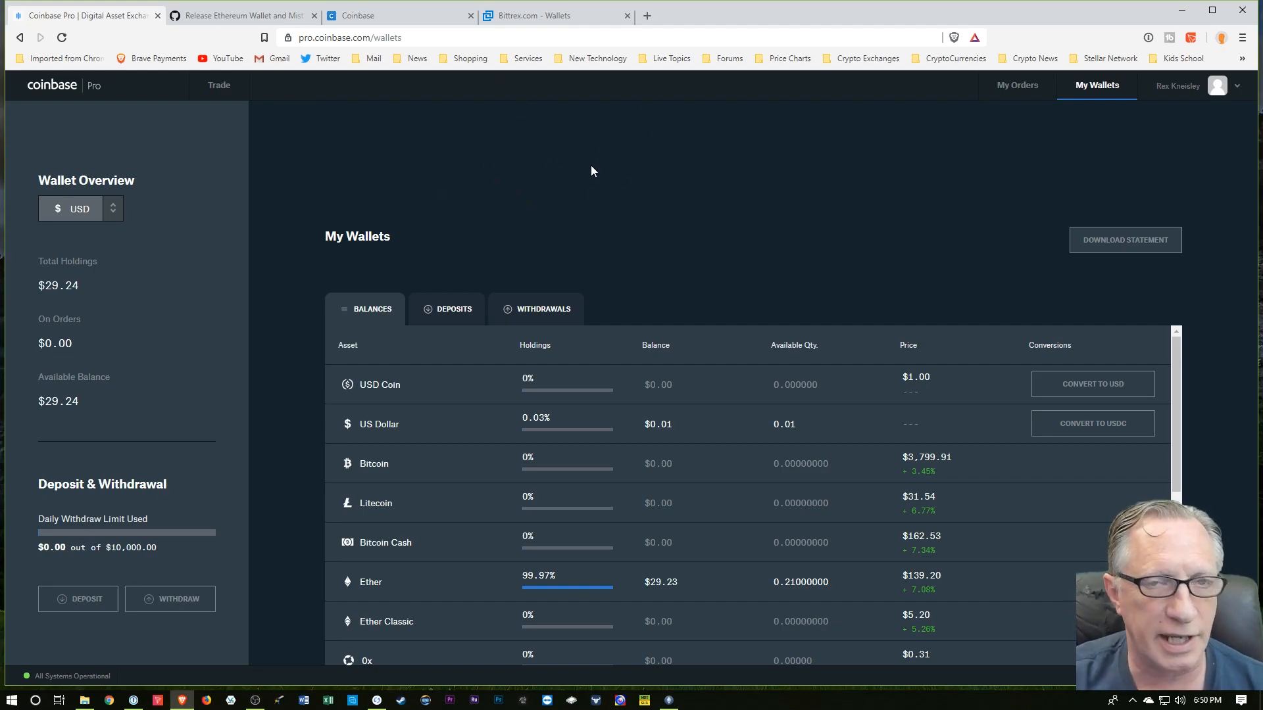
{"action": "mouse_move", "coordinate": [507, 184]}
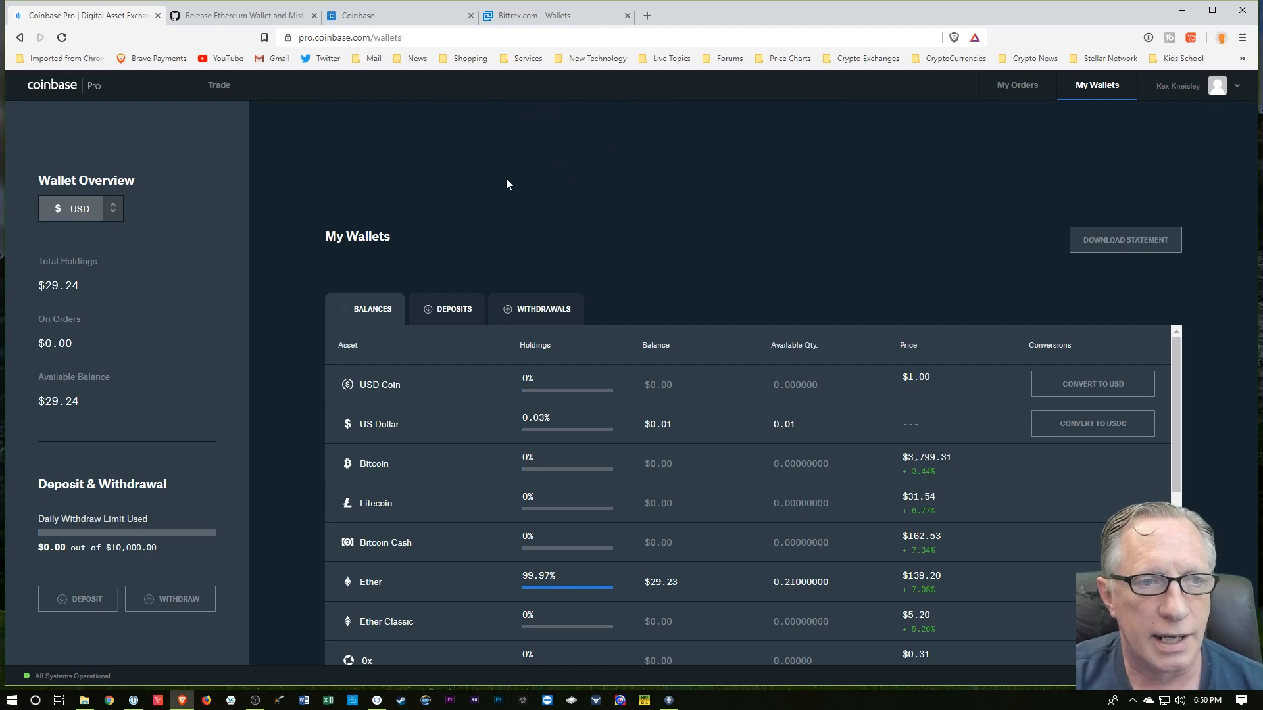
{"action": "mouse_move", "coordinate": [635, 145]}
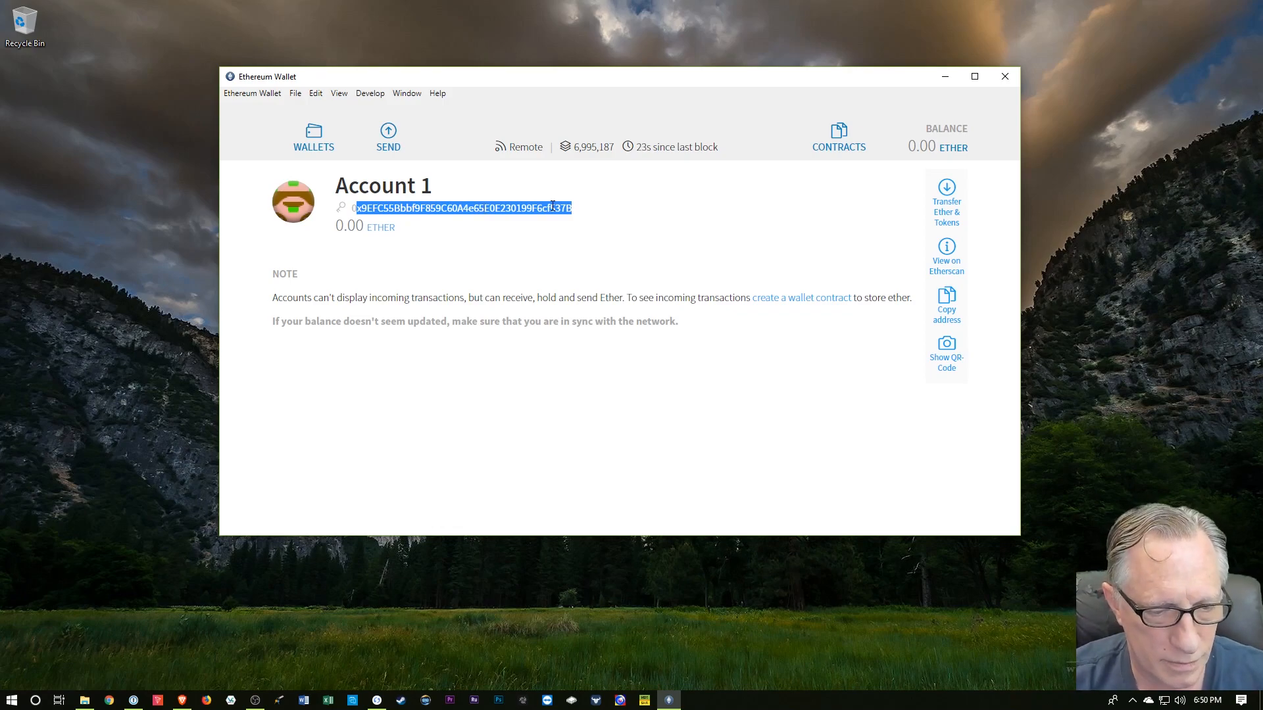
{"action": "left_click", "coordinate": [946, 306]}
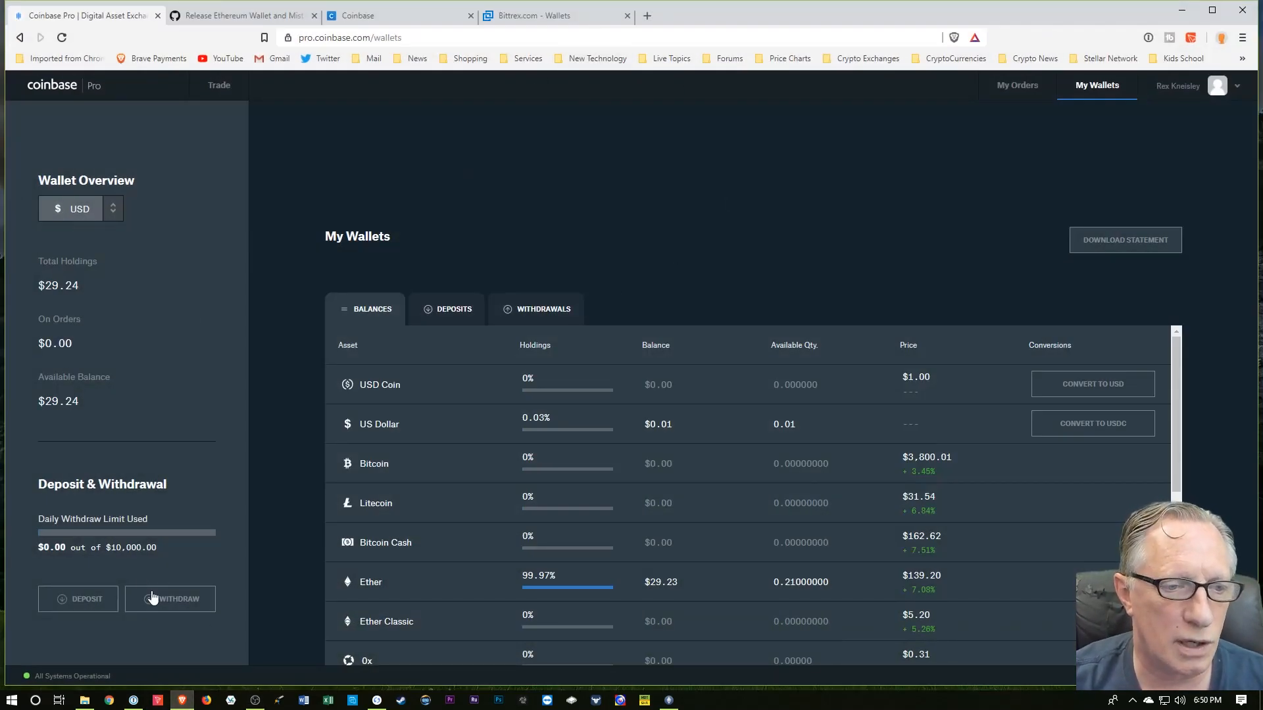
{"action": "left_click", "coordinate": [170, 598]}
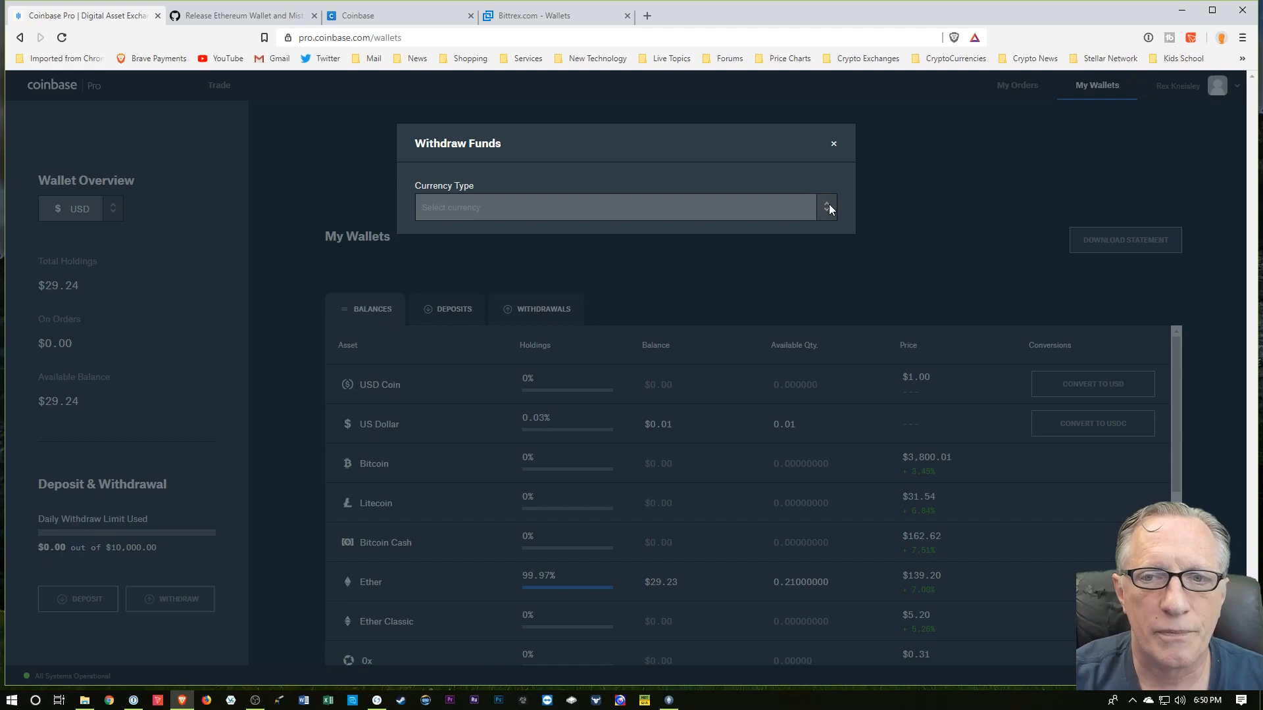
{"action": "left_click", "coordinate": [616, 206]}
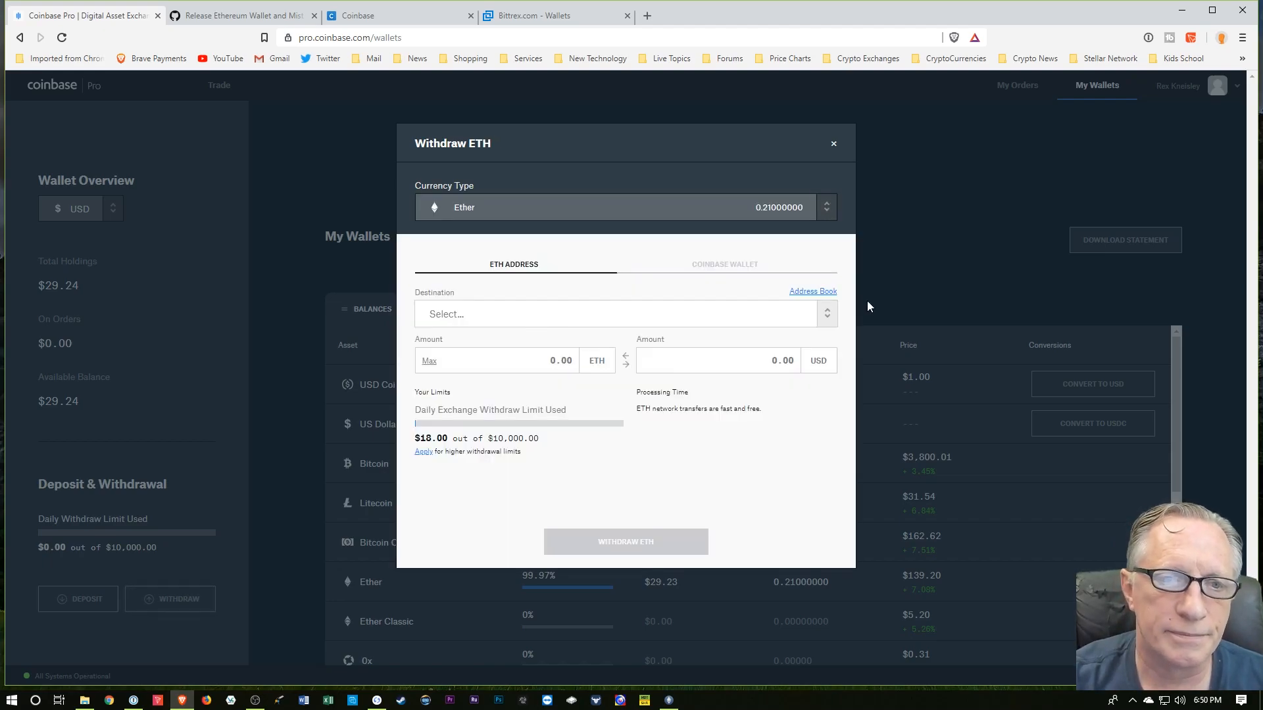
{"action": "left_click", "coordinate": [624, 313]}
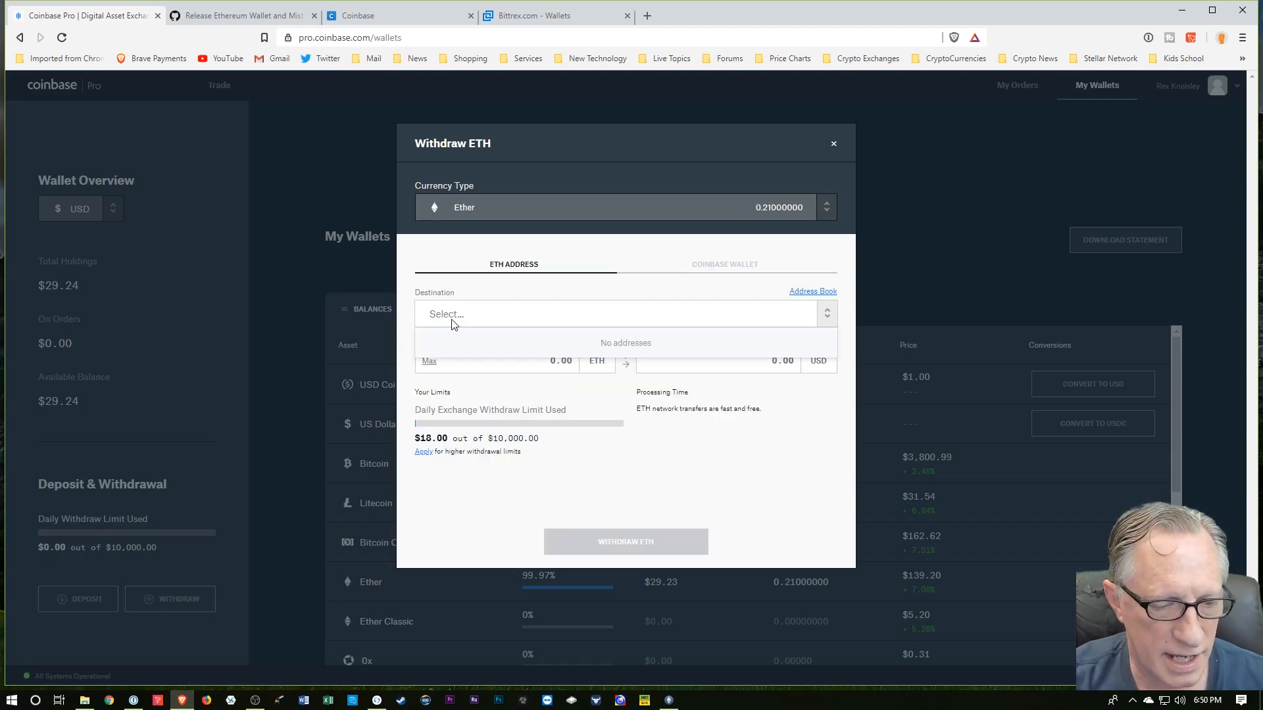
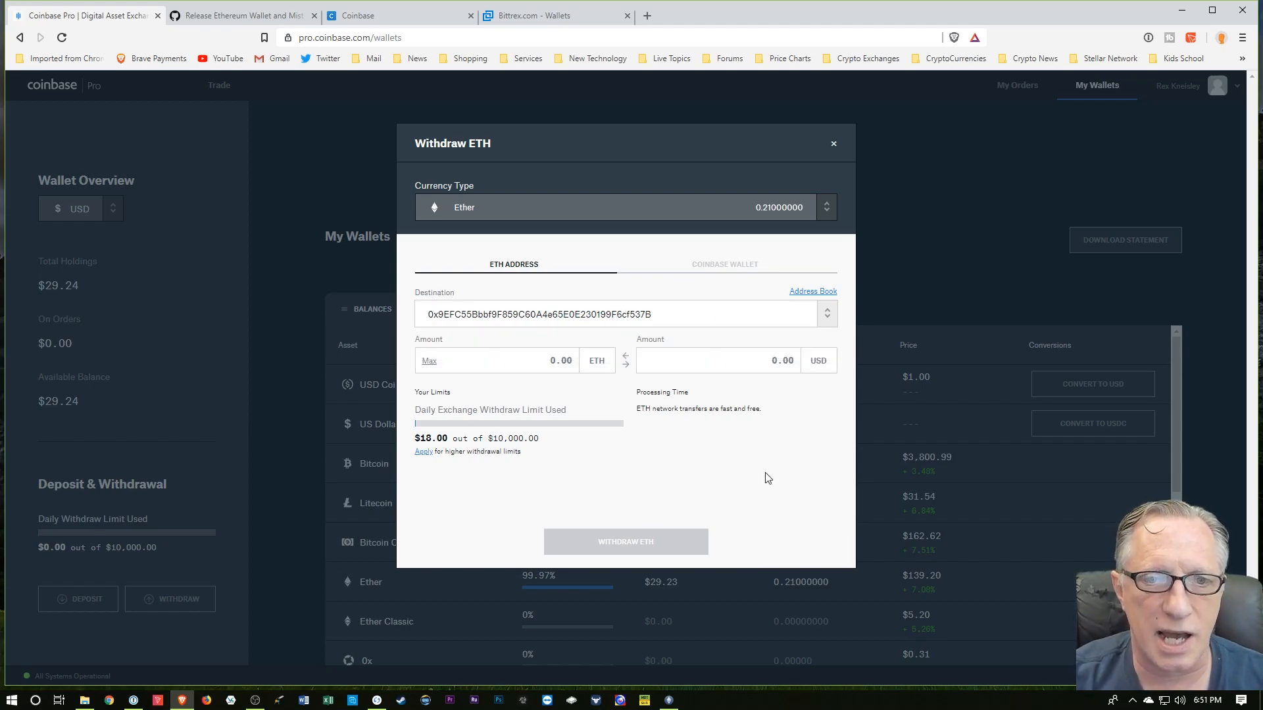
{"action": "left_click", "coordinate": [427, 361]}
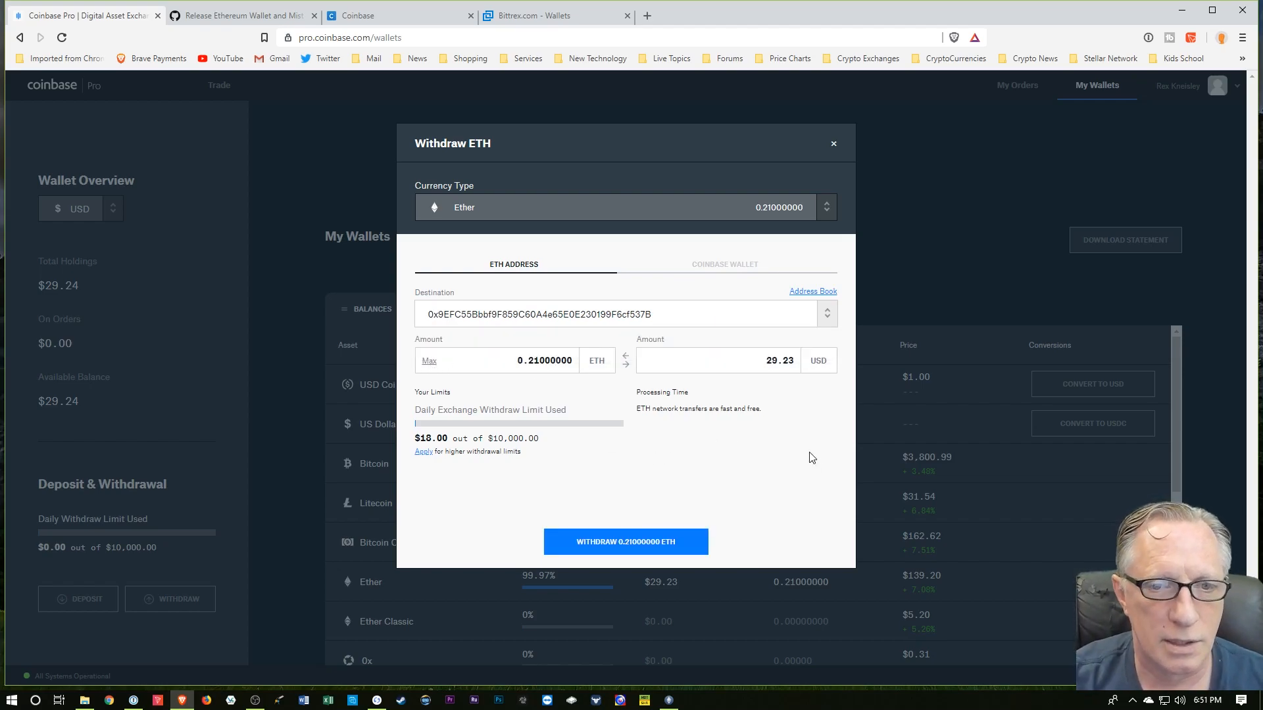
{"action": "mouse_move", "coordinate": [794, 457]}
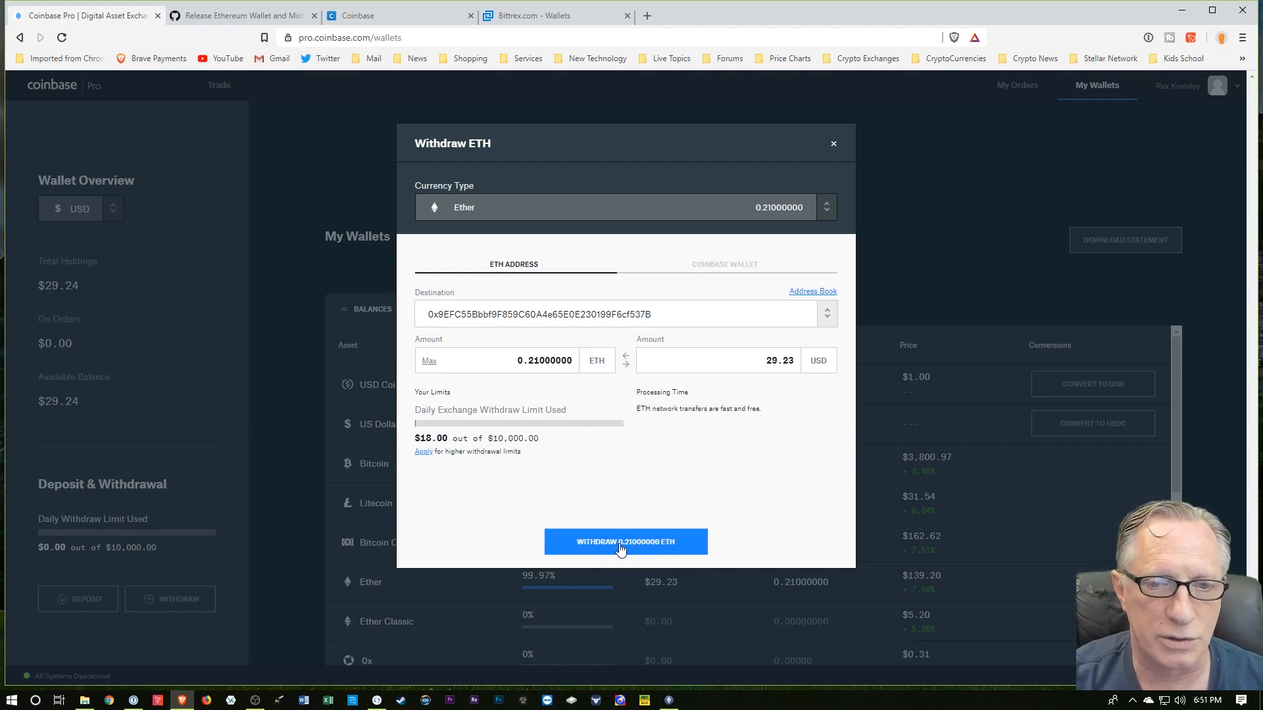
Step: Confirm the 0.21 ETH withdrawal with the 2-step code so the Ether balance drops to zero
{"action": "left_click", "coordinate": [625, 540]}
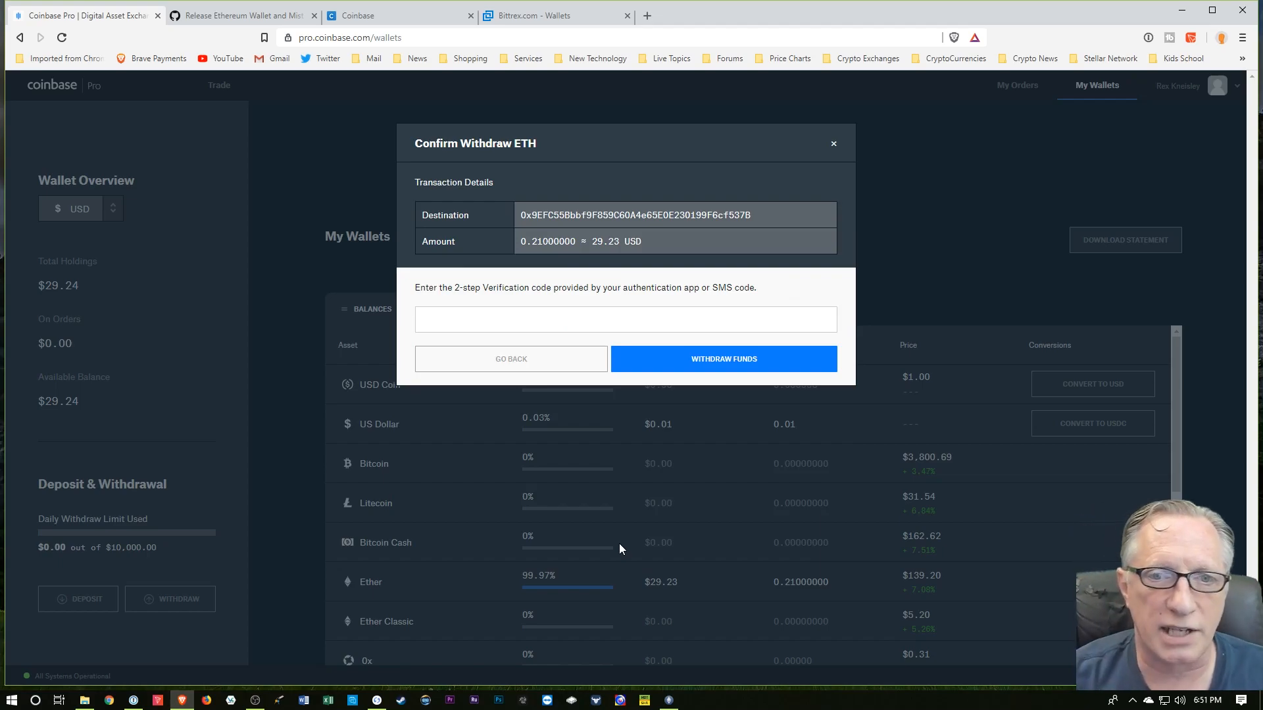
{"action": "left_click", "coordinate": [722, 358]}
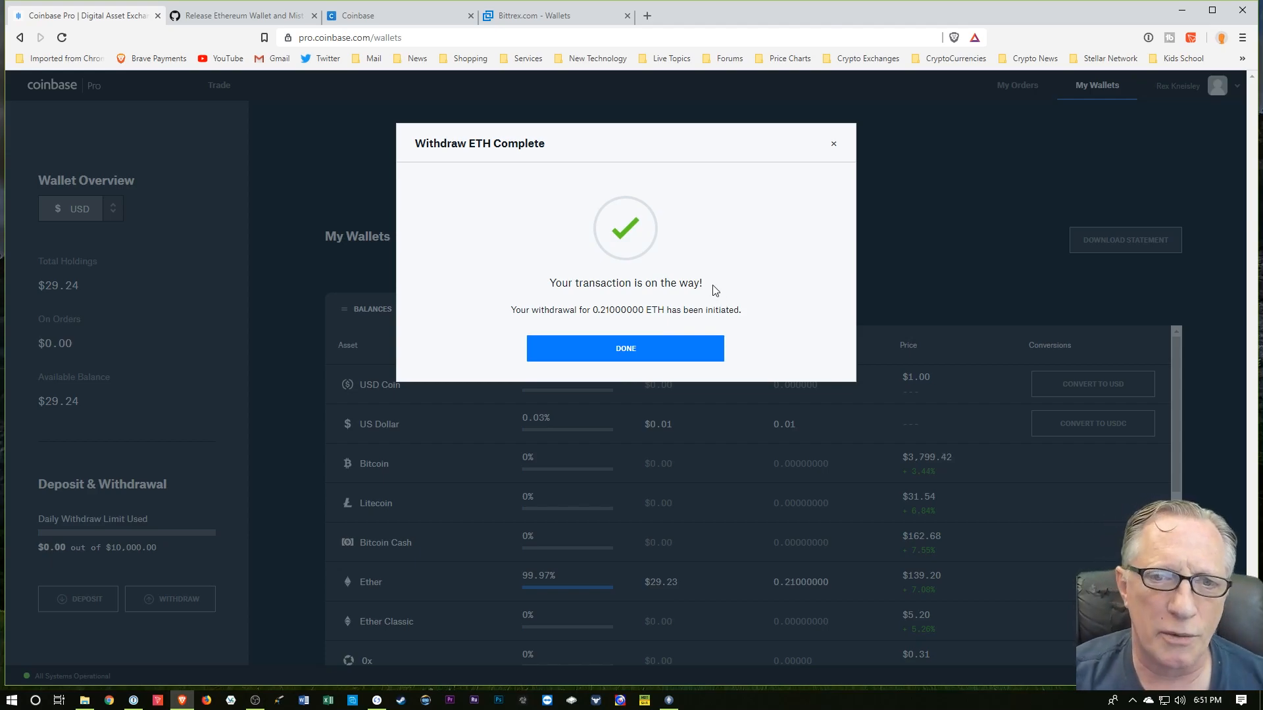
{"action": "mouse_move", "coordinate": [748, 243]}
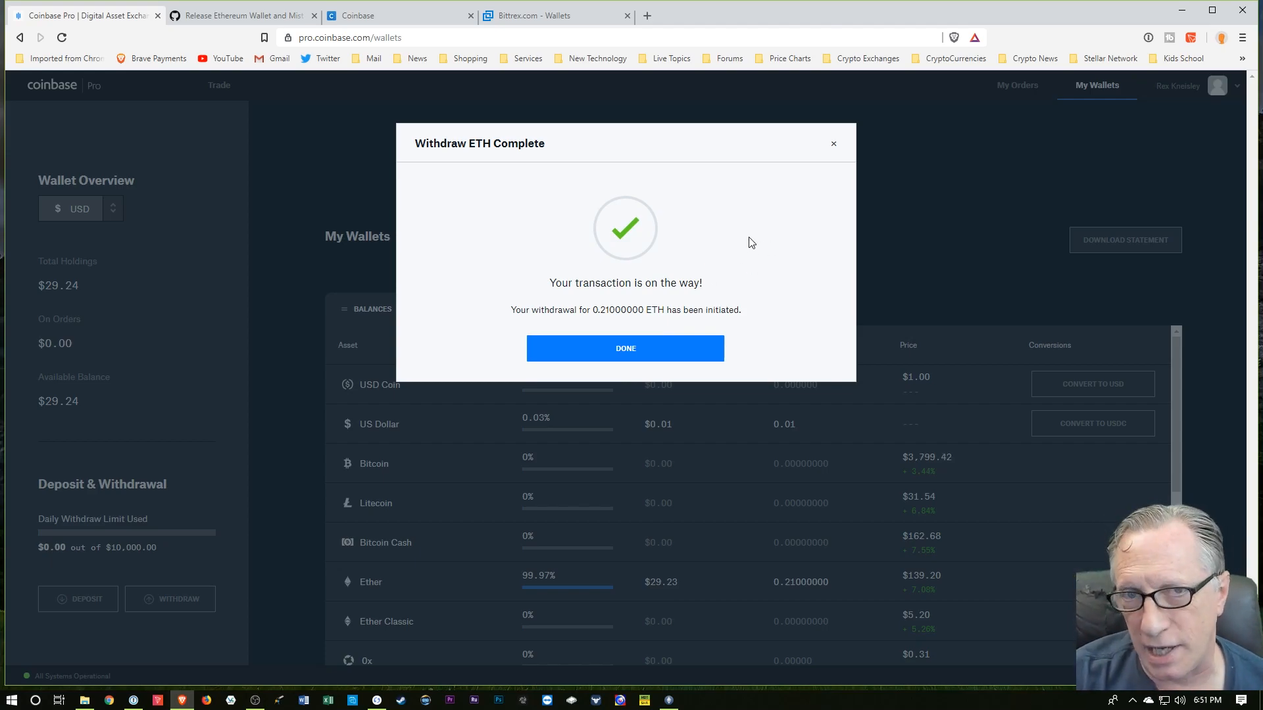
{"action": "mouse_move", "coordinate": [747, 242]}
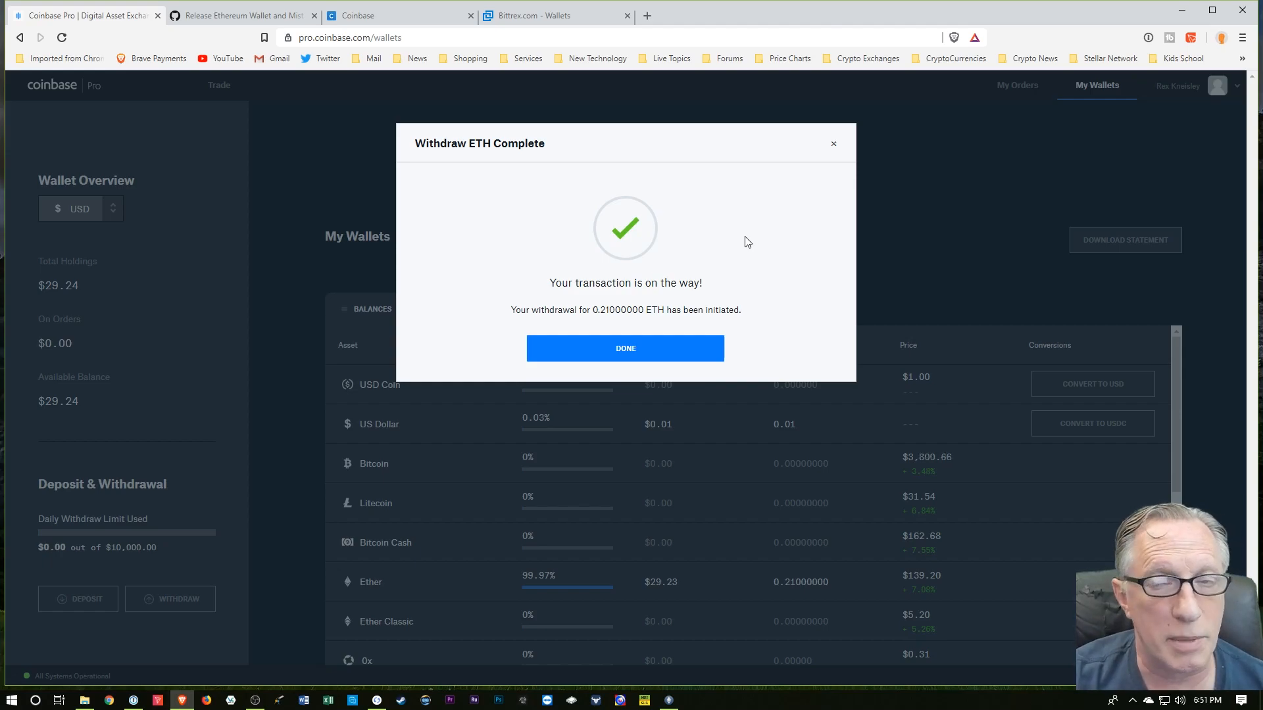
{"action": "mouse_move", "coordinate": [712, 273]}
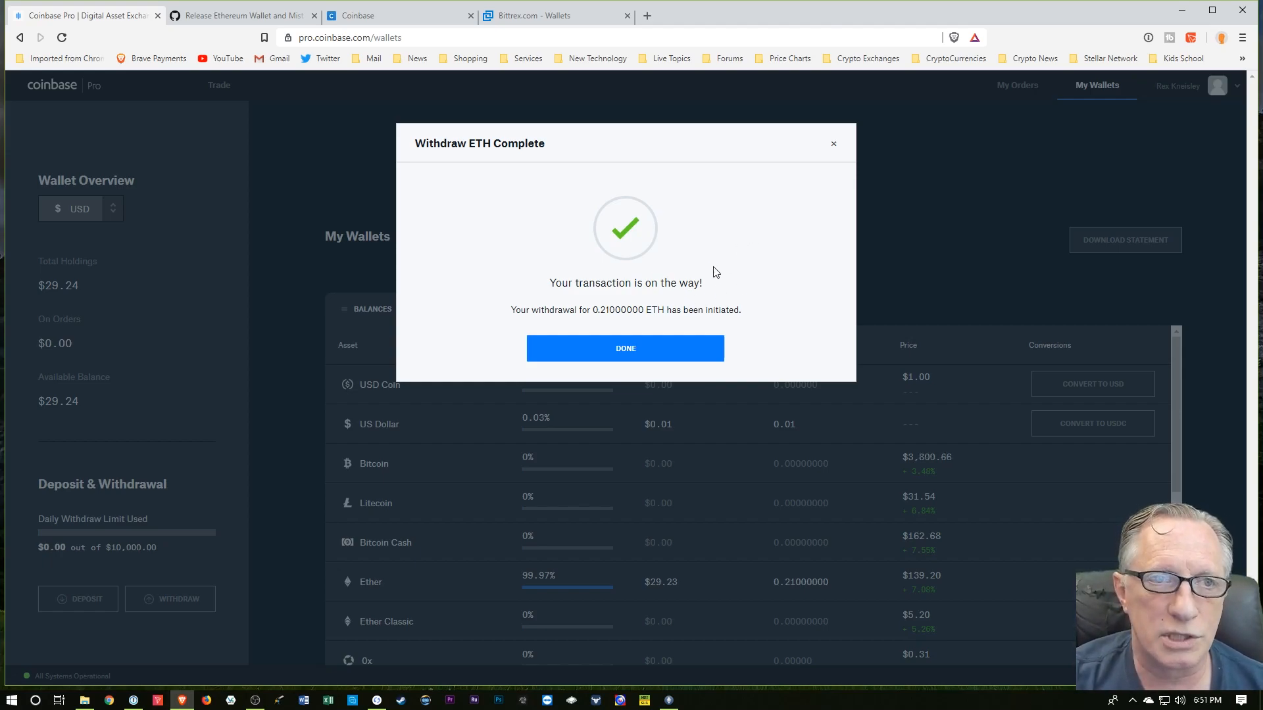
{"action": "mouse_move", "coordinate": [763, 228]}
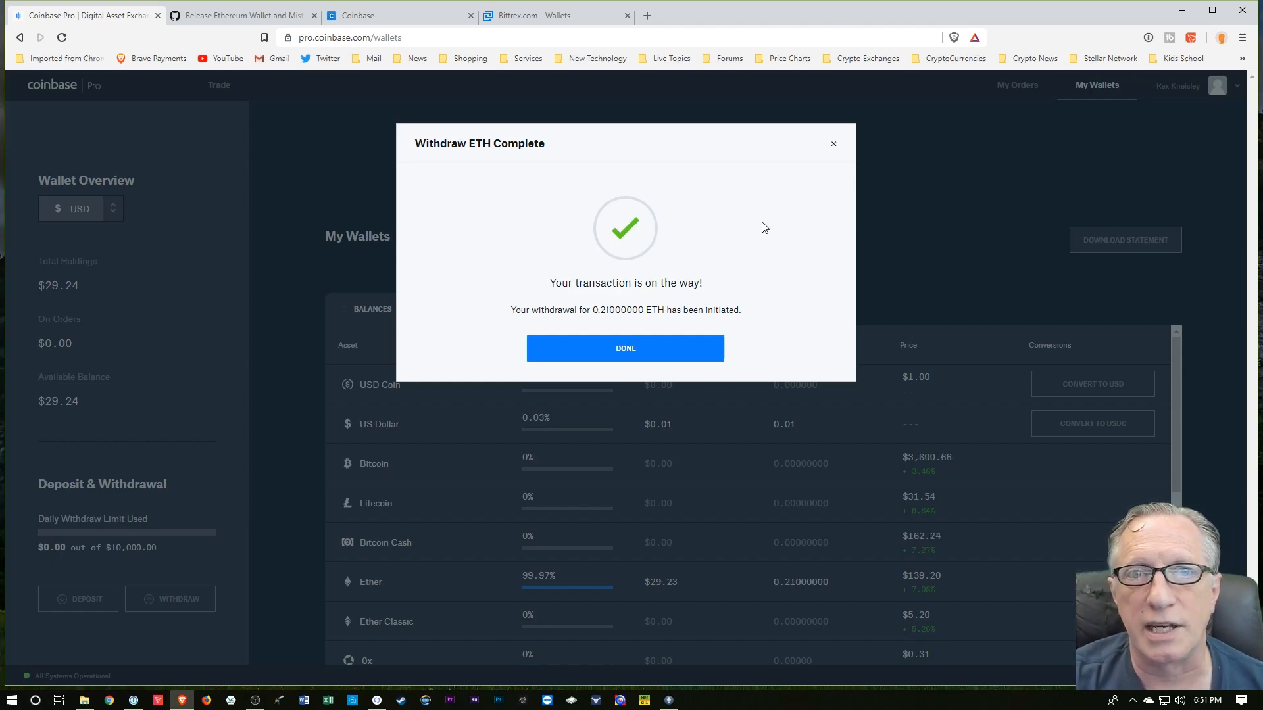
{"action": "mouse_move", "coordinate": [731, 253]}
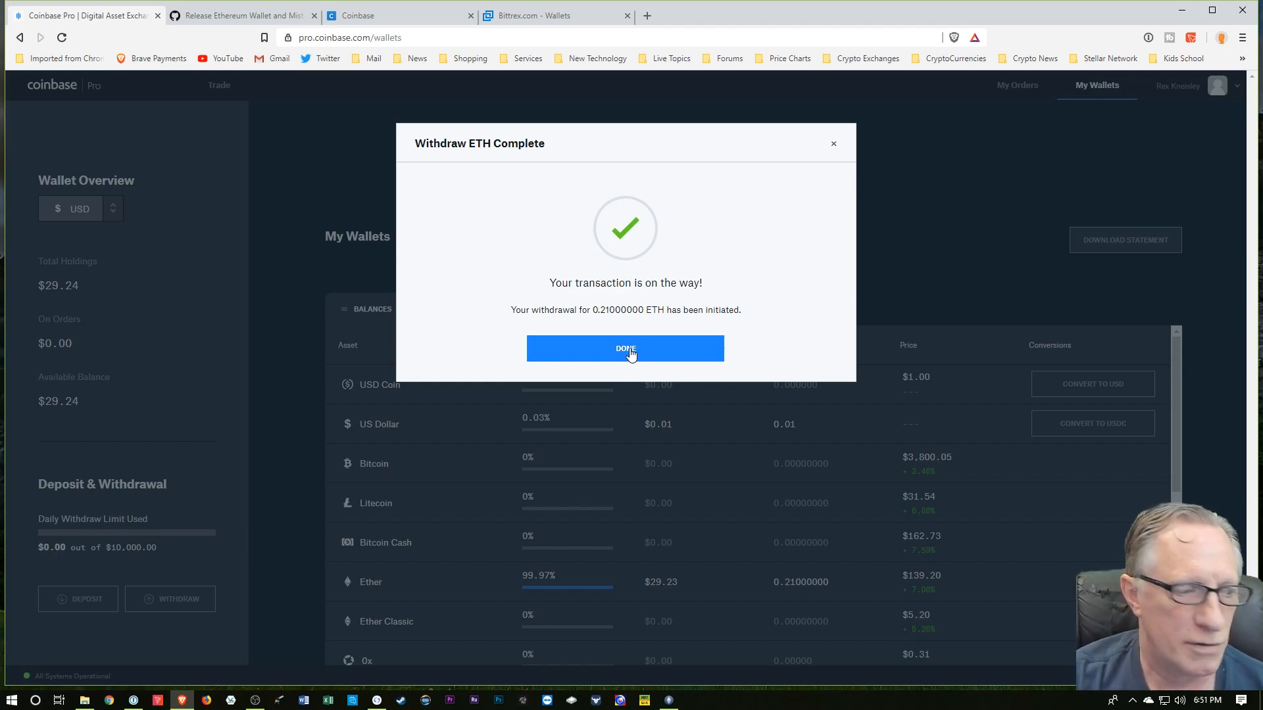
{"action": "left_click", "coordinate": [625, 347]}
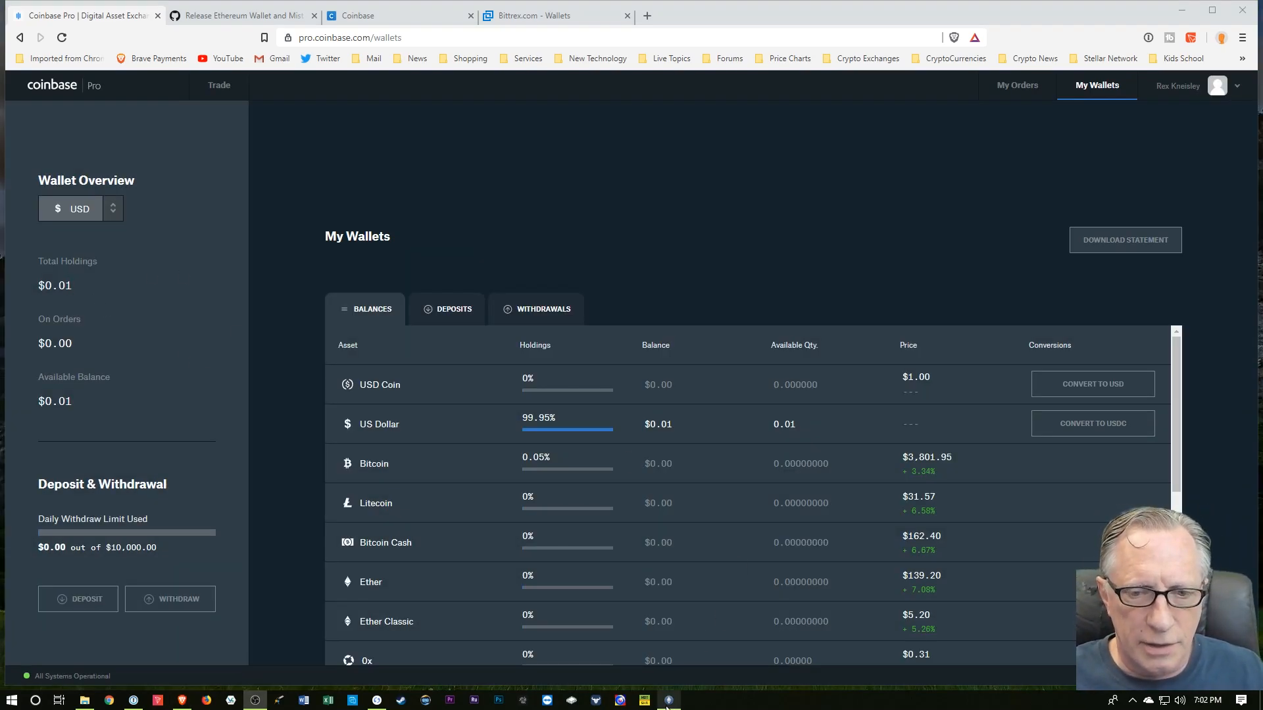
Step: Minimize the browser so only the Windows desktop is showing
{"action": "left_click", "coordinate": [668, 699]}
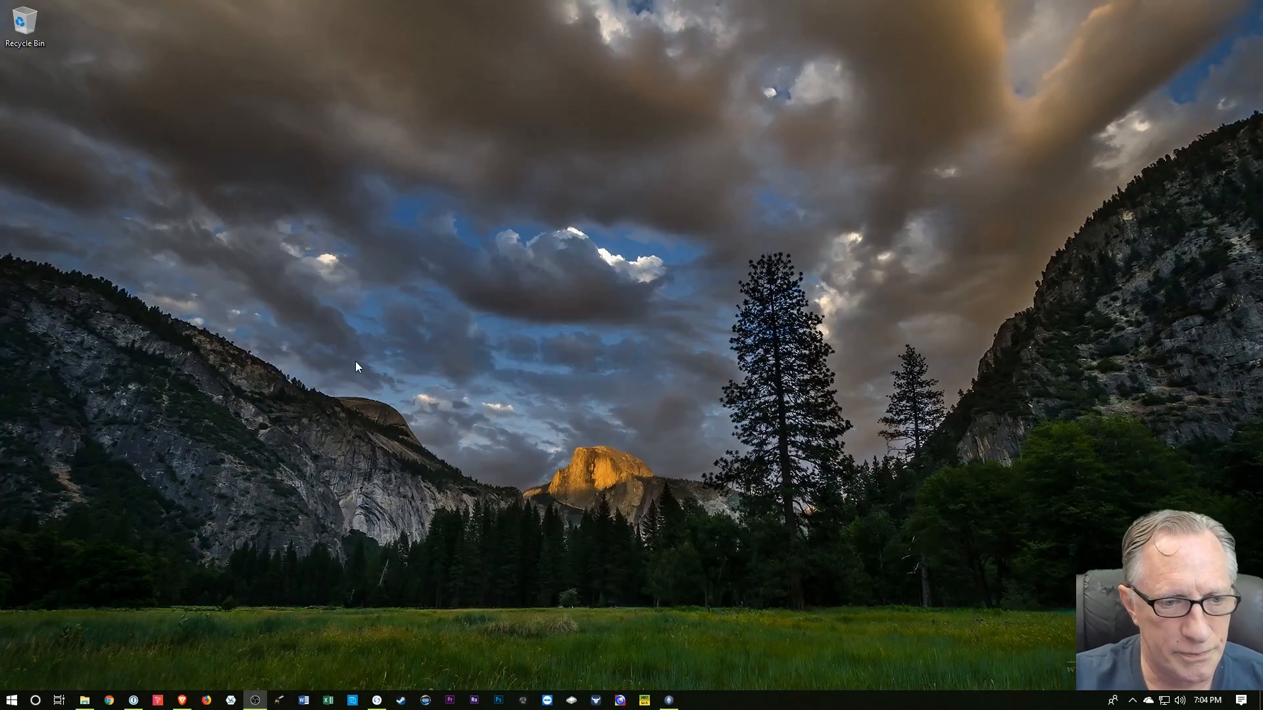
Step: Search Google for 'my eth' and land on the MyEtherWallet site
{"action": "left_click", "coordinate": [181, 699]}
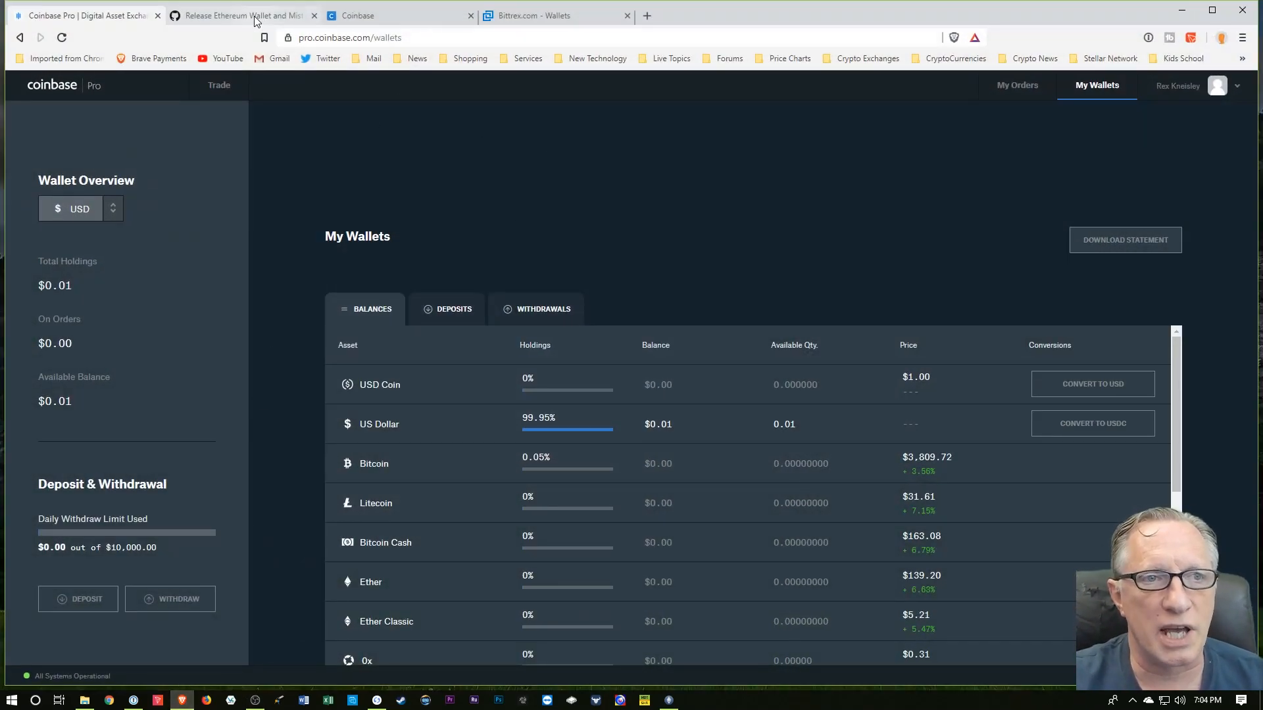
{"action": "left_click", "coordinate": [394, 16]}
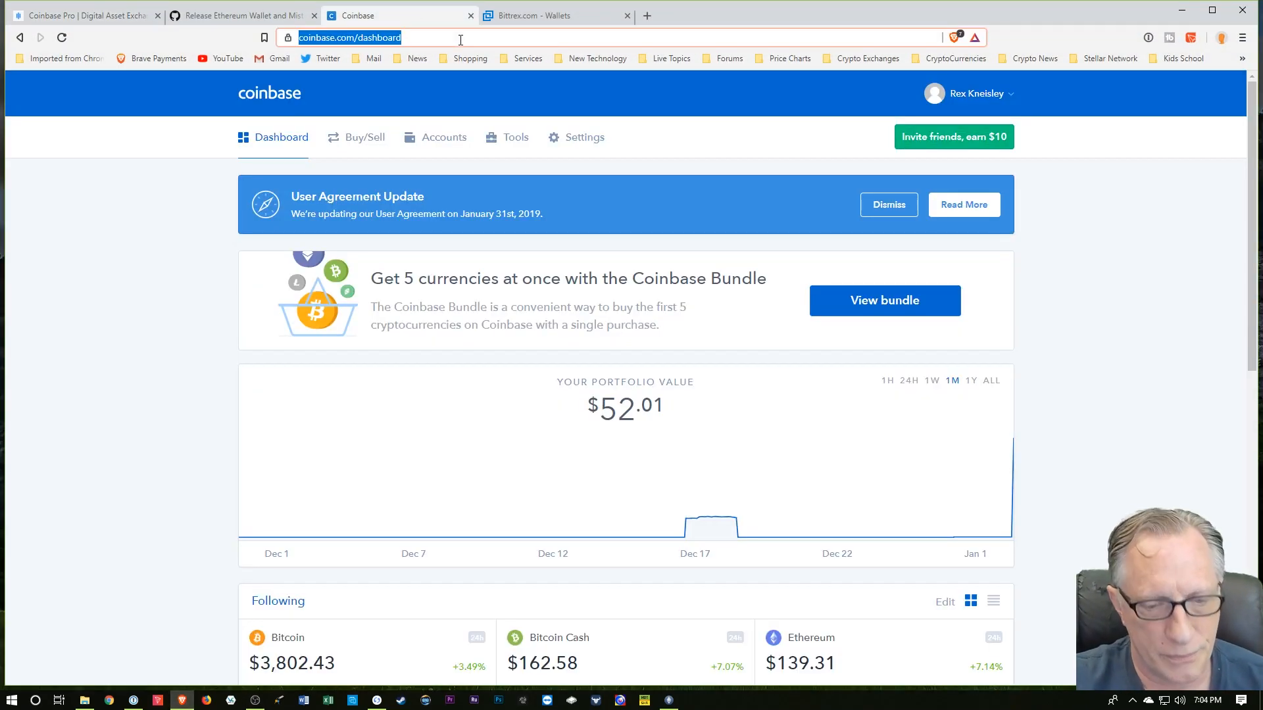
{"action": "type", "text": "my eth"}
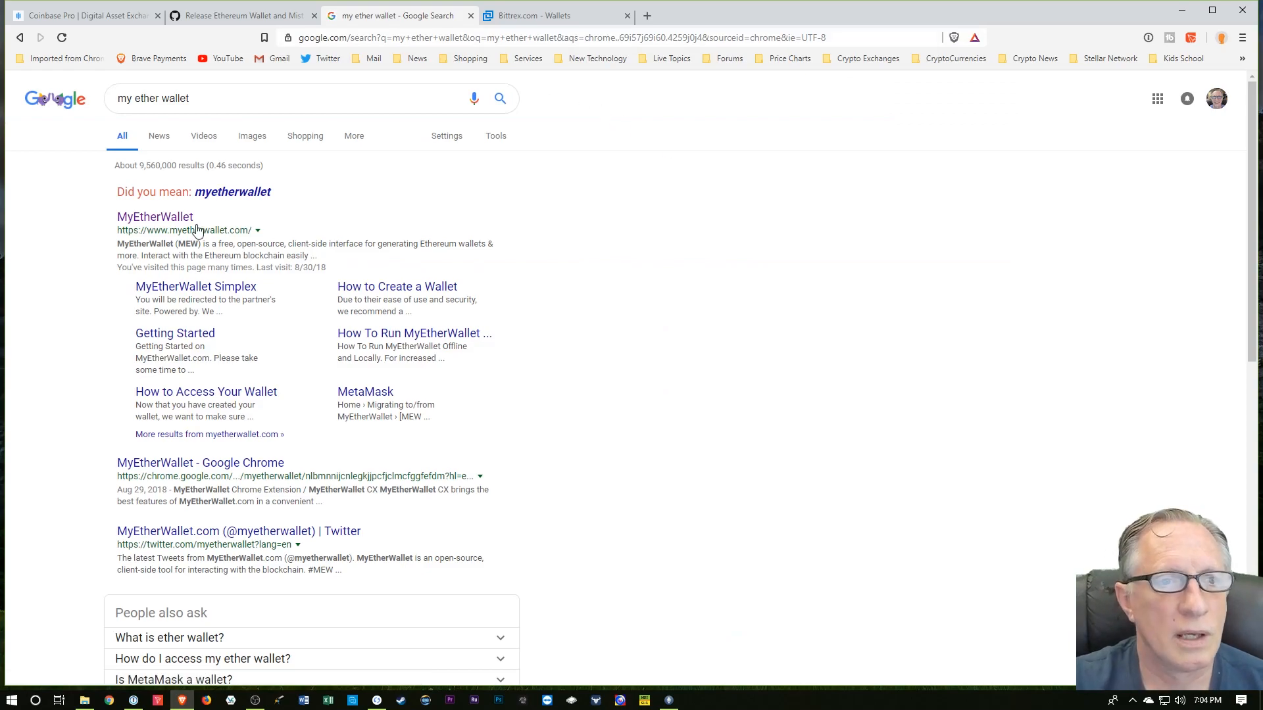
{"action": "left_click", "coordinate": [155, 217]}
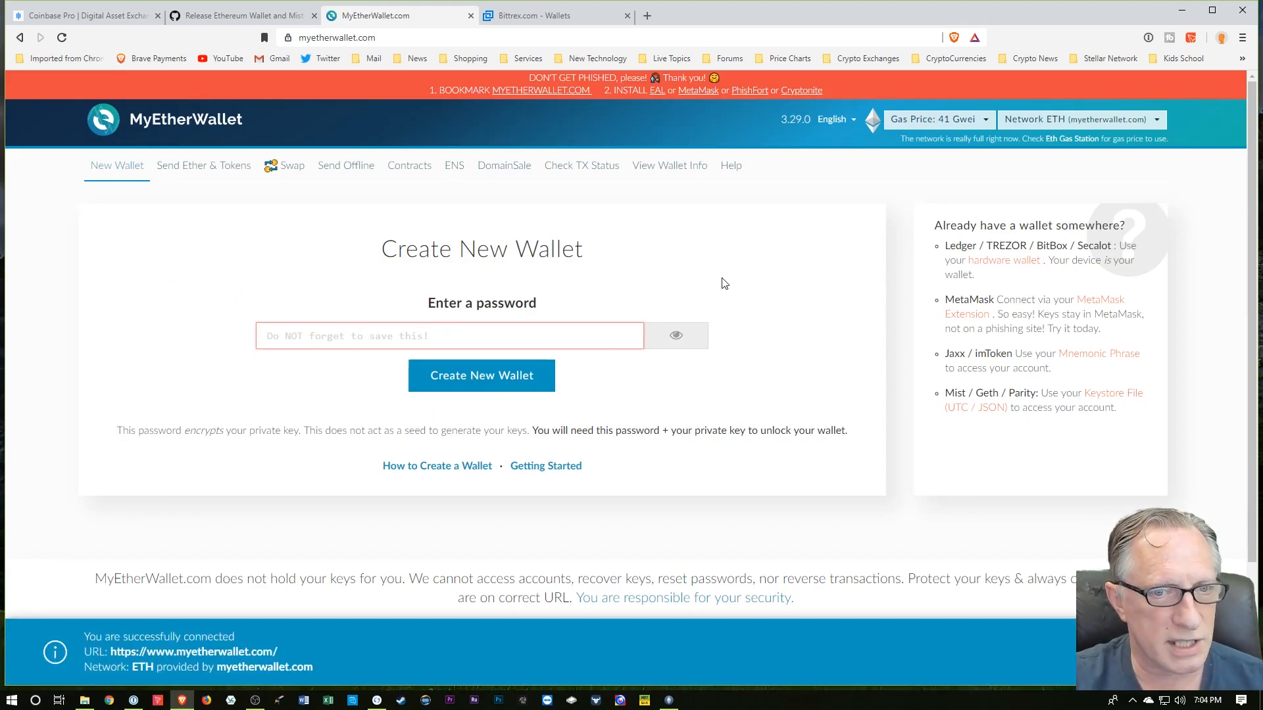
{"action": "mouse_move", "coordinate": [758, 271]}
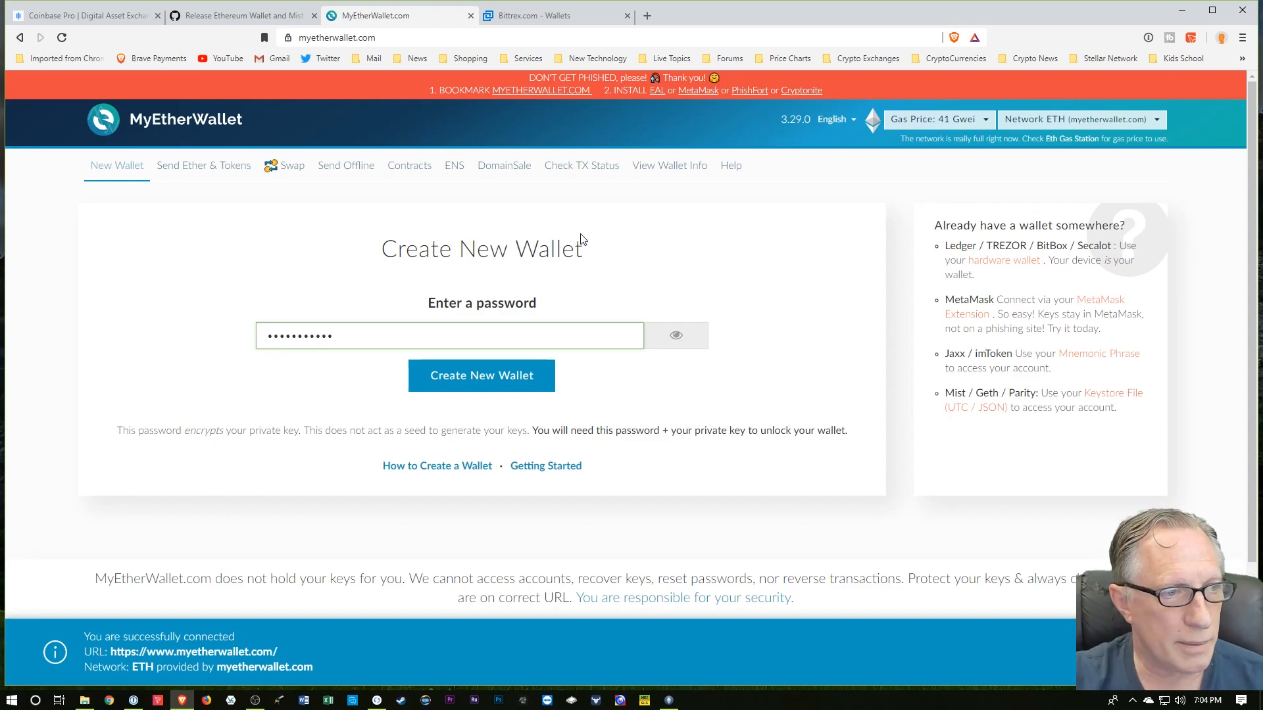
Step: Create a new MyEtherWallet wallet protected by the entered password
{"action": "type", "text": "•"}
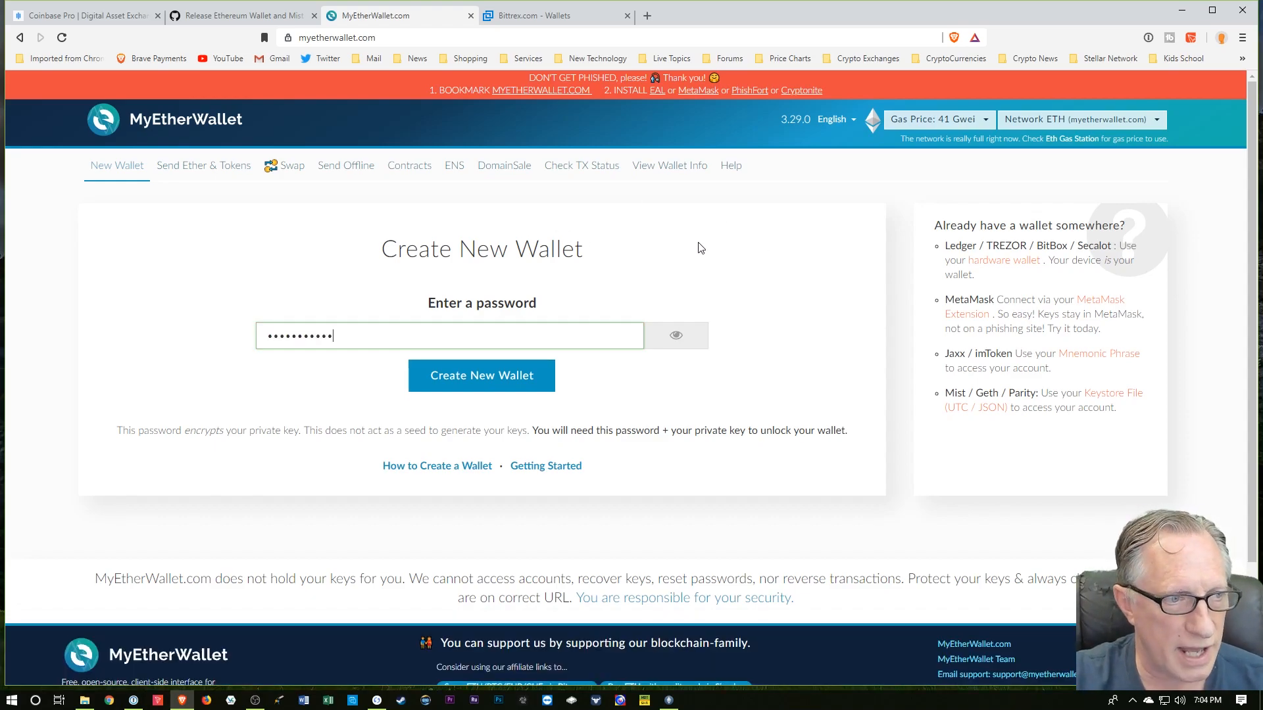
{"action": "mouse_move", "coordinate": [481, 375]}
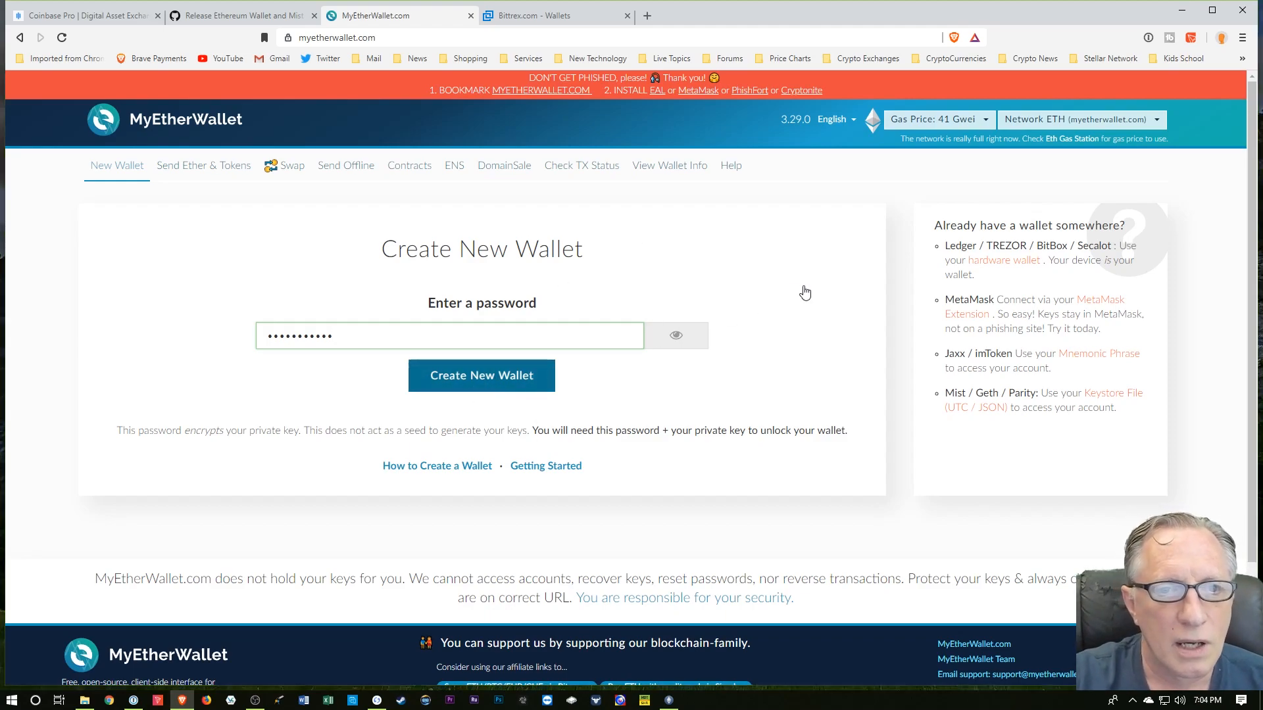
{"action": "left_click", "coordinate": [481, 375]}
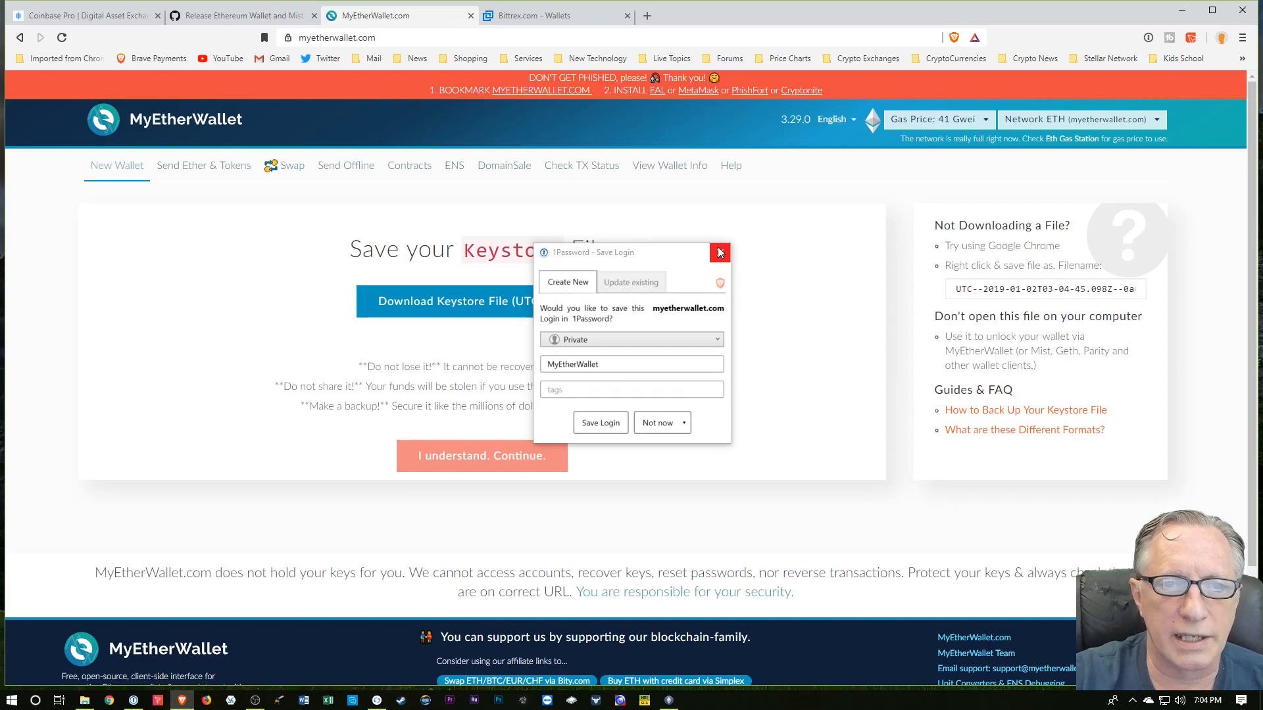
Step: Download the keystore file to Downloads and continue to the private key step
{"action": "left_click", "coordinate": [718, 253]}
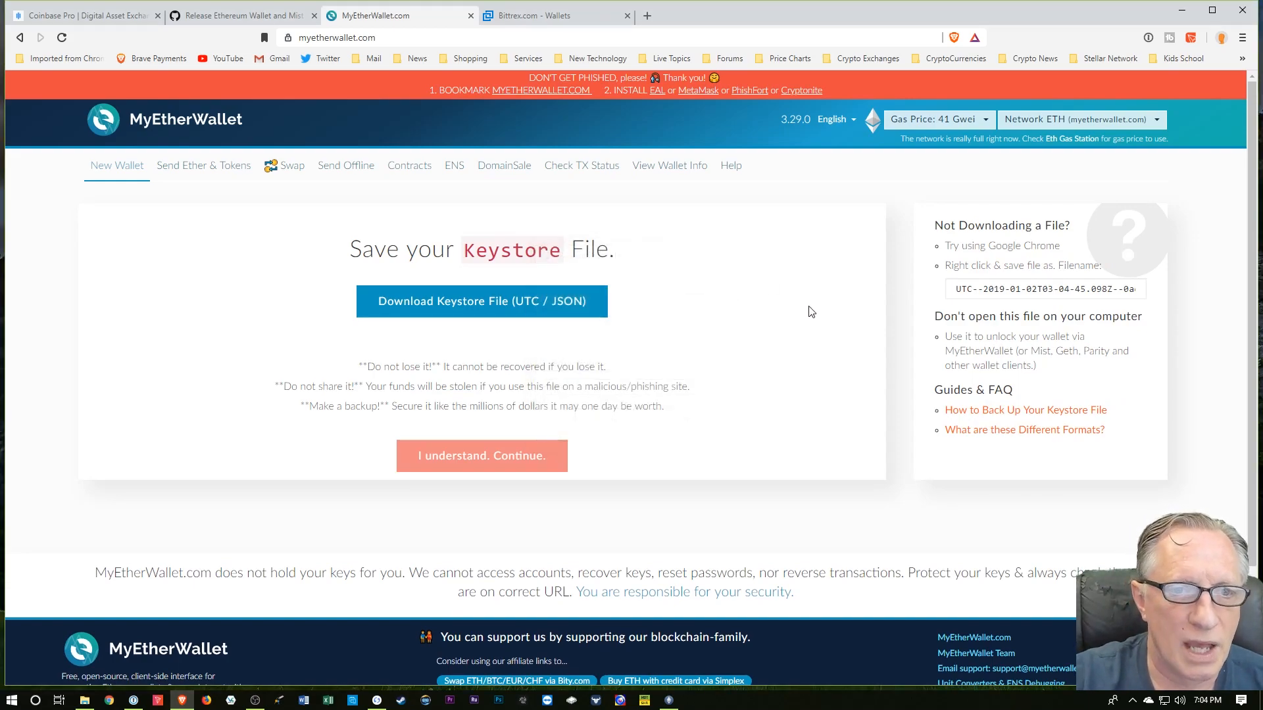
{"action": "left_click", "coordinate": [481, 299]}
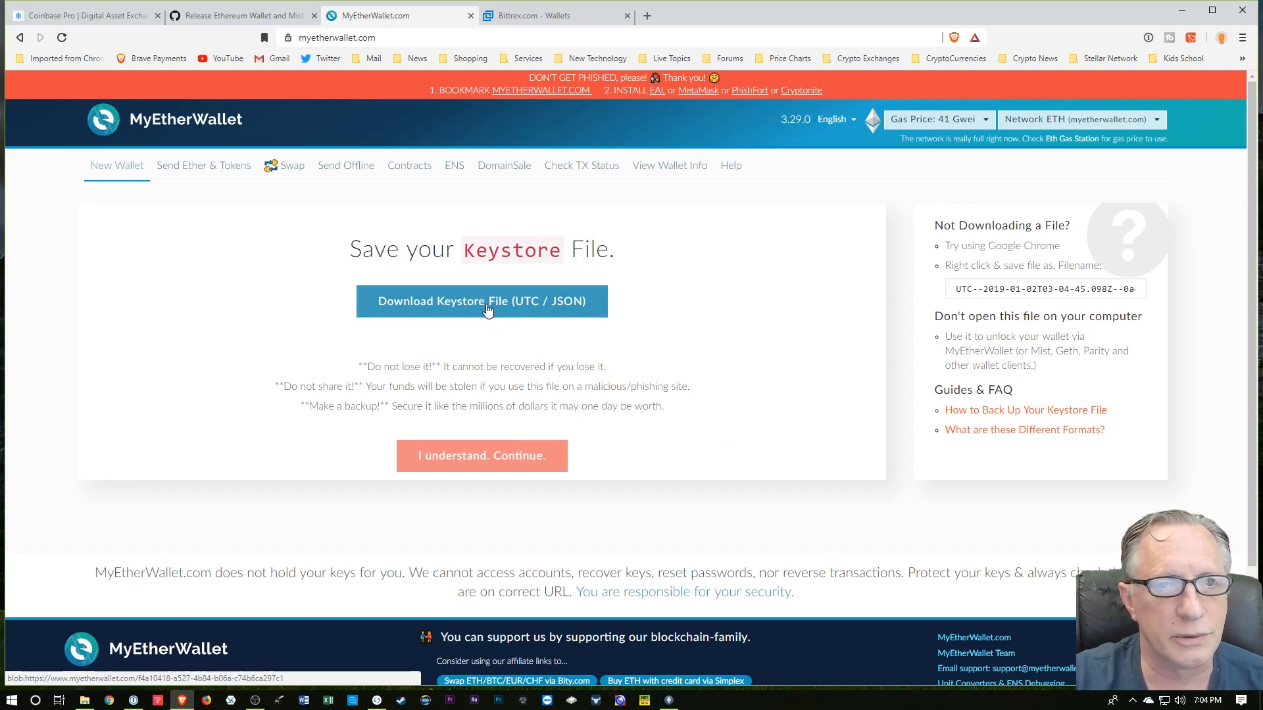
{"action": "left_click", "coordinate": [481, 300]}
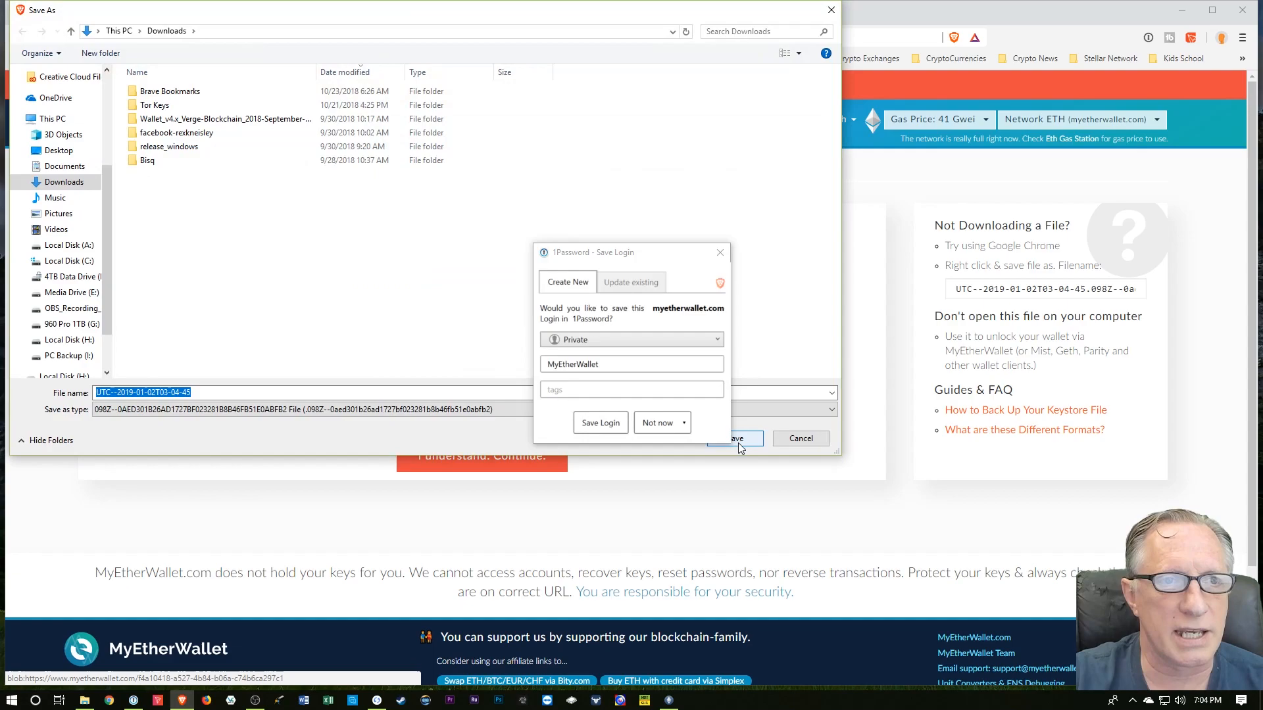
{"action": "left_click", "coordinate": [734, 438]}
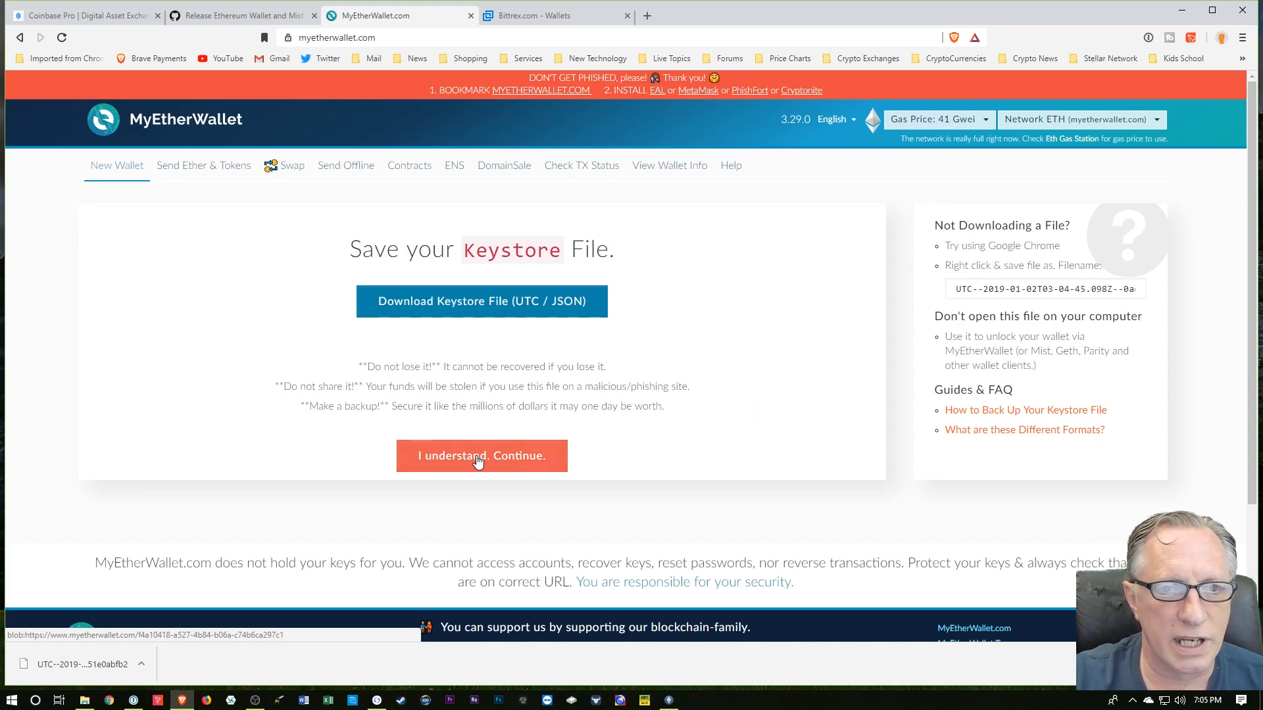
{"action": "left_click", "coordinate": [482, 455]}
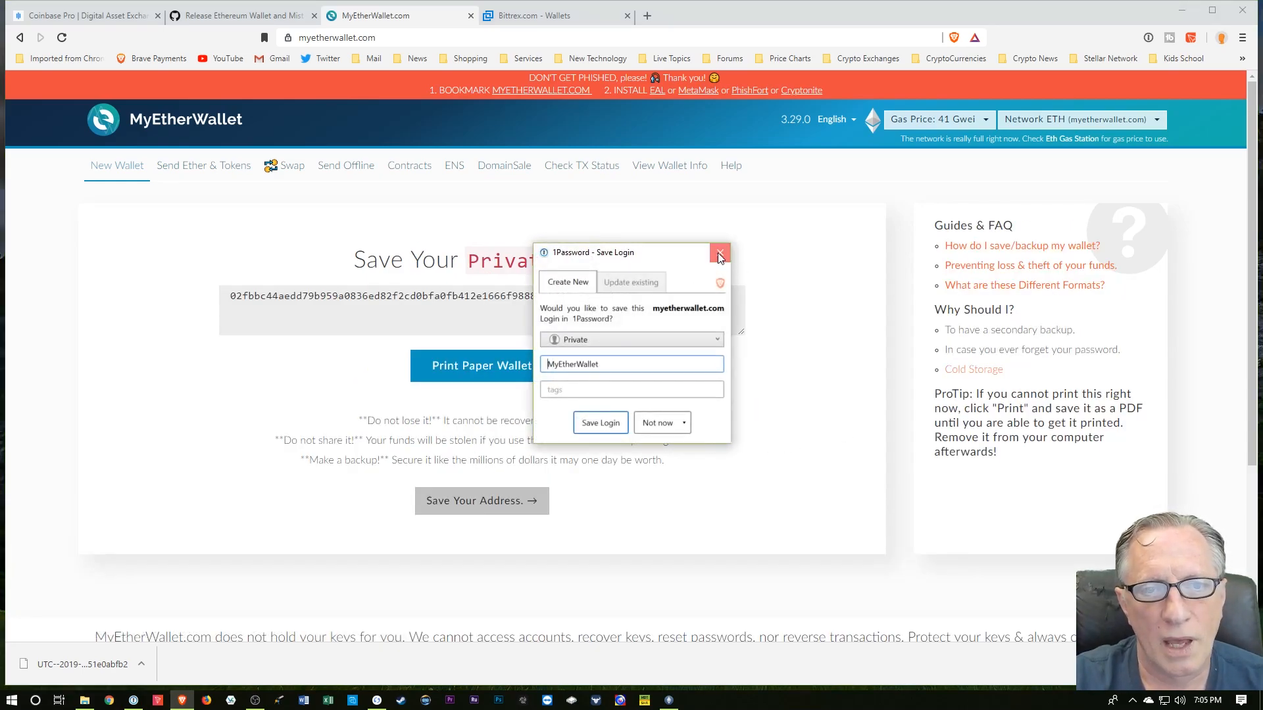
{"action": "left_click", "coordinate": [719, 252]}
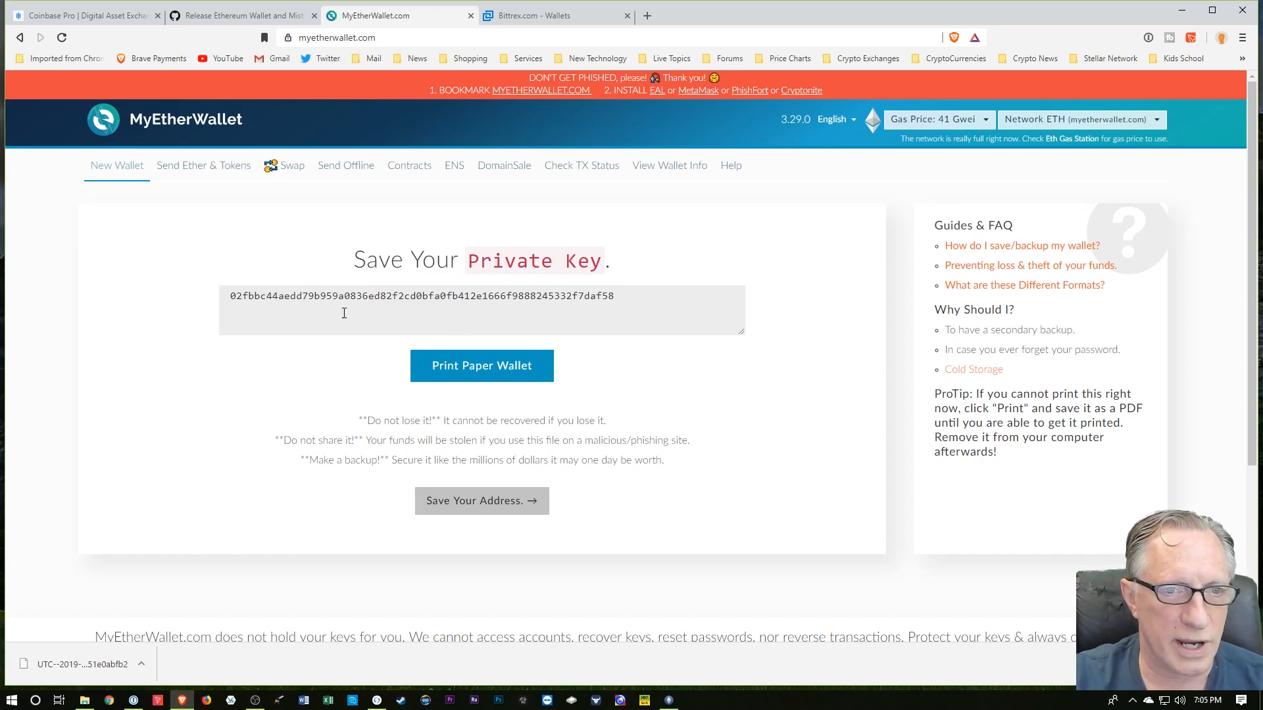
{"action": "mouse_move", "coordinate": [501, 344]}
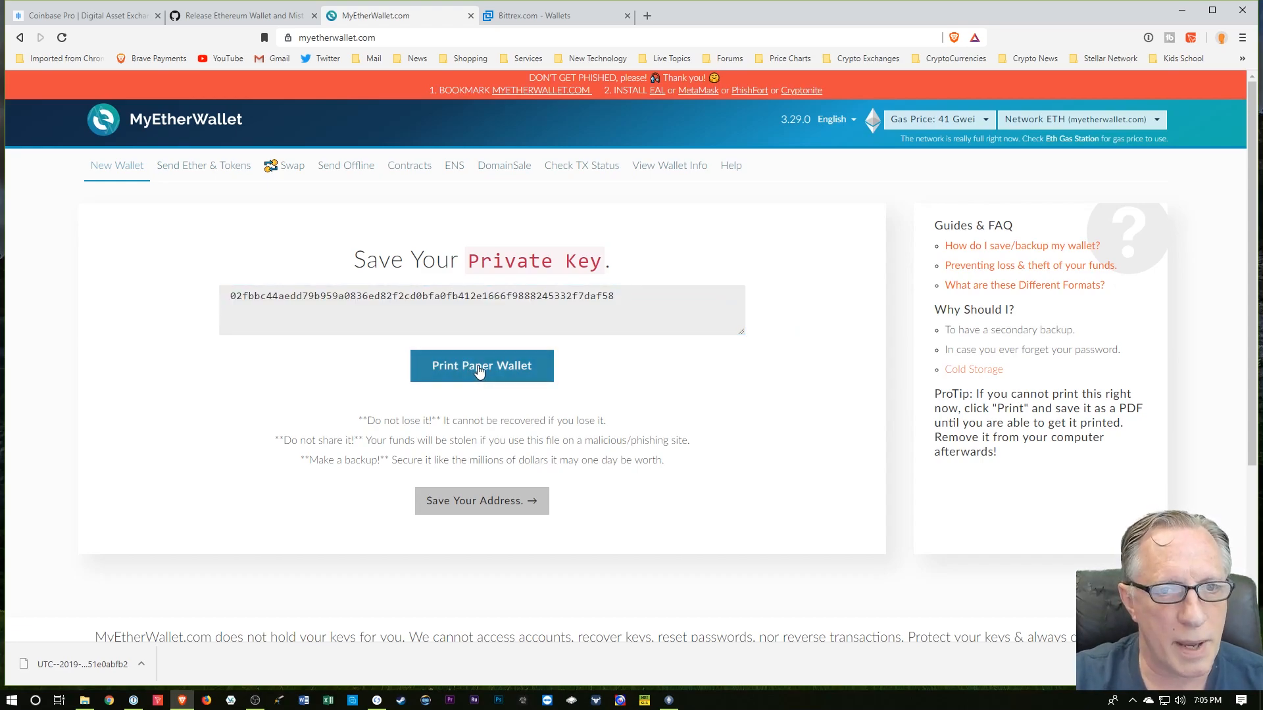
Step: Generate the paper wallet with address, private key and QR codes, and select the new address
{"action": "left_click", "coordinate": [482, 364]}
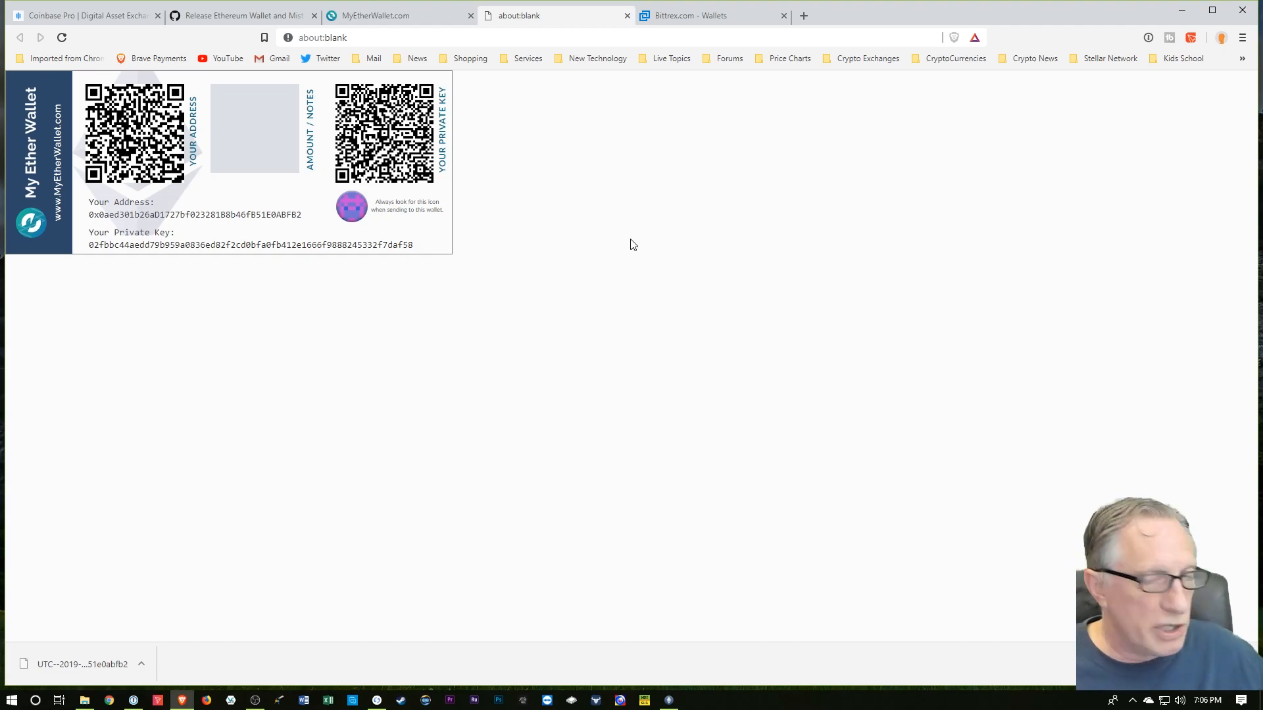
{"action": "mouse_move", "coordinate": [675, 234]}
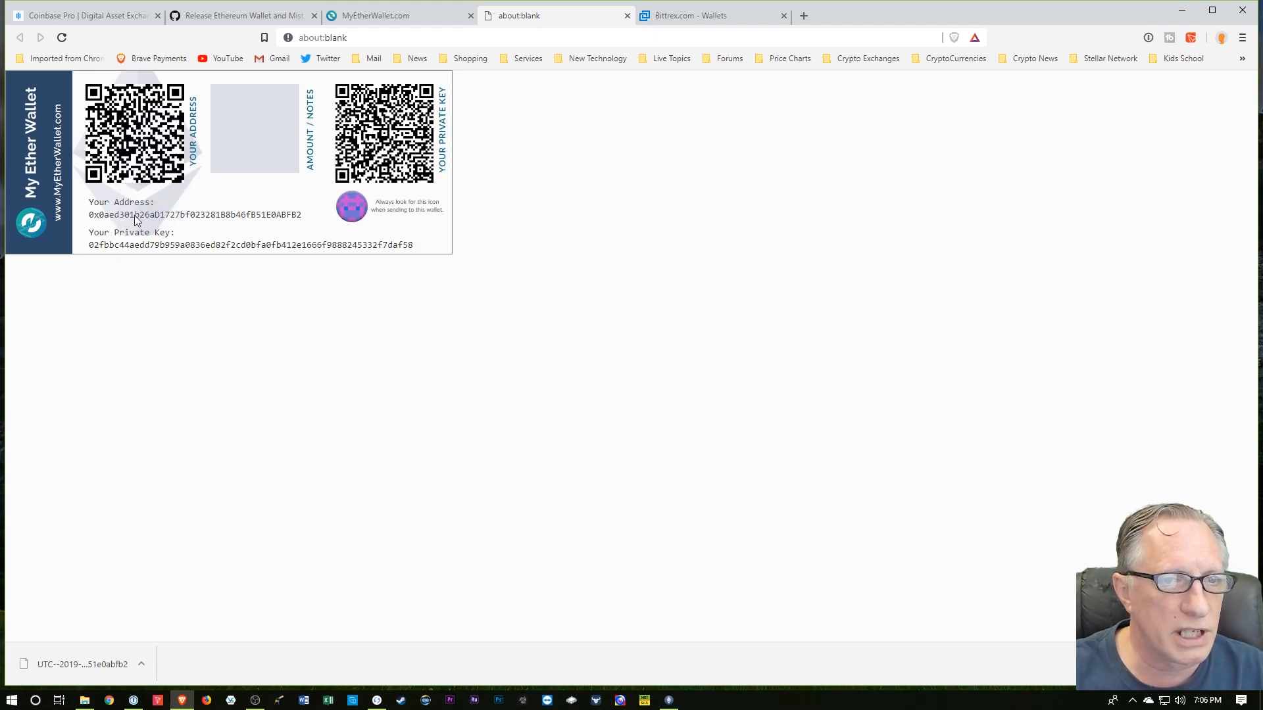
{"action": "double_click", "coordinate": [195, 215]}
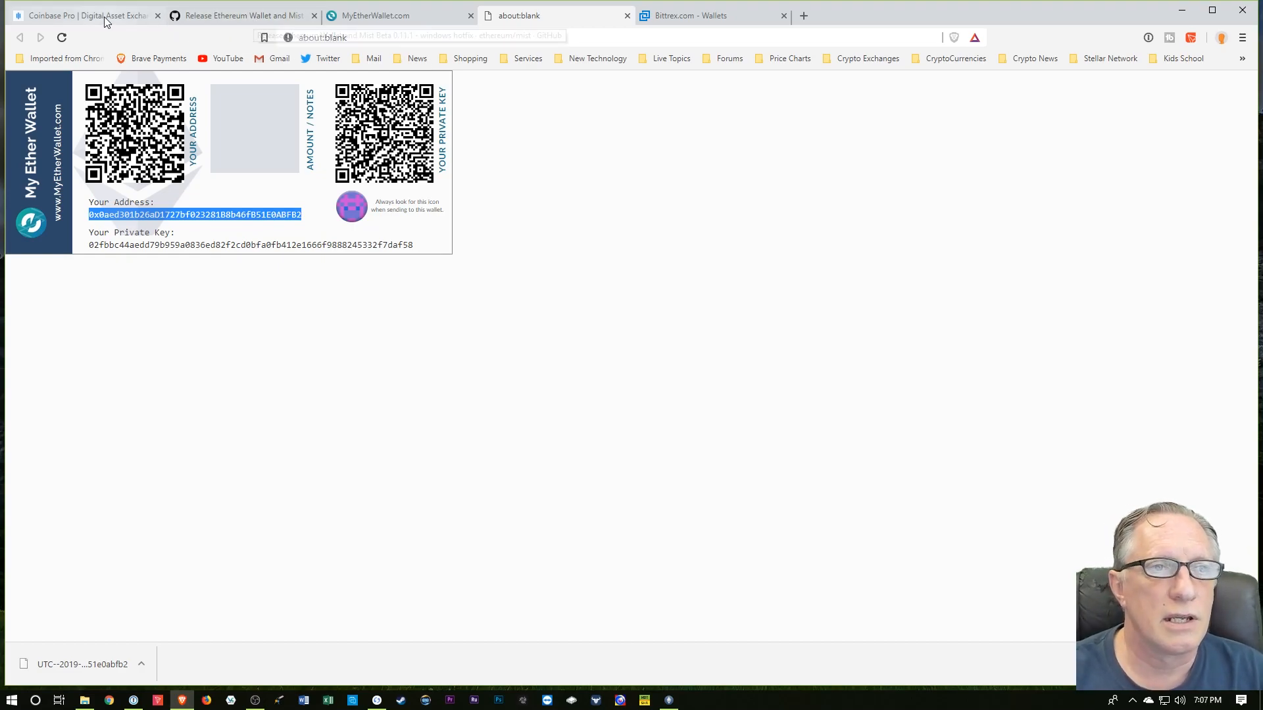
{"action": "left_click", "coordinate": [87, 16]}
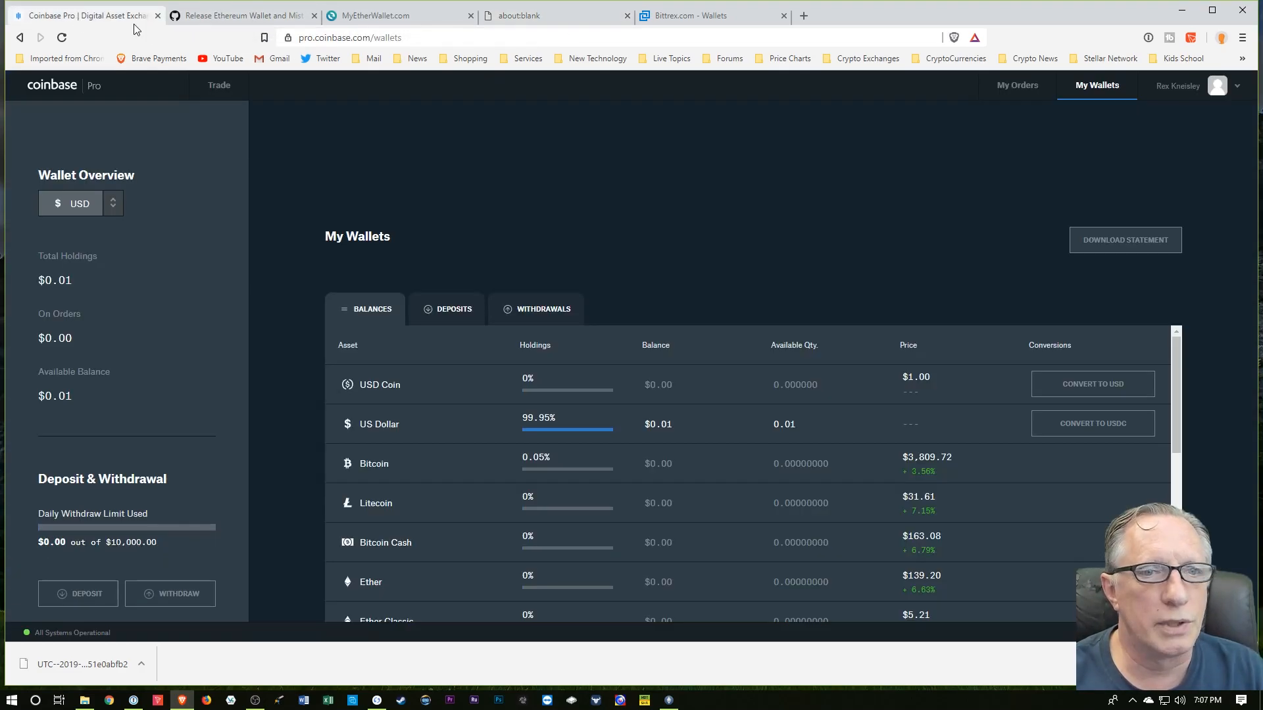
{"action": "left_click", "coordinate": [542, 307]}
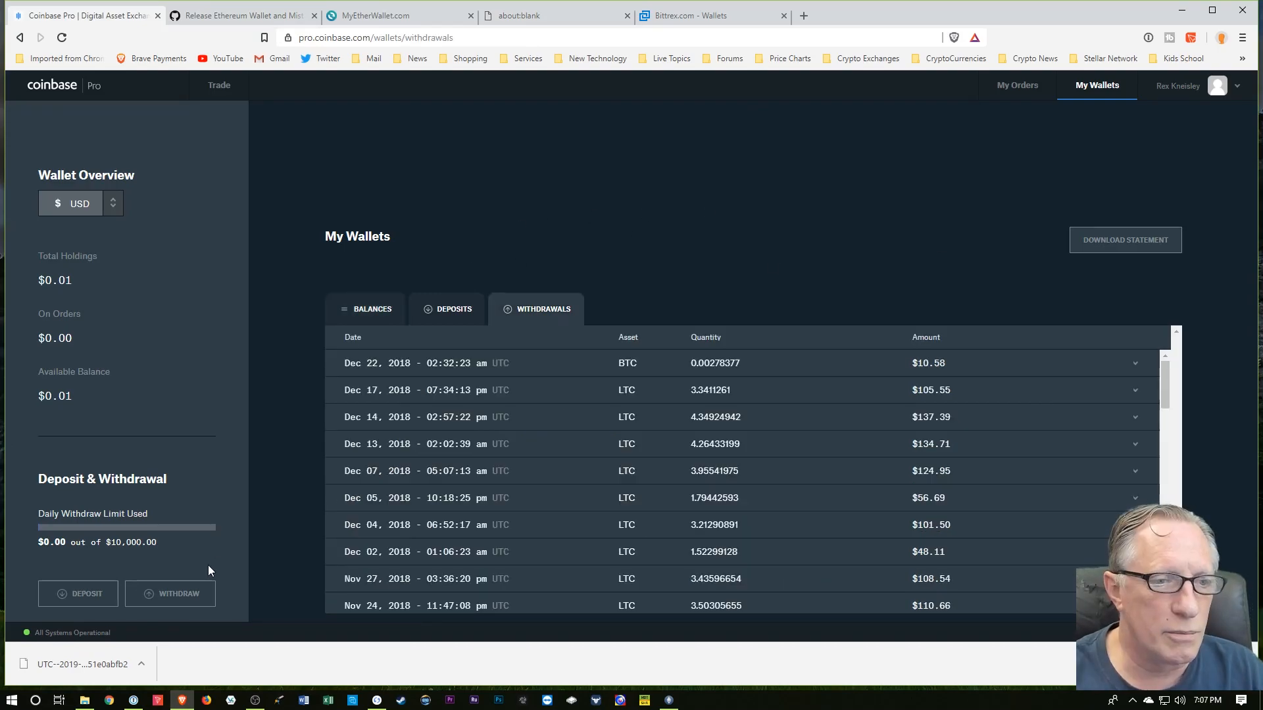
{"action": "left_click", "coordinate": [170, 593]}
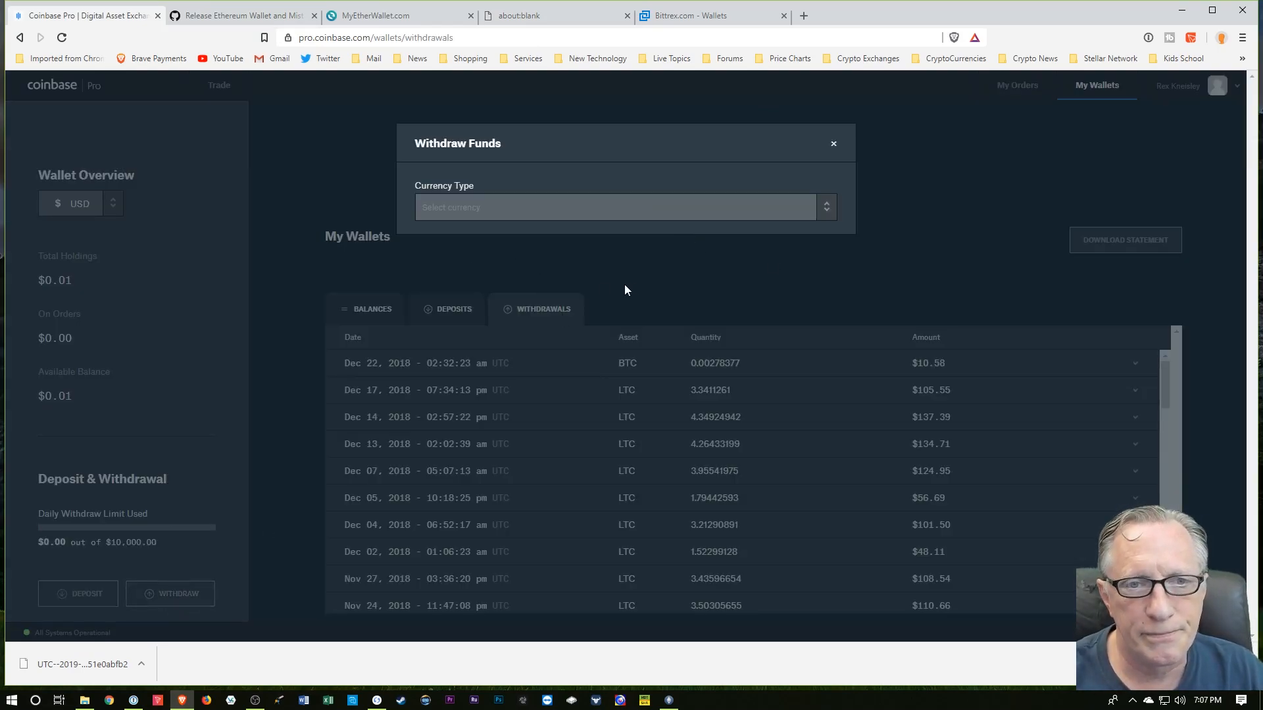
{"action": "left_click", "coordinate": [615, 207]}
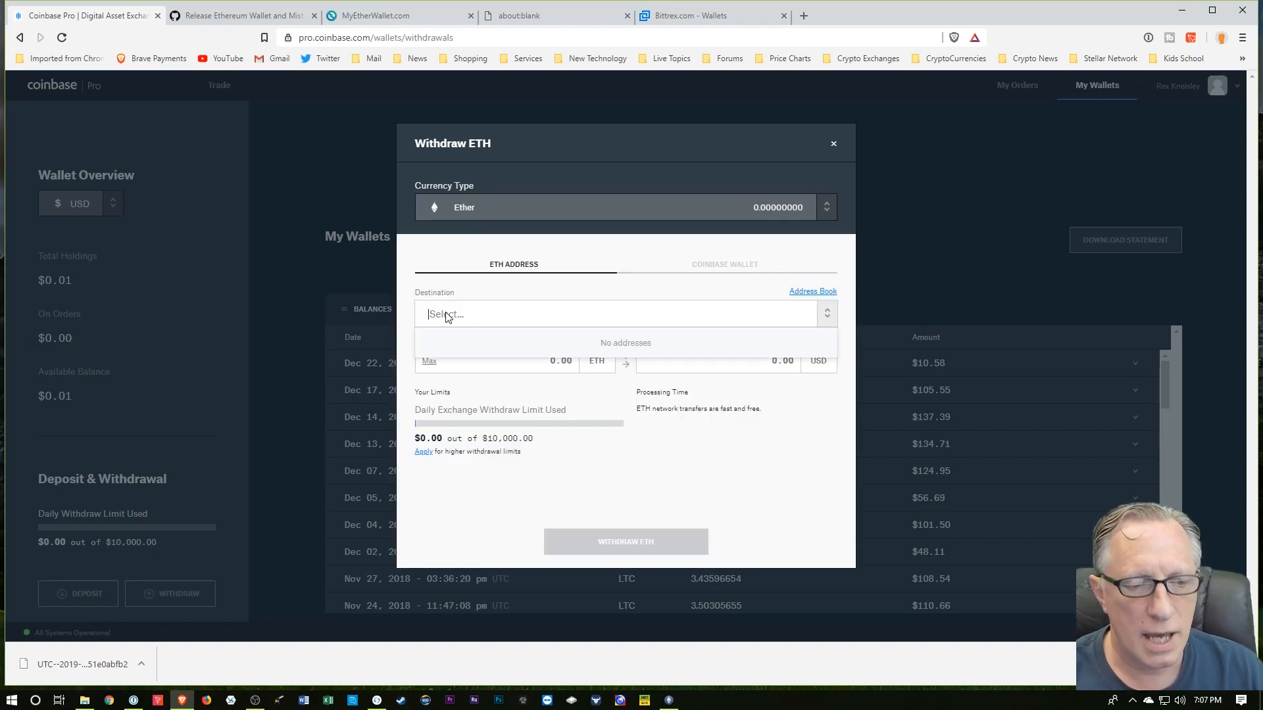
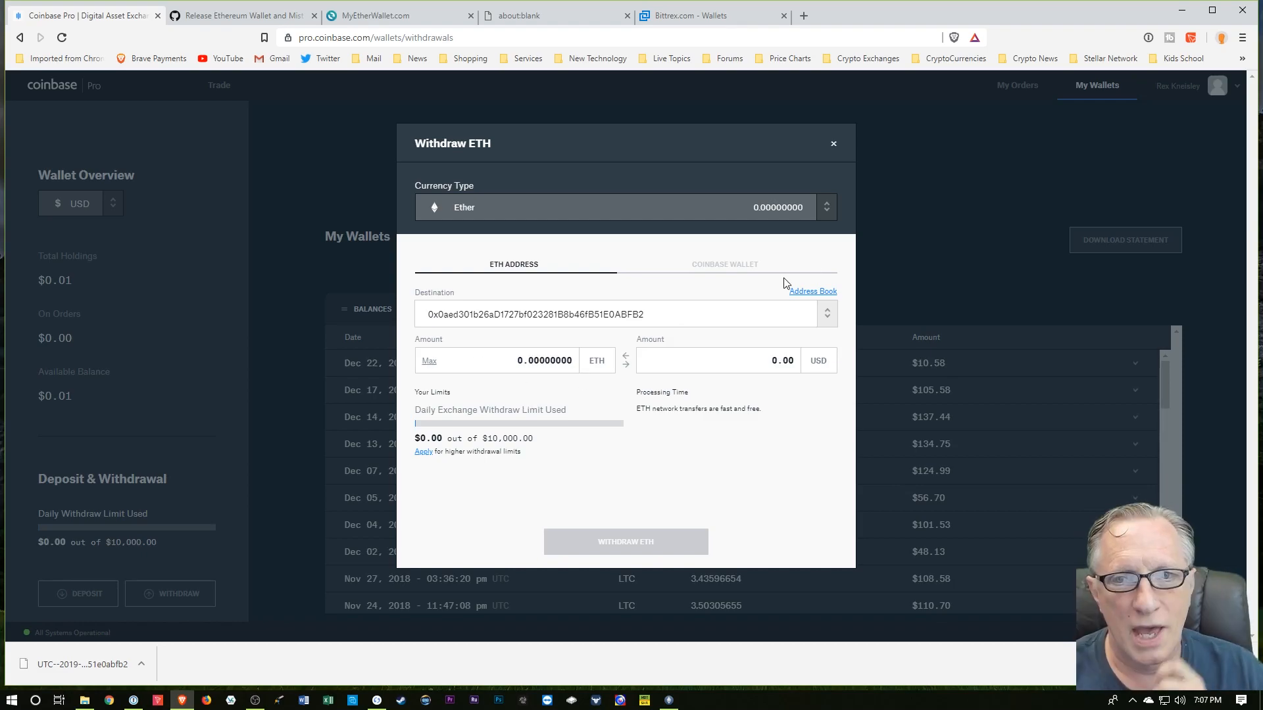
{"action": "mouse_move", "coordinate": [827, 141]}
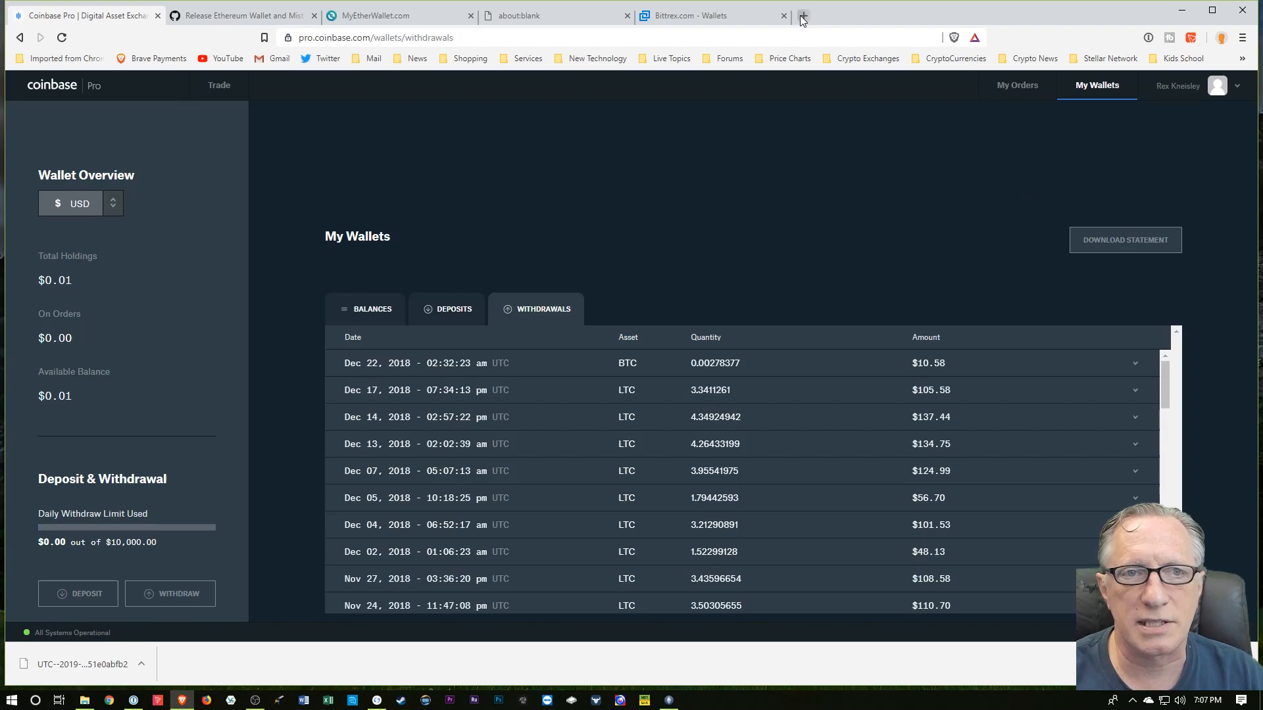
Step: Search the pasted paper-wallet address on Etherscan, showing 0 Ether and no transactions
{"action": "left_click", "coordinate": [803, 16]}
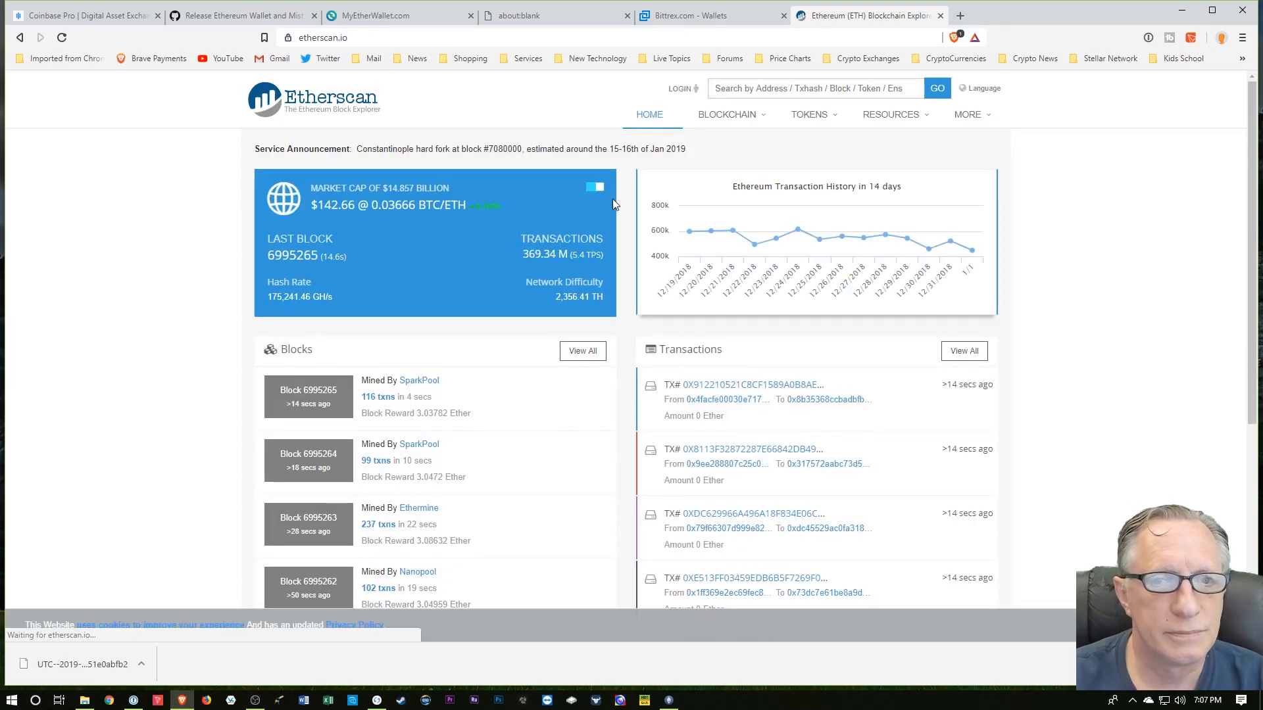
{"action": "right_click", "coordinate": [805, 88]}
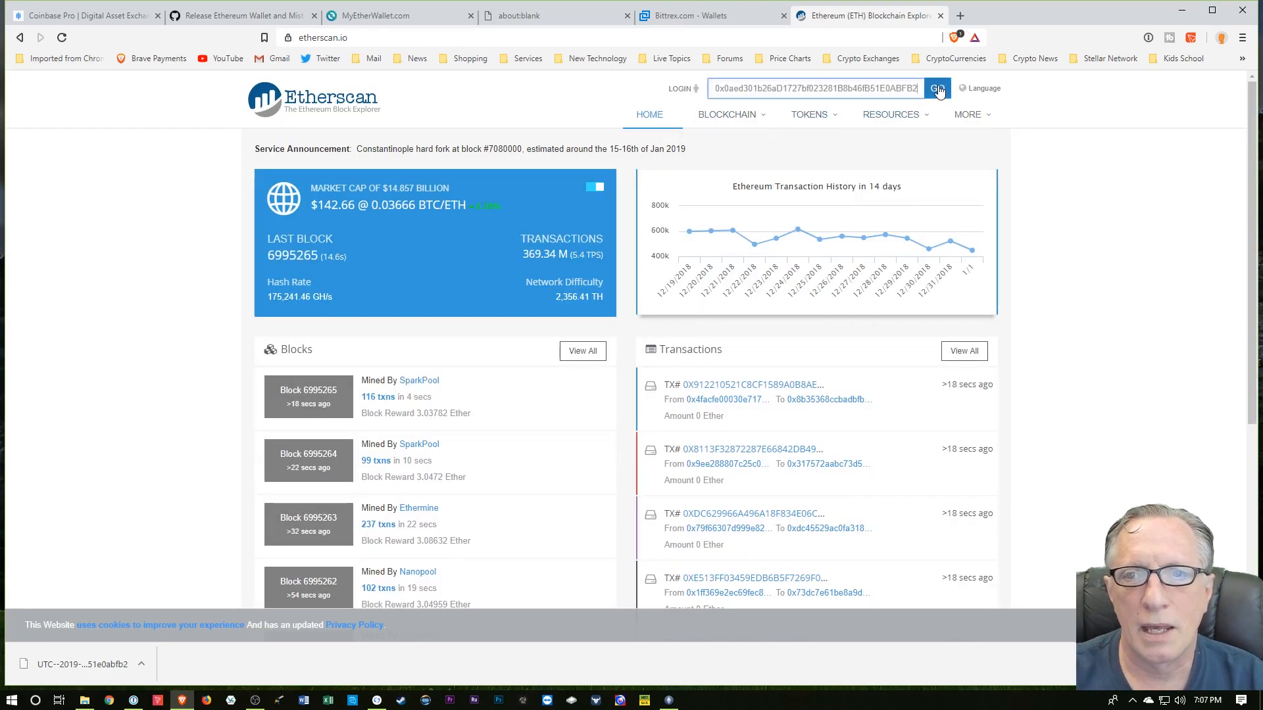
{"action": "left_click", "coordinate": [937, 88]}
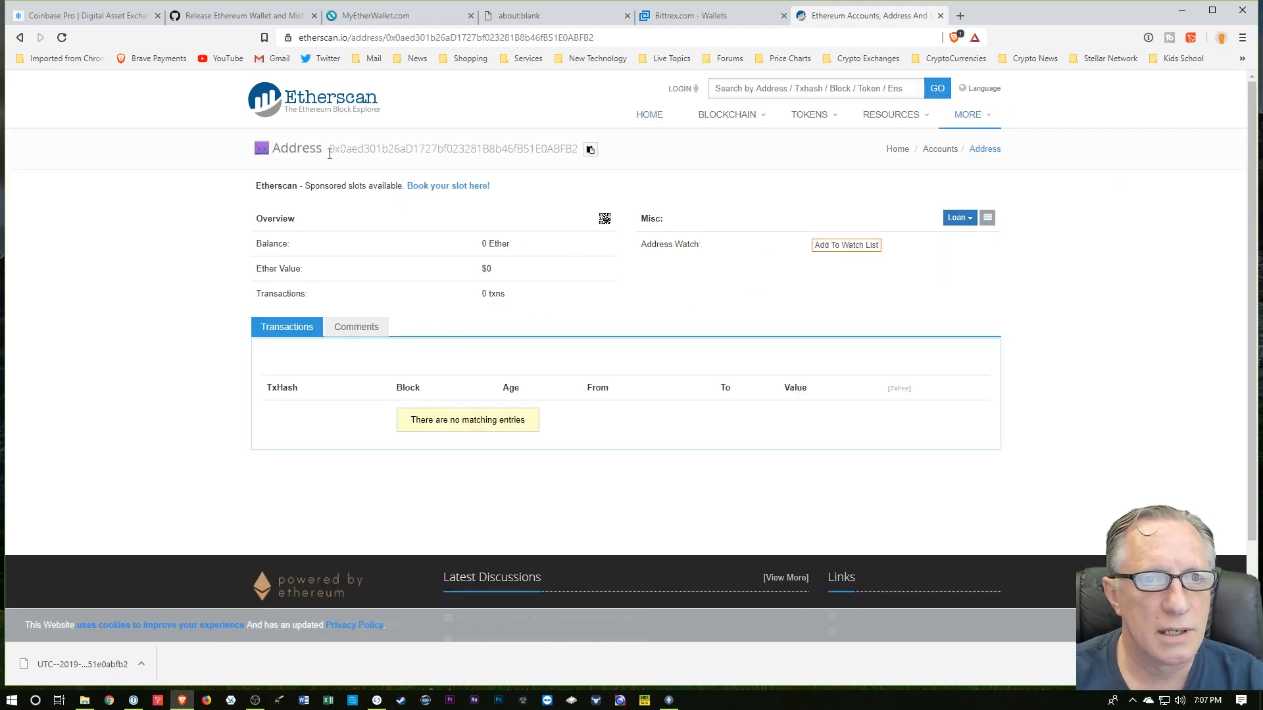
{"action": "mouse_move", "coordinate": [564, 295]}
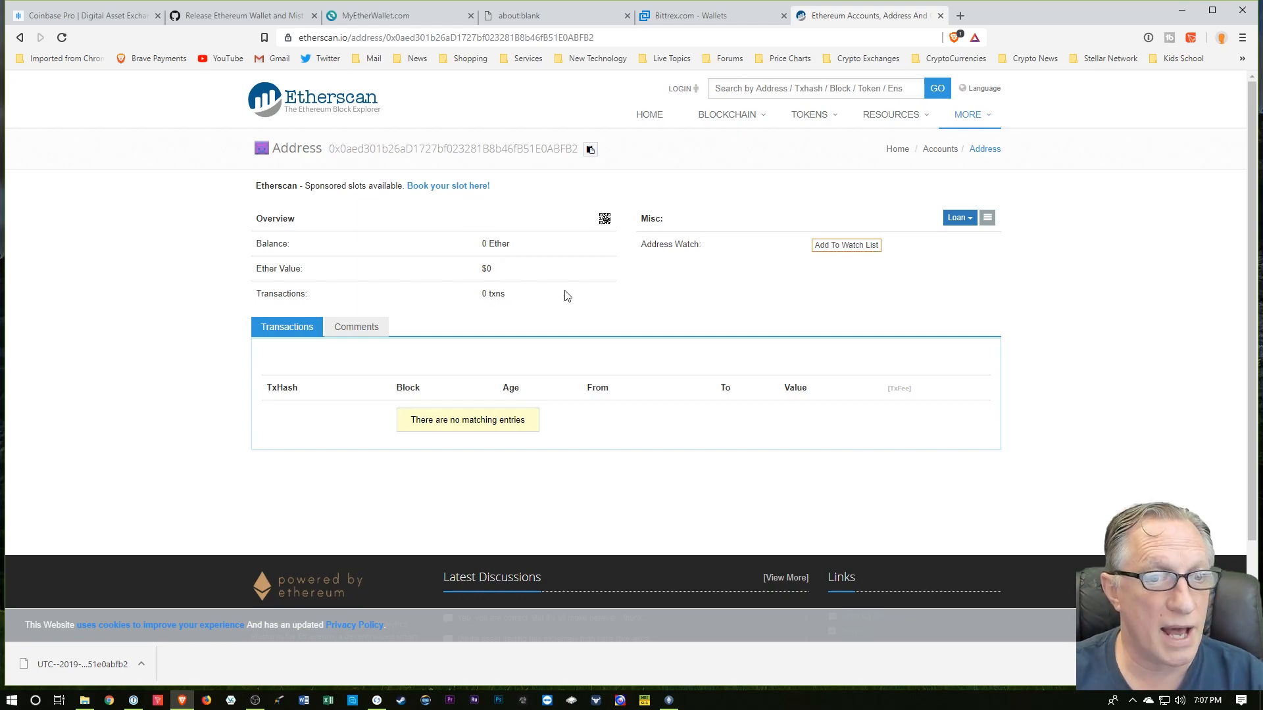
{"action": "mouse_move", "coordinate": [660, 294]}
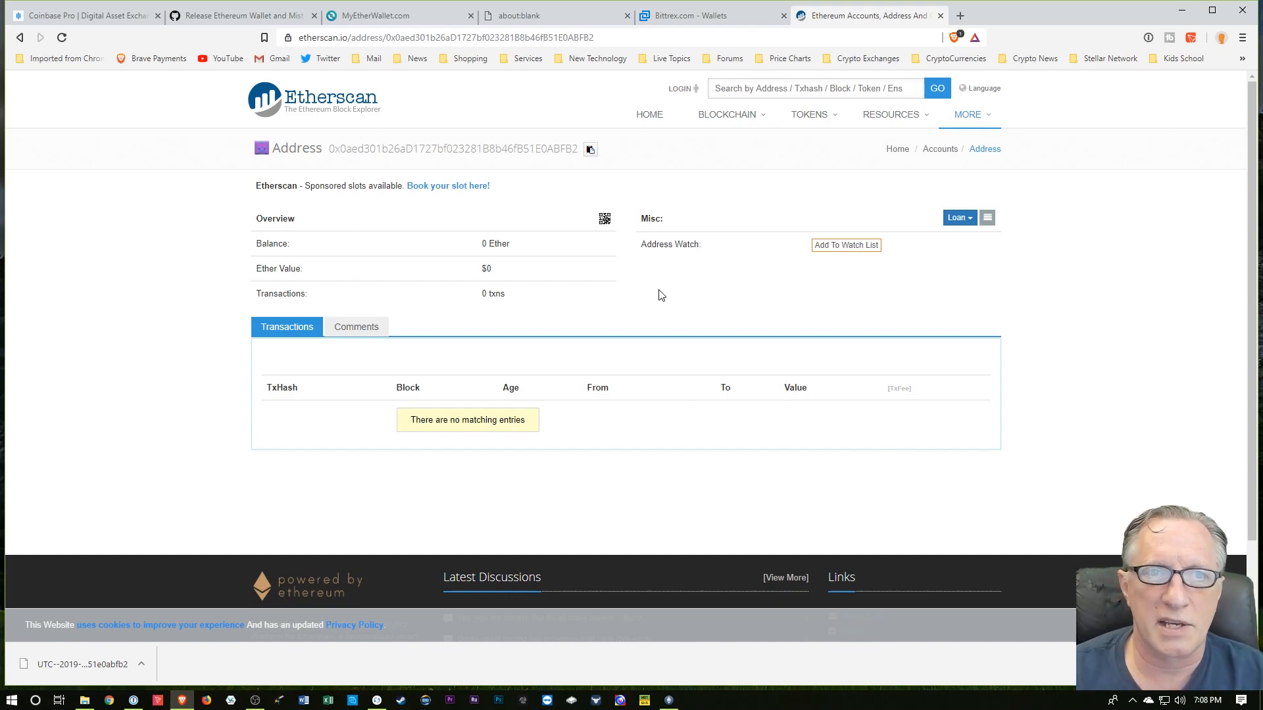
{"action": "mouse_move", "coordinate": [672, 282]}
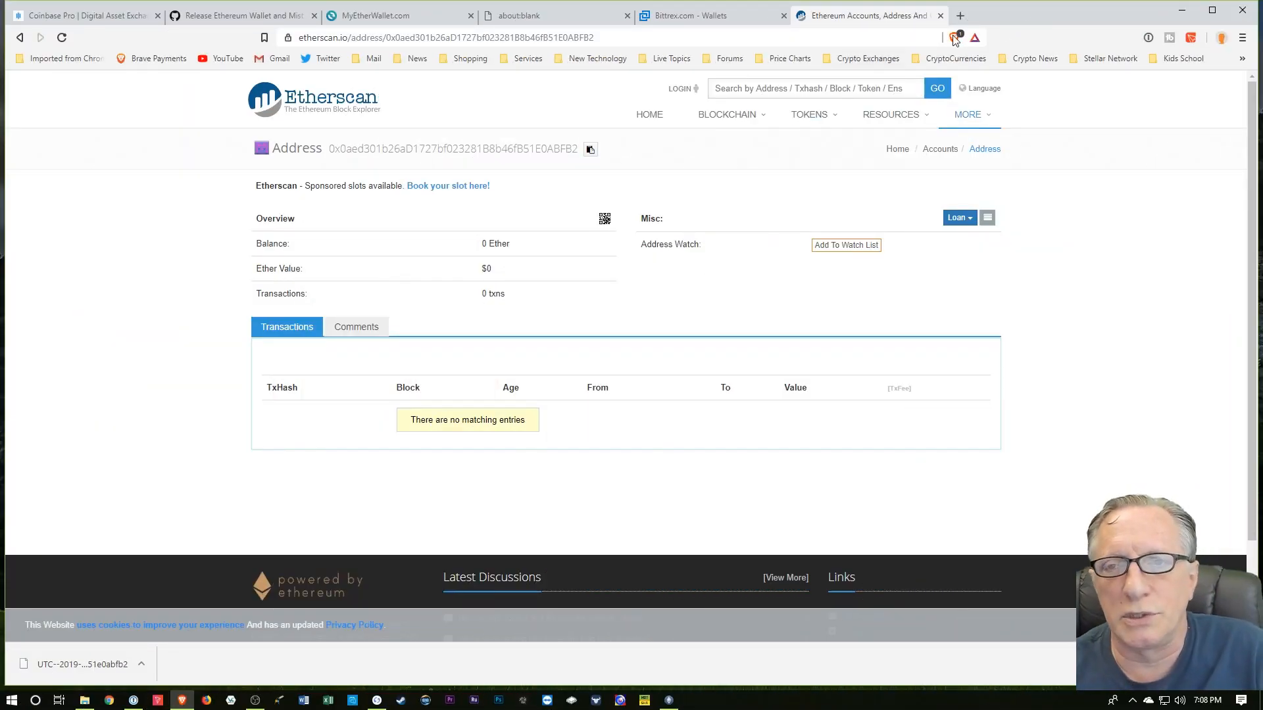
{"action": "mouse_move", "coordinate": [959, 15]}
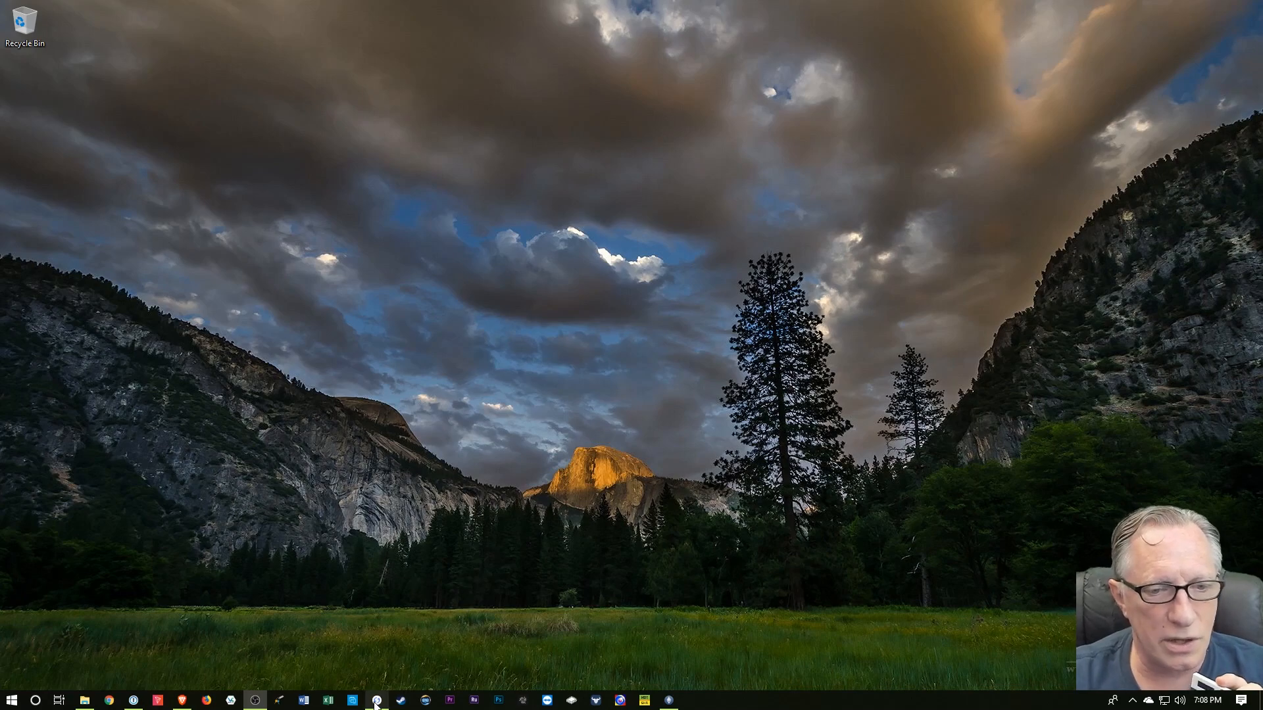
Step: Launch Ledger Live and install the Ethereum app from the Manager catalogue
{"action": "left_click", "coordinate": [374, 700]}
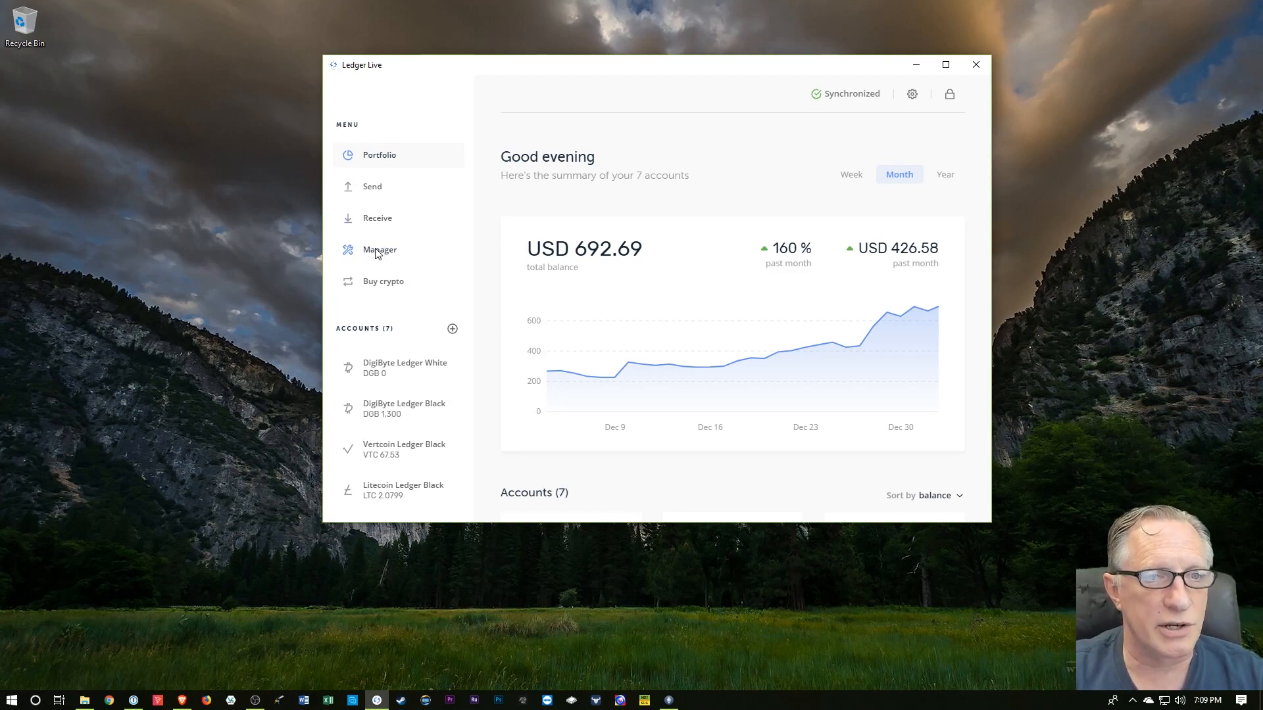
{"action": "left_click", "coordinate": [379, 250]}
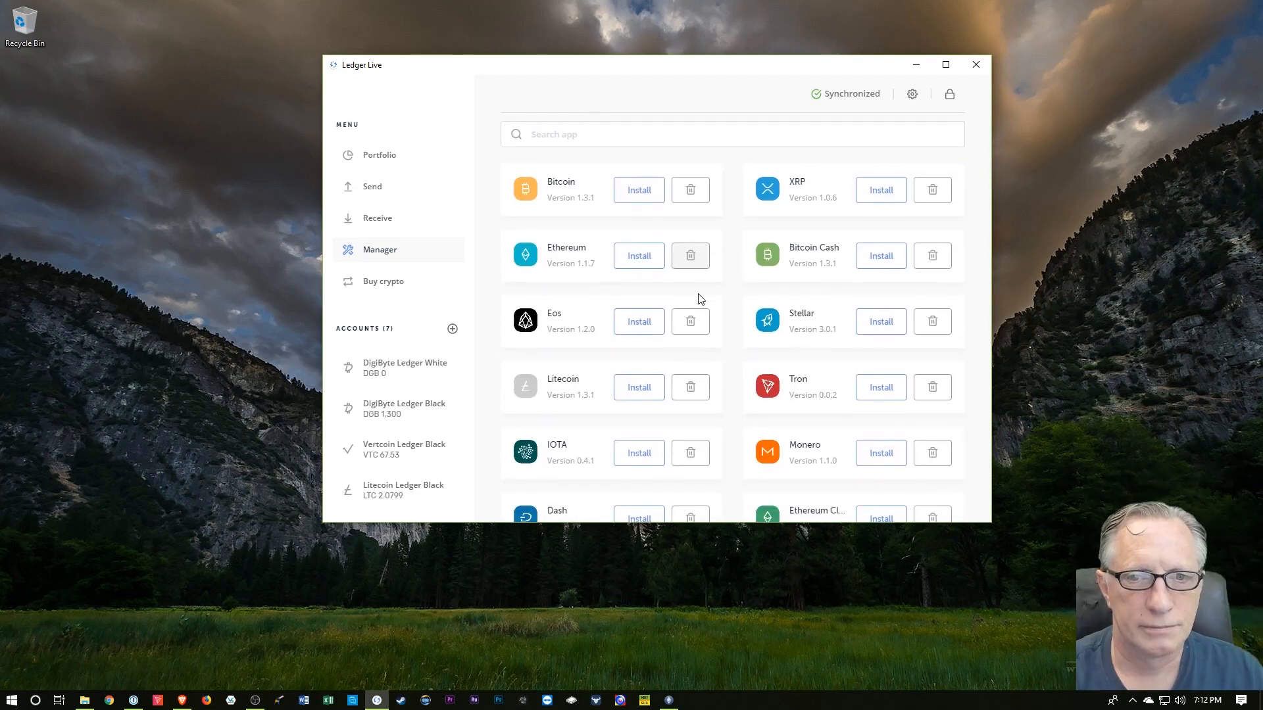
{"action": "scroll", "scroll_direction": "down", "scroll_amount": 3}
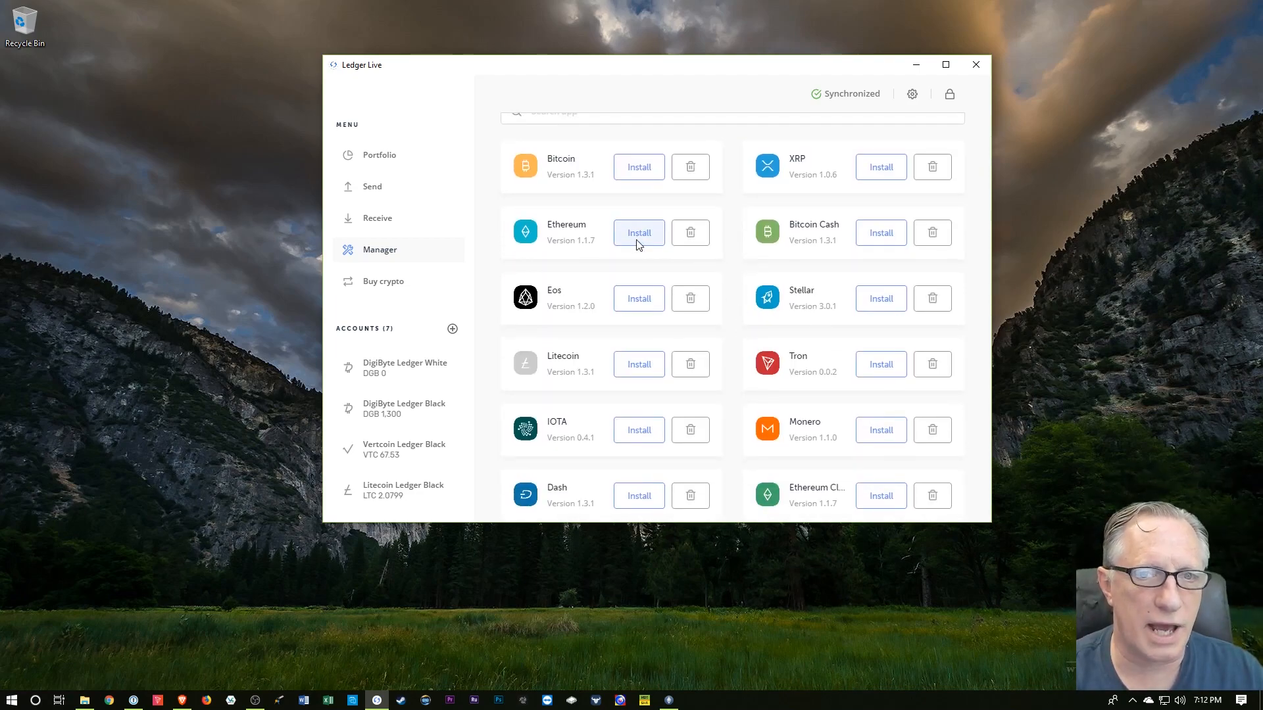
{"action": "mouse_move", "coordinate": [708, 406]}
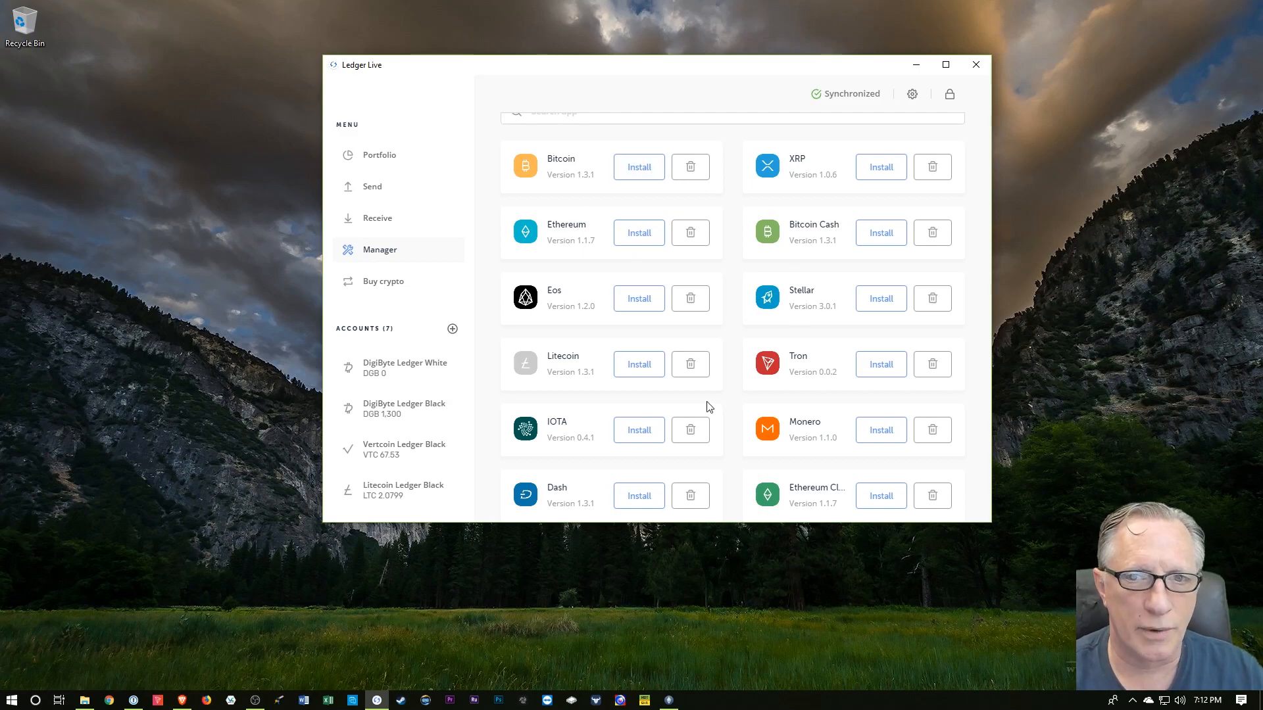
{"action": "mouse_move", "coordinate": [672, 209]}
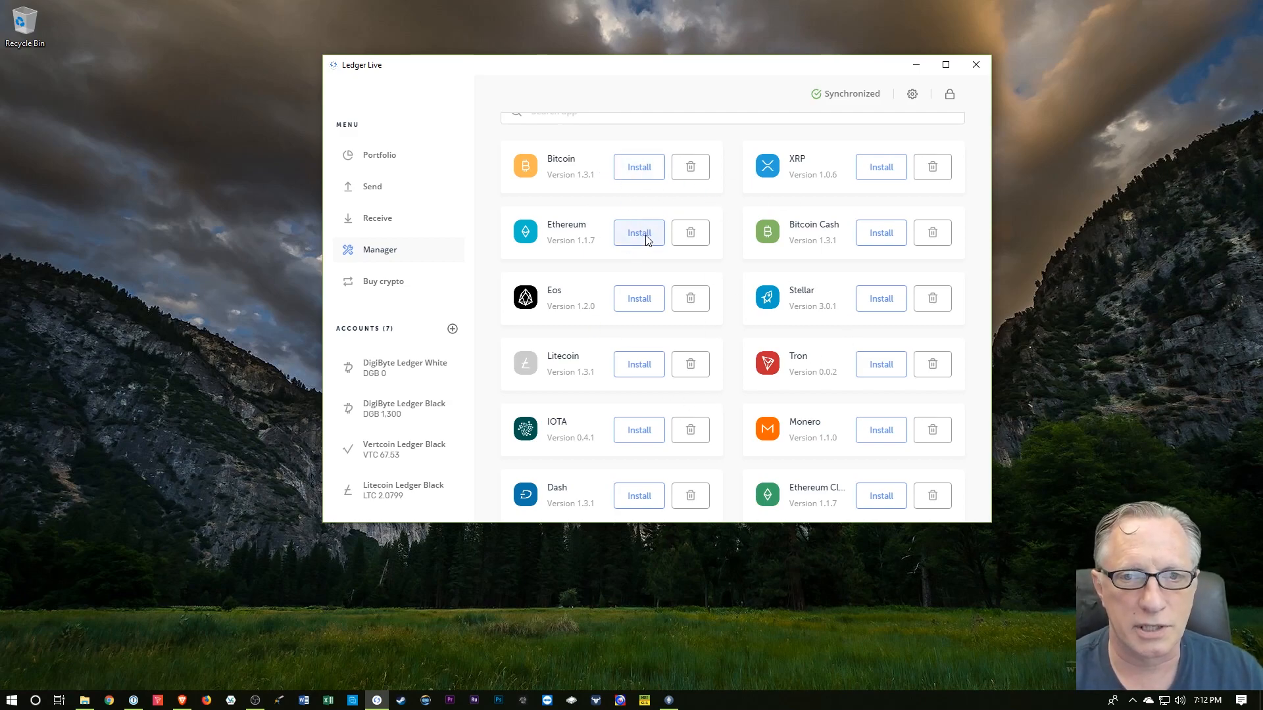
{"action": "left_click", "coordinate": [638, 233]}
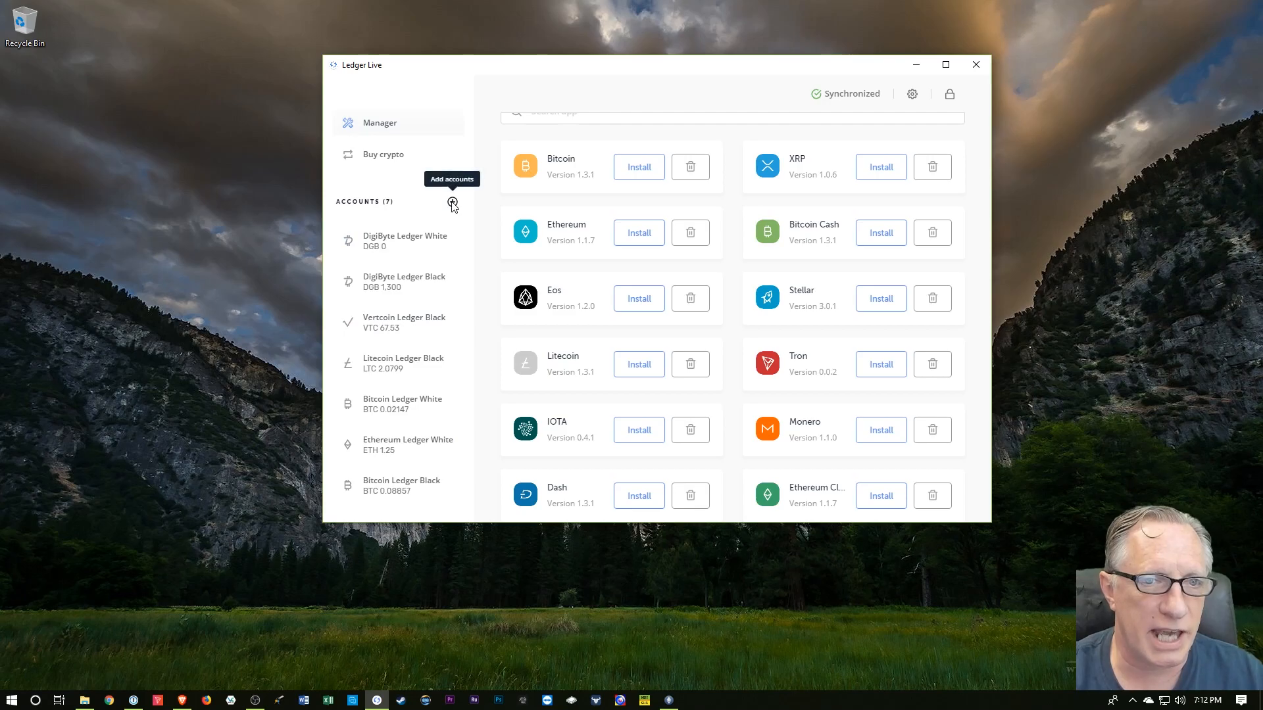
Step: Begin adding a new account with Ethereum chosen as the crypto asset
{"action": "left_click", "coordinate": [451, 201]}
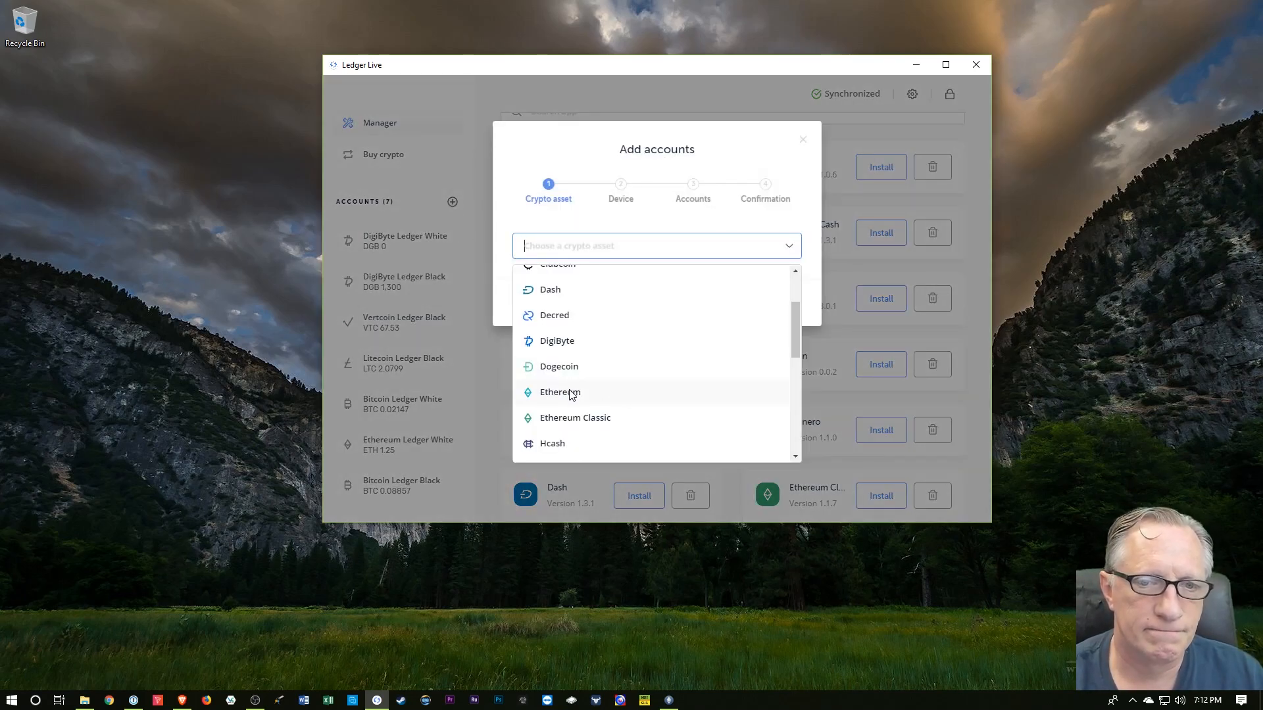
{"action": "left_click", "coordinate": [558, 391]}
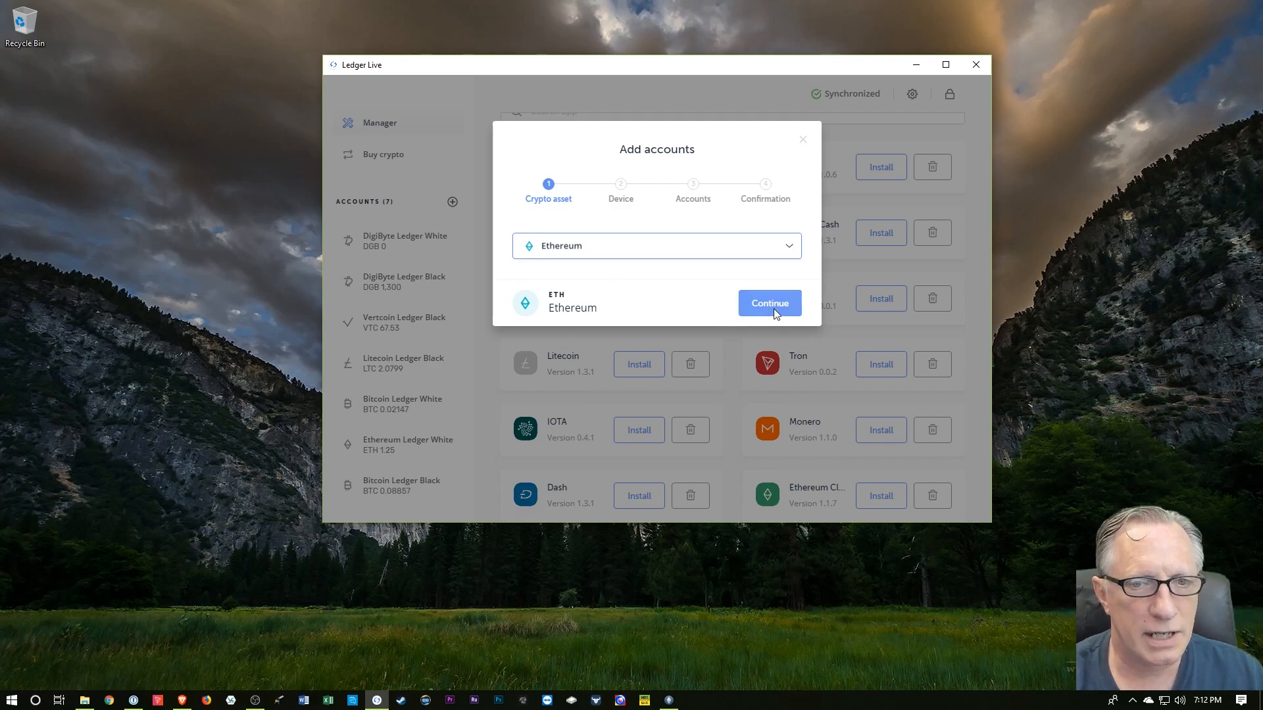
{"action": "mouse_move", "coordinate": [678, 284]}
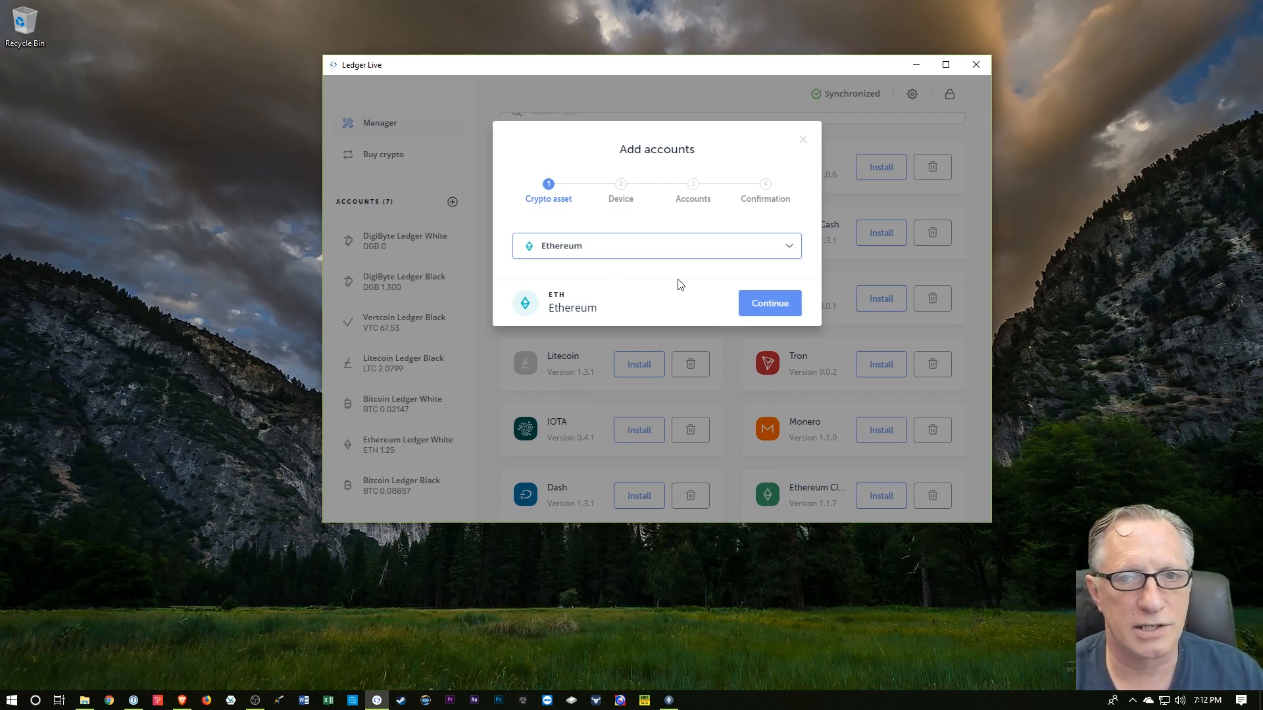
{"action": "mouse_move", "coordinate": [780, 177]}
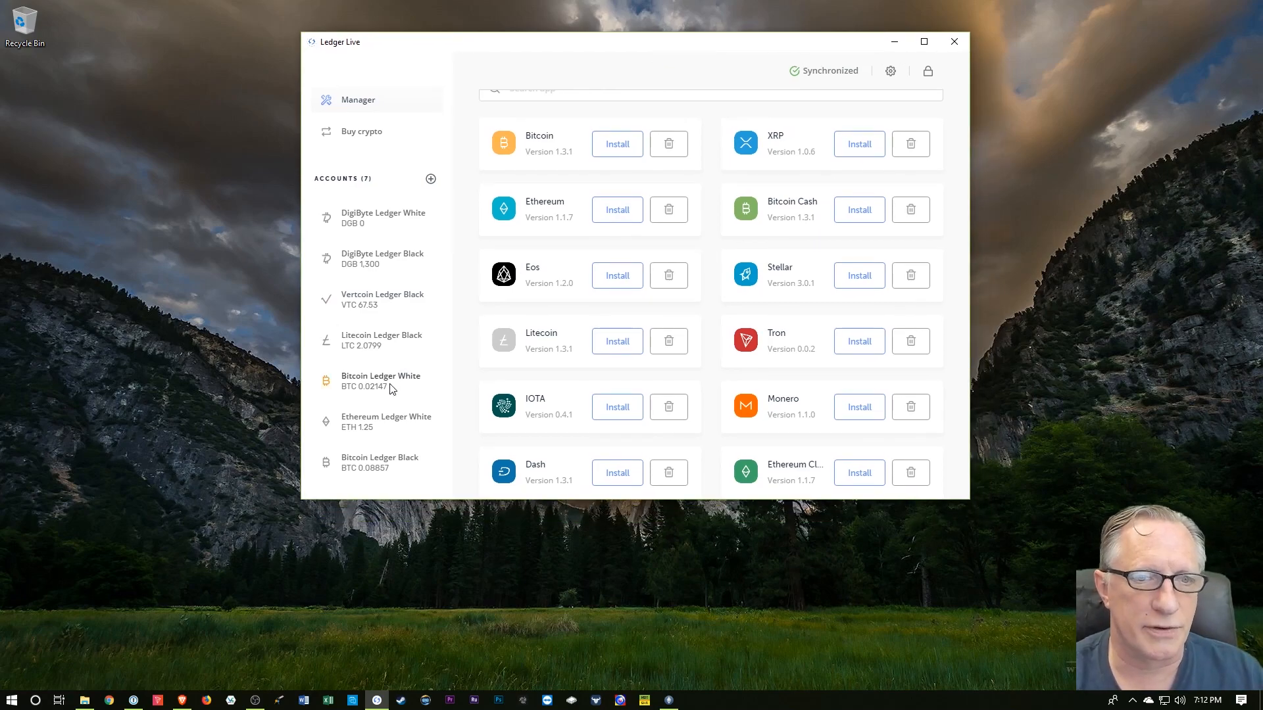
{"action": "mouse_move", "coordinate": [398, 421]}
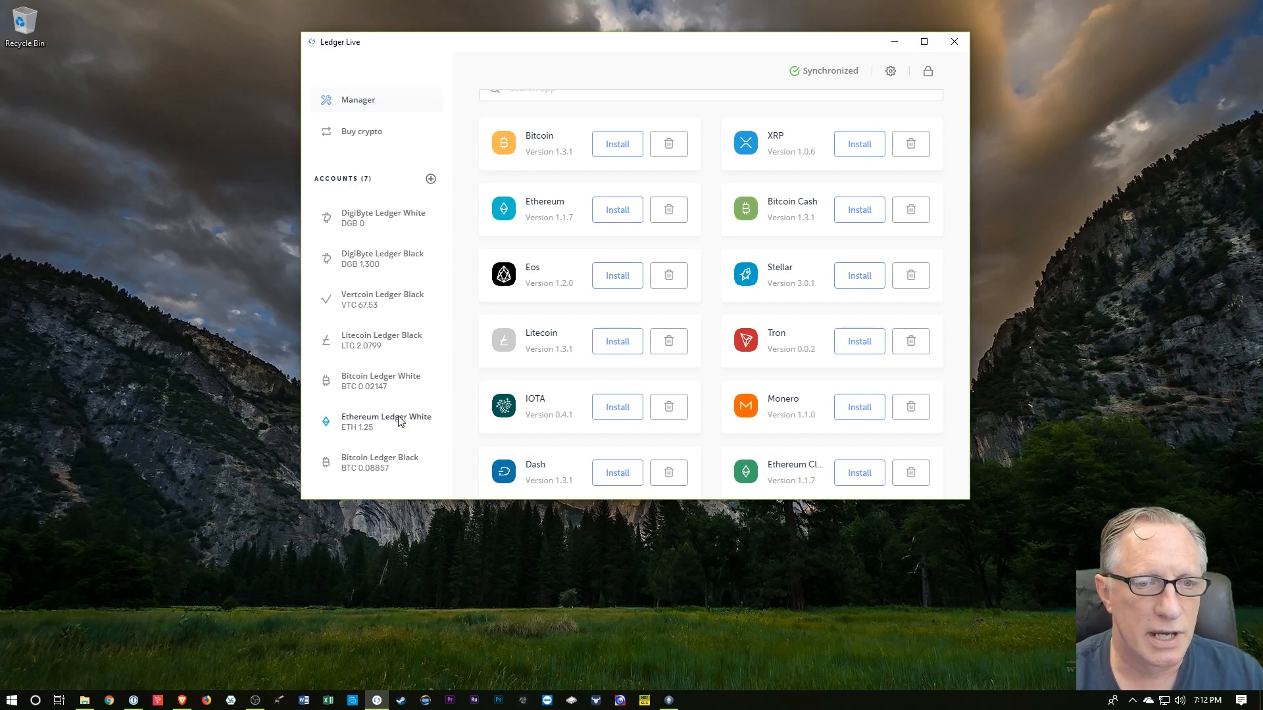
Step: Start receiving into the Ethereum Ledger White account and continue past the device step
{"action": "left_click", "coordinate": [385, 421]}
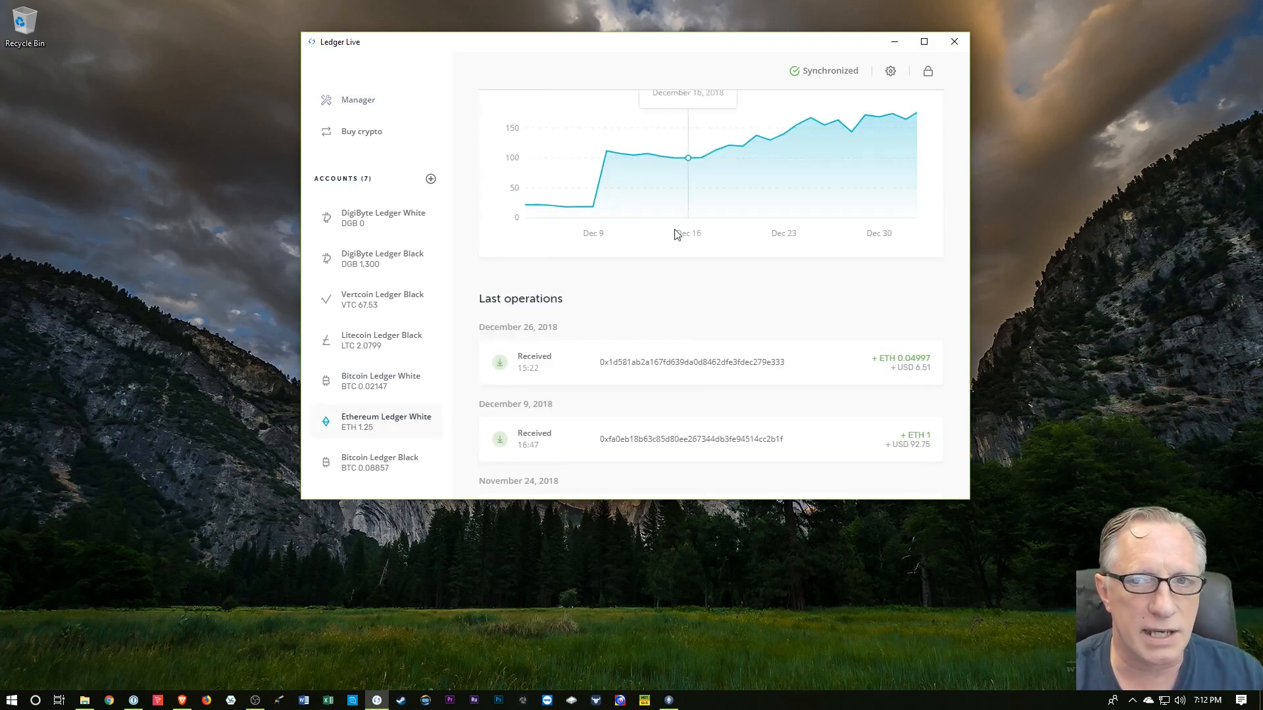
{"action": "scroll", "scroll_direction": "up", "scroll_amount": 3}
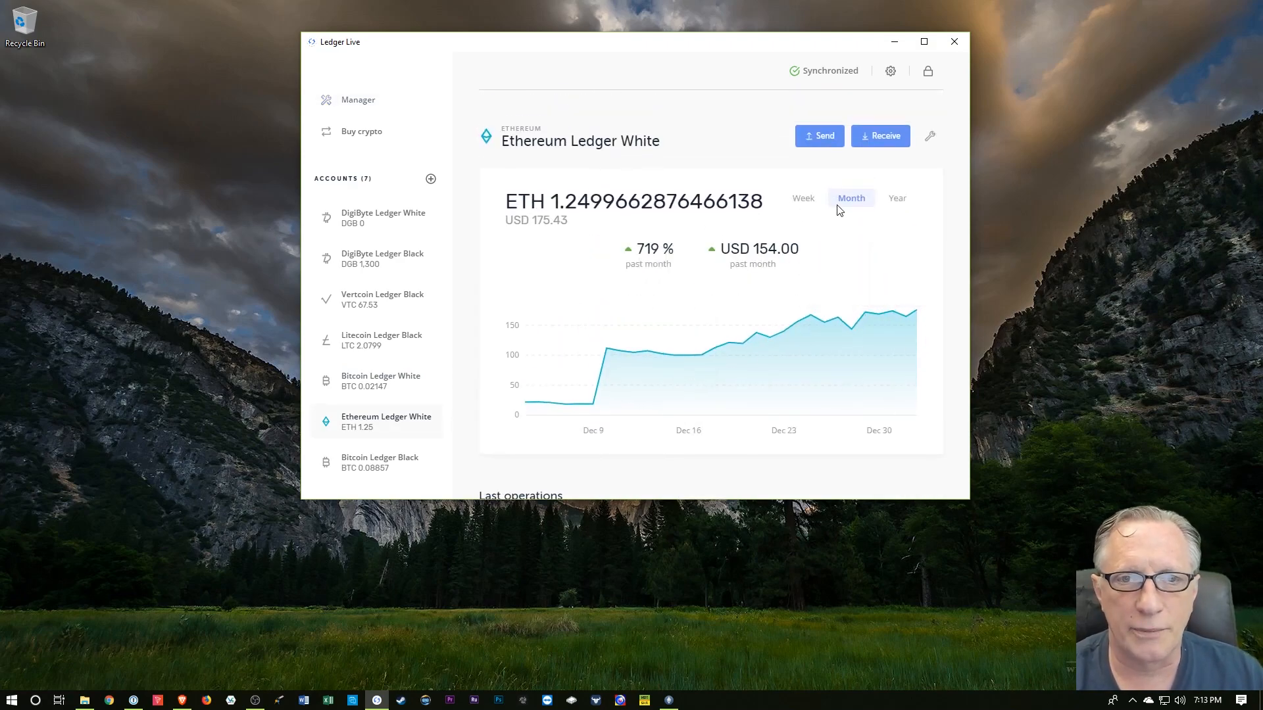
{"action": "left_click", "coordinate": [880, 136]}
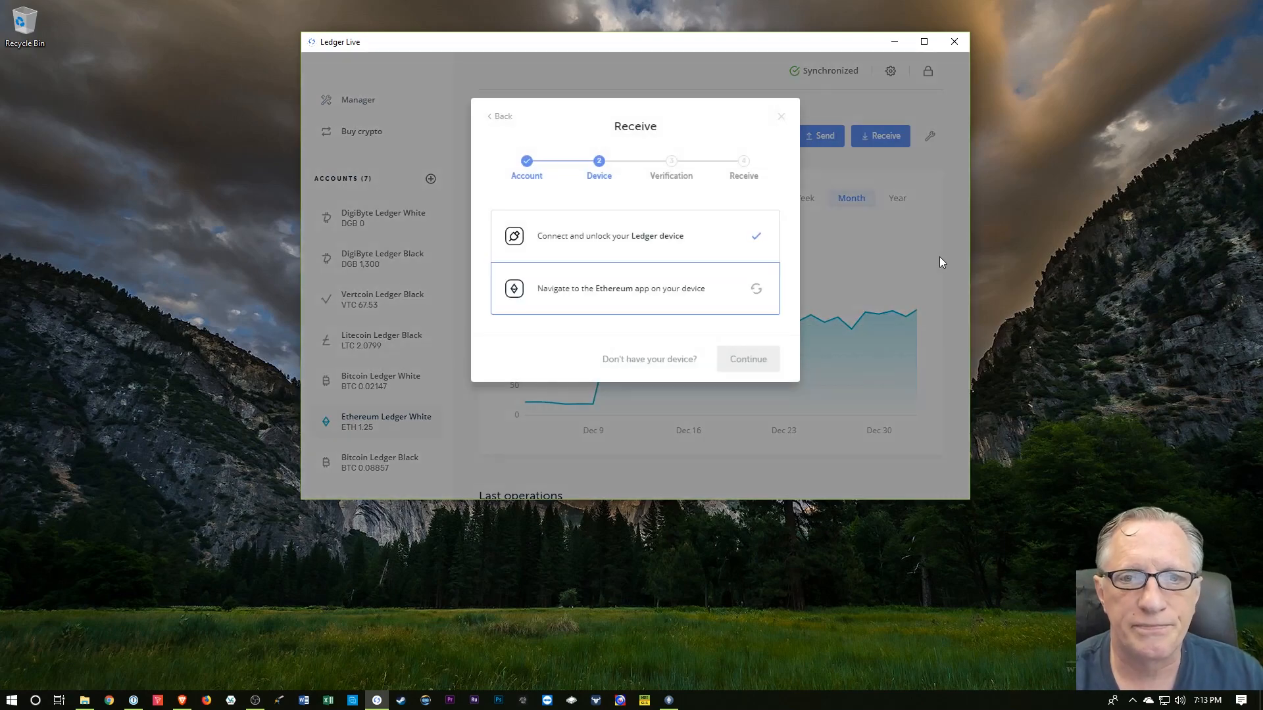
{"action": "mouse_move", "coordinate": [946, 274]}
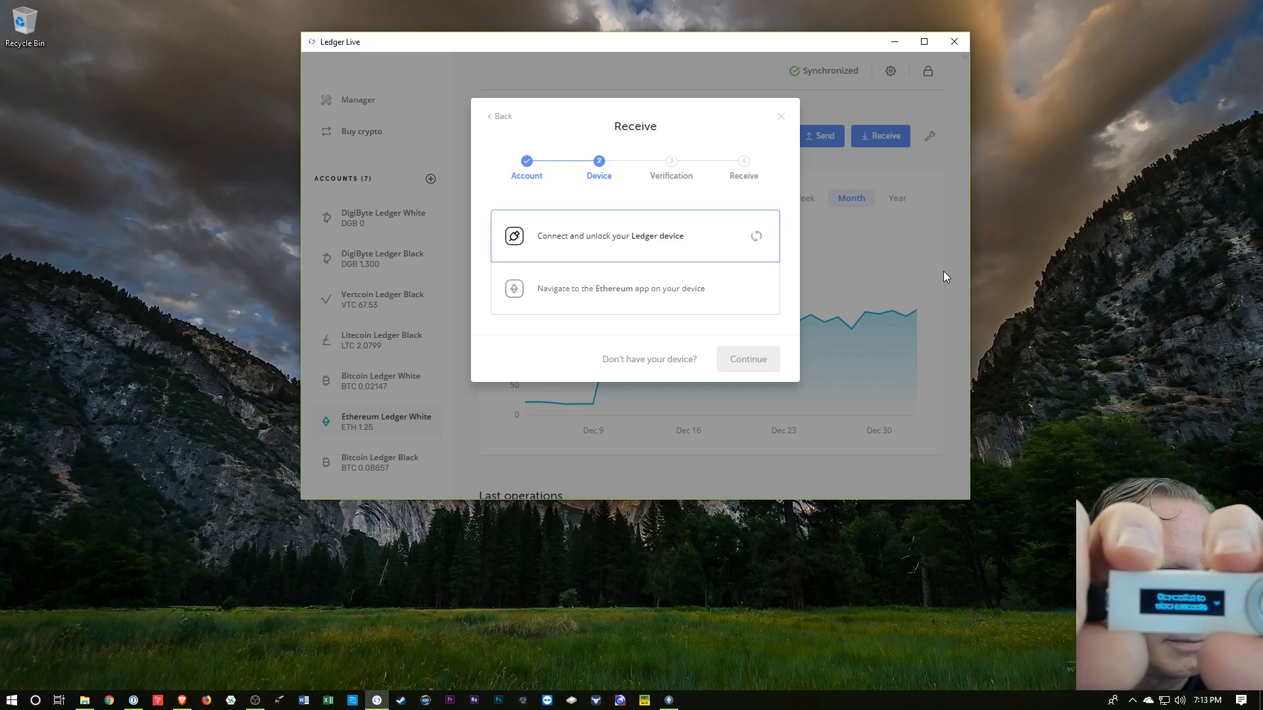
{"action": "left_click", "coordinate": [746, 358]}
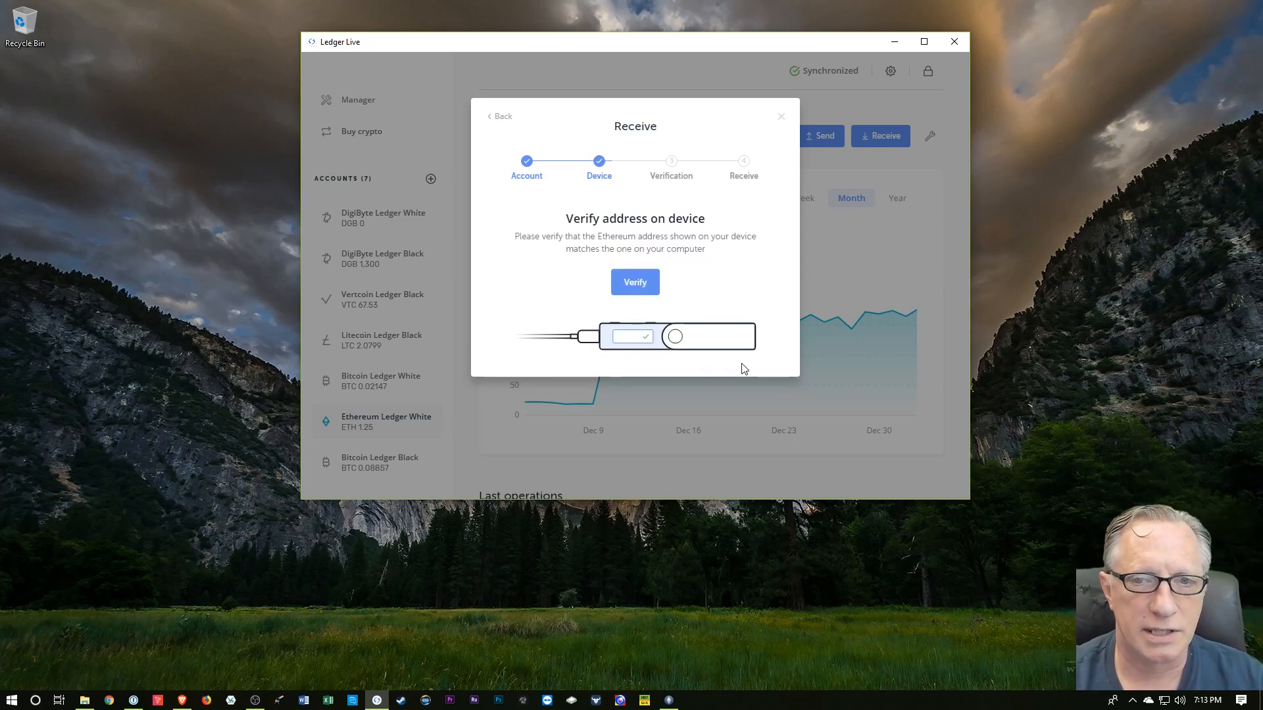
Step: Verify the receive address on the device, copy it, and return to the account page
{"action": "left_click", "coordinate": [634, 281]}
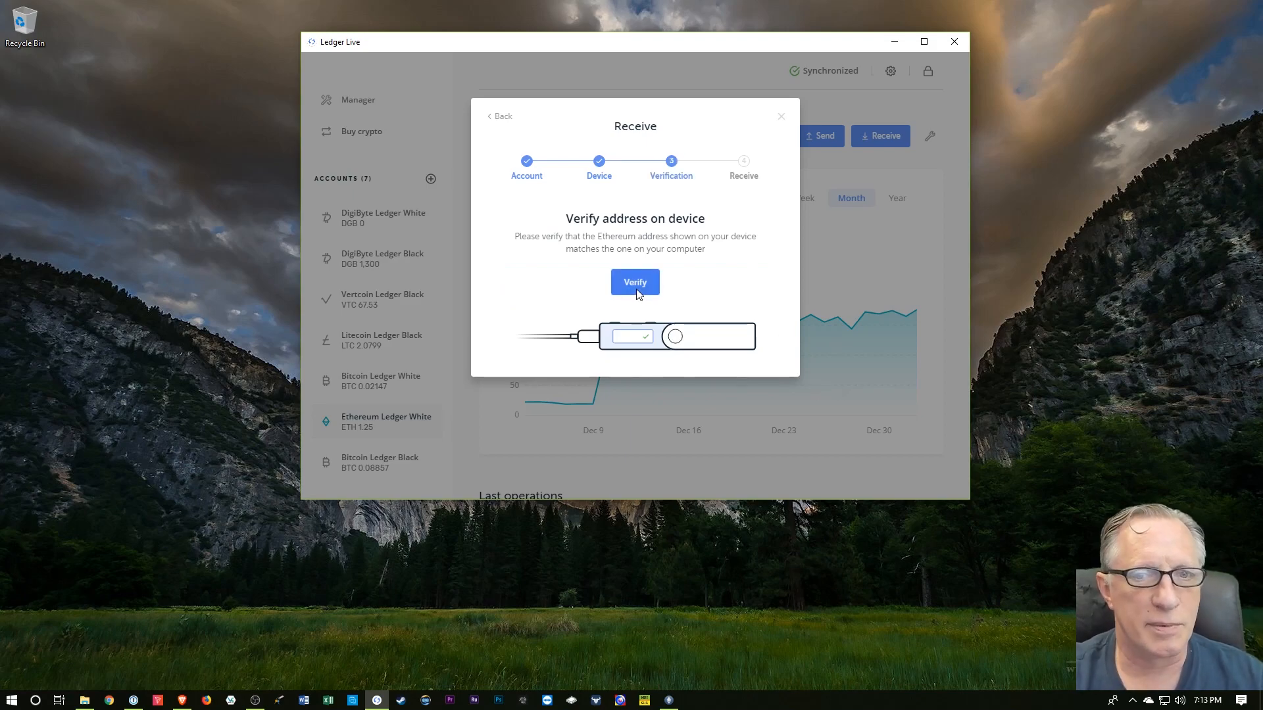
{"action": "left_click", "coordinate": [634, 282]}
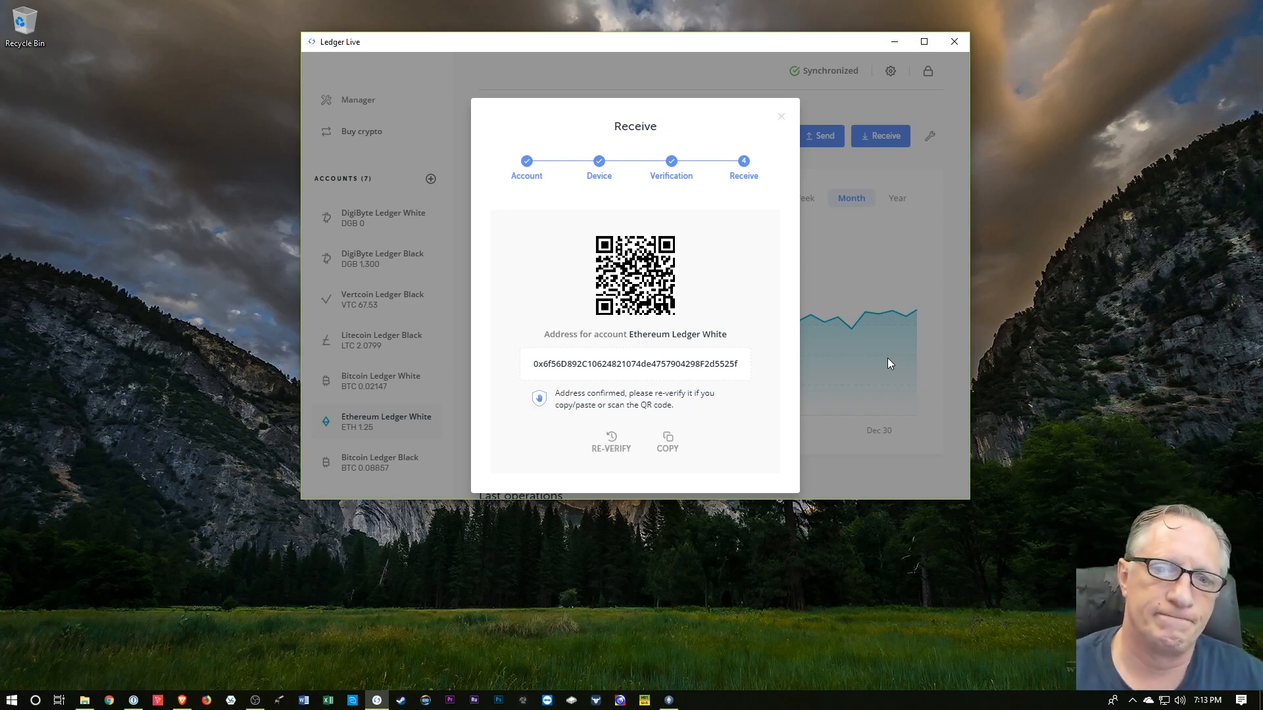
{"action": "left_click", "coordinate": [666, 442]}
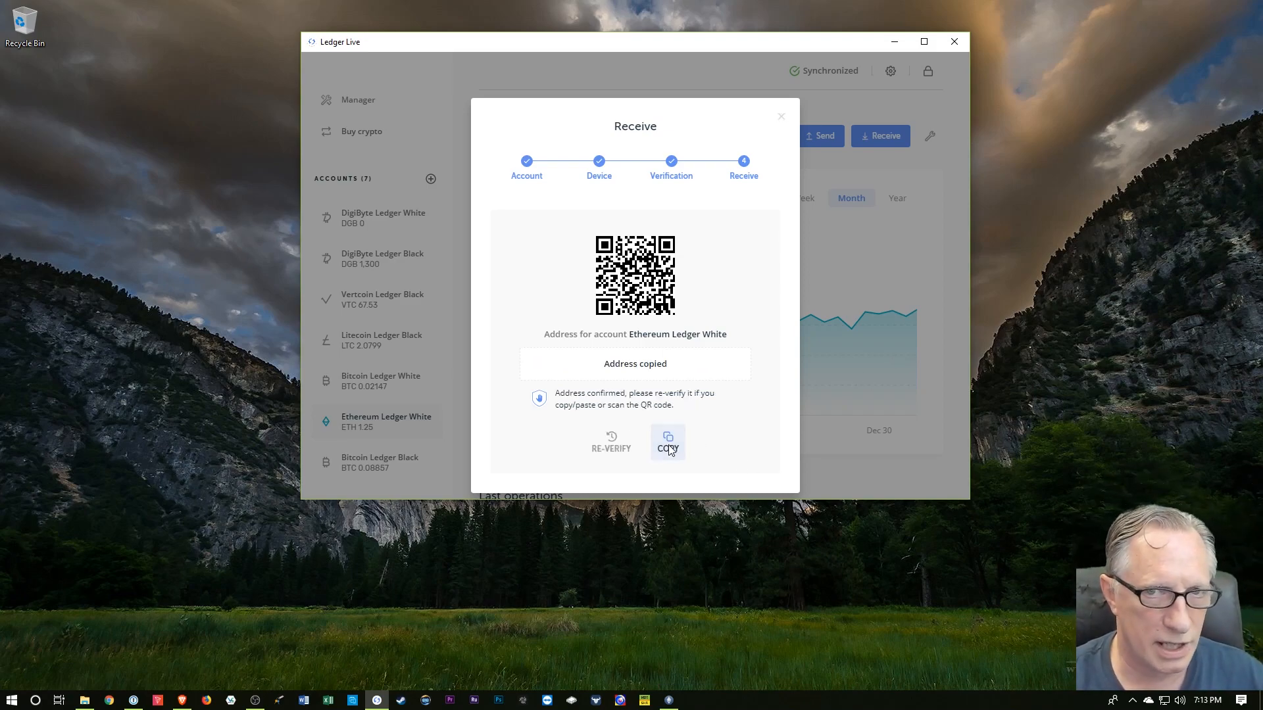
{"action": "left_click", "coordinate": [780, 115]}
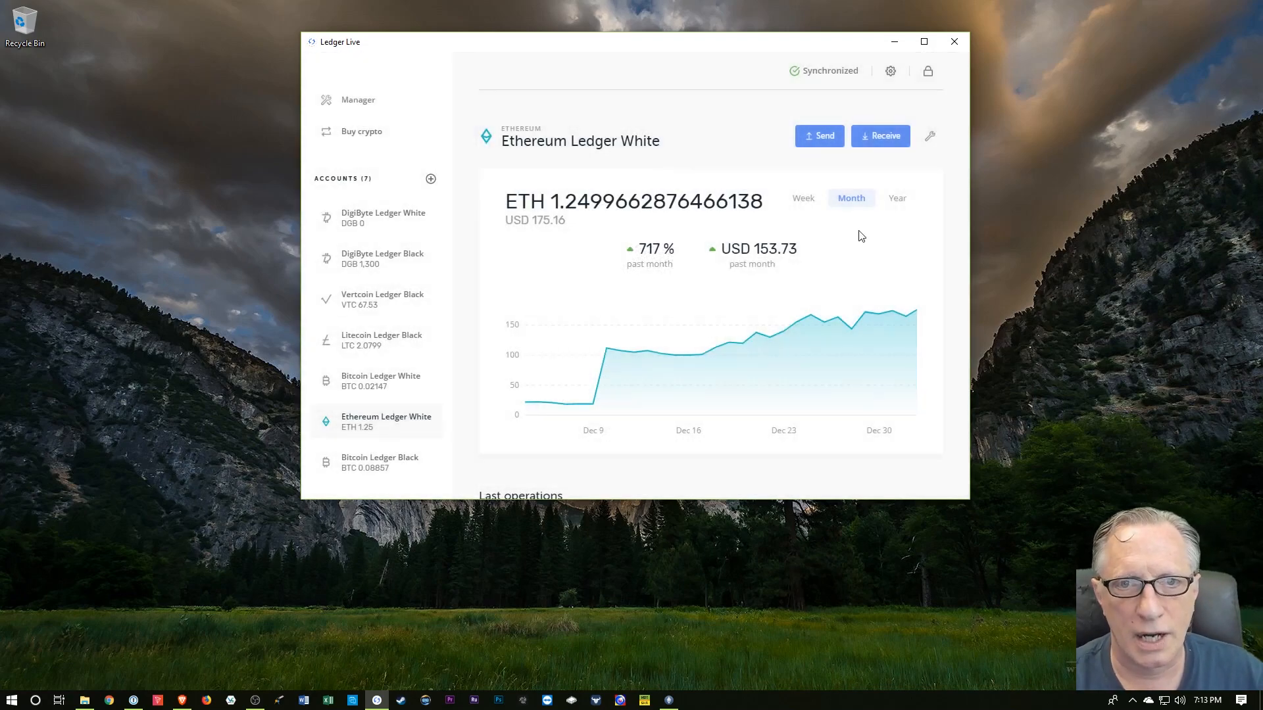
{"action": "mouse_move", "coordinate": [743, 273]}
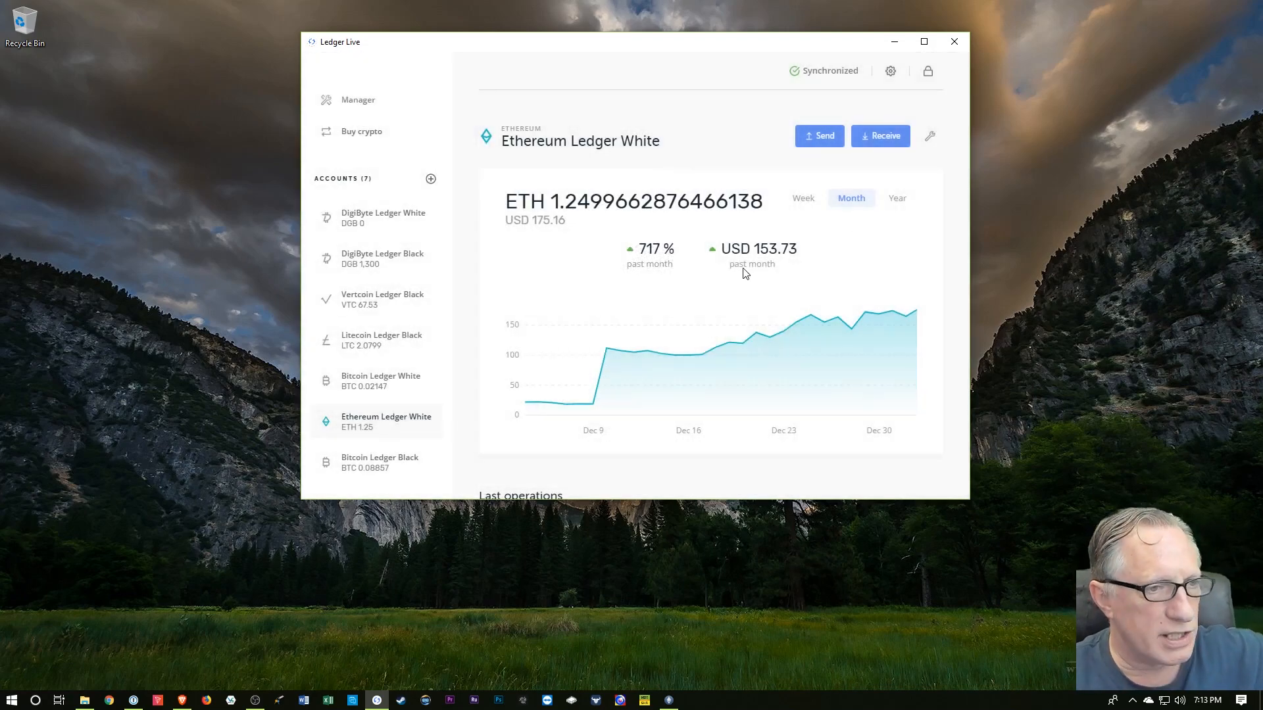
{"action": "mouse_move", "coordinate": [768, 336]}
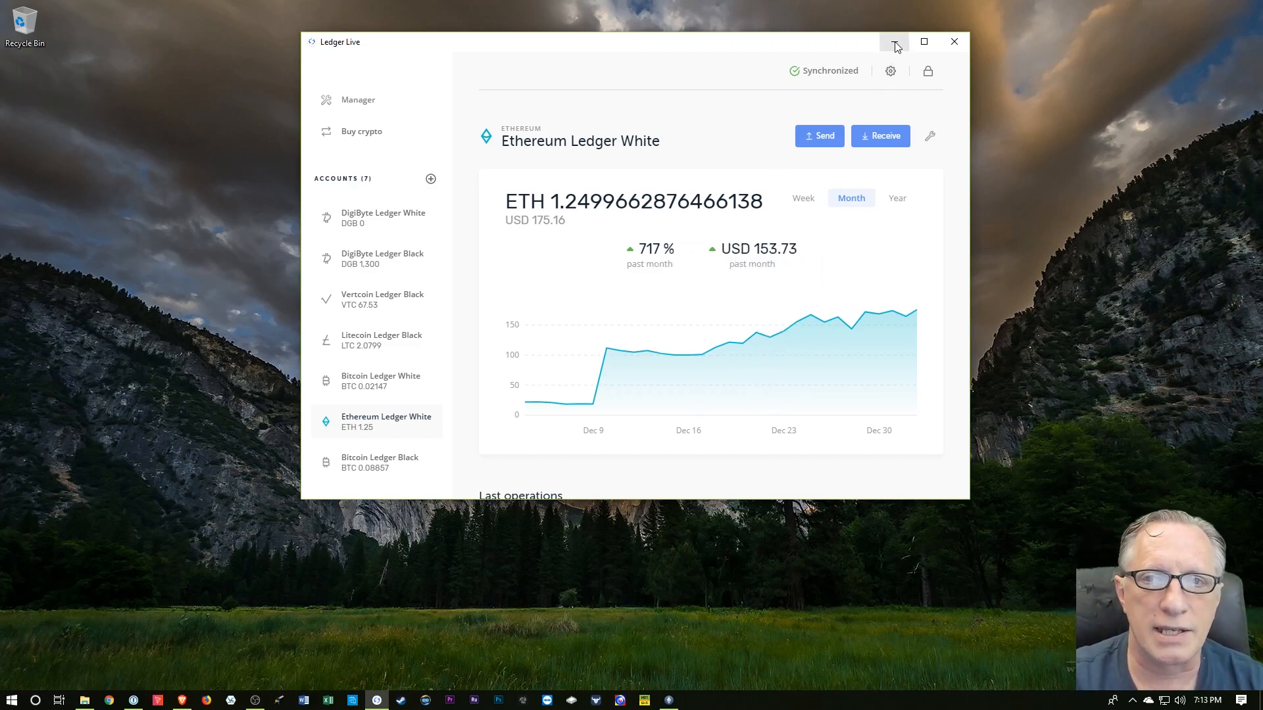
{"action": "mouse_move", "coordinate": [894, 42]}
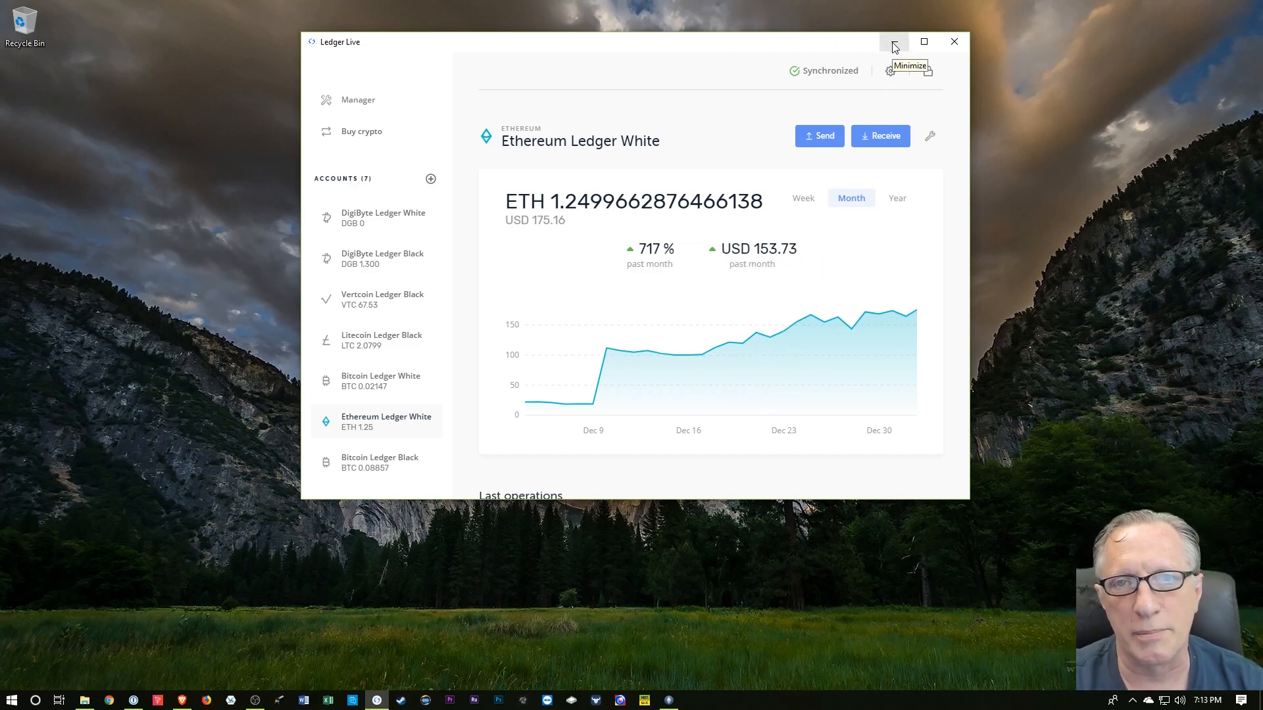
Step: Refresh Bittrex Wallets and clear the 'eth' filter, showing 0.16140420 ETH available
{"action": "left_click", "coordinate": [893, 42]}
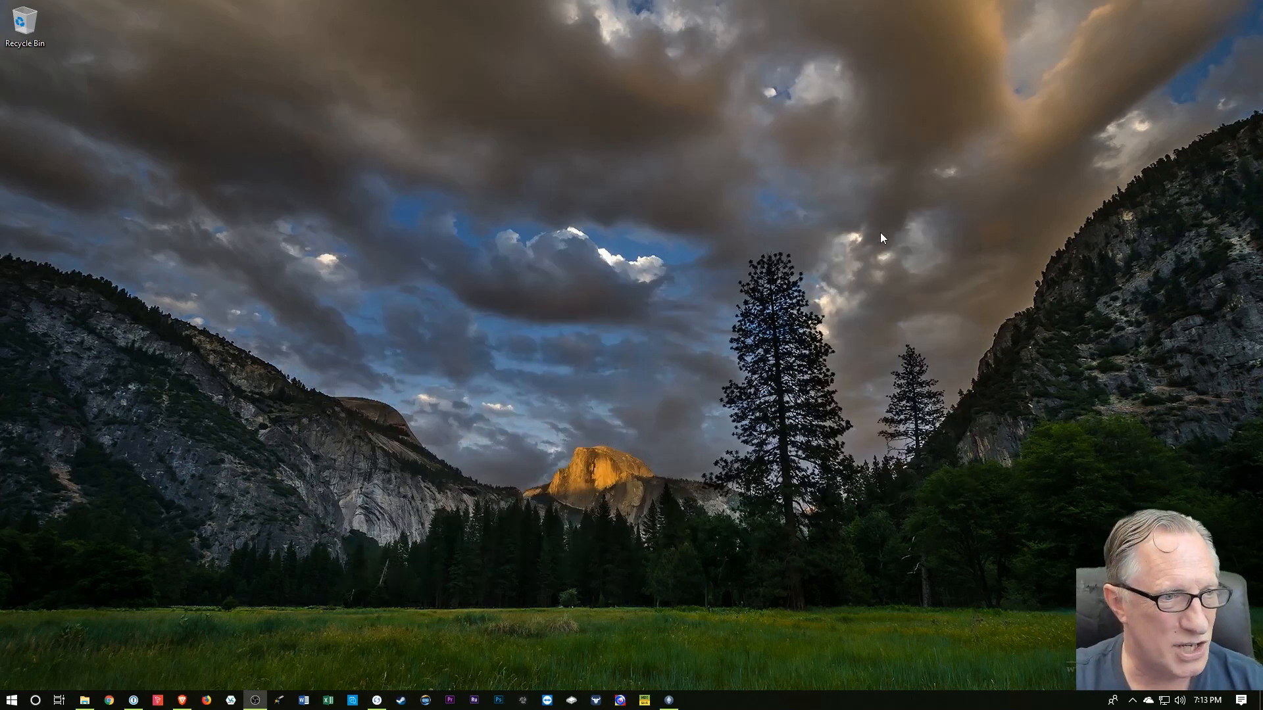
{"action": "mouse_move", "coordinate": [887, 246]}
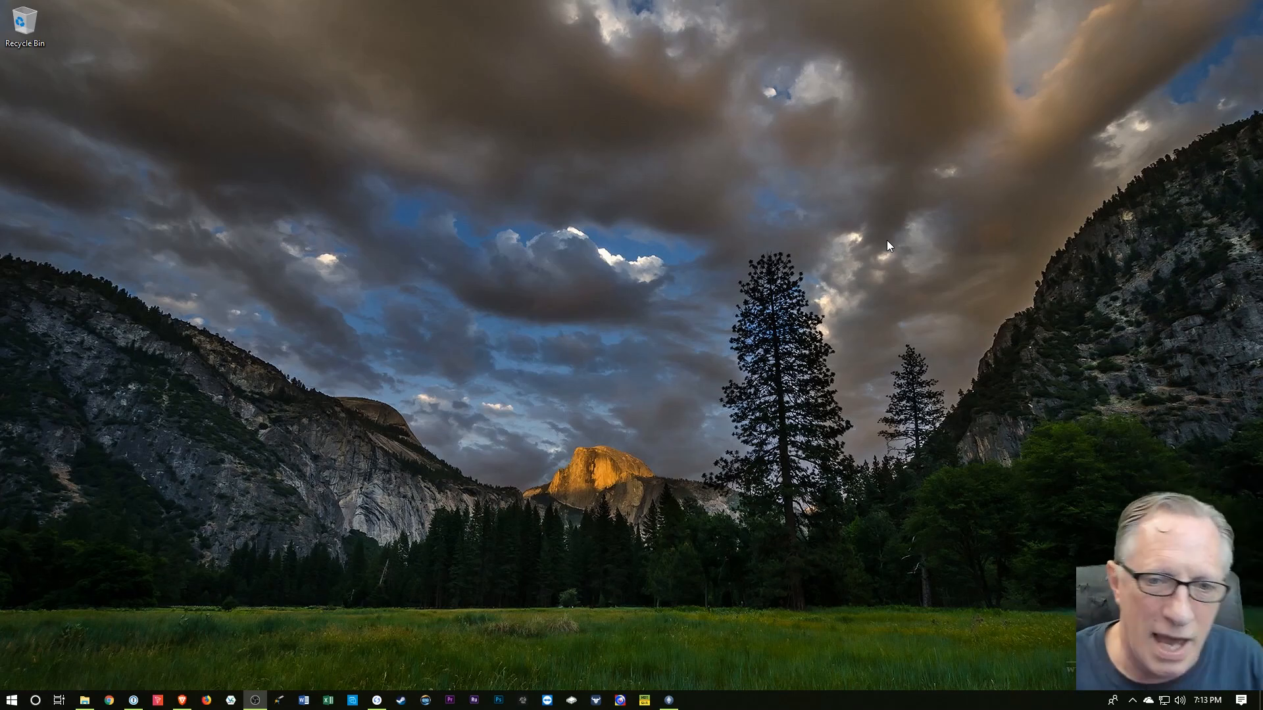
{"action": "mouse_move", "coordinate": [246, 622]}
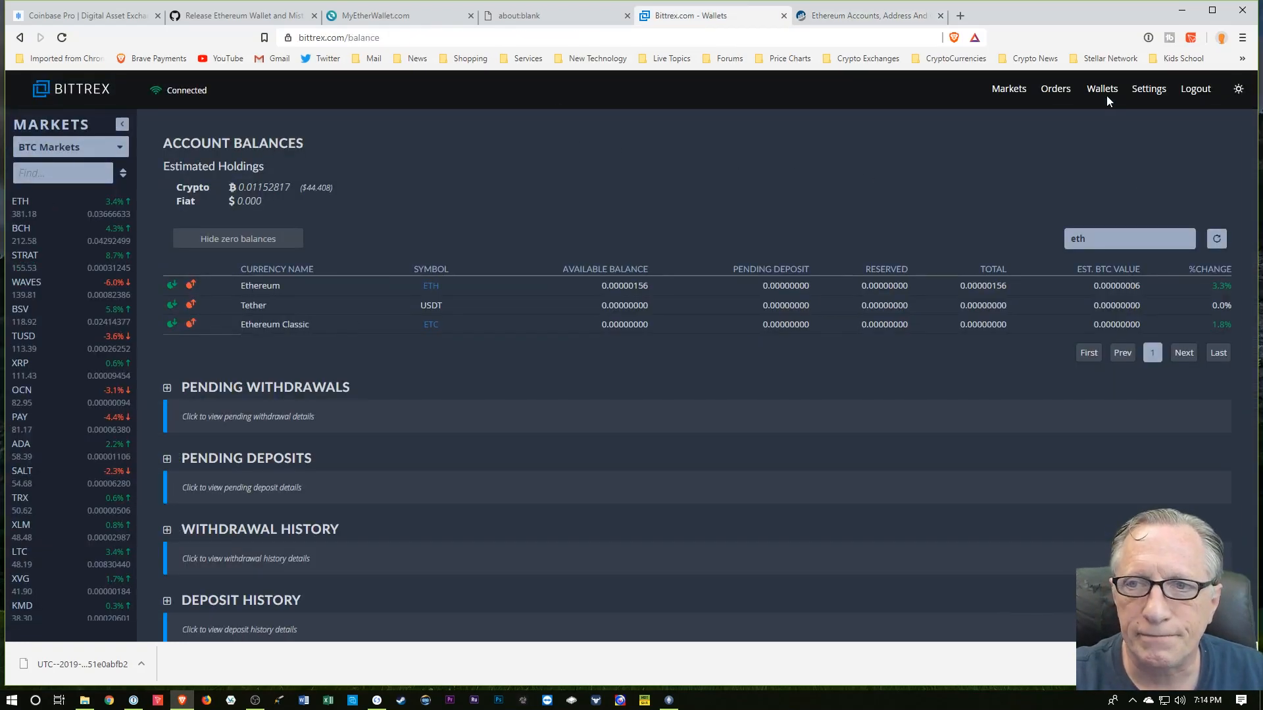
{"action": "left_click", "coordinate": [121, 124]}
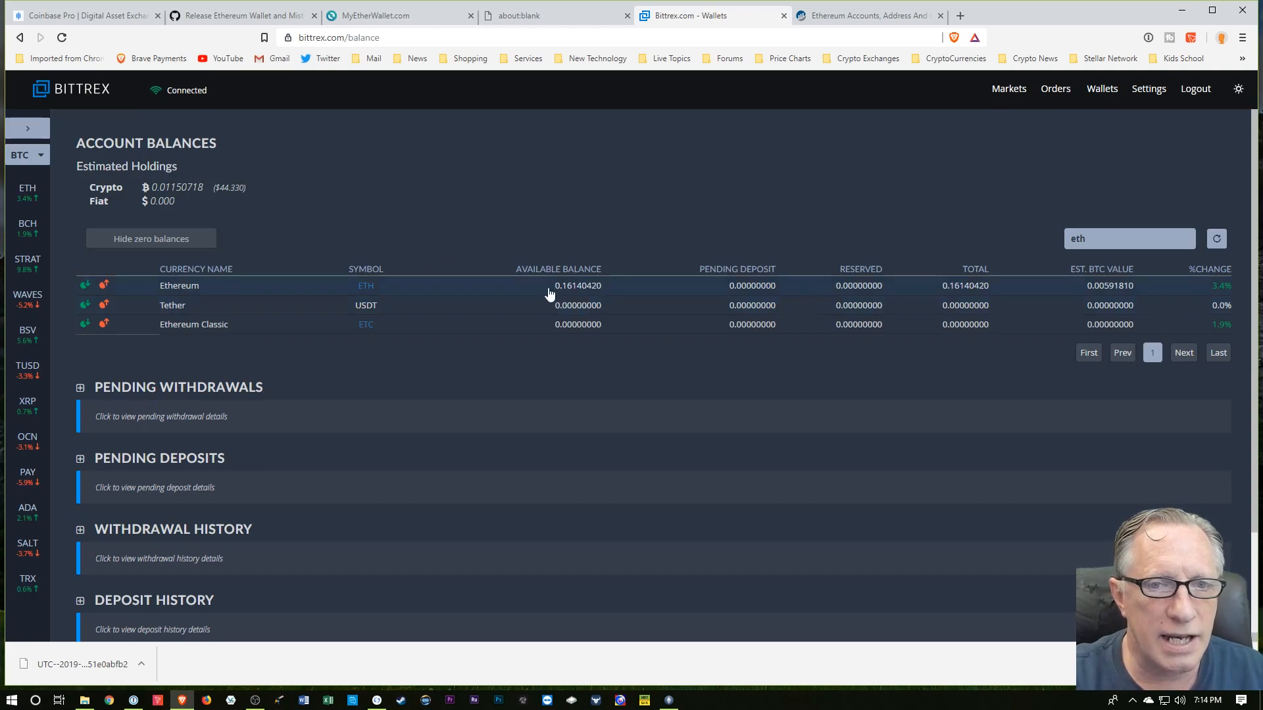
{"action": "mouse_move", "coordinate": [572, 286]}
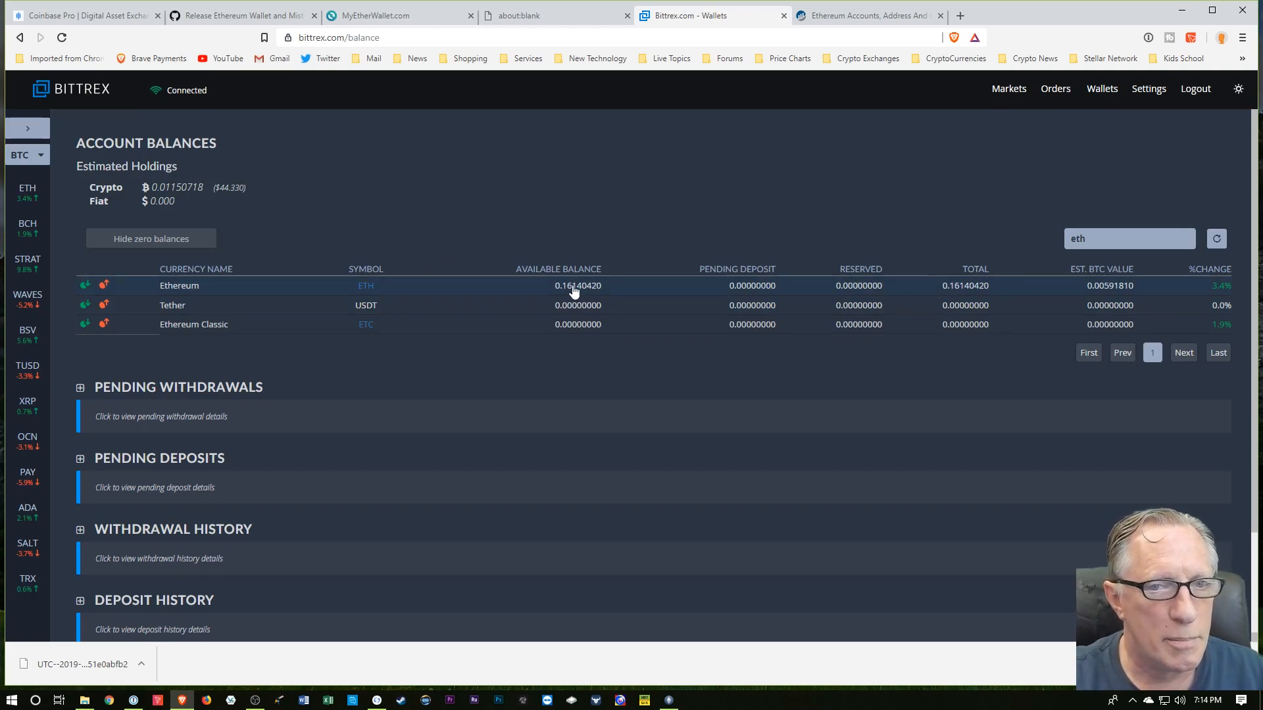
{"action": "mouse_move", "coordinate": [570, 290]}
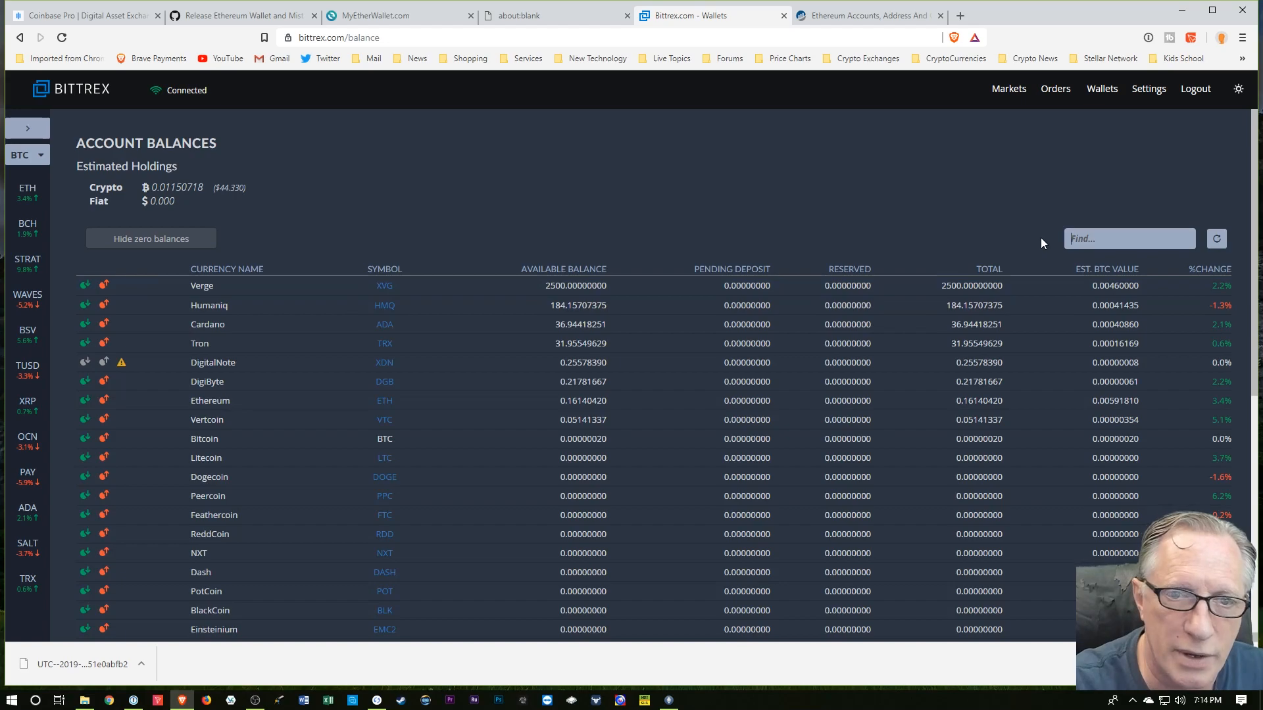
{"action": "left_click", "coordinate": [1101, 88]}
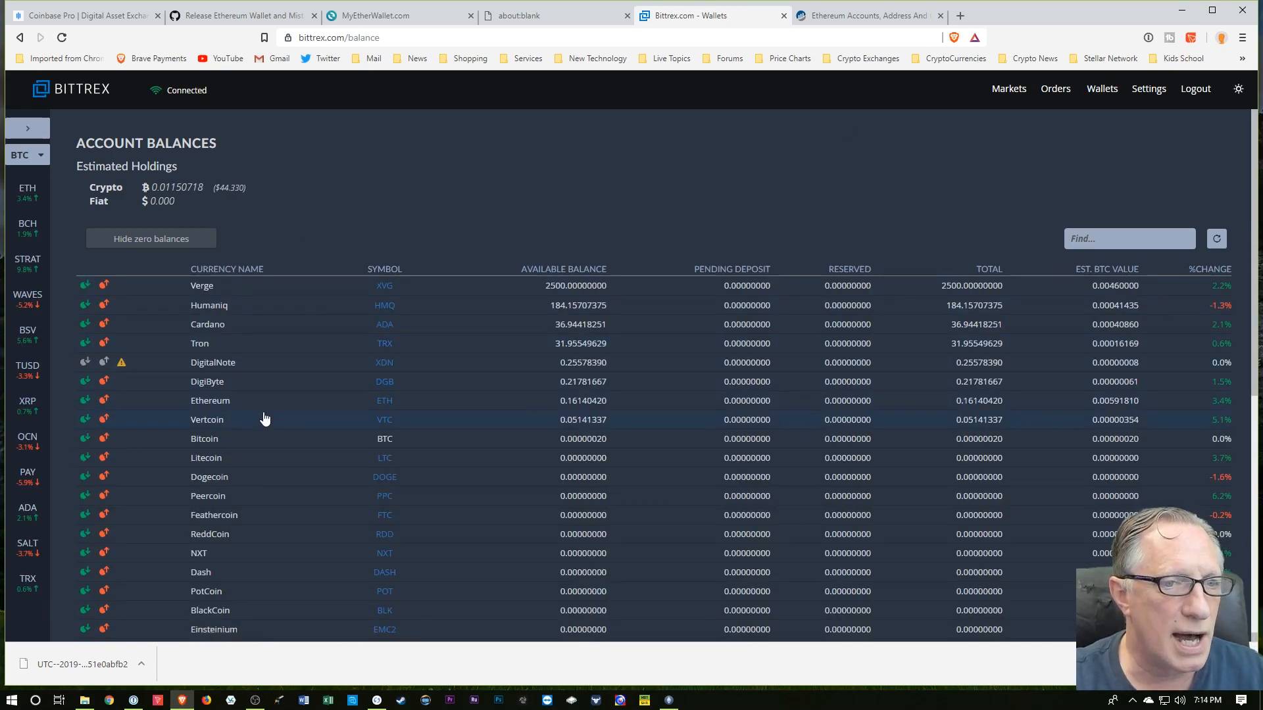
{"action": "mouse_move", "coordinate": [385, 400]}
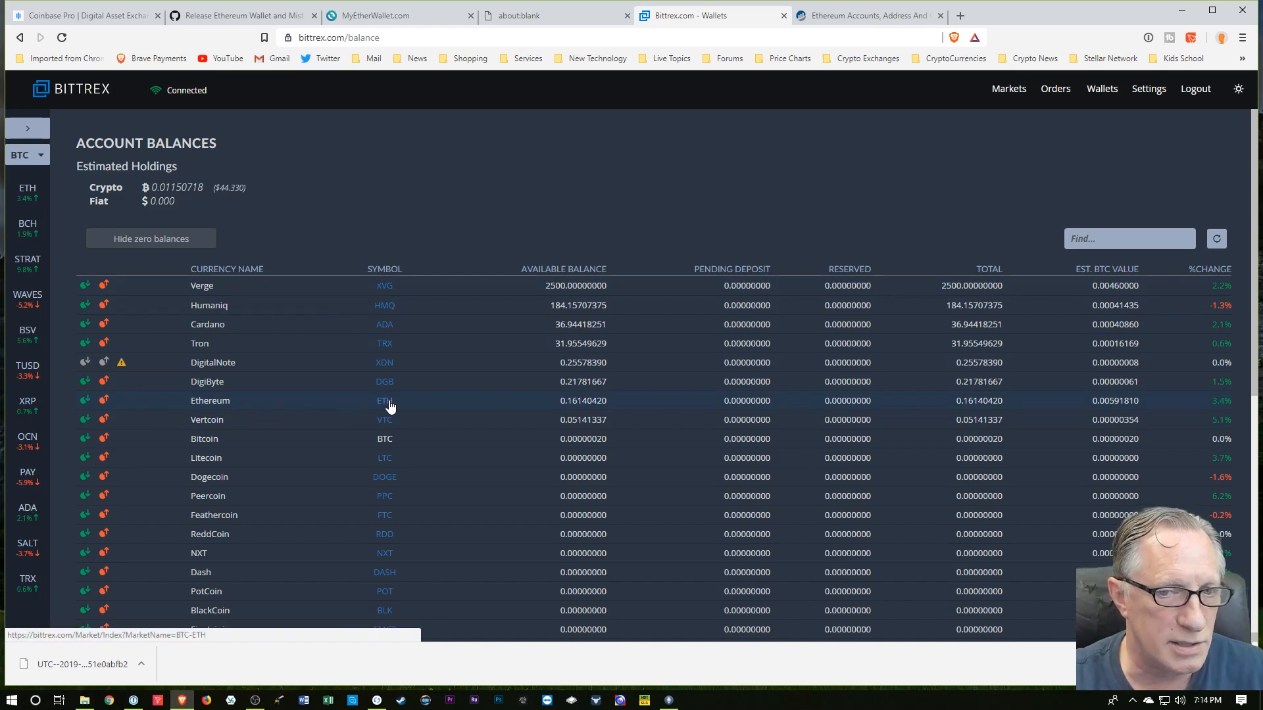
{"action": "mouse_move", "coordinate": [384, 402]}
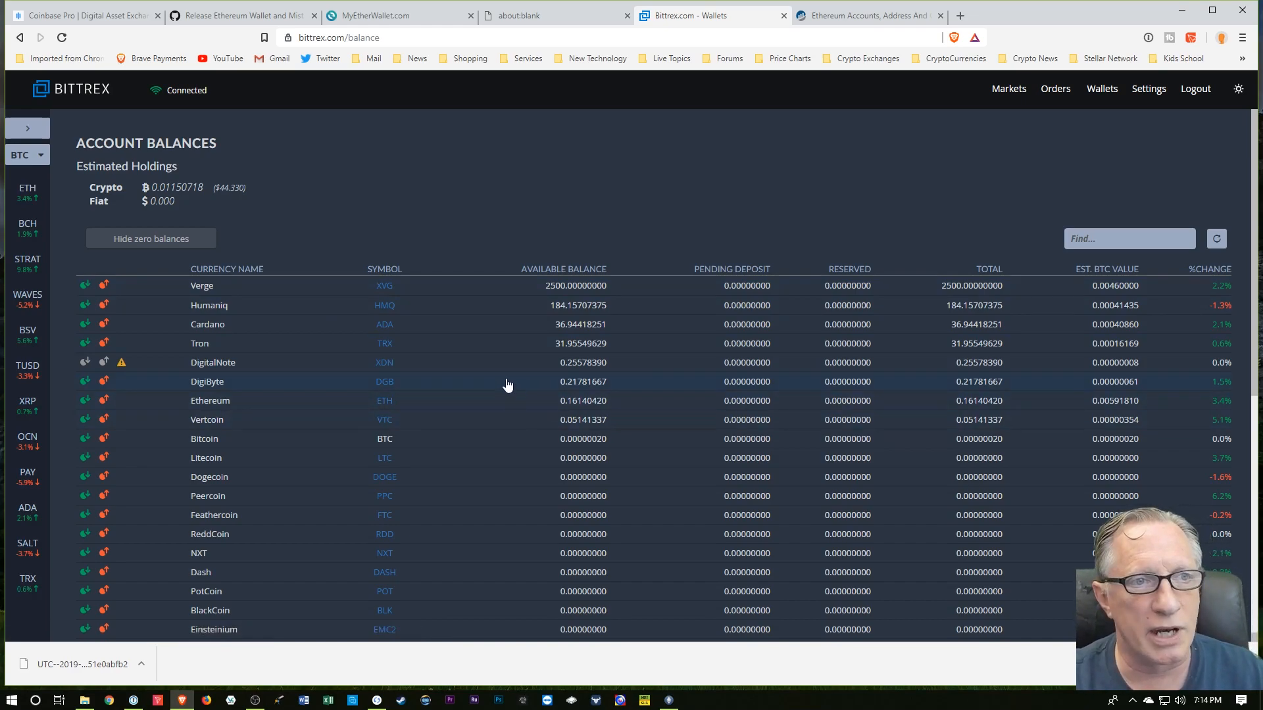
{"action": "mouse_move", "coordinate": [515, 388]}
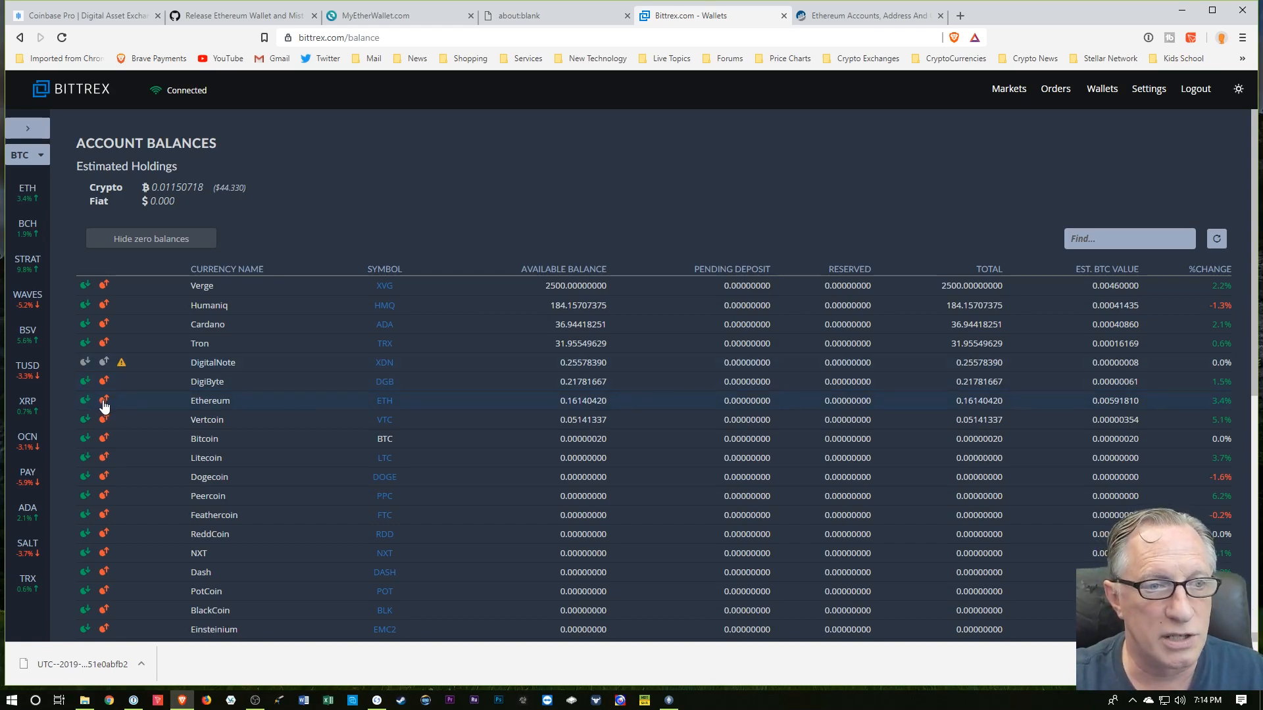
{"action": "left_click", "coordinate": [103, 400]}
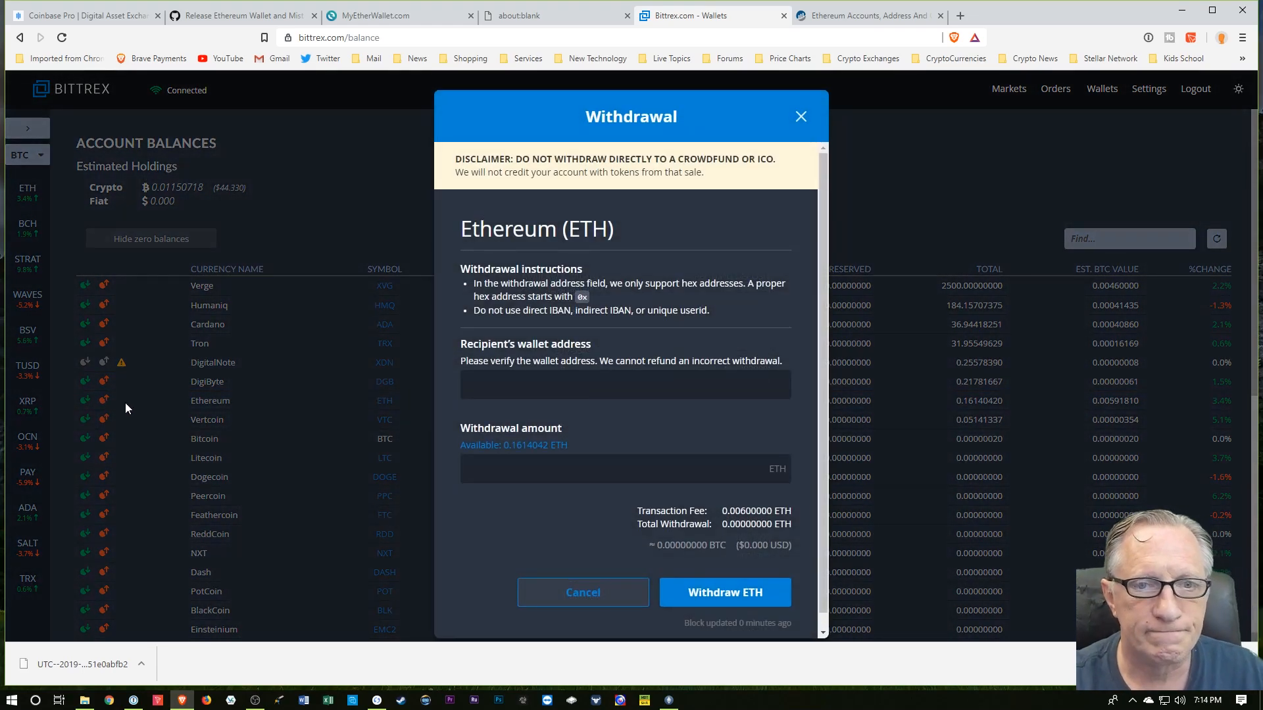
{"action": "left_click", "coordinate": [623, 384]}
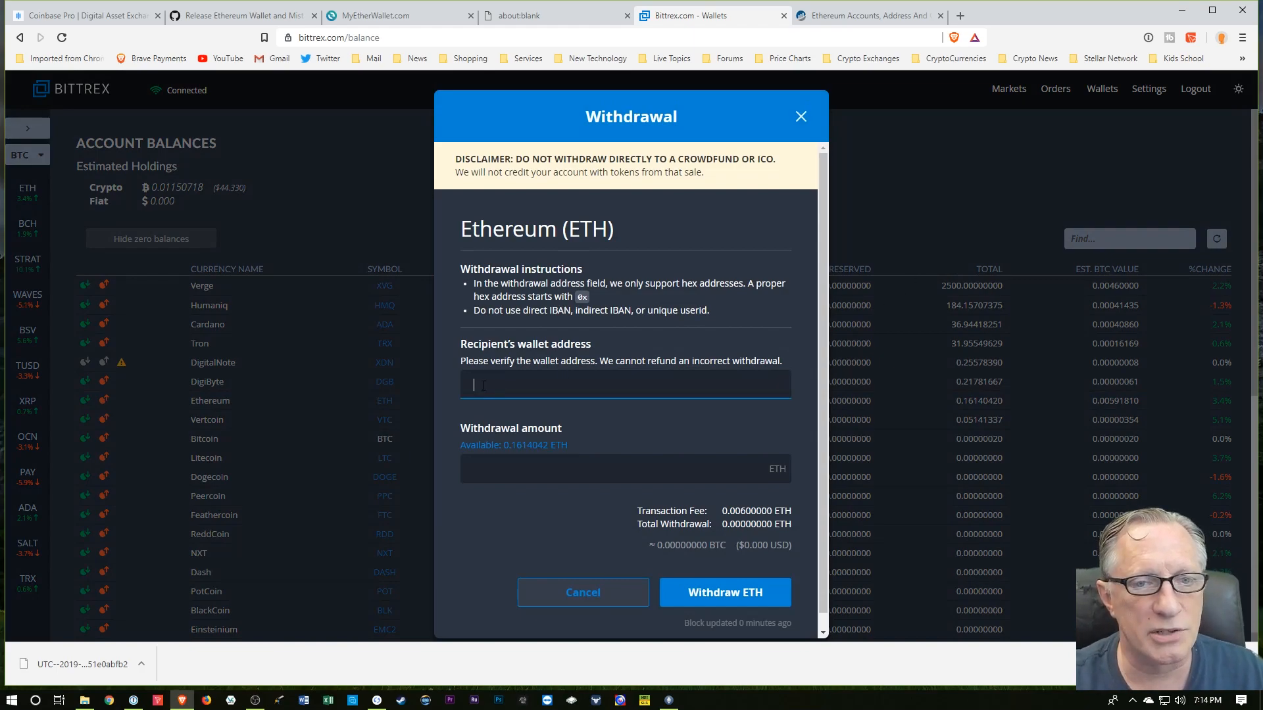
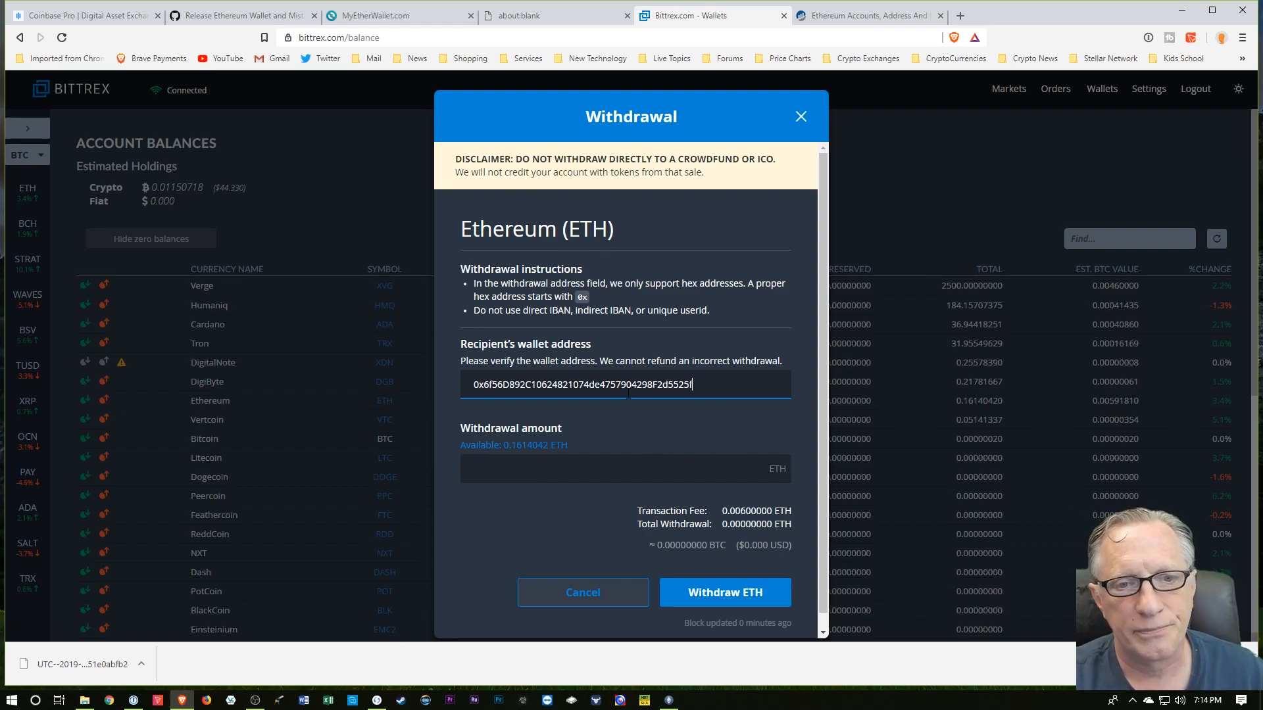
{"action": "mouse_move", "coordinate": [584, 440]}
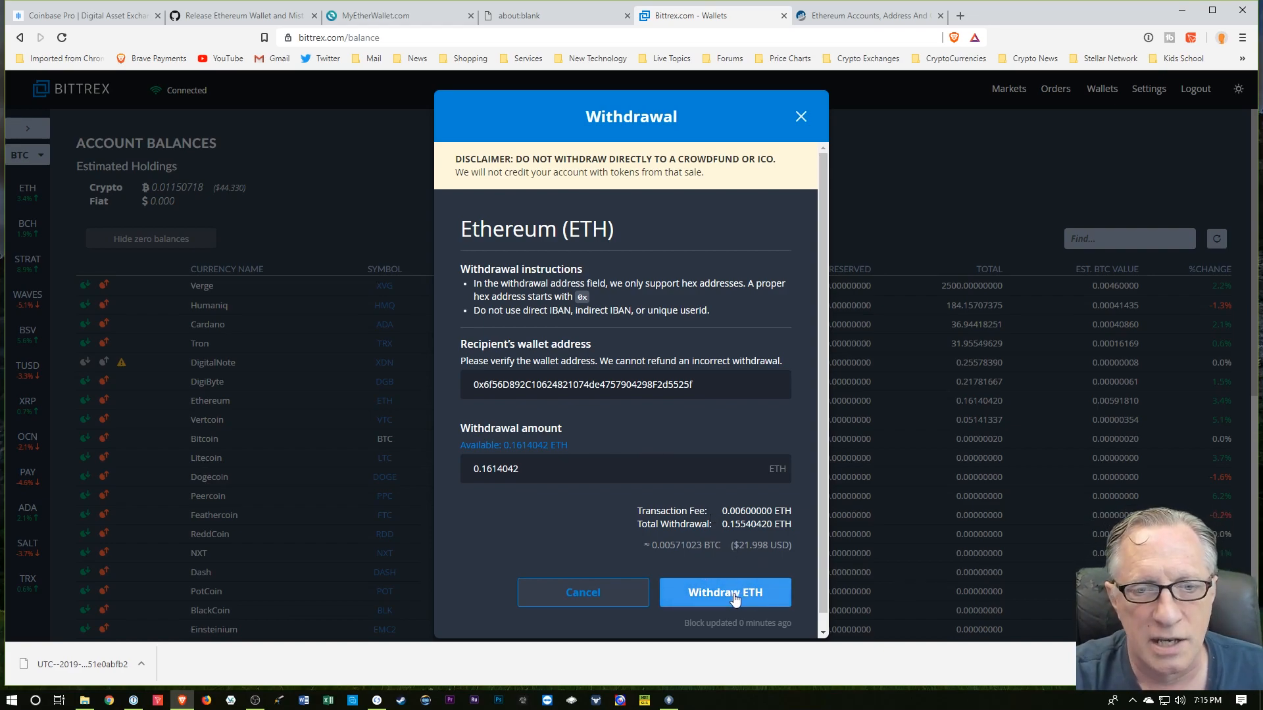
{"action": "left_click", "coordinate": [724, 592]}
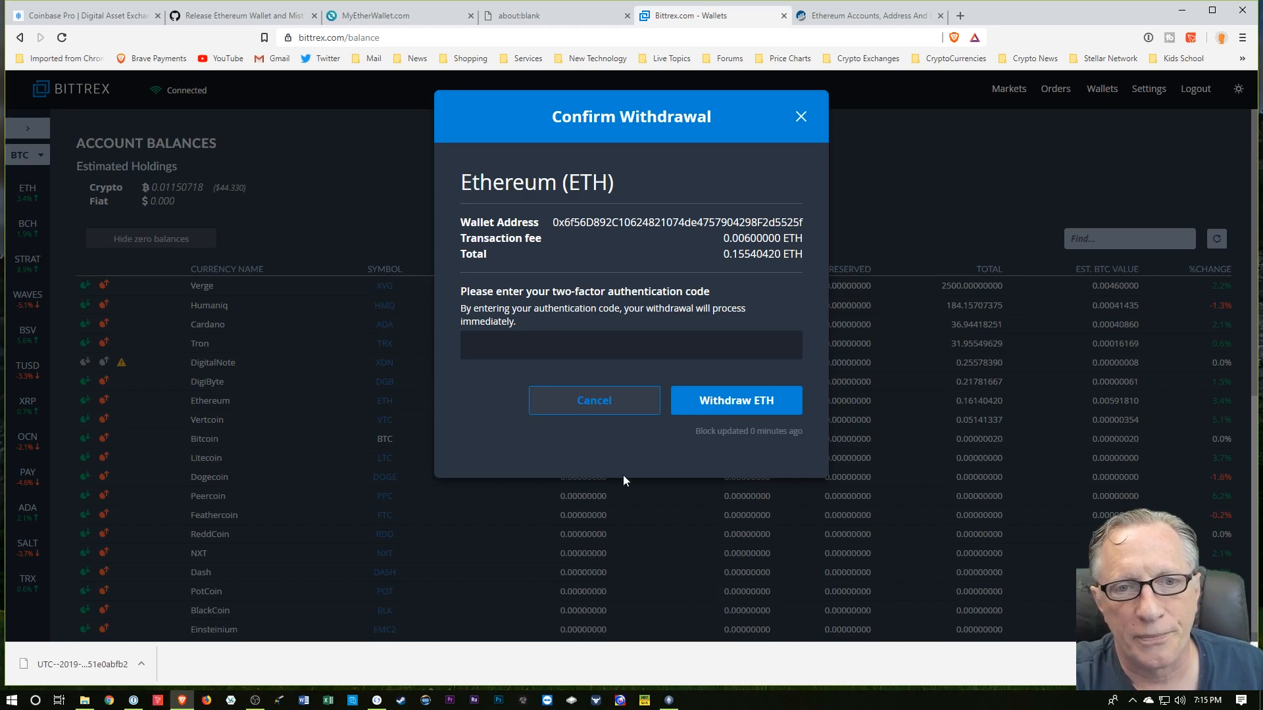
{"action": "mouse_move", "coordinate": [653, 536]}
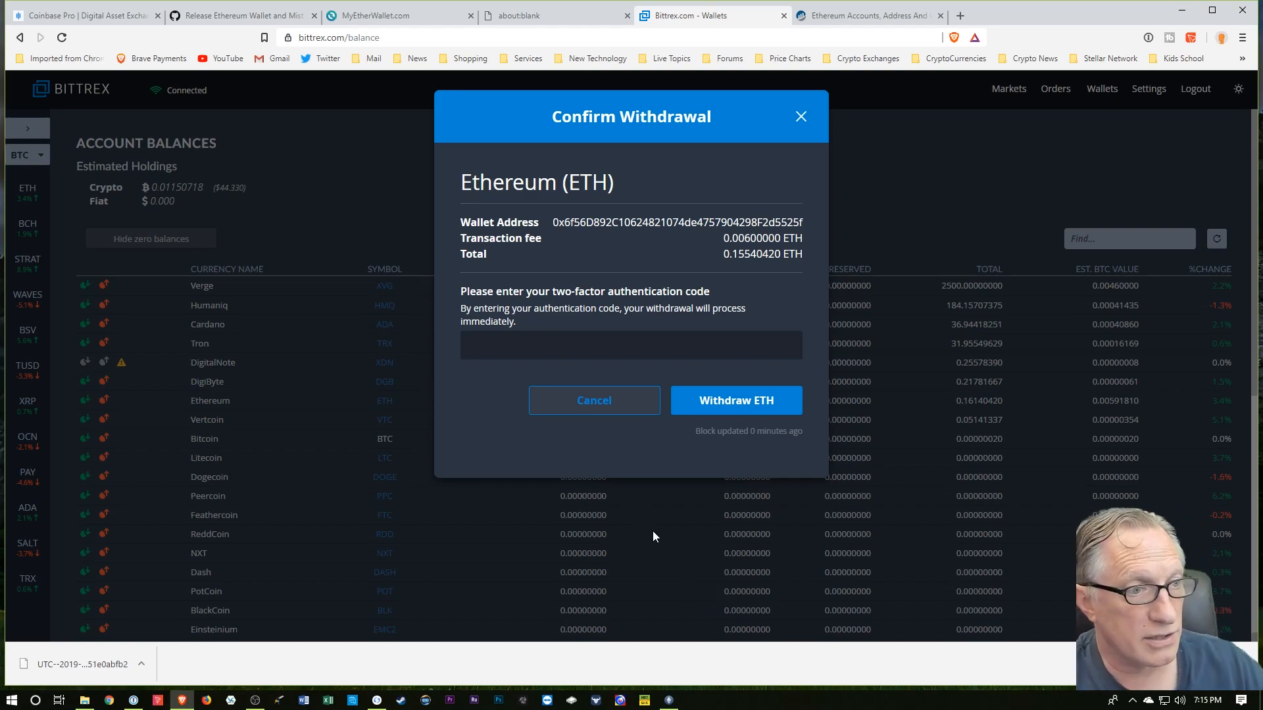
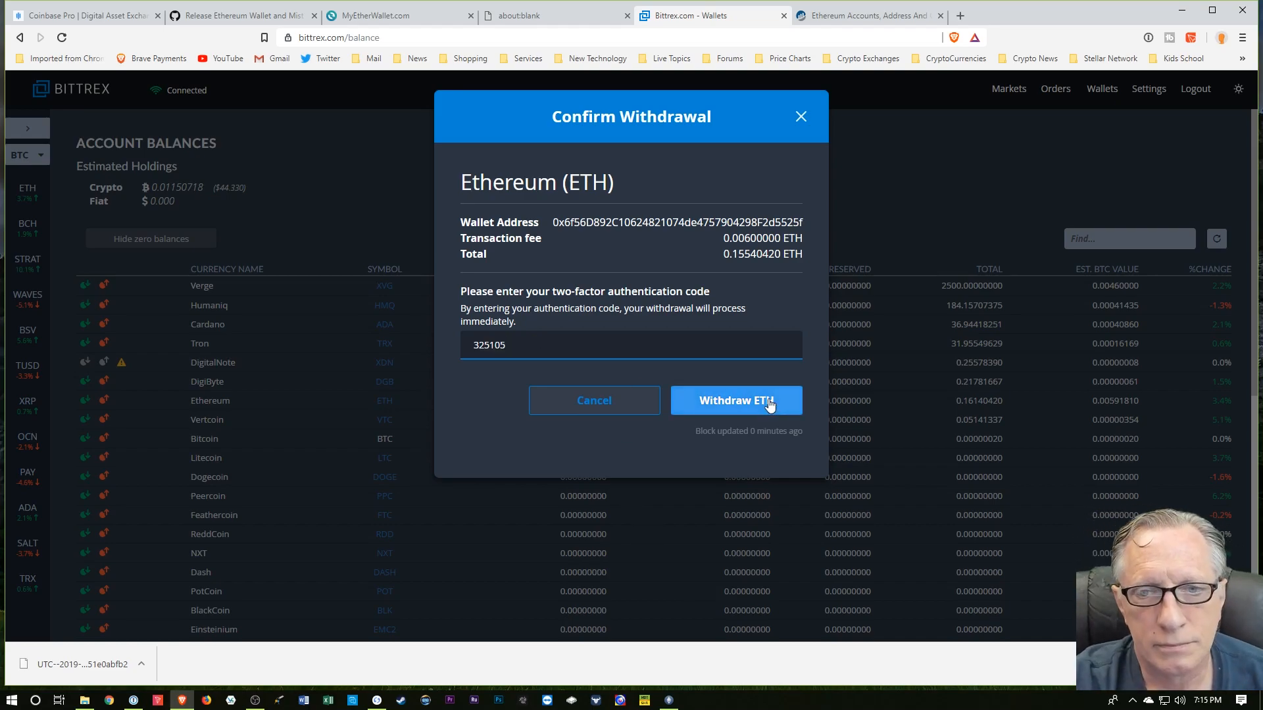
{"action": "left_click", "coordinate": [734, 399]}
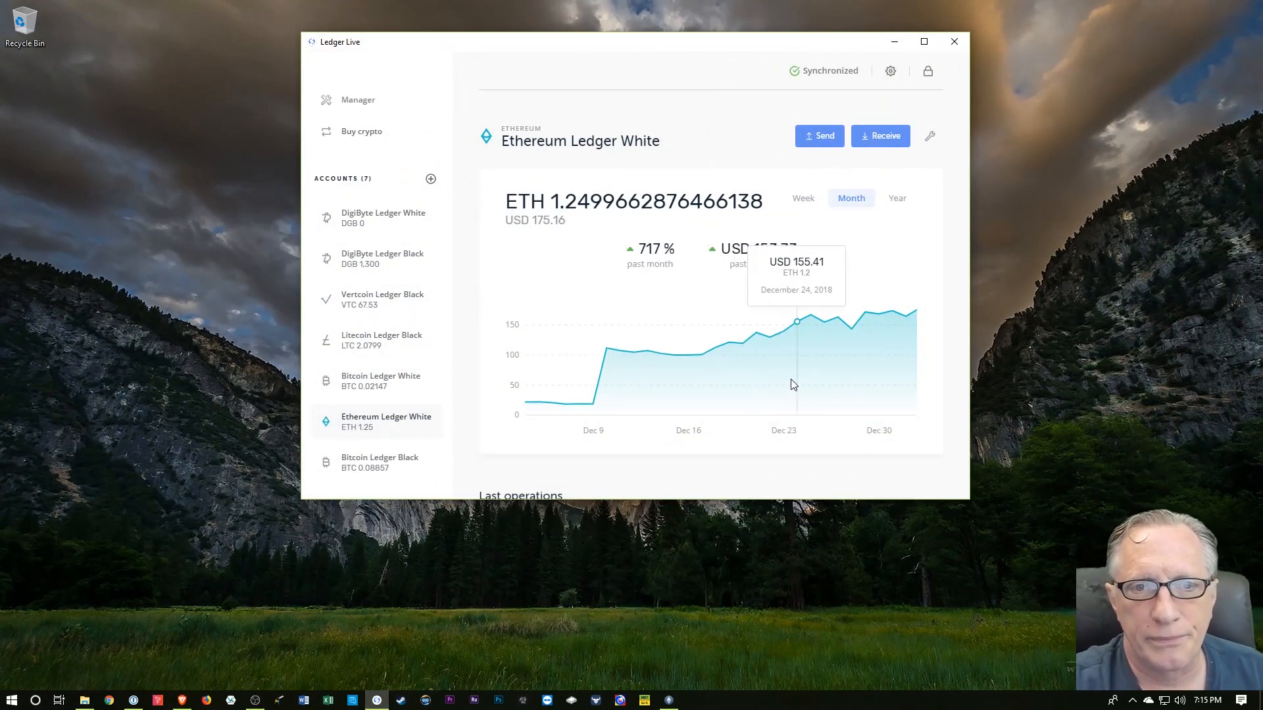
Step: Expand Pending Withdrawals to see the 0.15540420 ETH transfer listed as Authorized
{"action": "scroll", "scroll_direction": "down", "scroll_amount": 3}
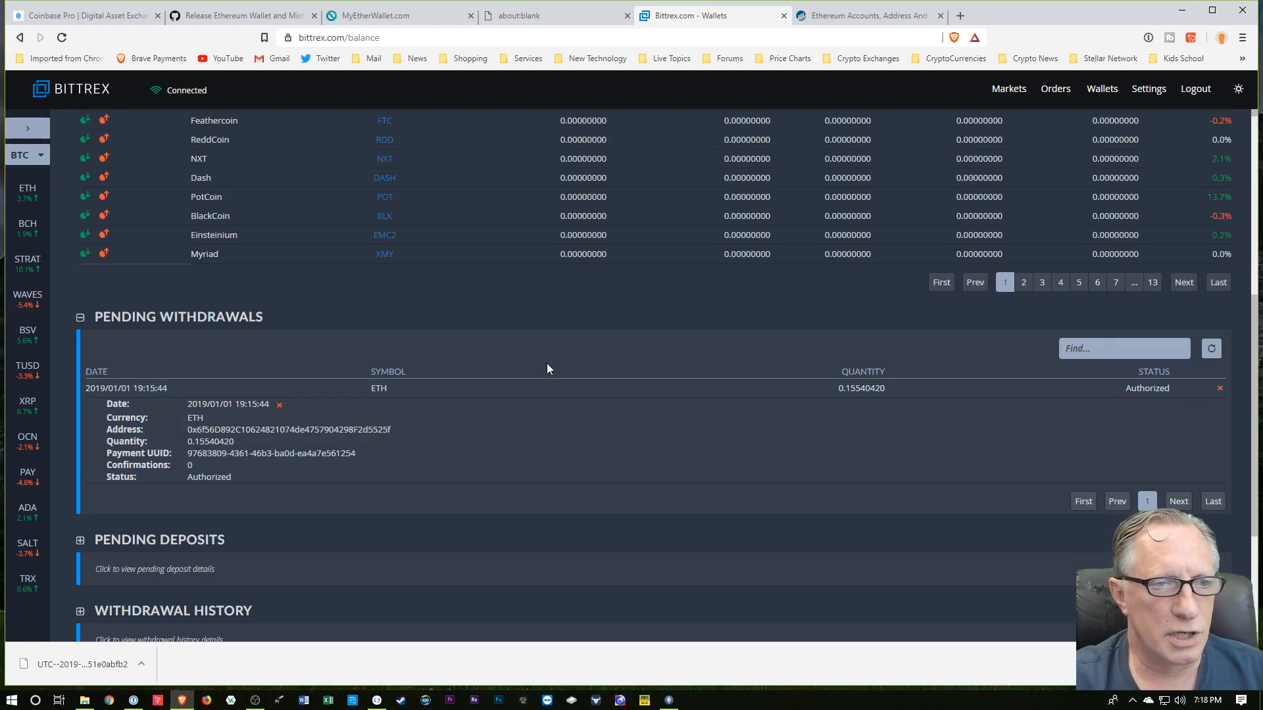
{"action": "mouse_move", "coordinate": [227, 329]}
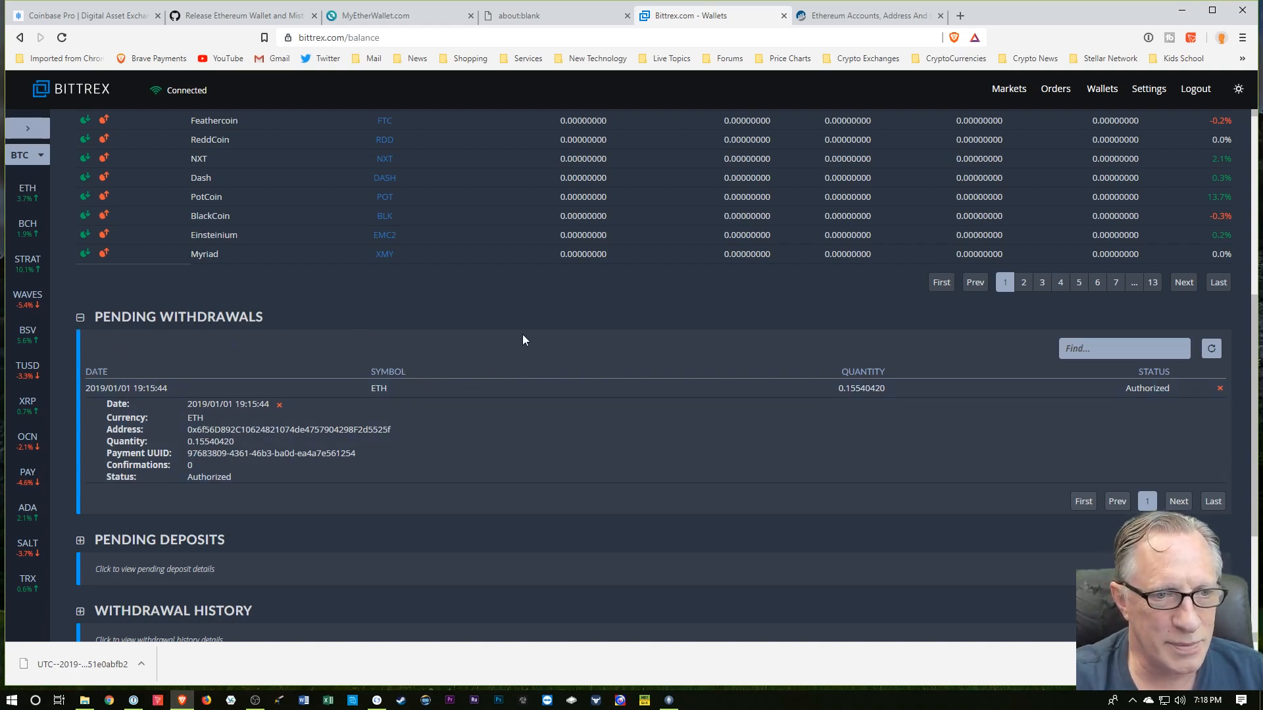
{"action": "mouse_move", "coordinate": [476, 350]}
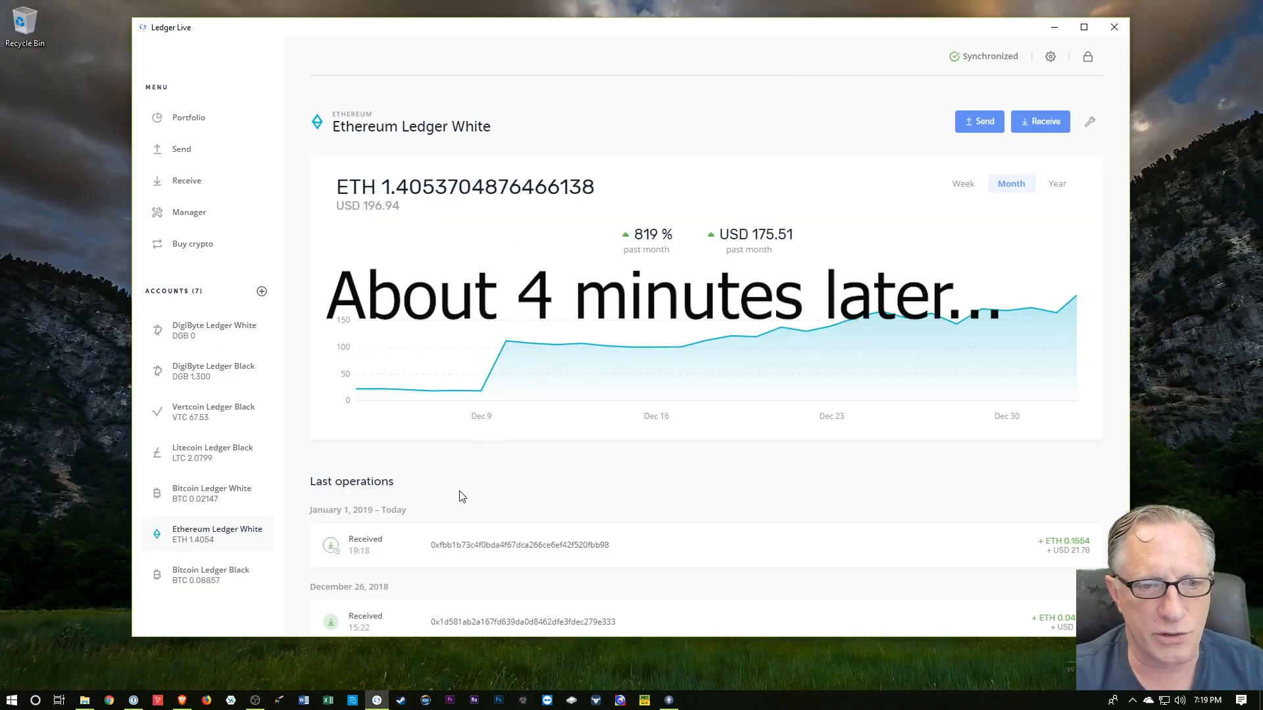
{"action": "mouse_move", "coordinate": [523, 490]}
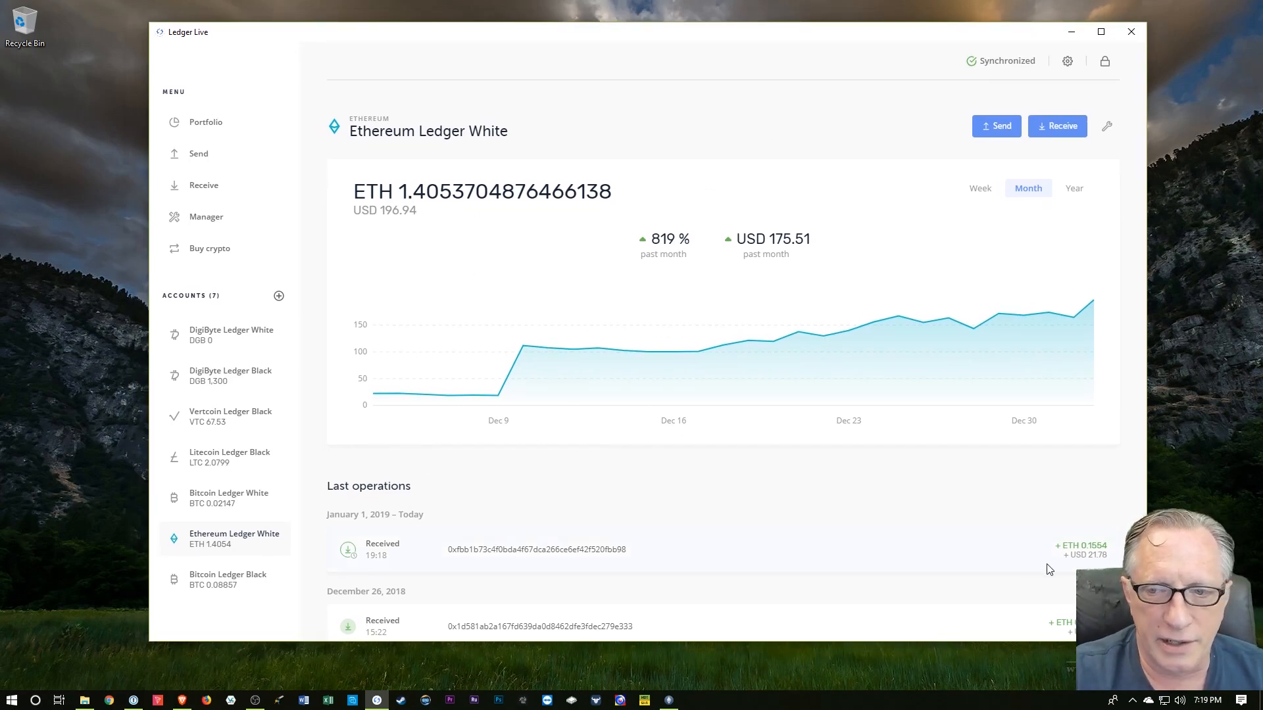
{"action": "mouse_move", "coordinate": [431, 564]}
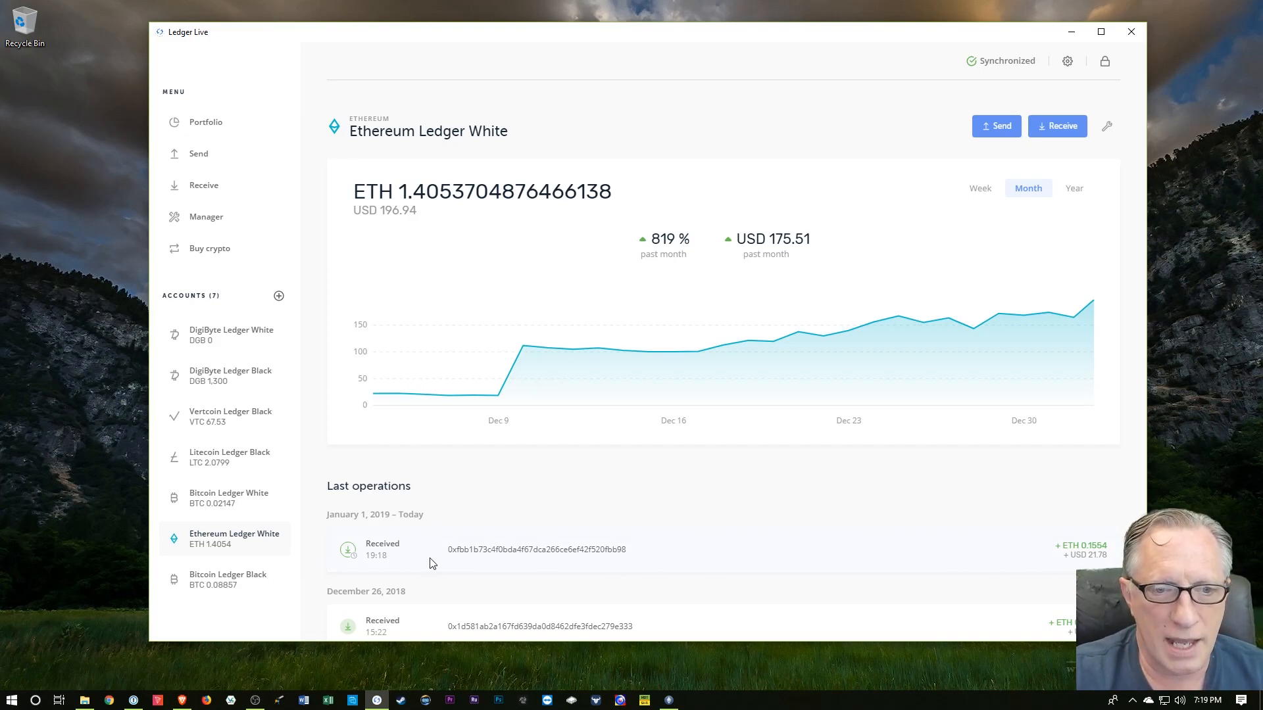
{"action": "mouse_move", "coordinate": [572, 349]}
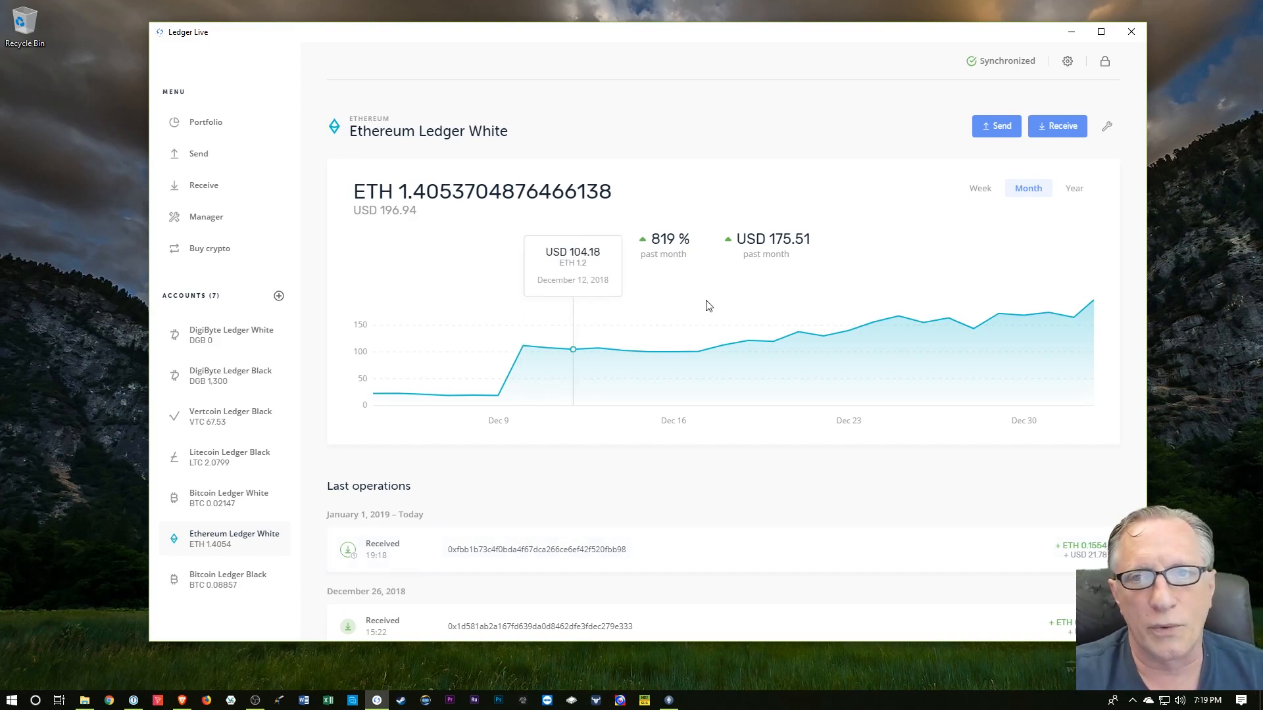
{"action": "mouse_move", "coordinate": [755, 74]}
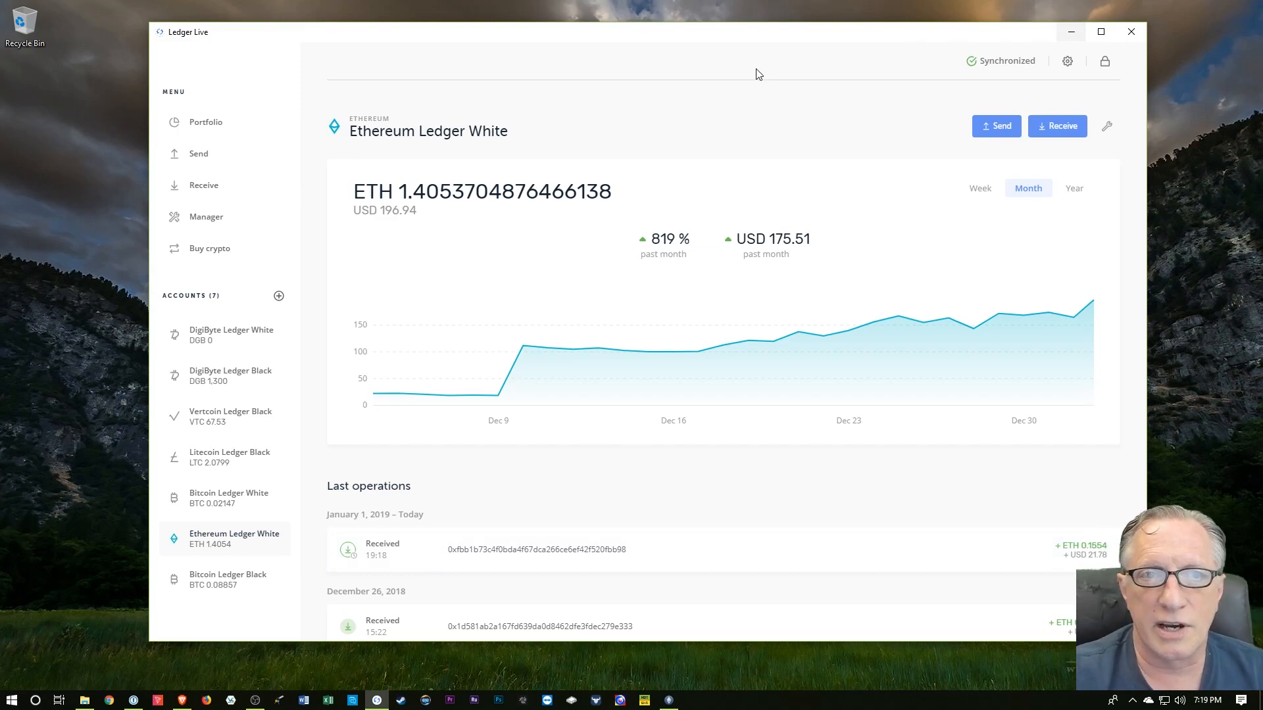
{"action": "mouse_move", "coordinate": [787, 161]}
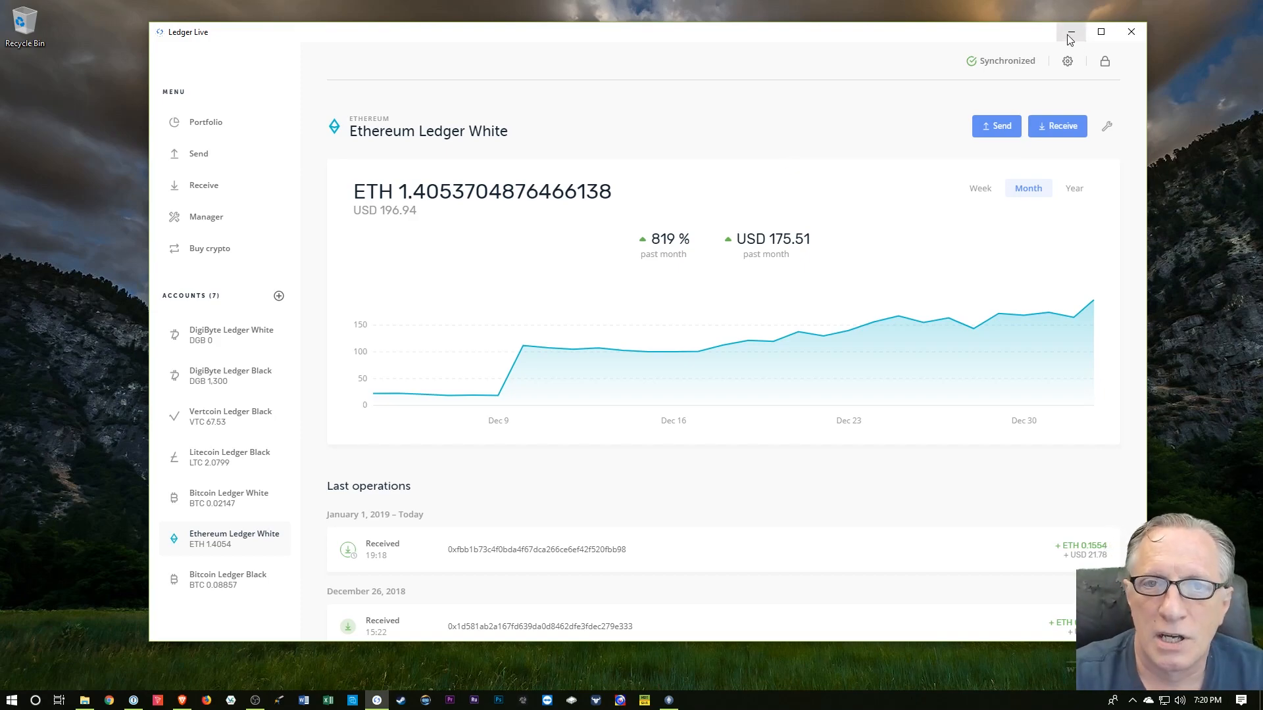
{"action": "mouse_move", "coordinate": [1071, 31]}
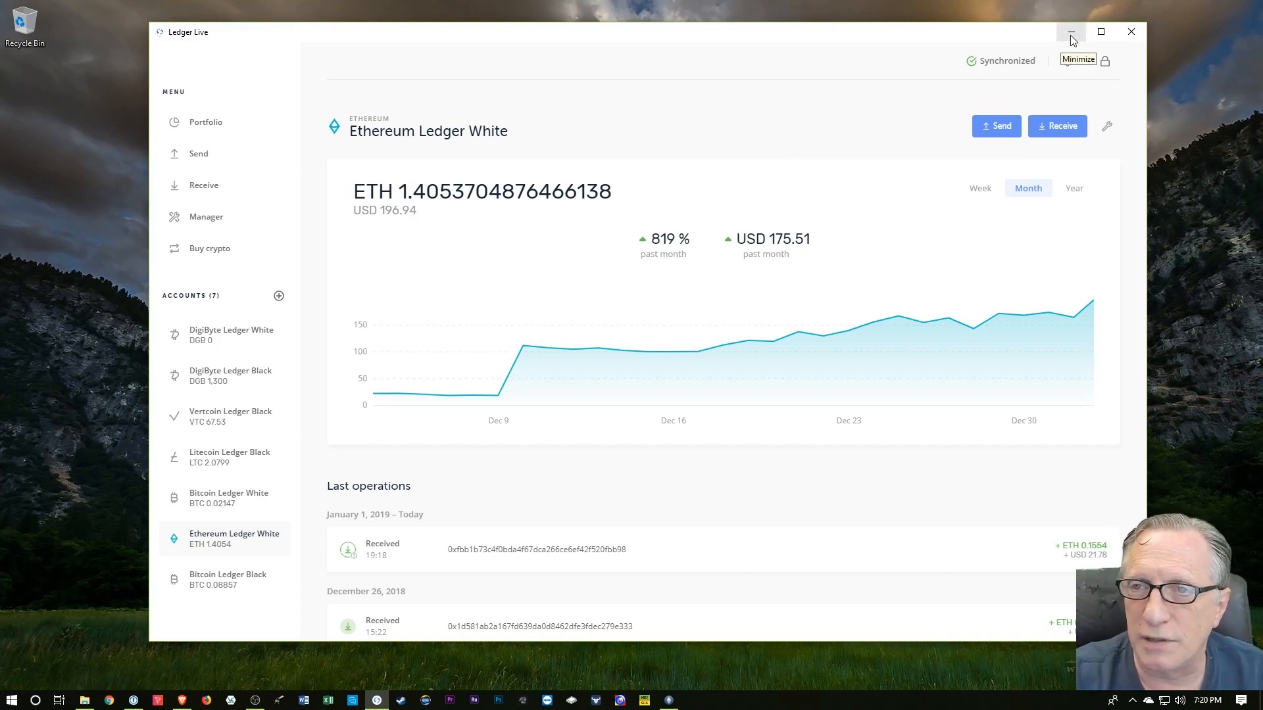